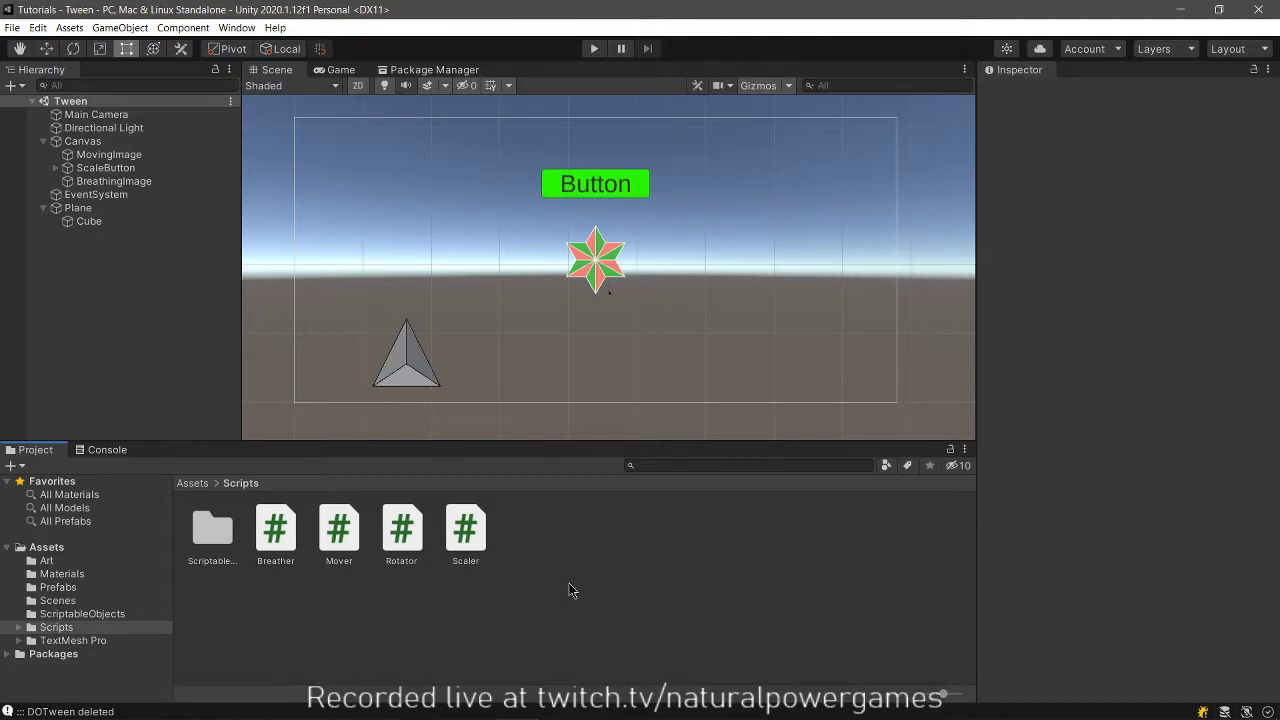
pyautogui.moveTo(633, 560)
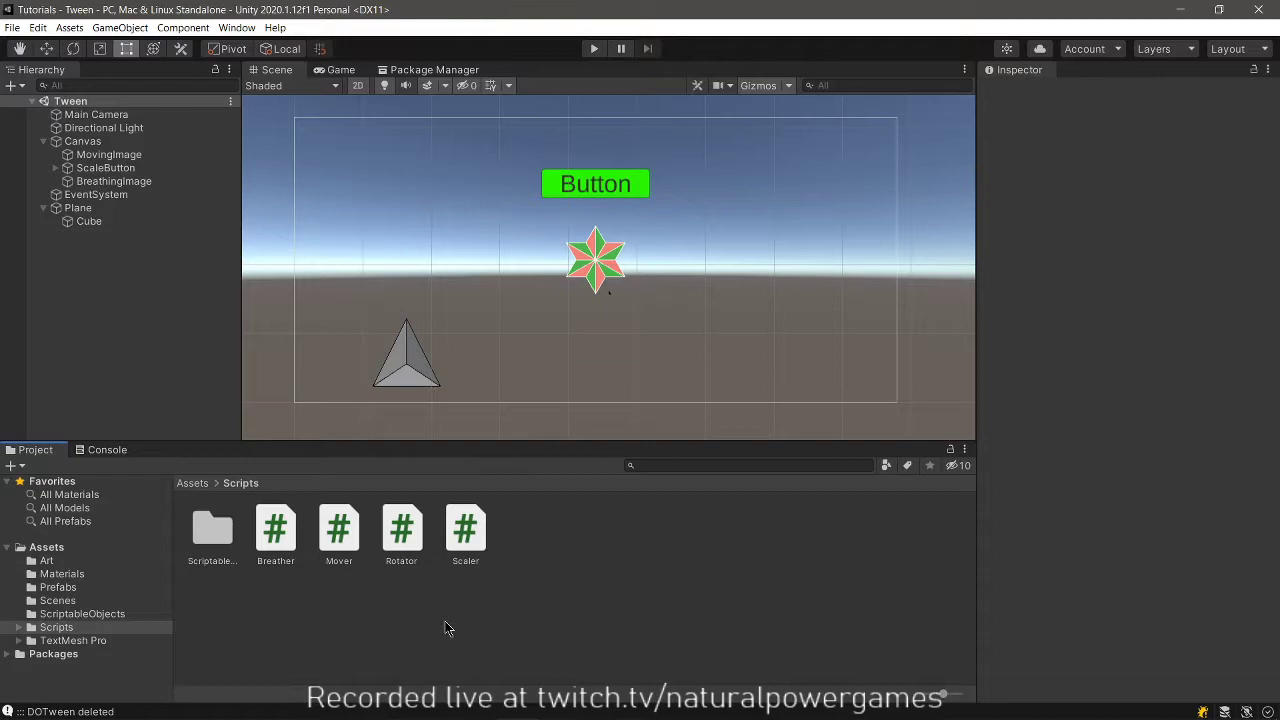
pyautogui.moveTo(427, 631)
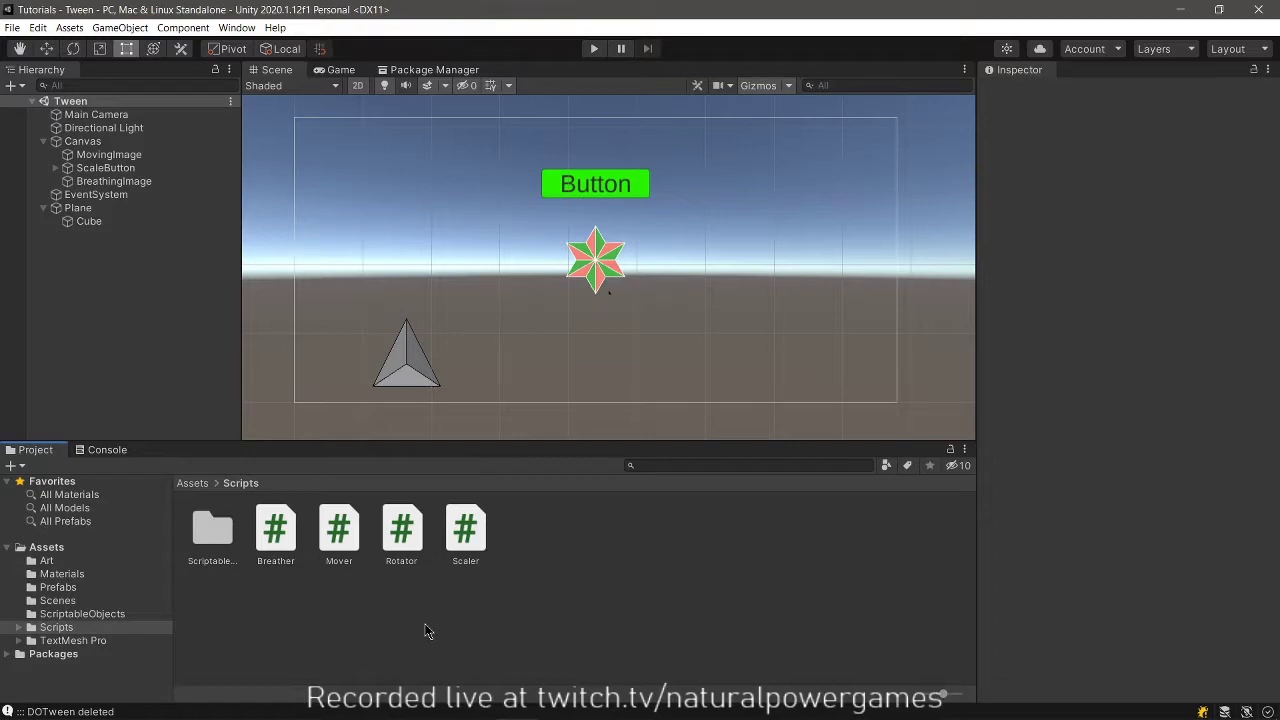
pyautogui.moveTo(419, 631)
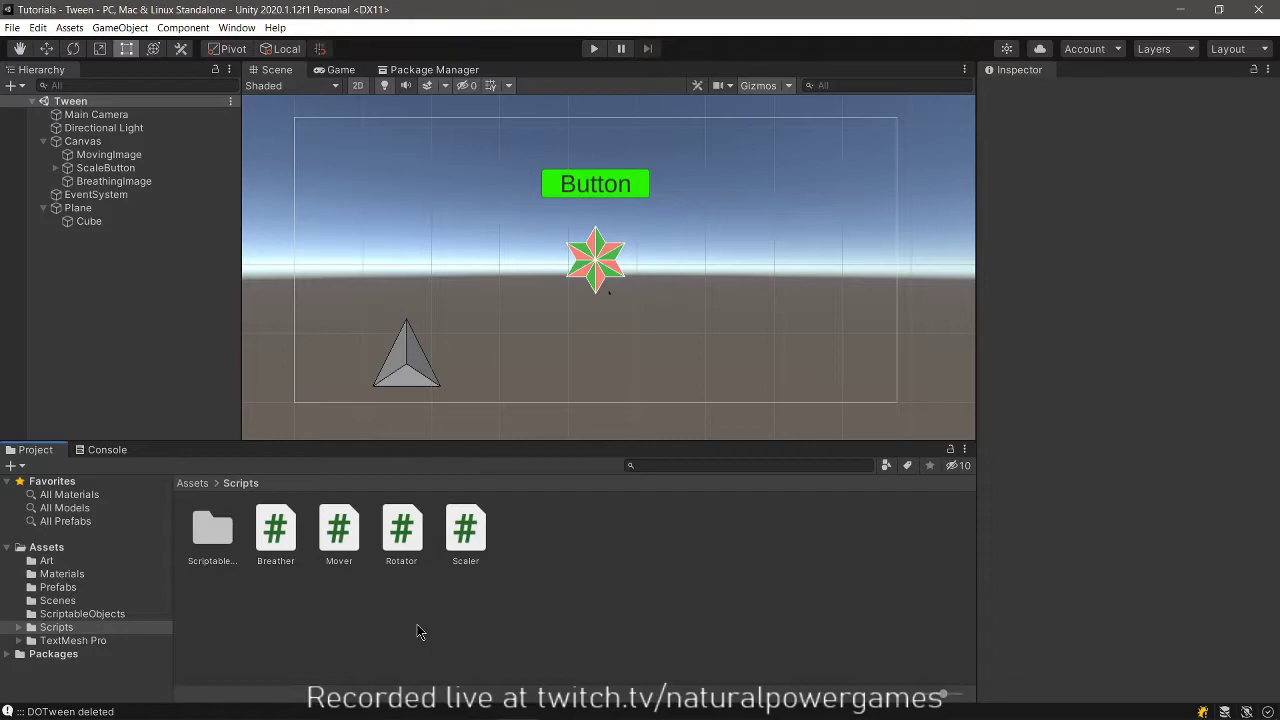
pyautogui.moveTo(495, 392)
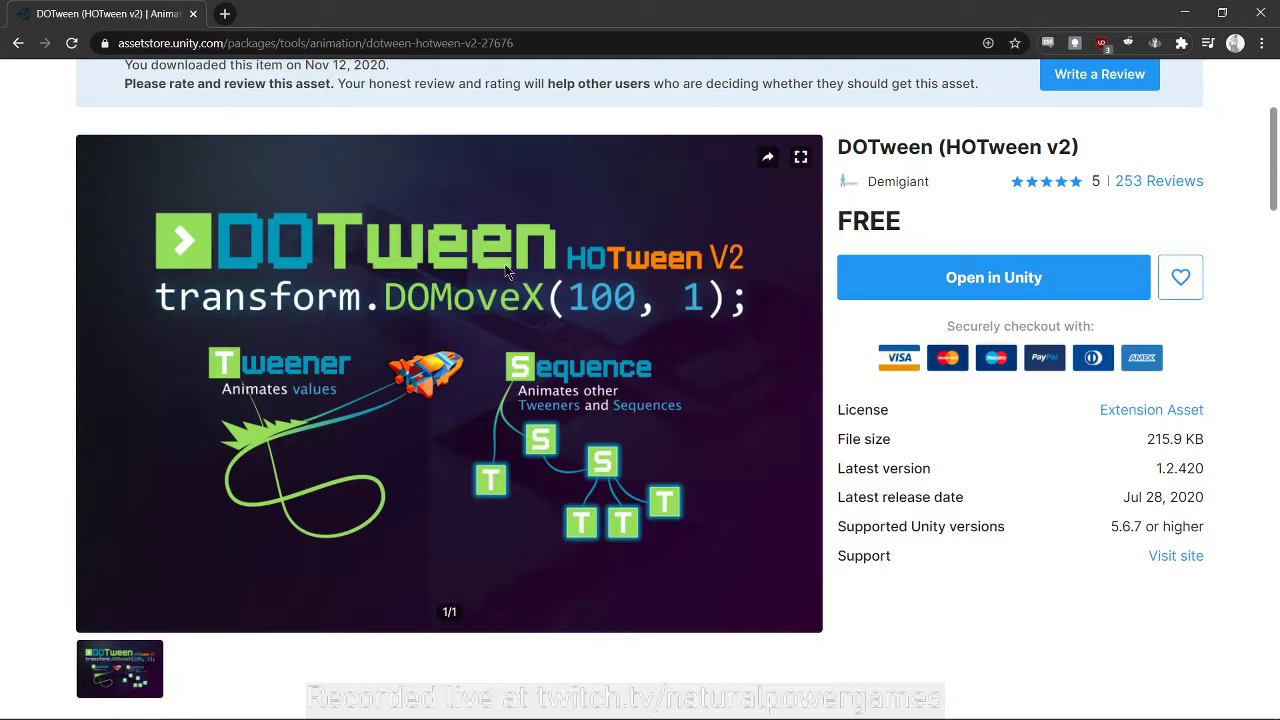
pyautogui.moveTo(780, 297)
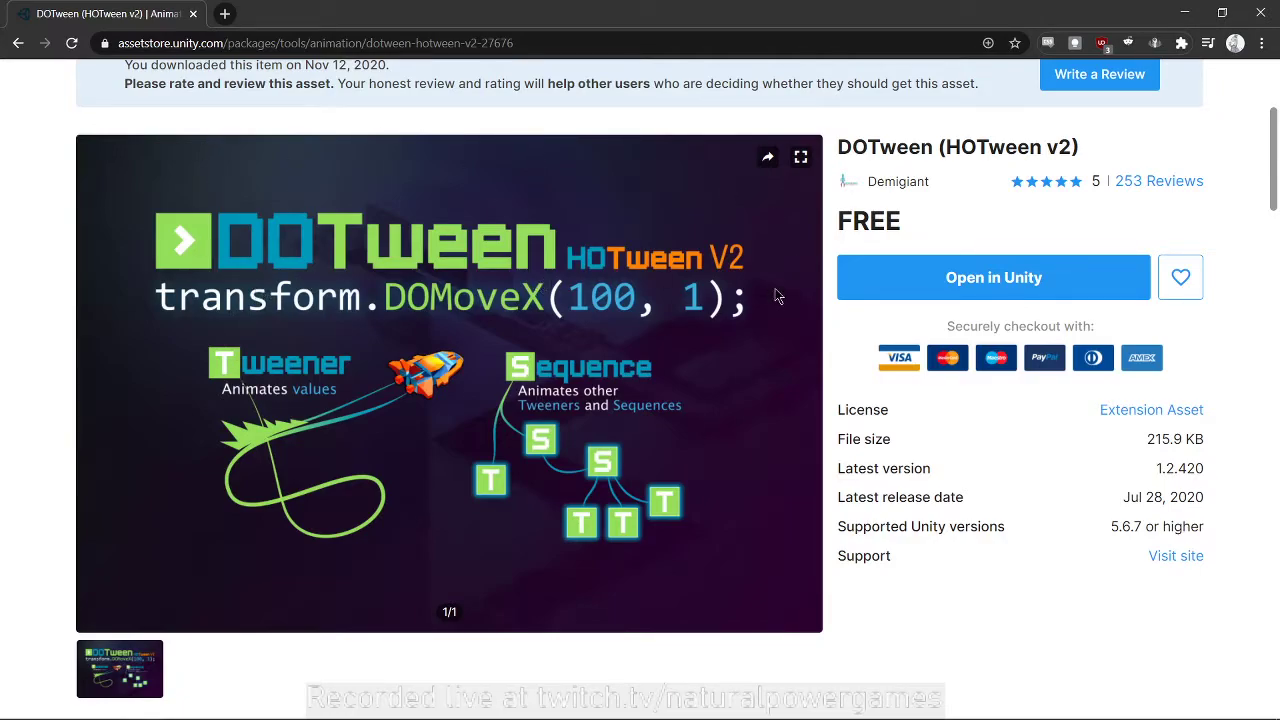
pyautogui.moveTo(1039, 296)
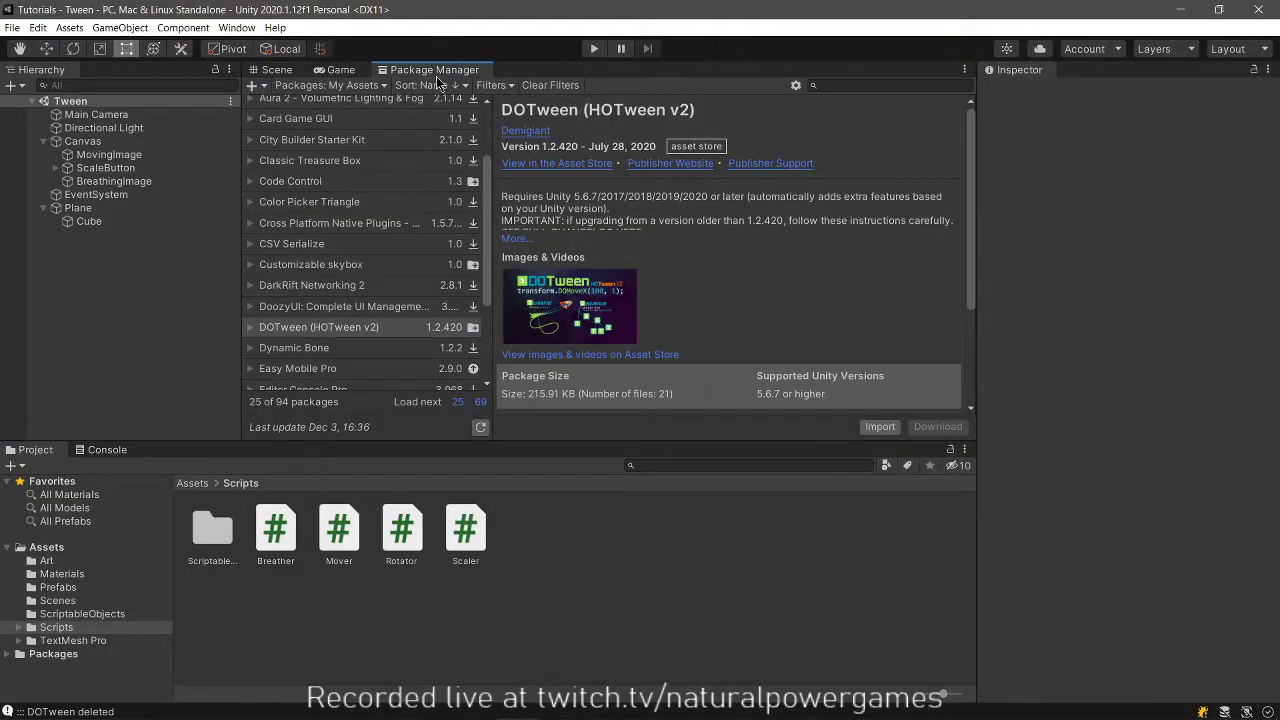
pyautogui.moveTo(390, 313)
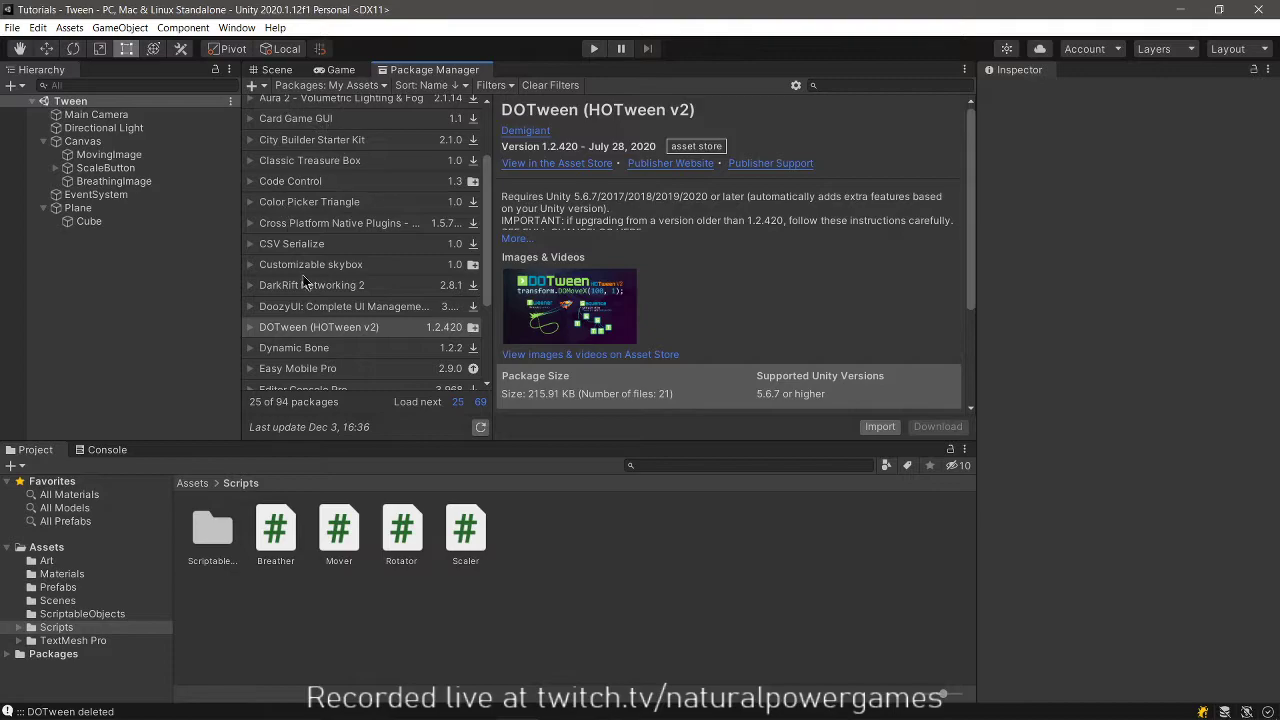
pyautogui.moveTo(726, 381)
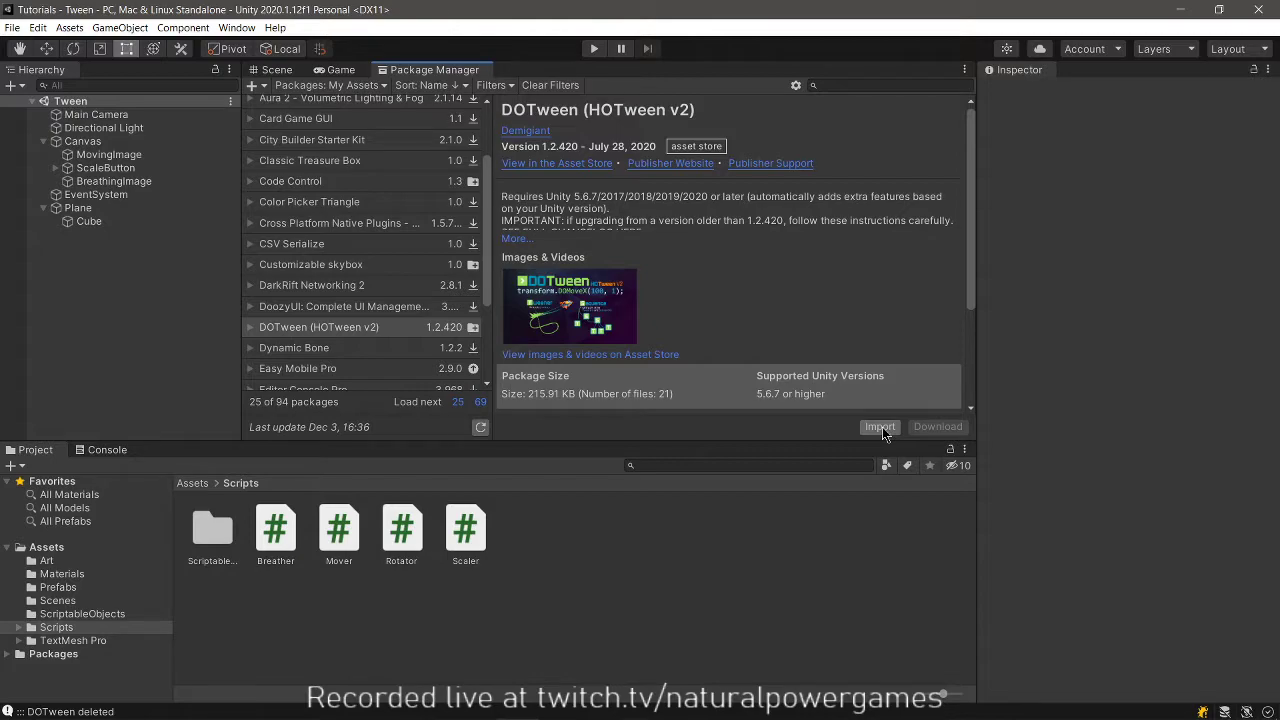
# Import all DOTween (HOTween v2) files into the project from Package Manager.
pyautogui.click(879, 426)
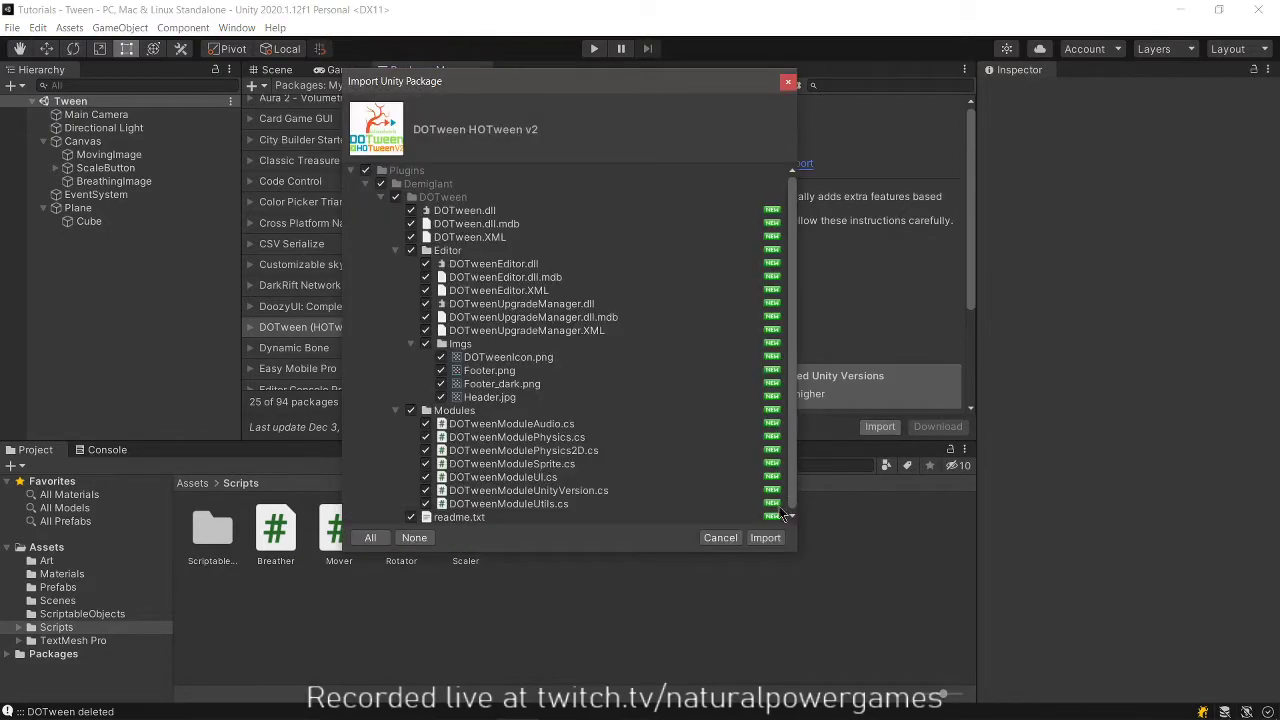
pyautogui.moveTo(807, 537)
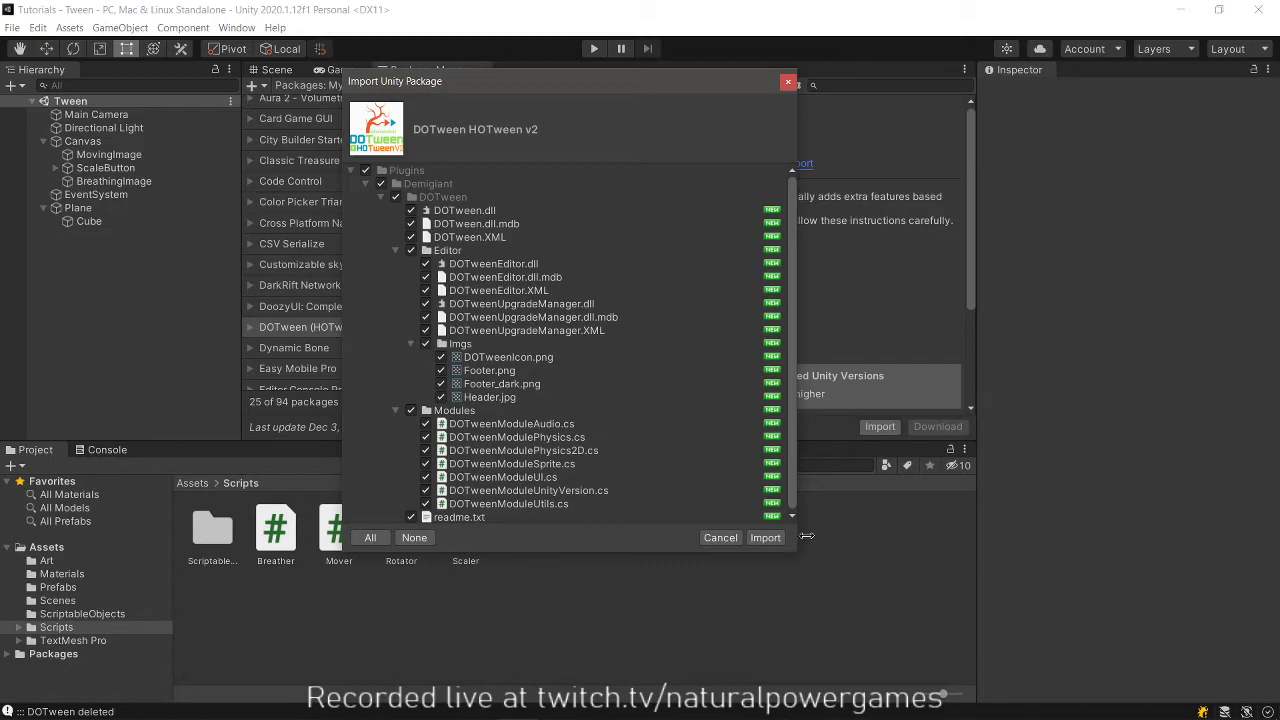
pyautogui.click(765, 538)
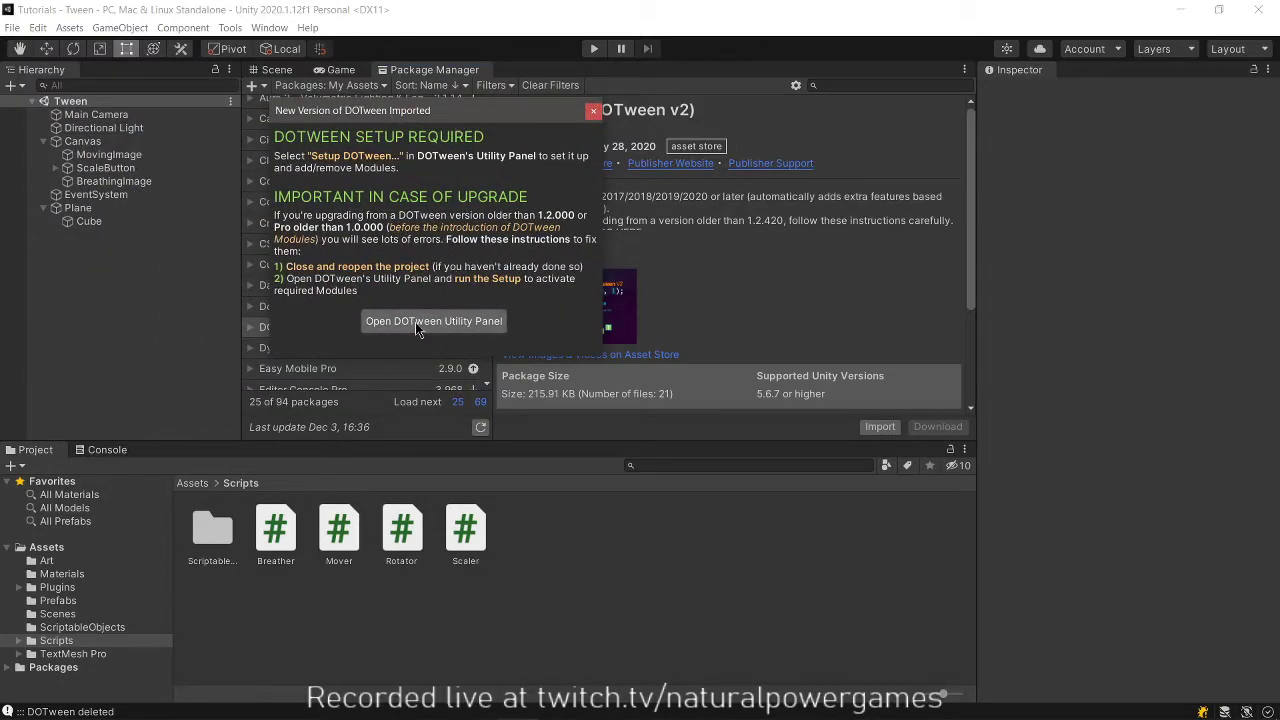
# Run DOTween setup and apply the Audio, Physics, Physics2D, Sprites and UI modules.
pyautogui.click(433, 321)
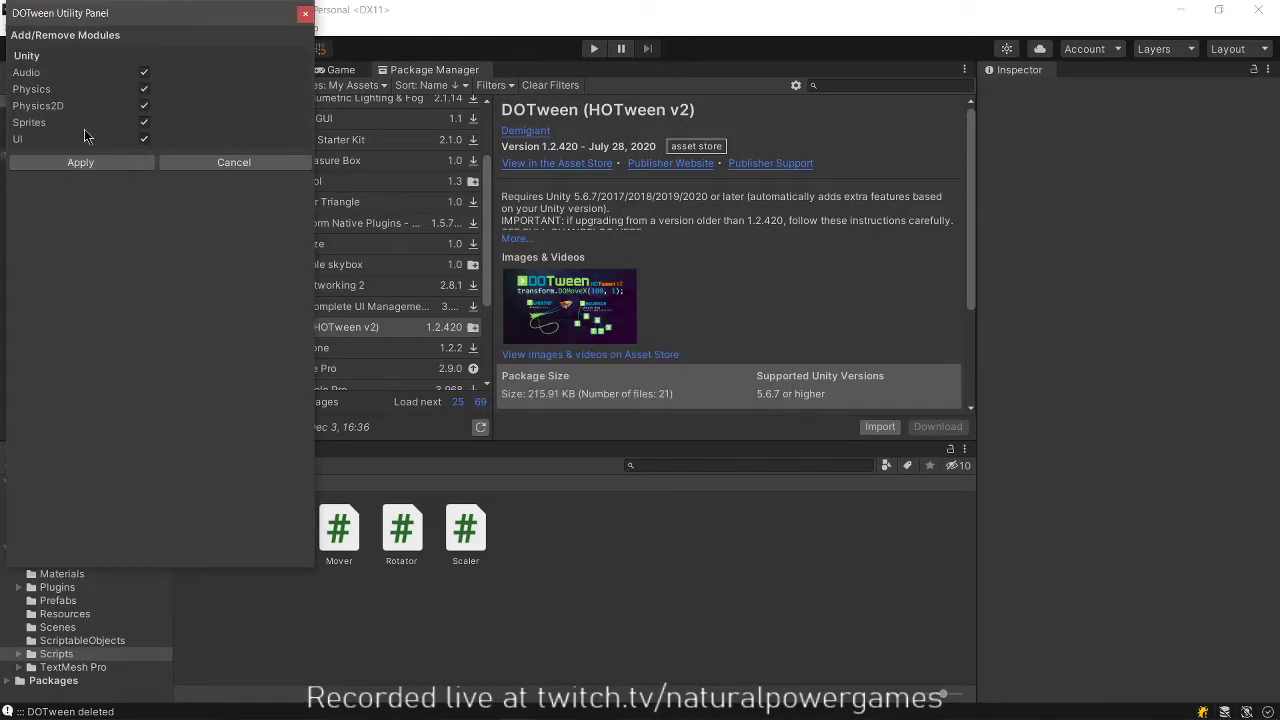
pyautogui.moveTo(98, 169)
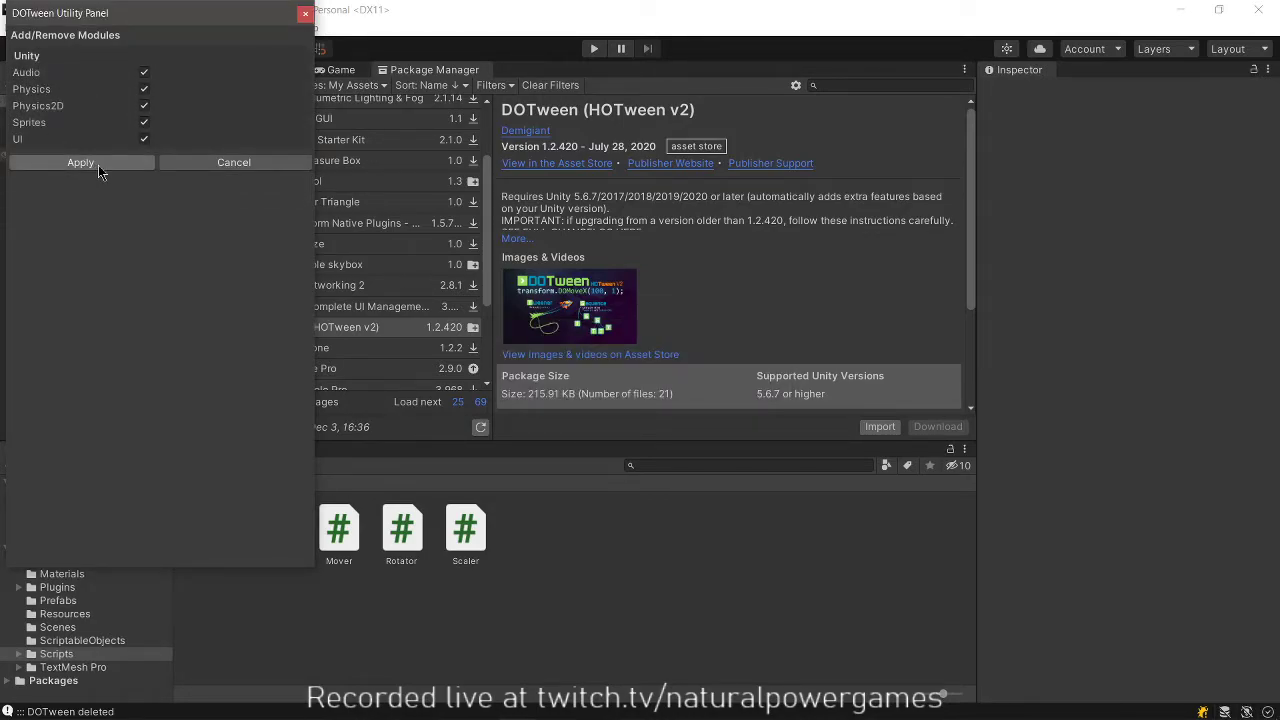
pyautogui.click(80, 162)
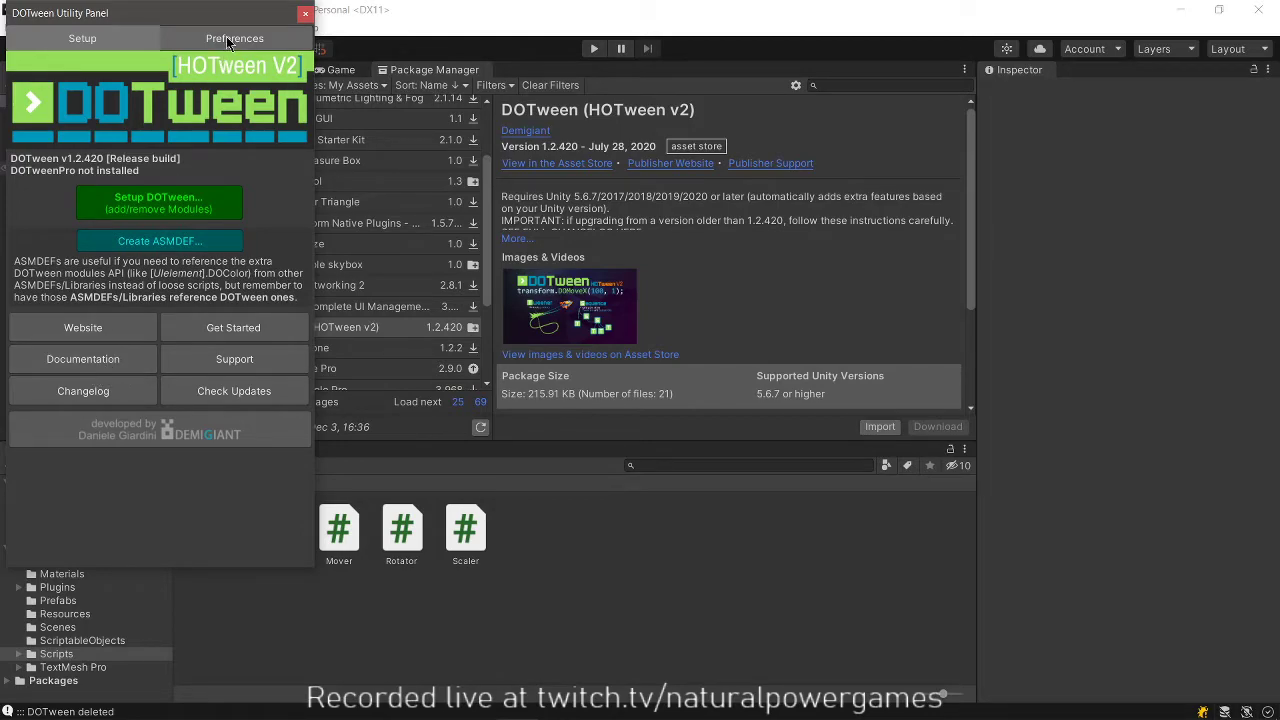
# Review DOTween's AutoPlay and Ease defaults on the Preferences tab, keeping AutoPlay All.
pyautogui.click(234, 38)
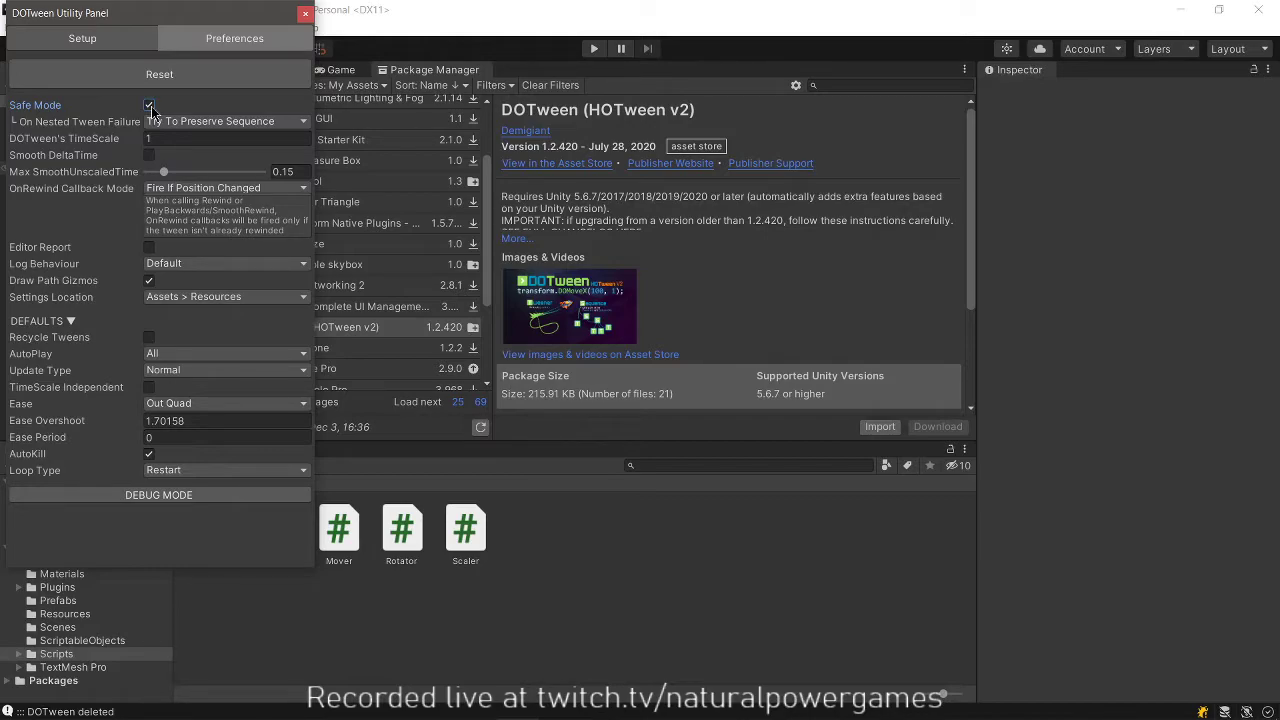
pyautogui.click(149, 104)
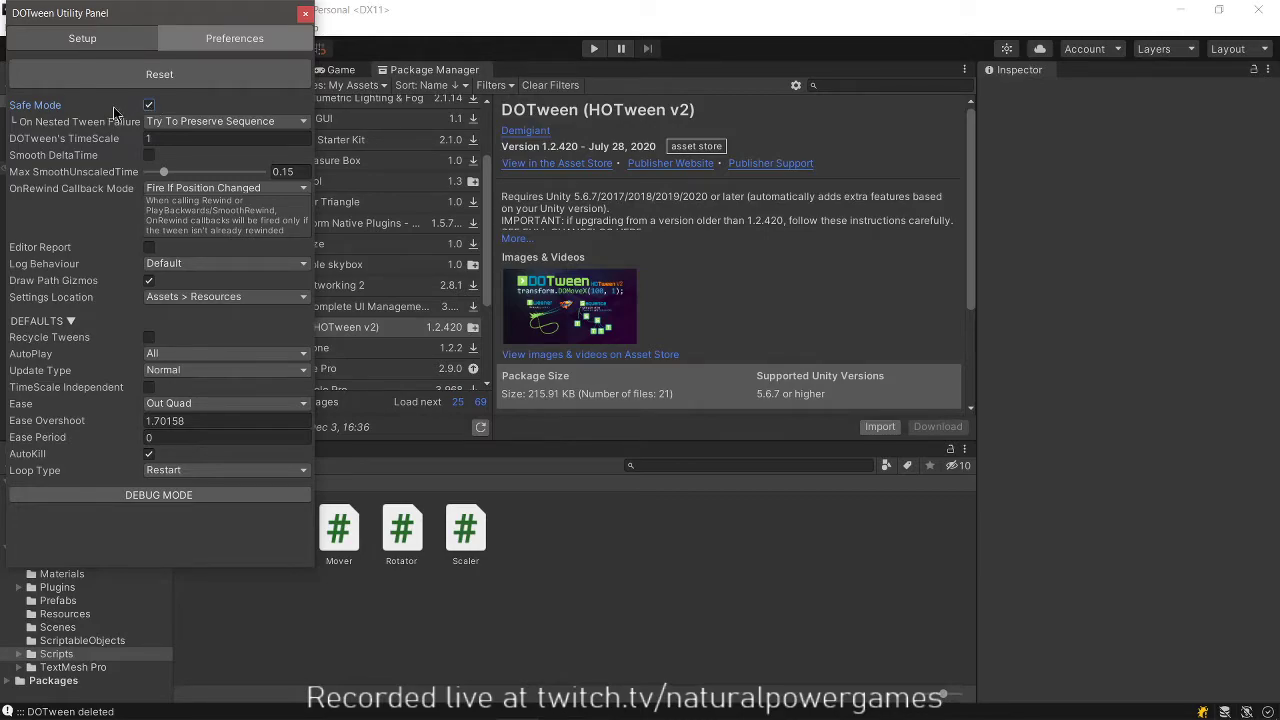
pyautogui.moveTo(82, 194)
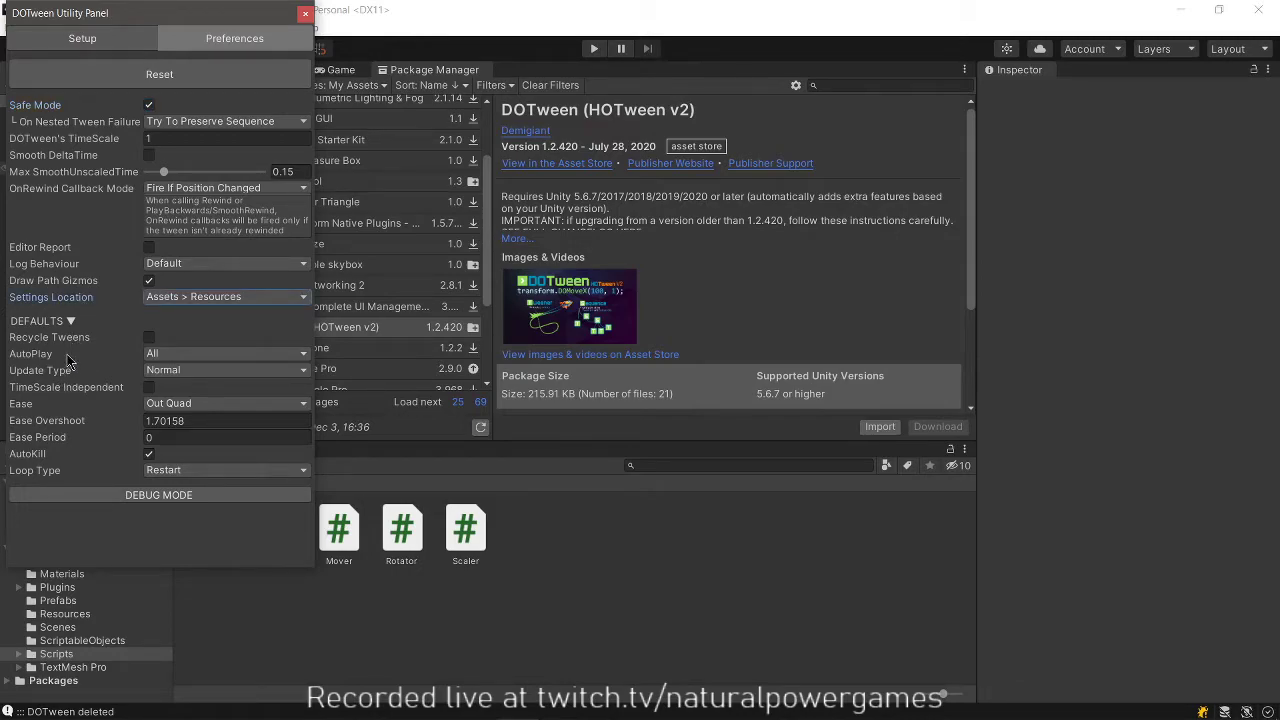
pyautogui.click(225, 353)
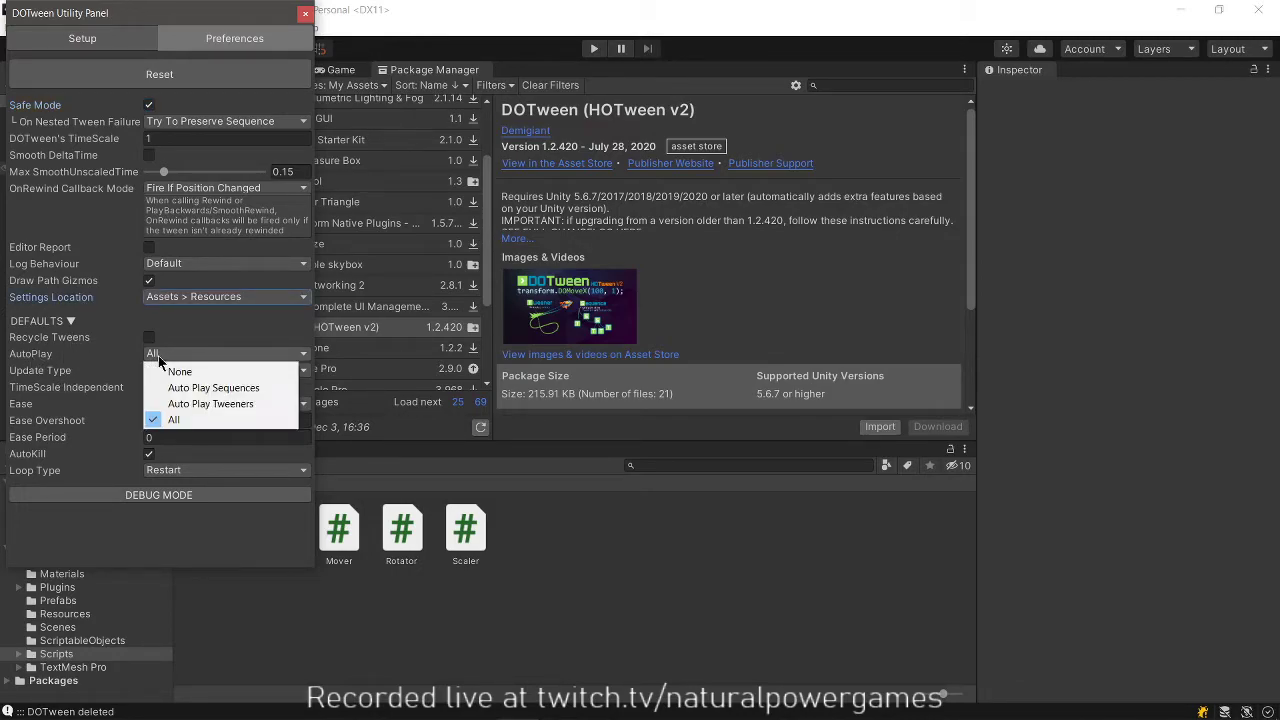
pyautogui.moveTo(211, 403)
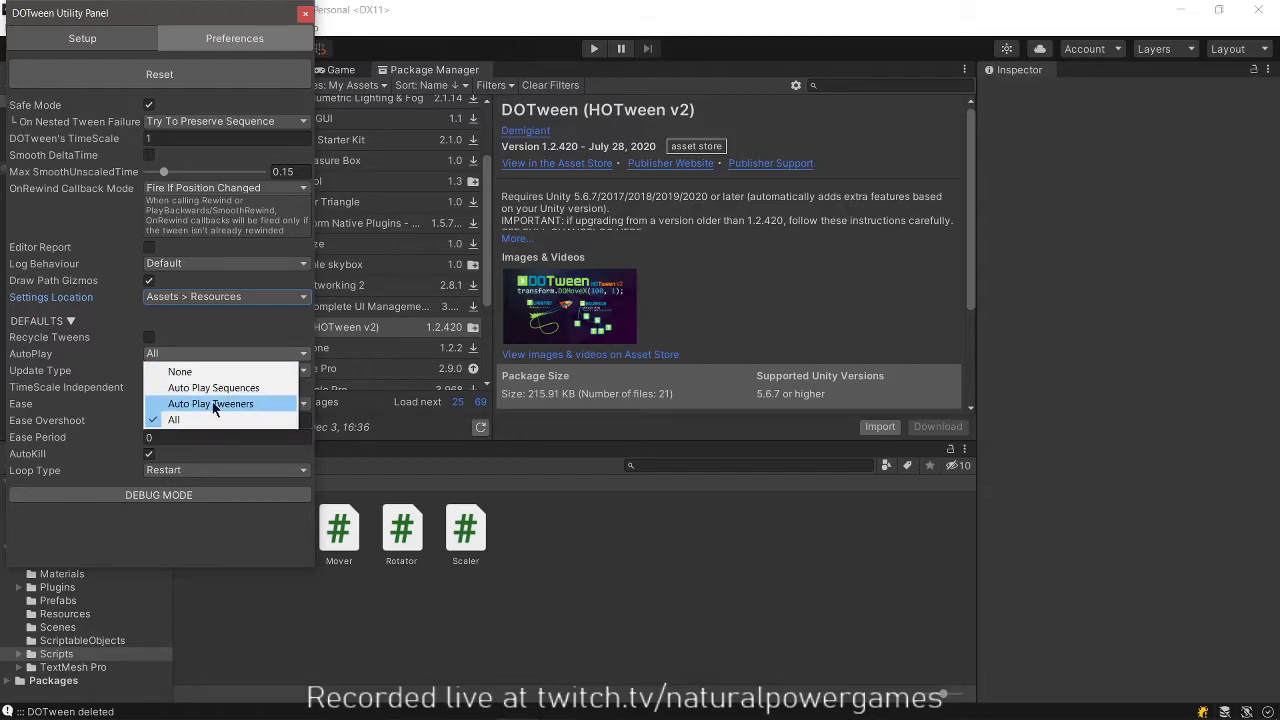
pyautogui.click(212, 419)
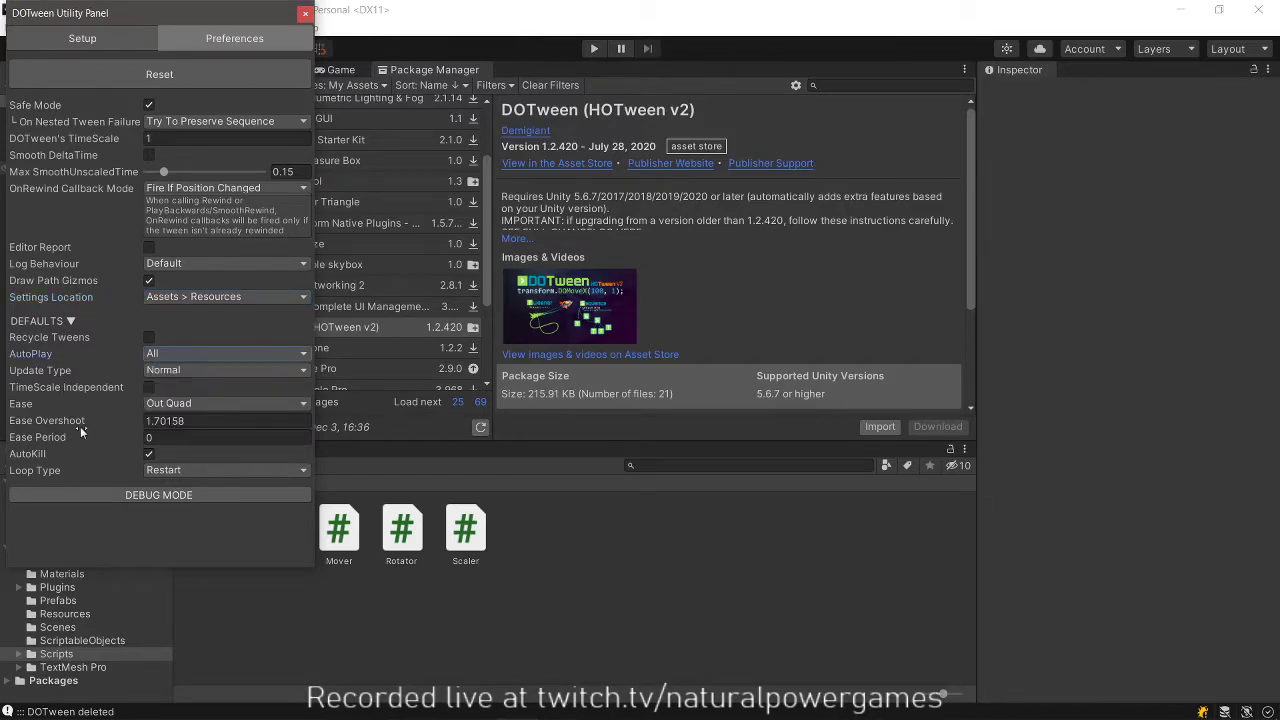
pyautogui.click(225, 403)
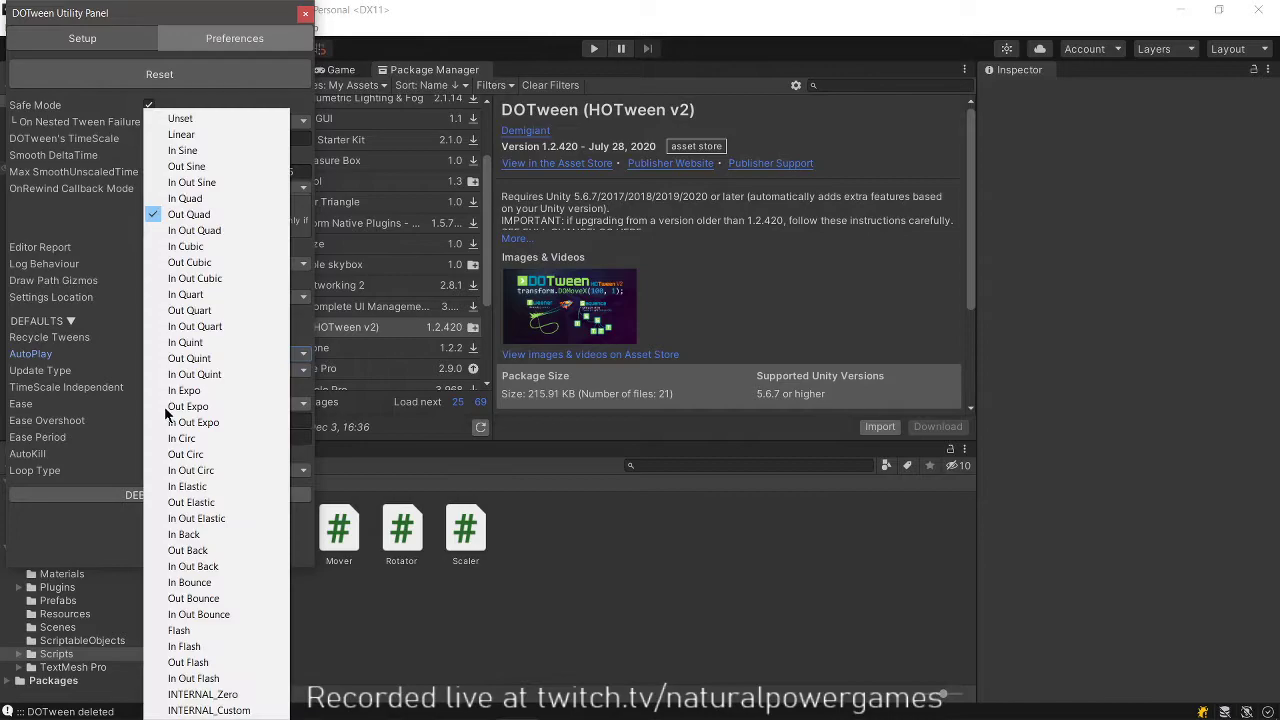
pyautogui.moveTo(185, 205)
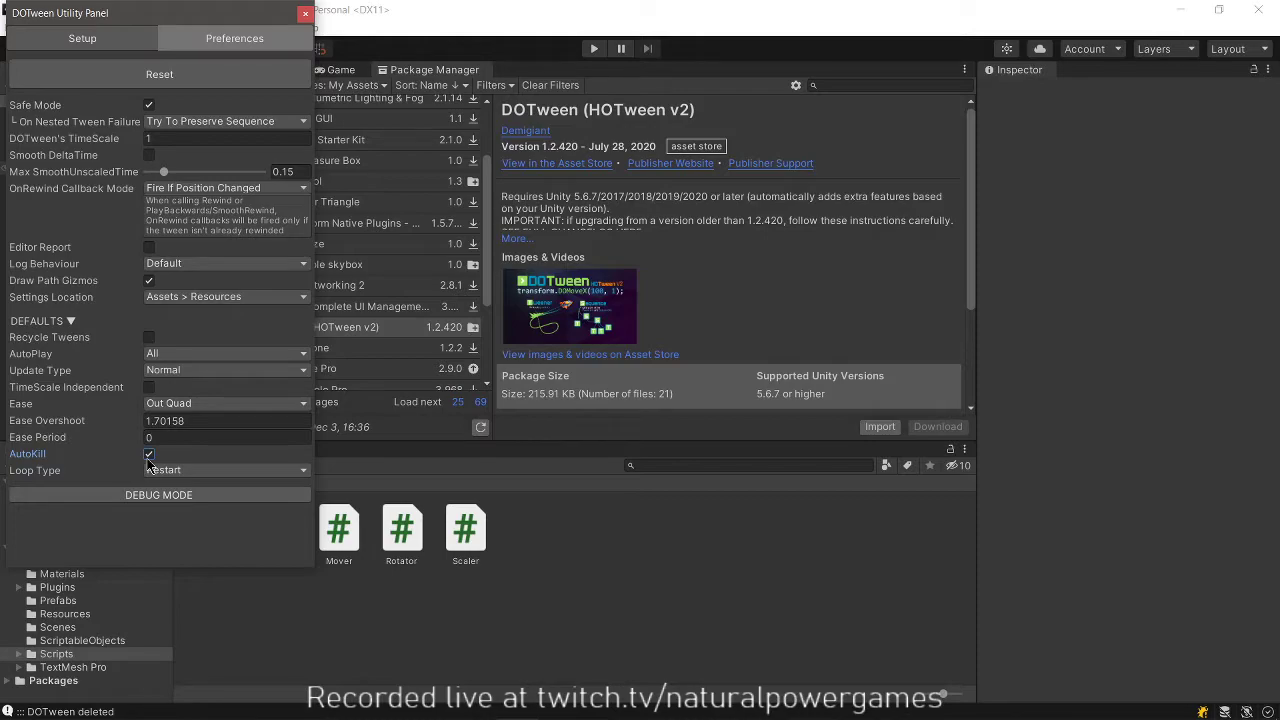
pyautogui.moveTo(199, 453)
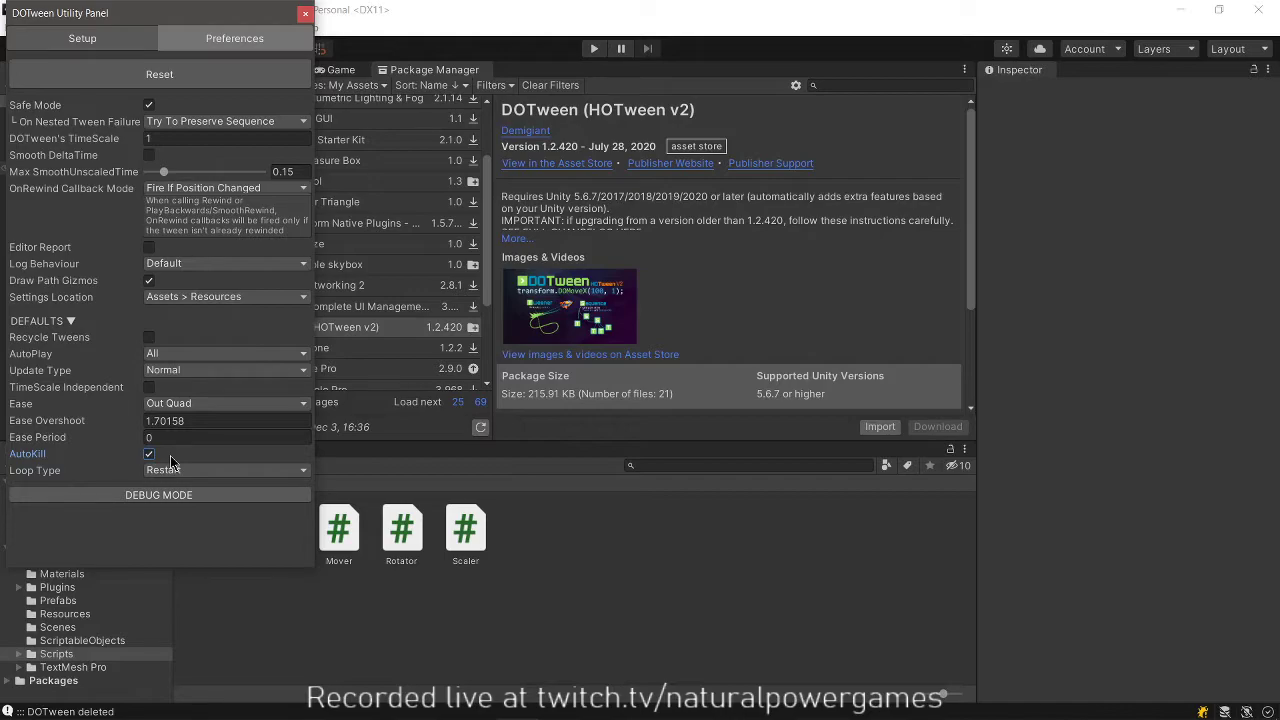
pyautogui.moveTo(97, 458)
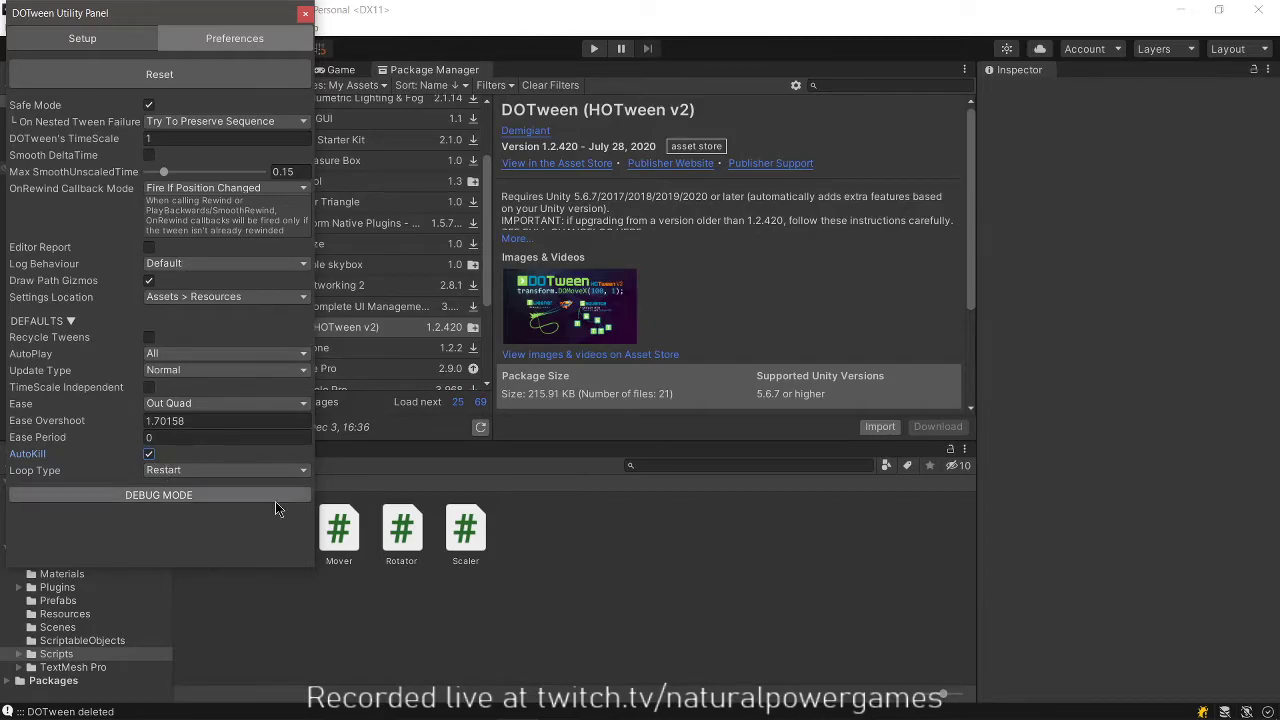
pyautogui.moveTo(132, 270)
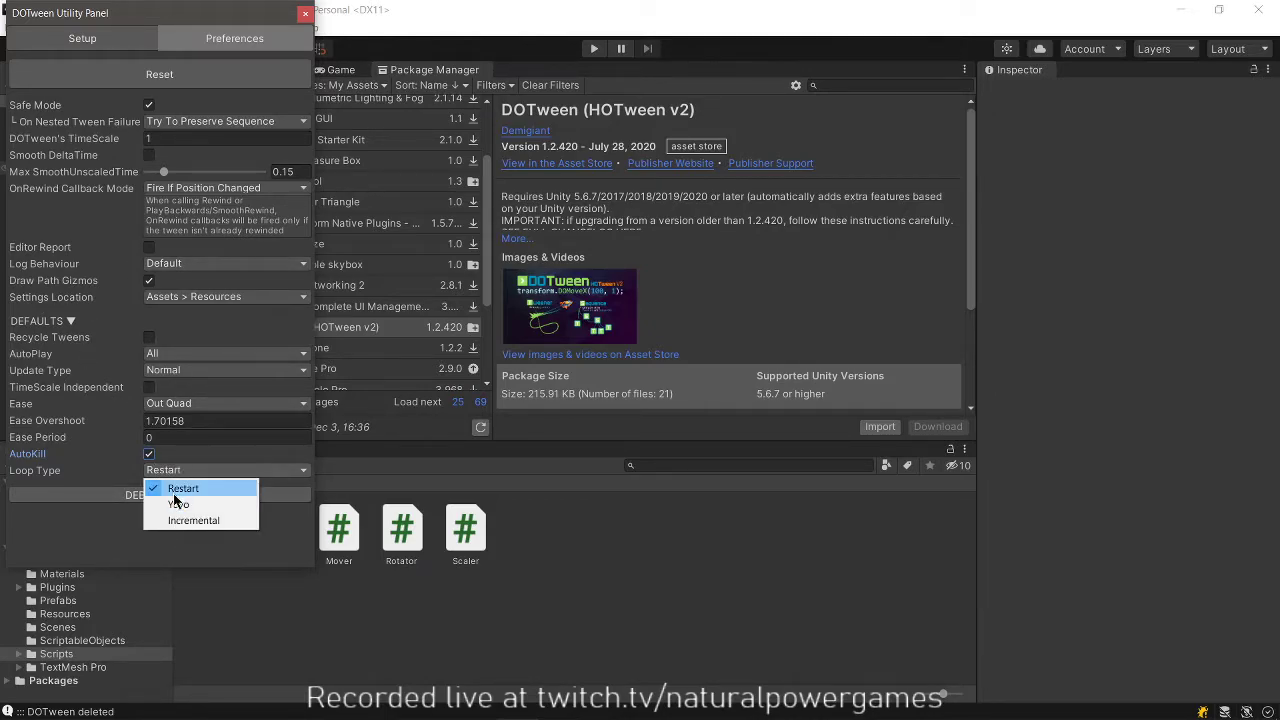
pyautogui.moveTo(213, 490)
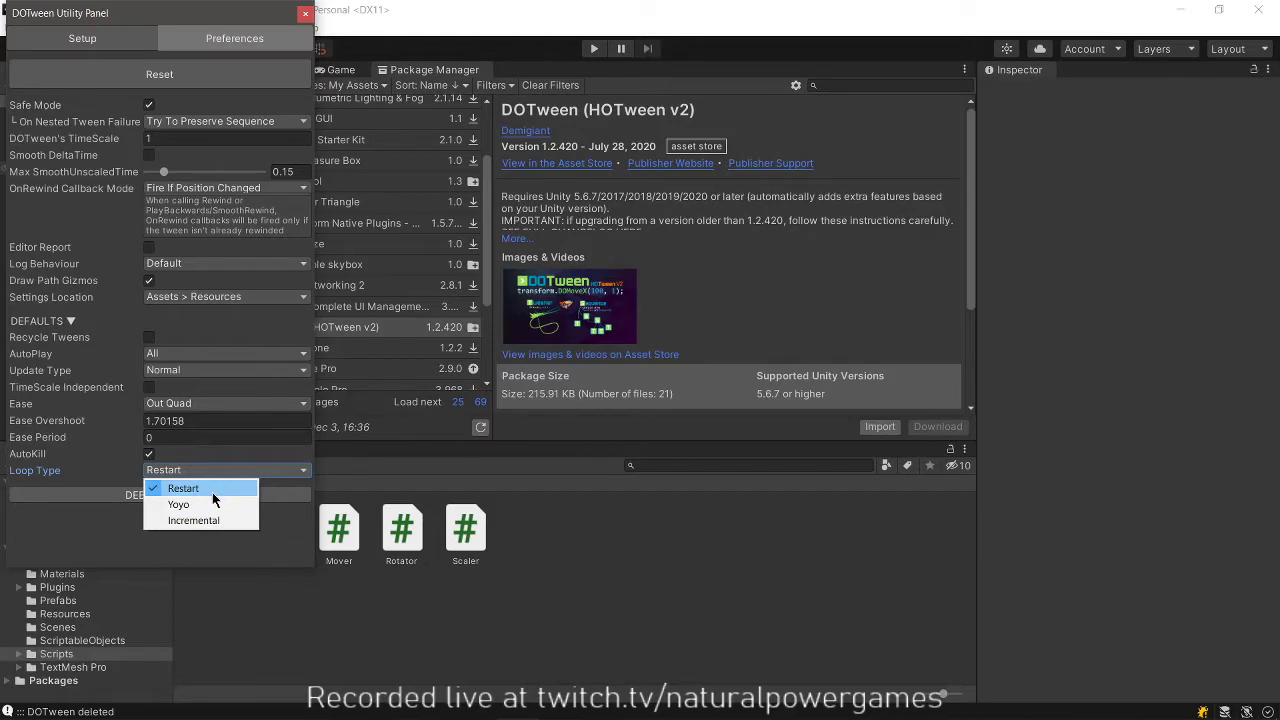
pyautogui.moveTo(213, 504)
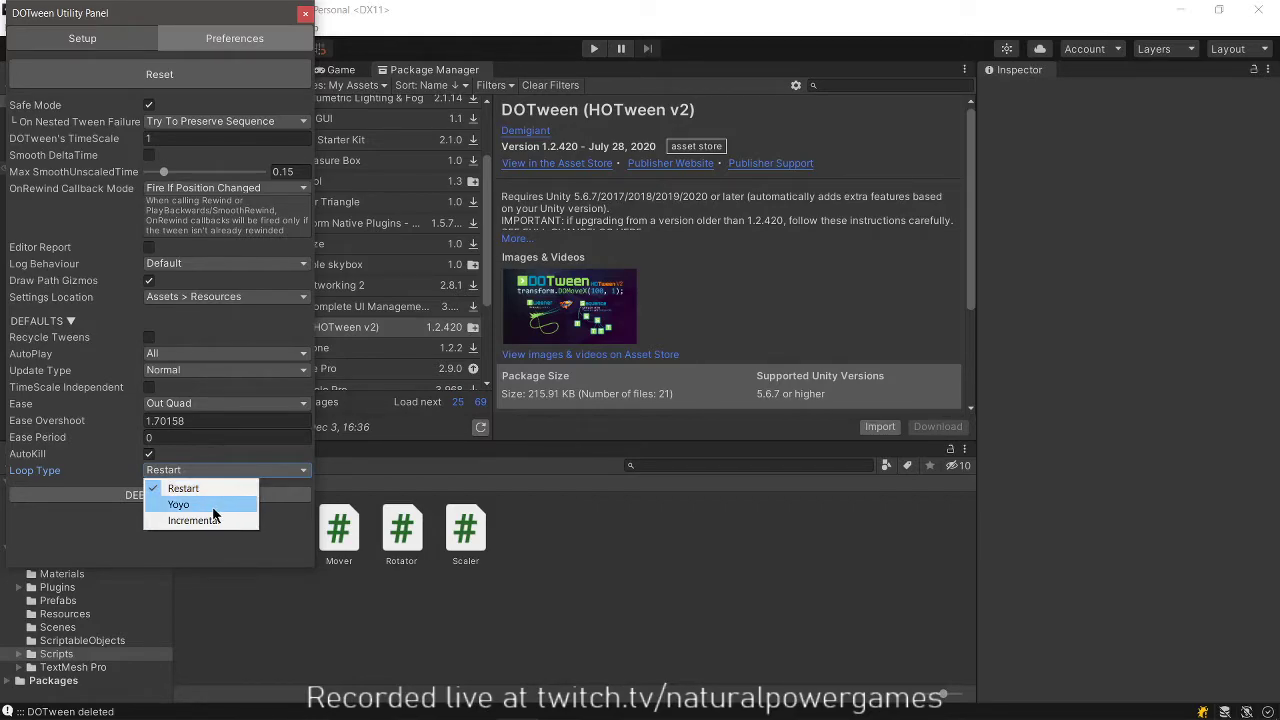
pyautogui.moveTo(216, 520)
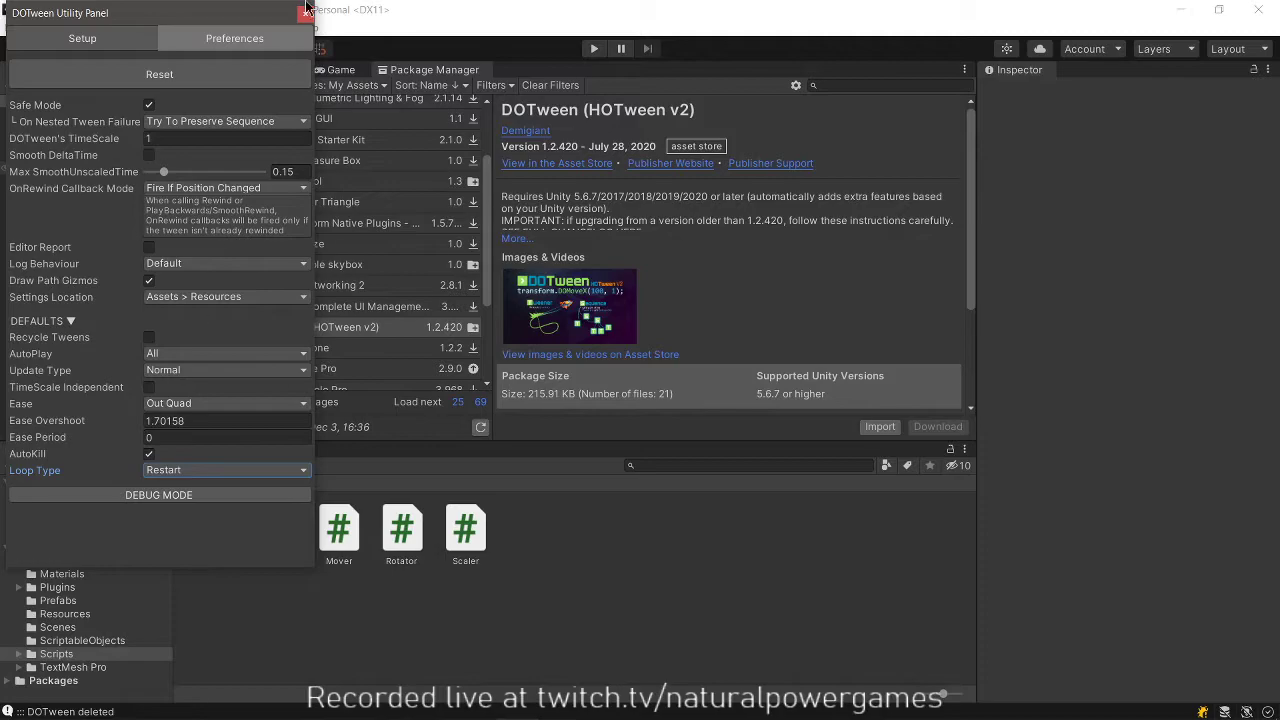
# Return to the Tween scene and inspect MovingImage, ScaleButton, BreathingImage and Cube.
pyautogui.click(305, 10)
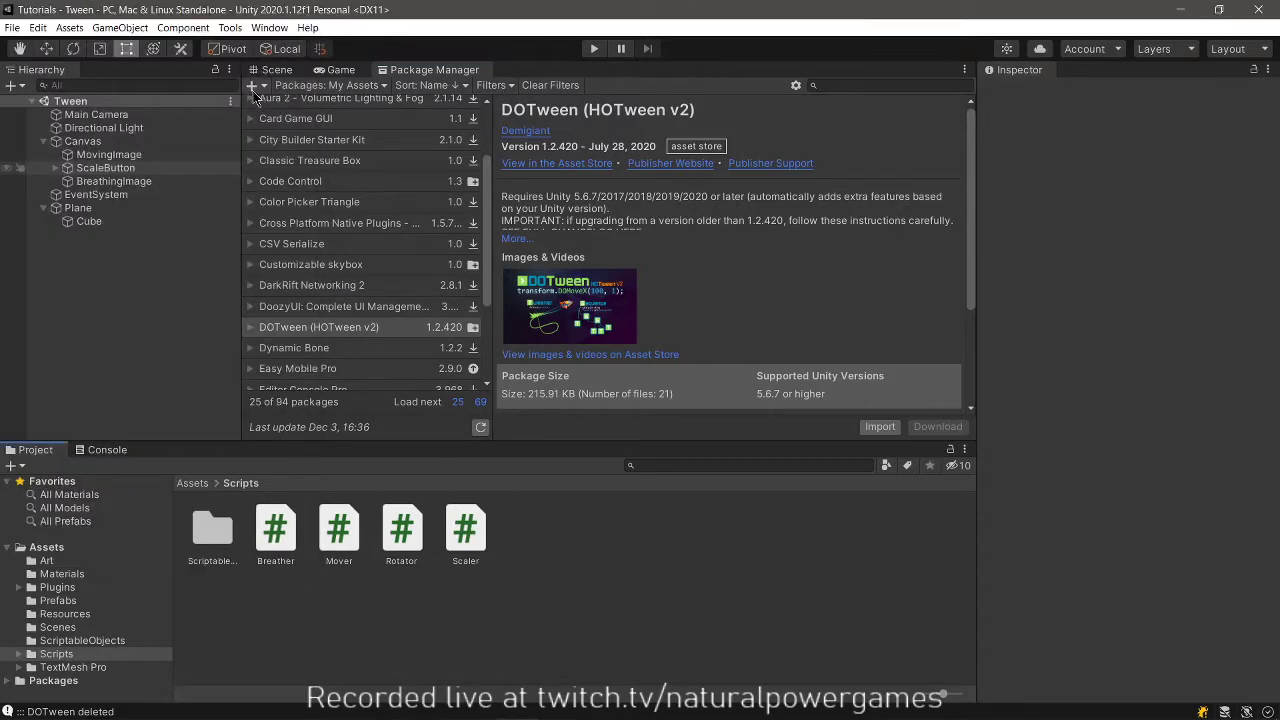
pyautogui.click(277, 69)
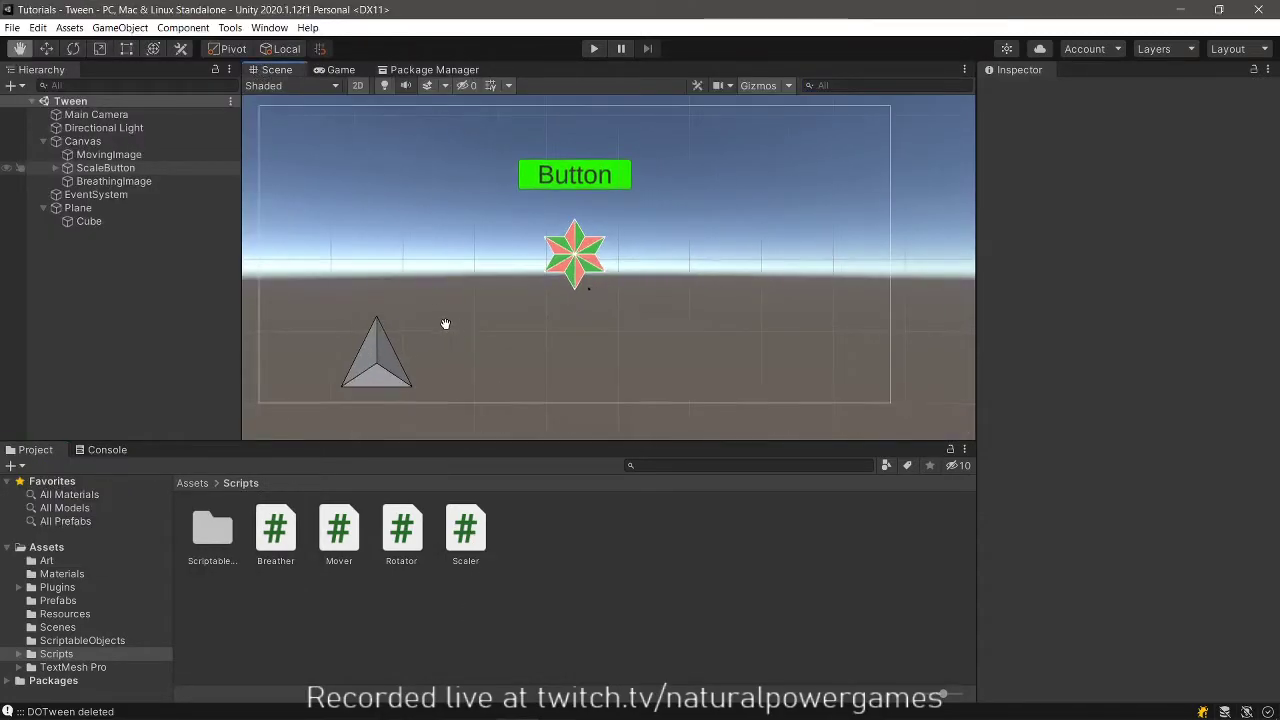
pyautogui.click(108, 154)
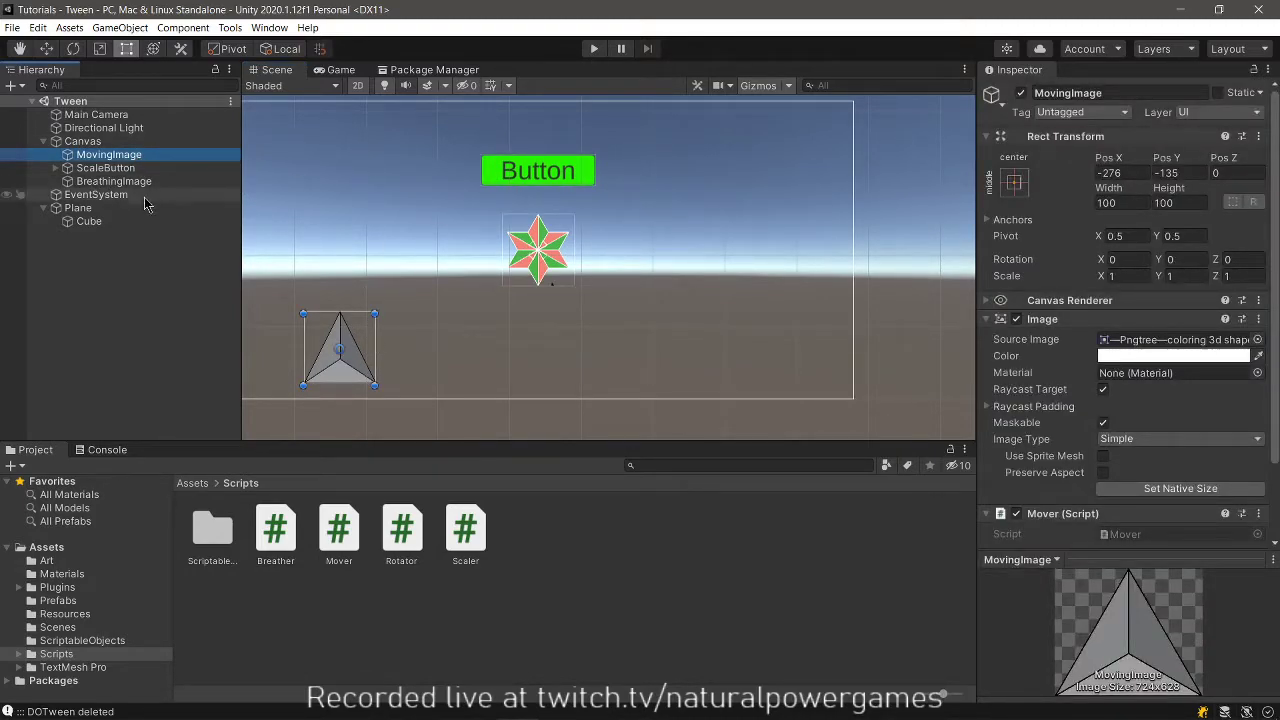
pyautogui.click(105, 167)
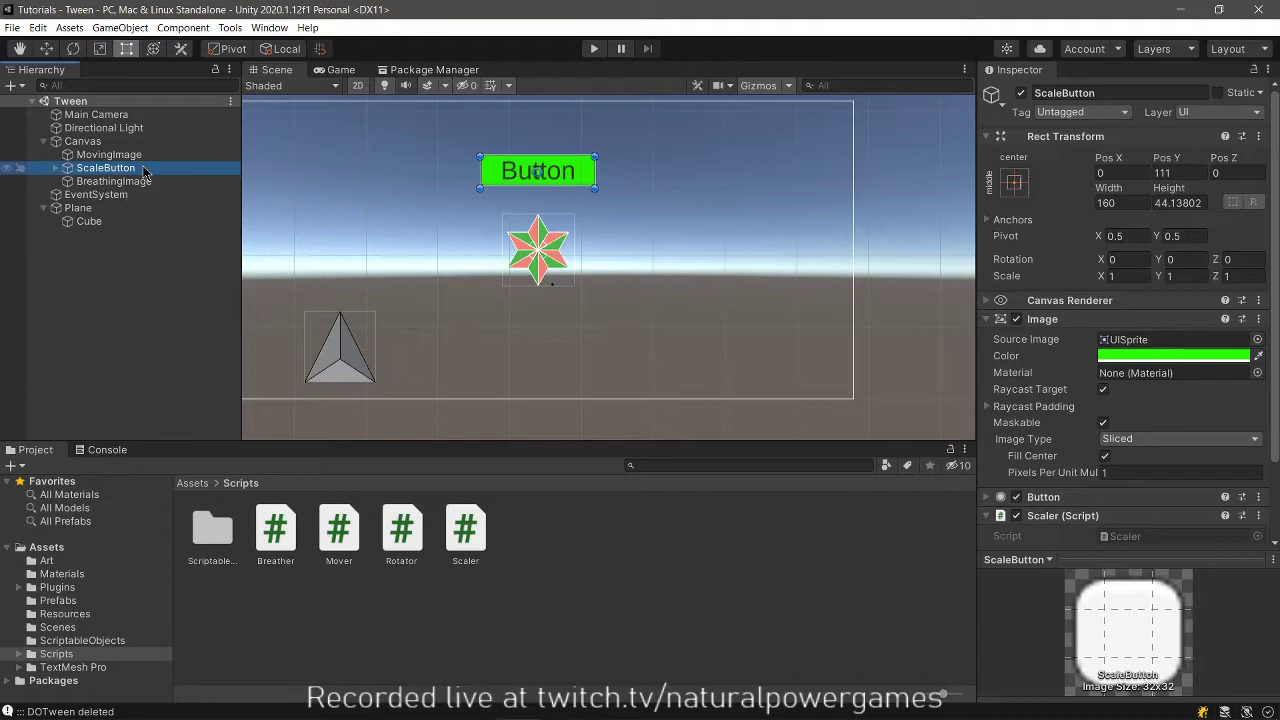
pyautogui.click(112, 181)
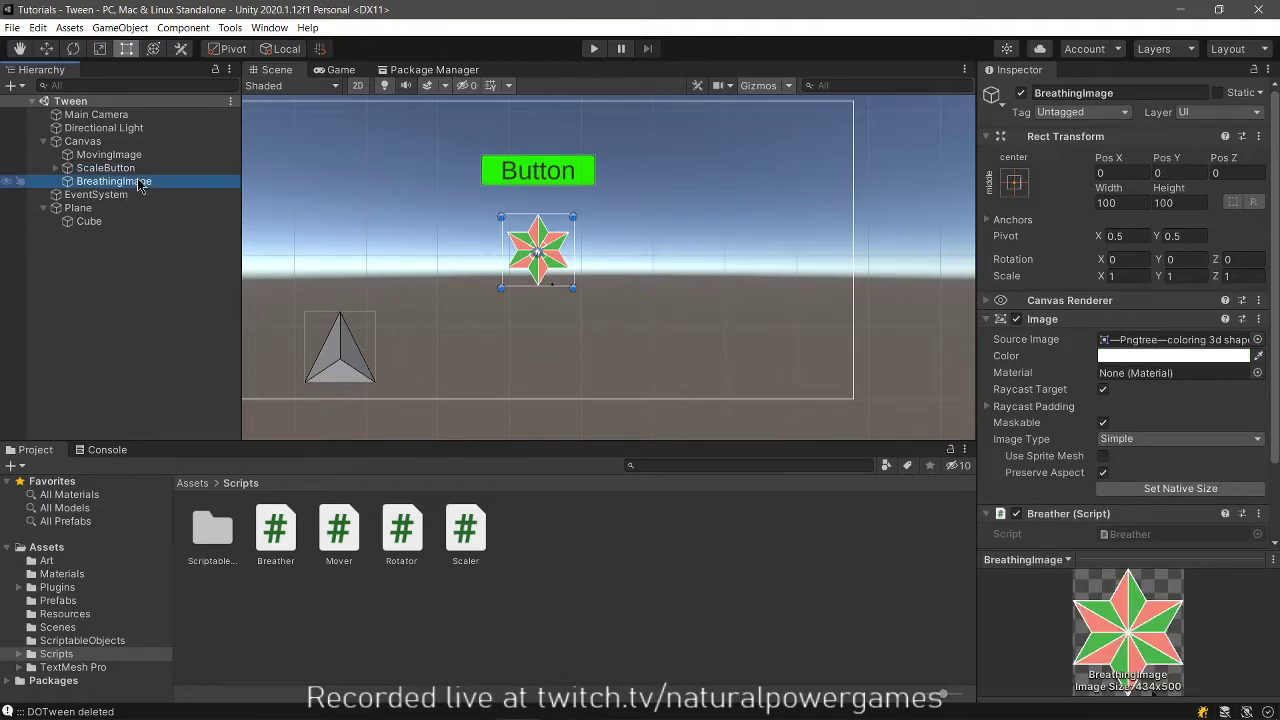
pyautogui.click(88, 221)
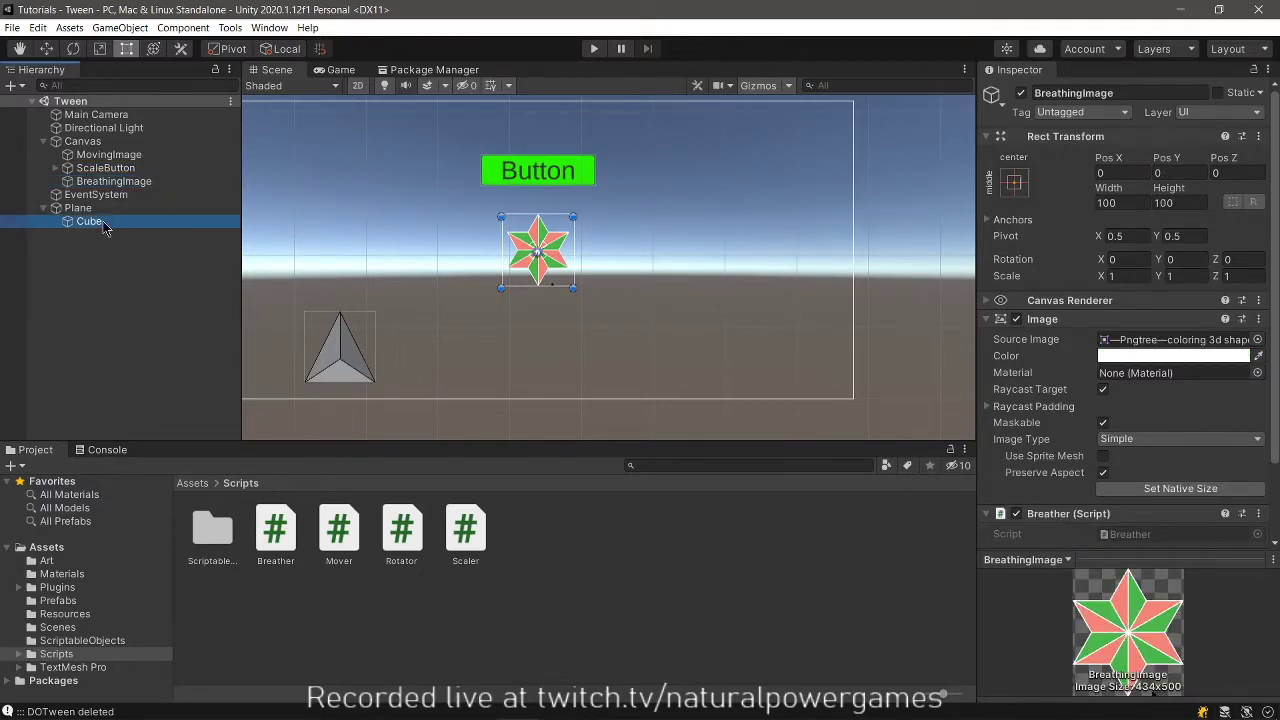
pyautogui.click(89, 221)
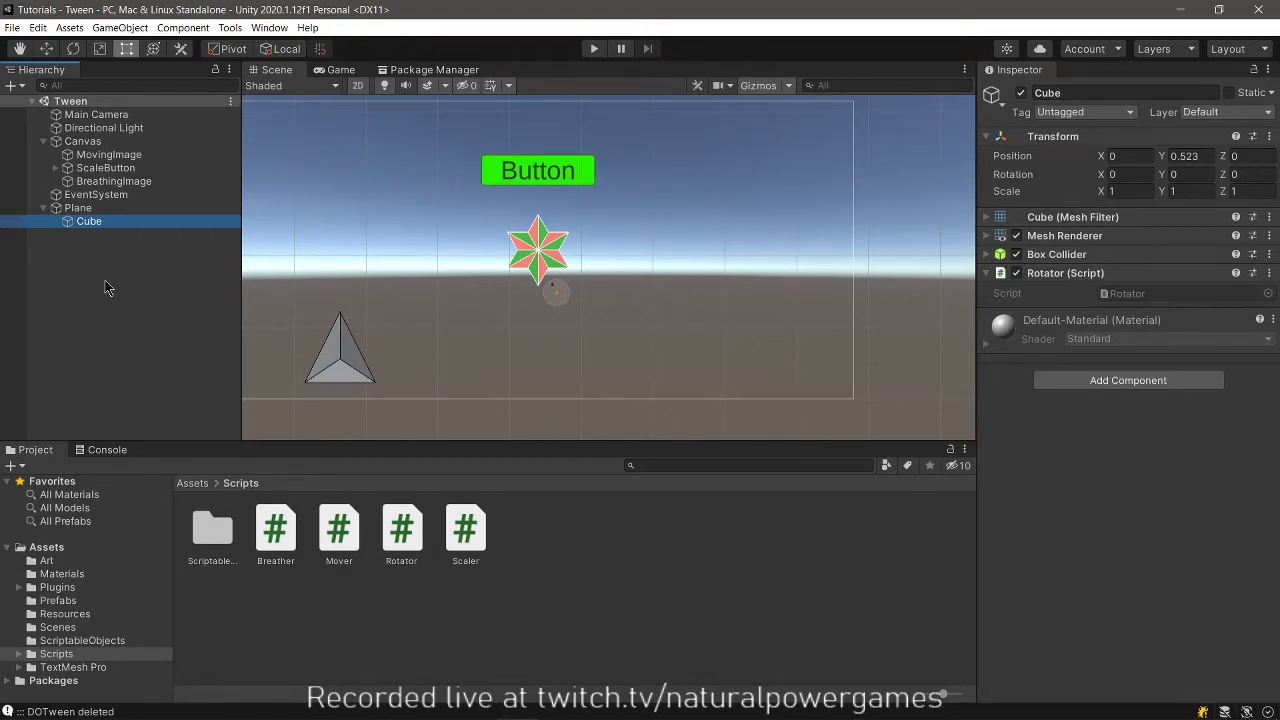
# Preview the Breather and Scaler scripts, then select ScaleButton and the Scaler file.
pyautogui.click(275, 527)
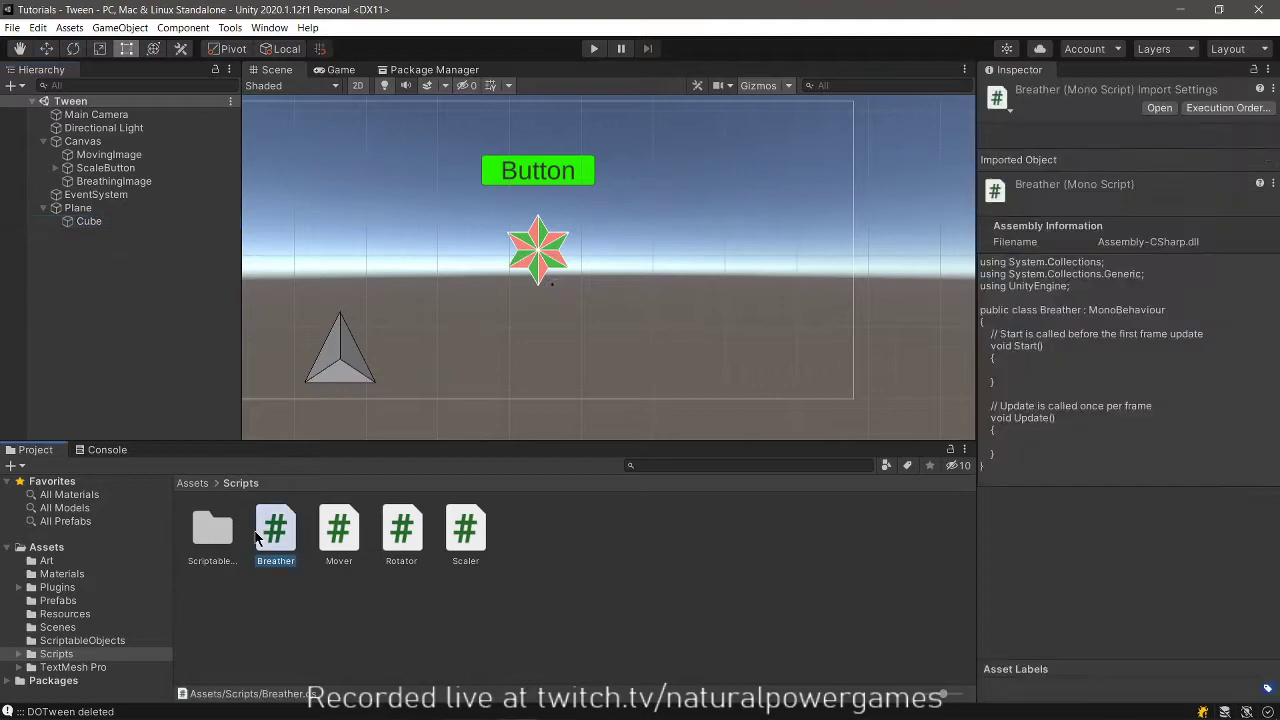
pyautogui.click(464, 530)
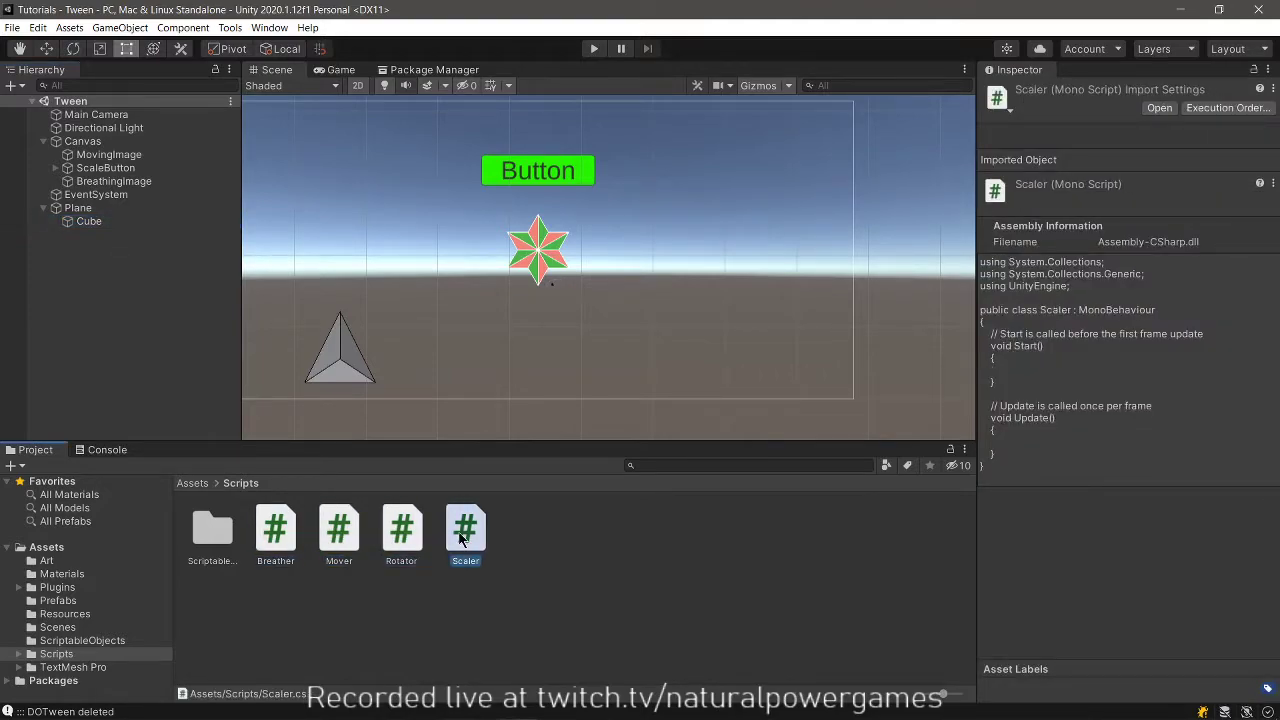
pyautogui.moveTo(828, 377)
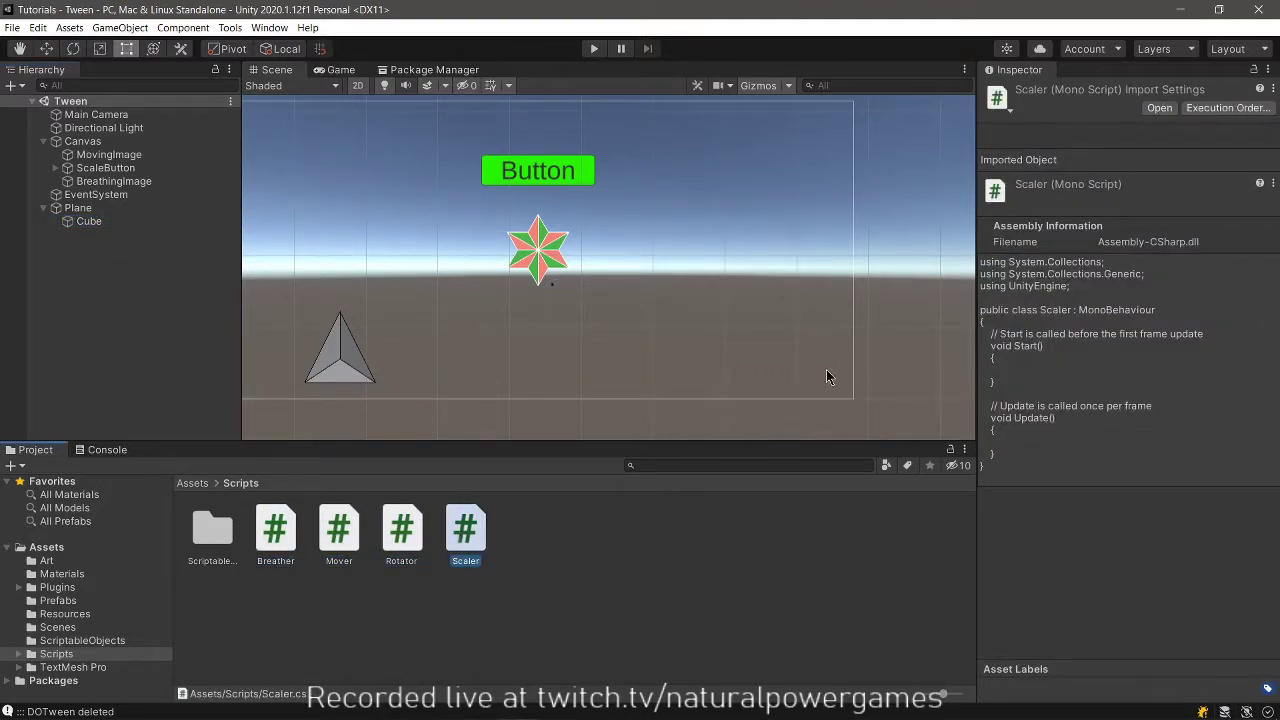
pyautogui.click(105, 167)
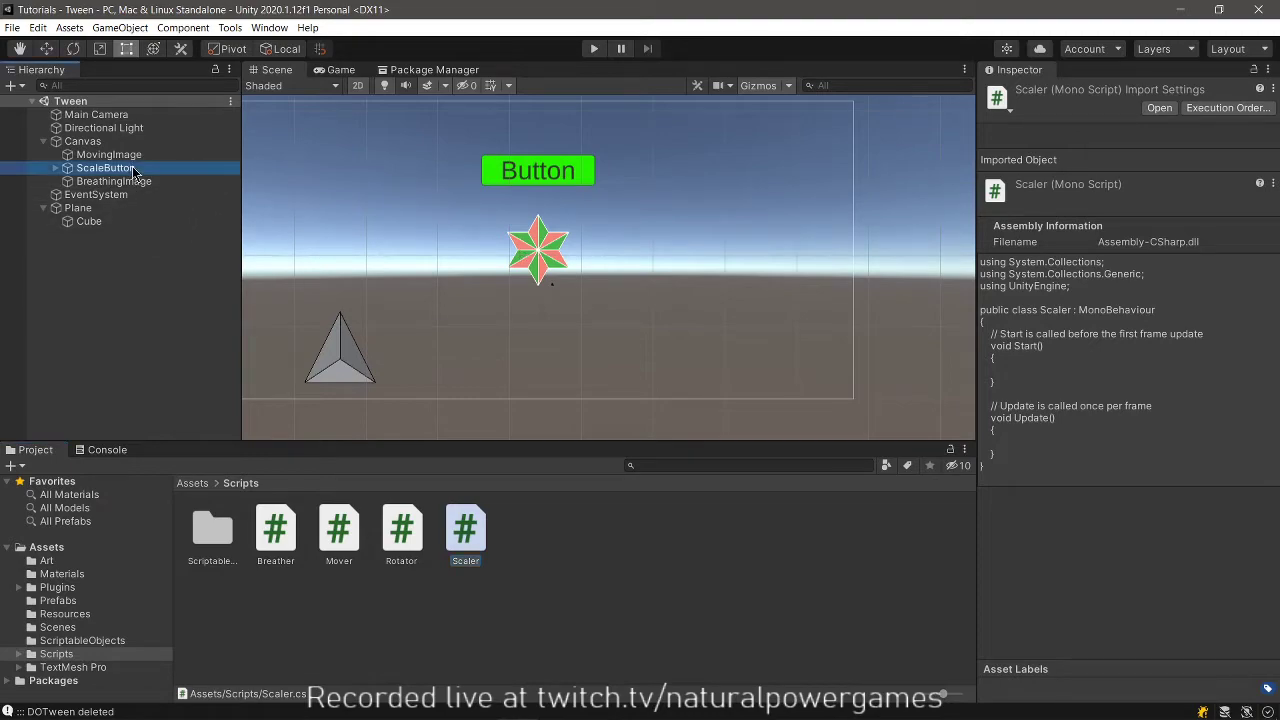
pyautogui.click(105, 167)
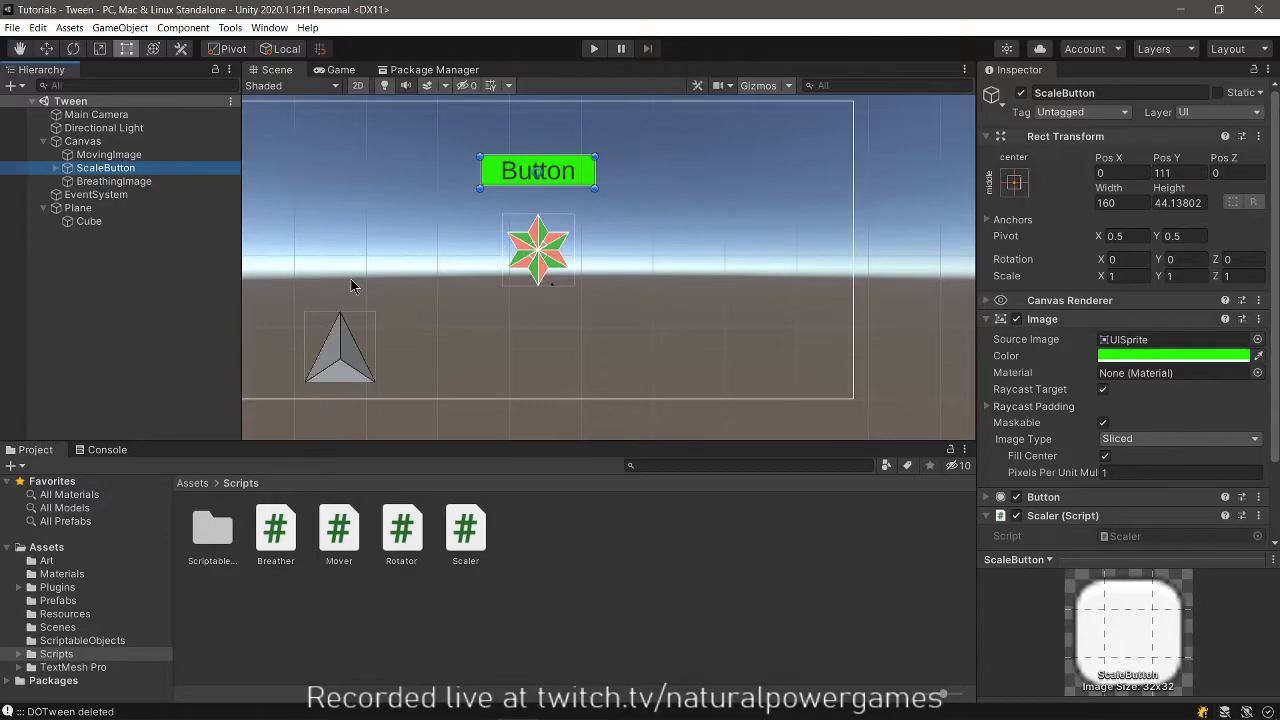
pyautogui.click(464, 528)
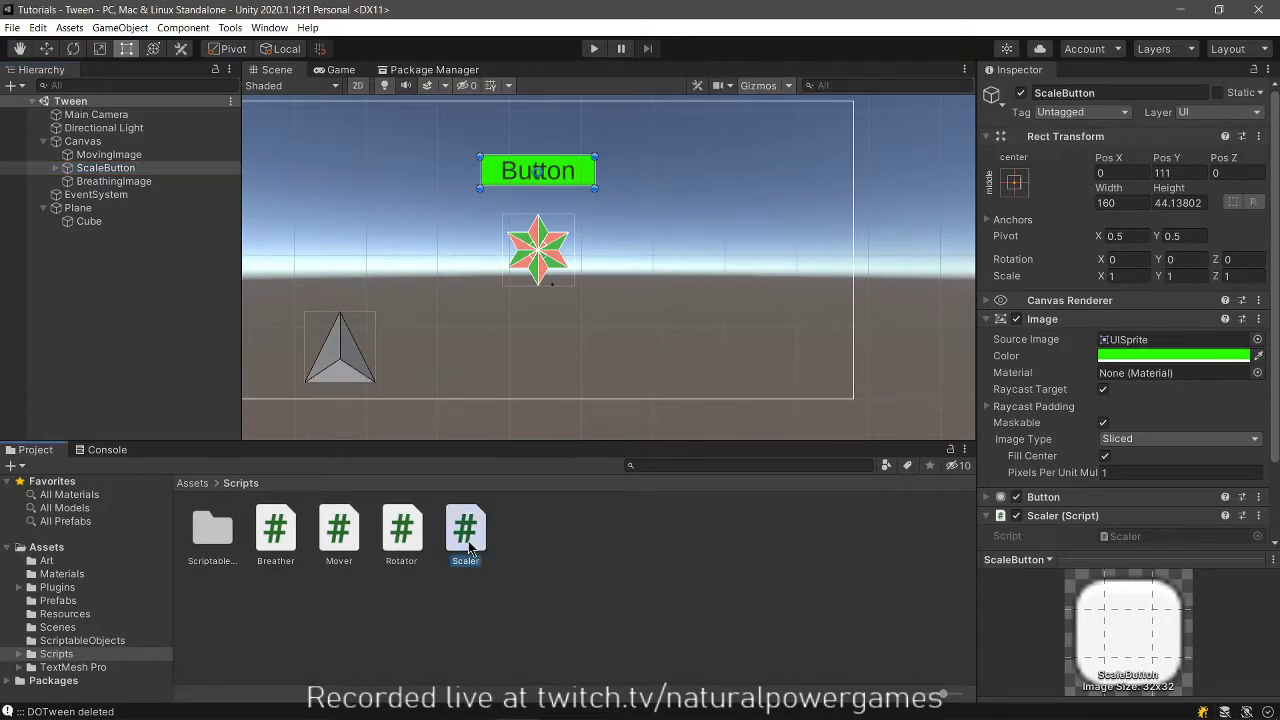
# Open Scaler.cs in Visual Studio and add 'using DG.Tweening;'.
pyautogui.doubleClick(464, 527)
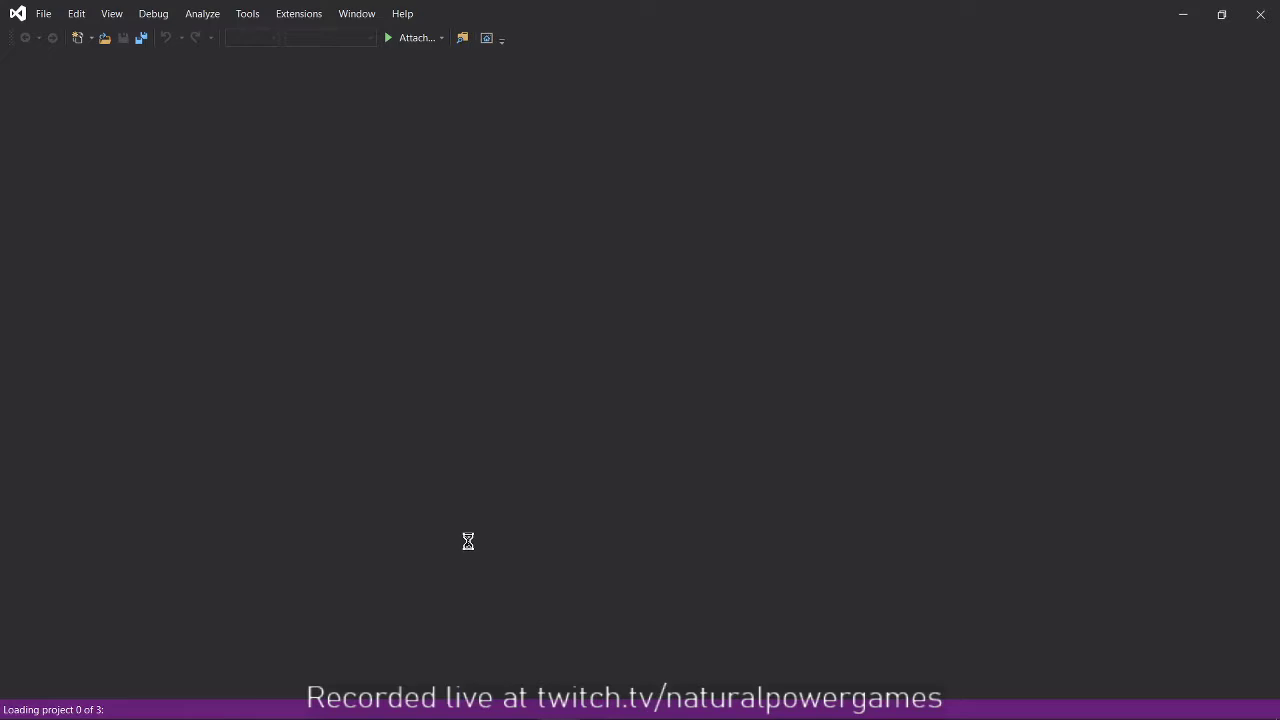
pyautogui.moveTo(462, 541)
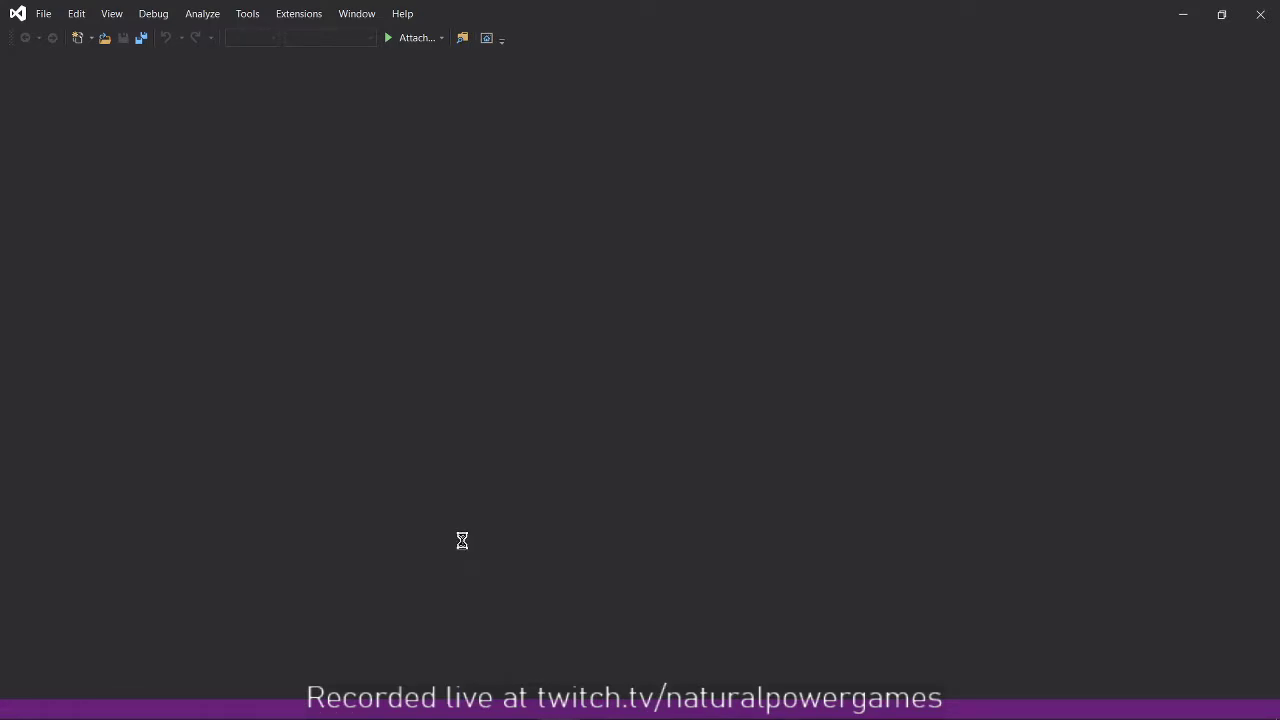
pyautogui.moveTo(407, 275)
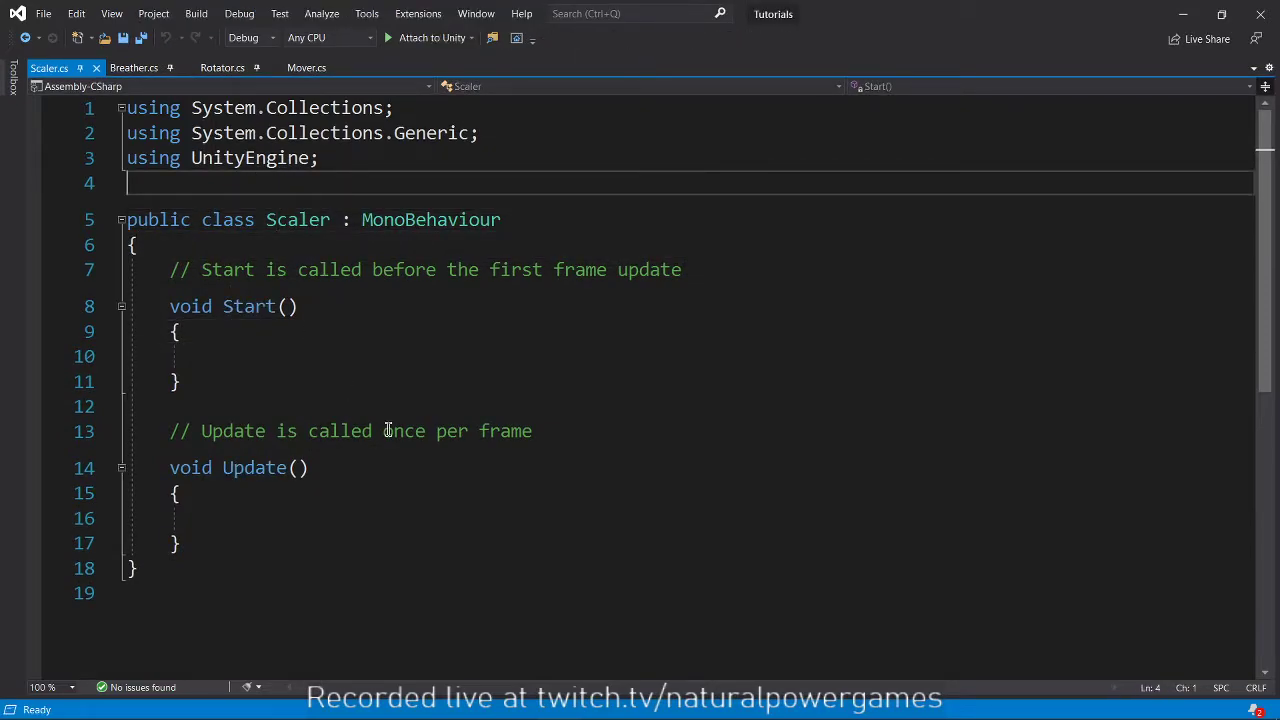
pyautogui.write('US')
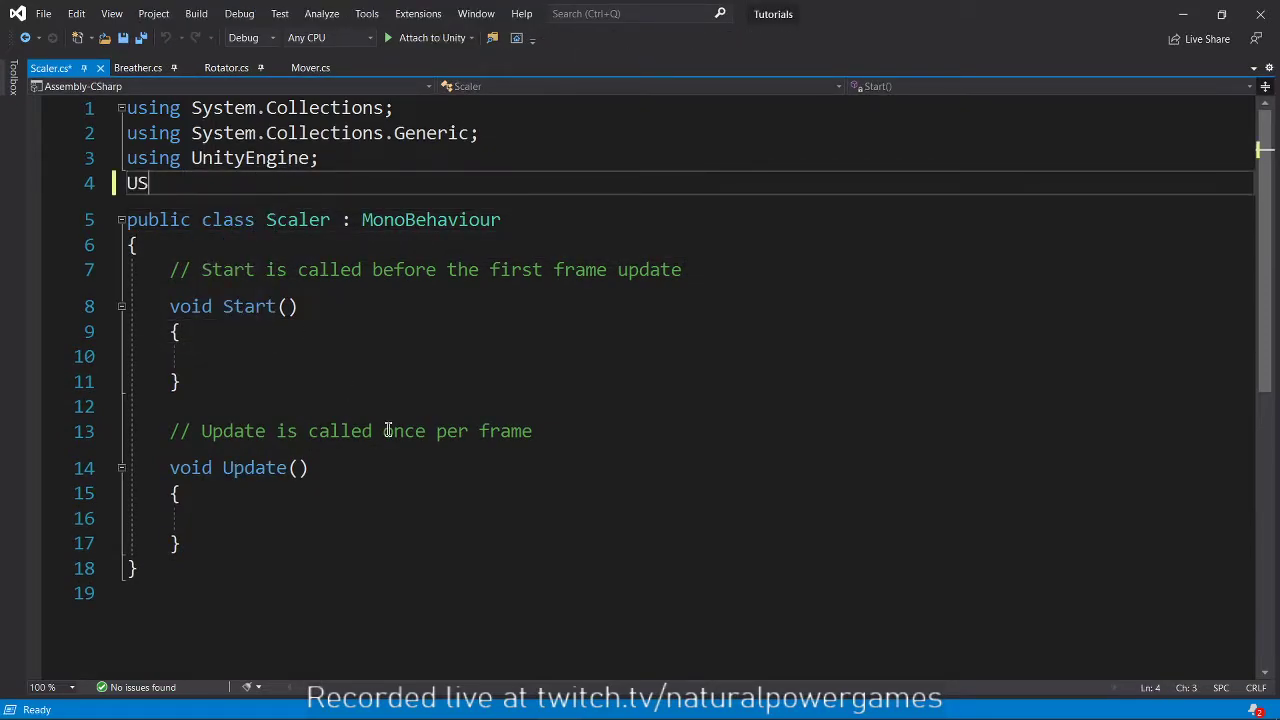
pyautogui.write('using DG')
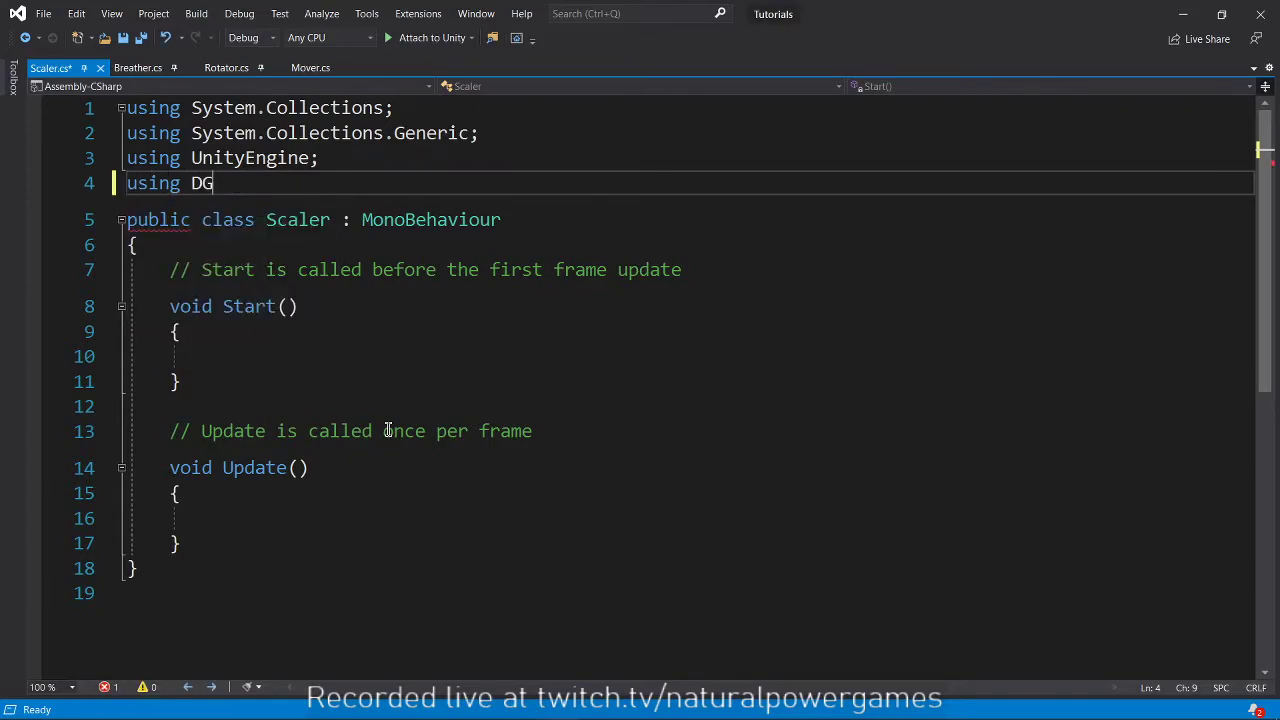
pyautogui.write('.Tweening;')
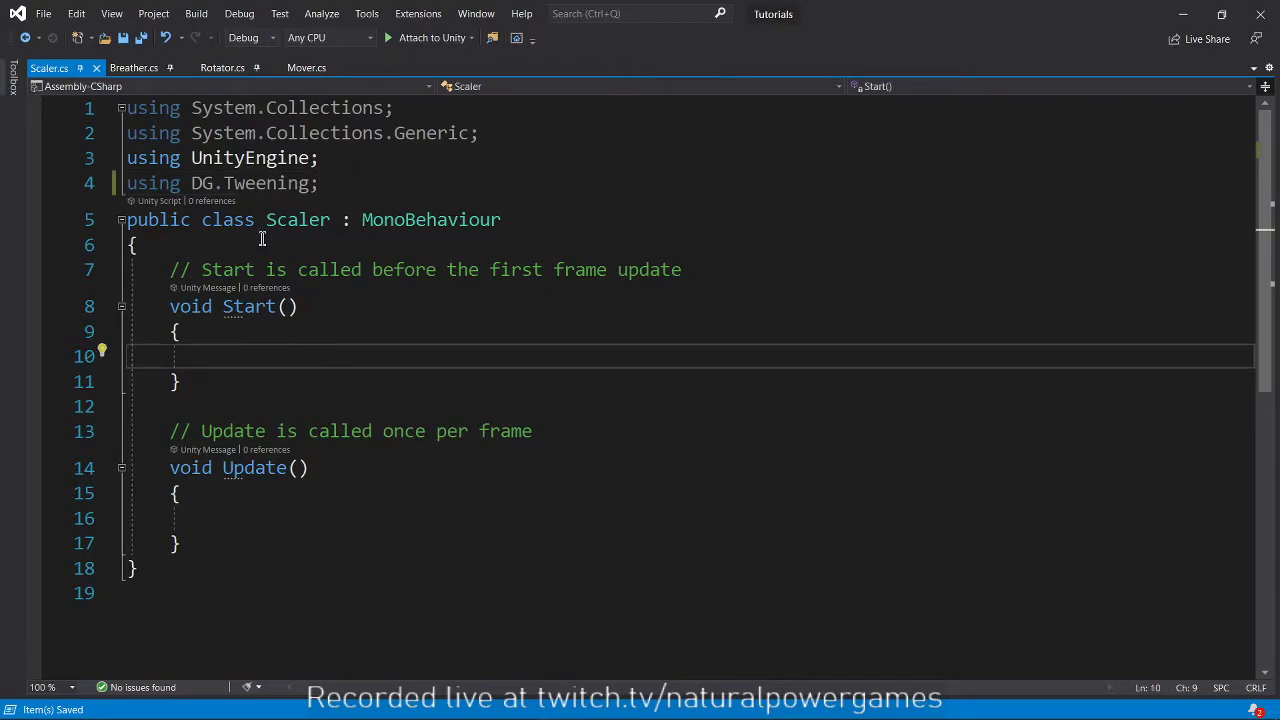
pyautogui.moveTo(488, 507)
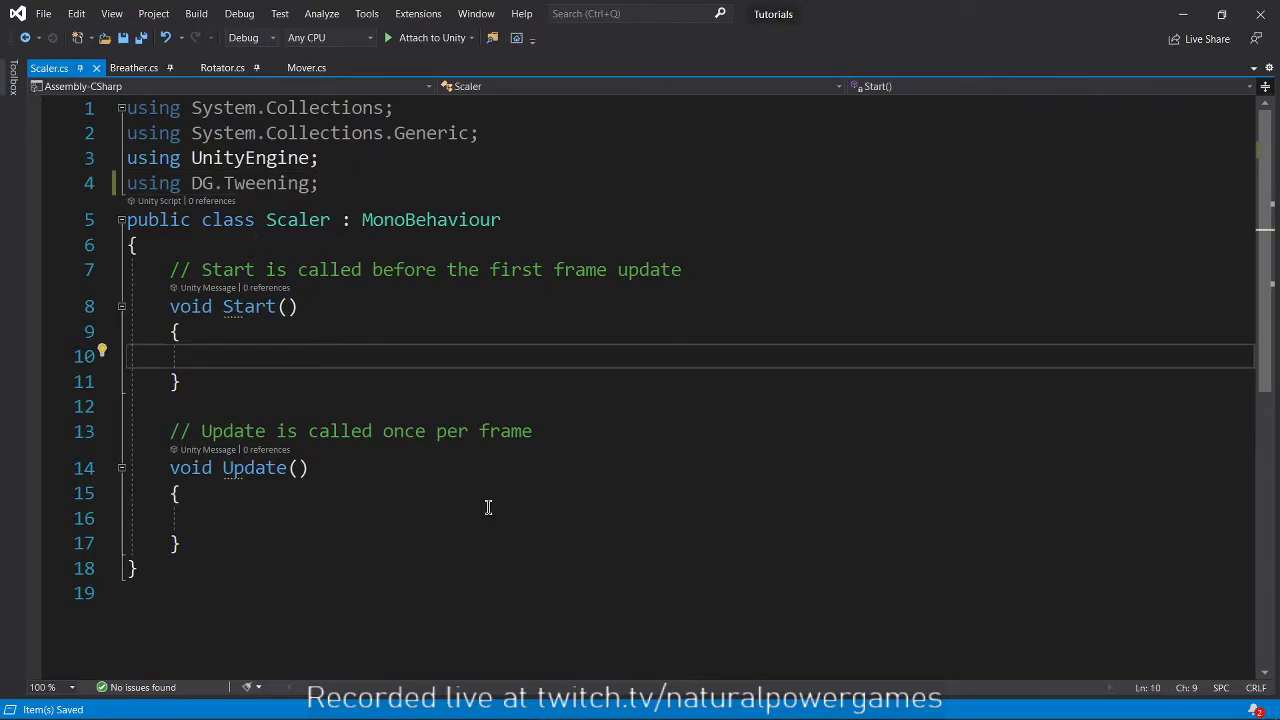
# Replace Start and Update with an Awake method calling transform.DOScale(2, 3);.
pyautogui.moveTo(170, 269); pyautogui.dragTo(181, 543)
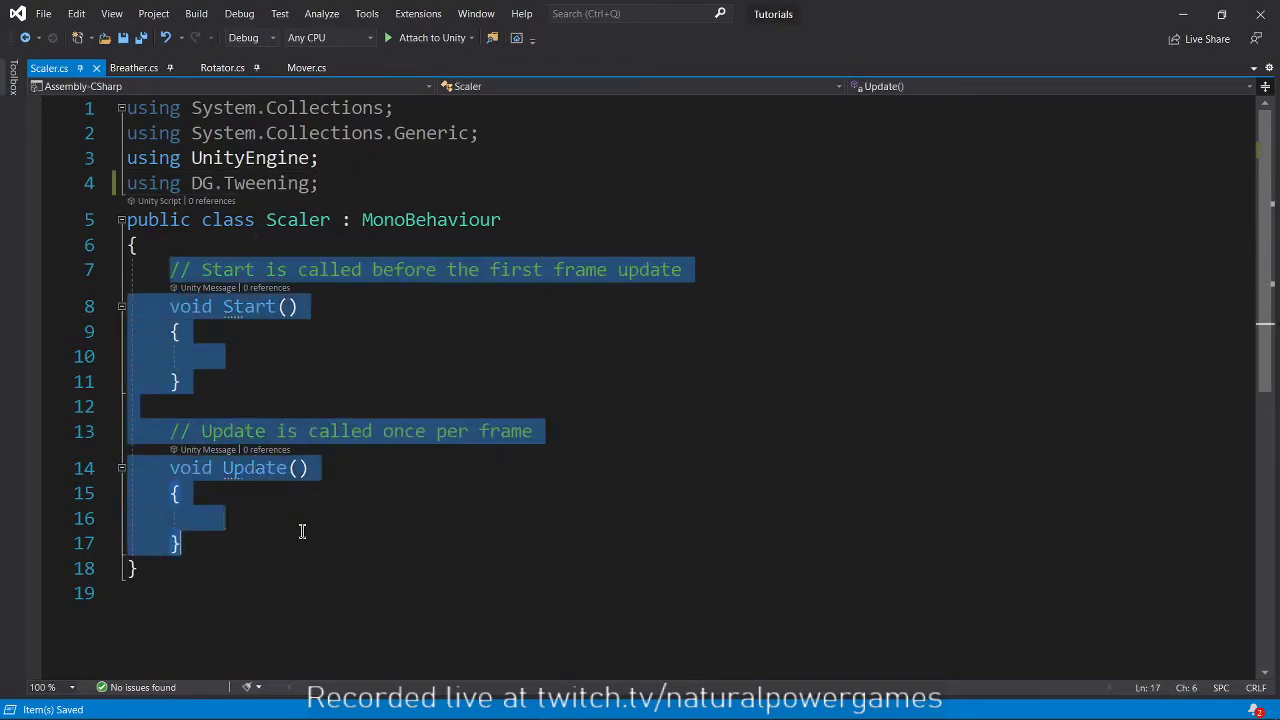
pyautogui.write('aw')
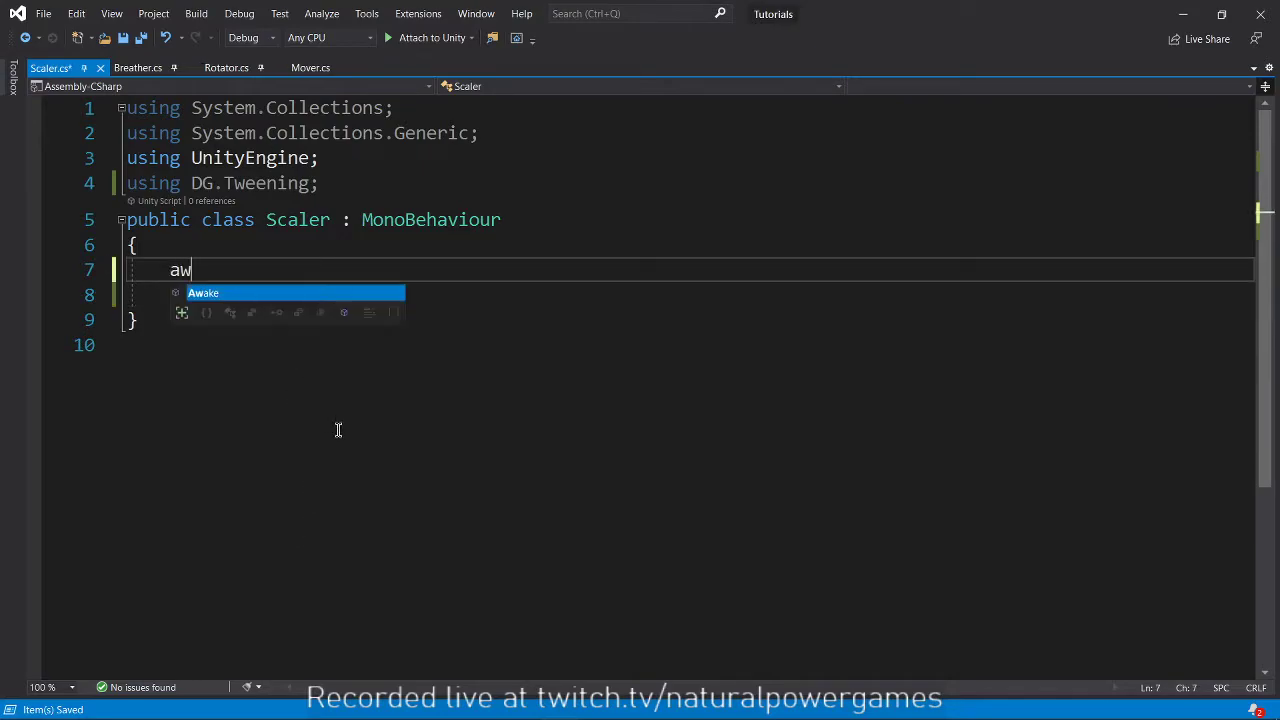
pyautogui.press('Tab')
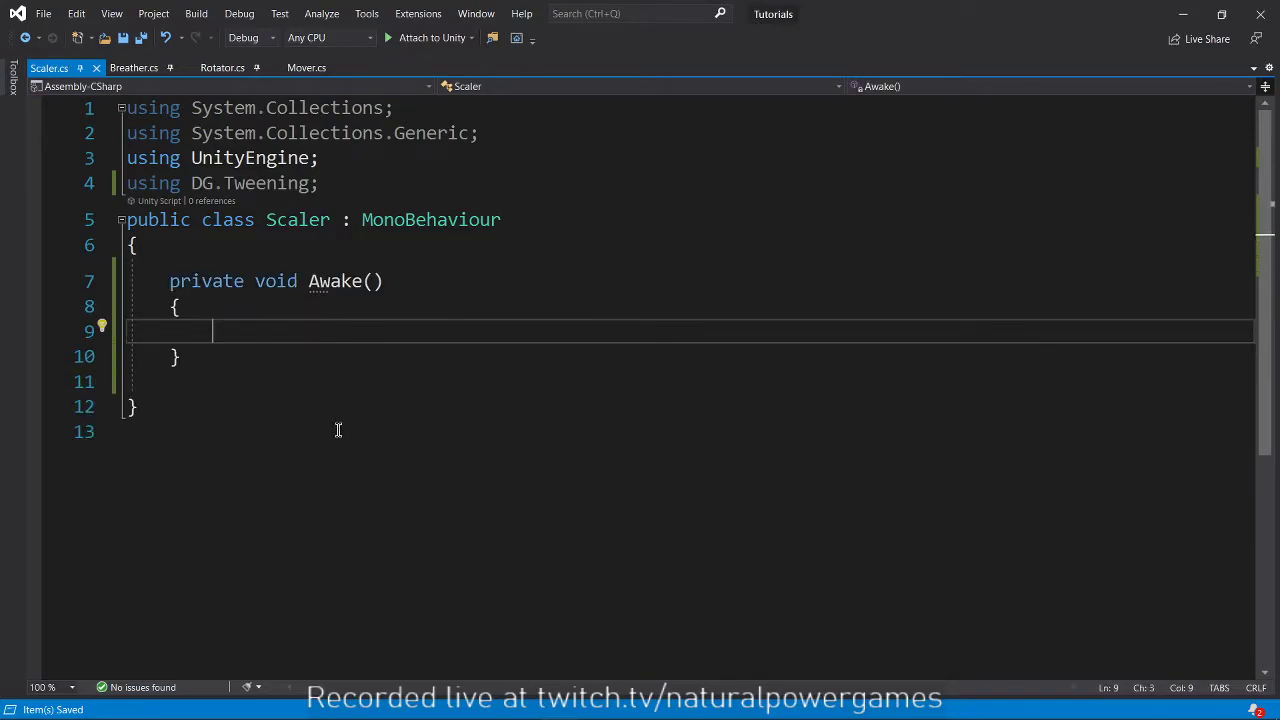
pyautogui.write('transform')
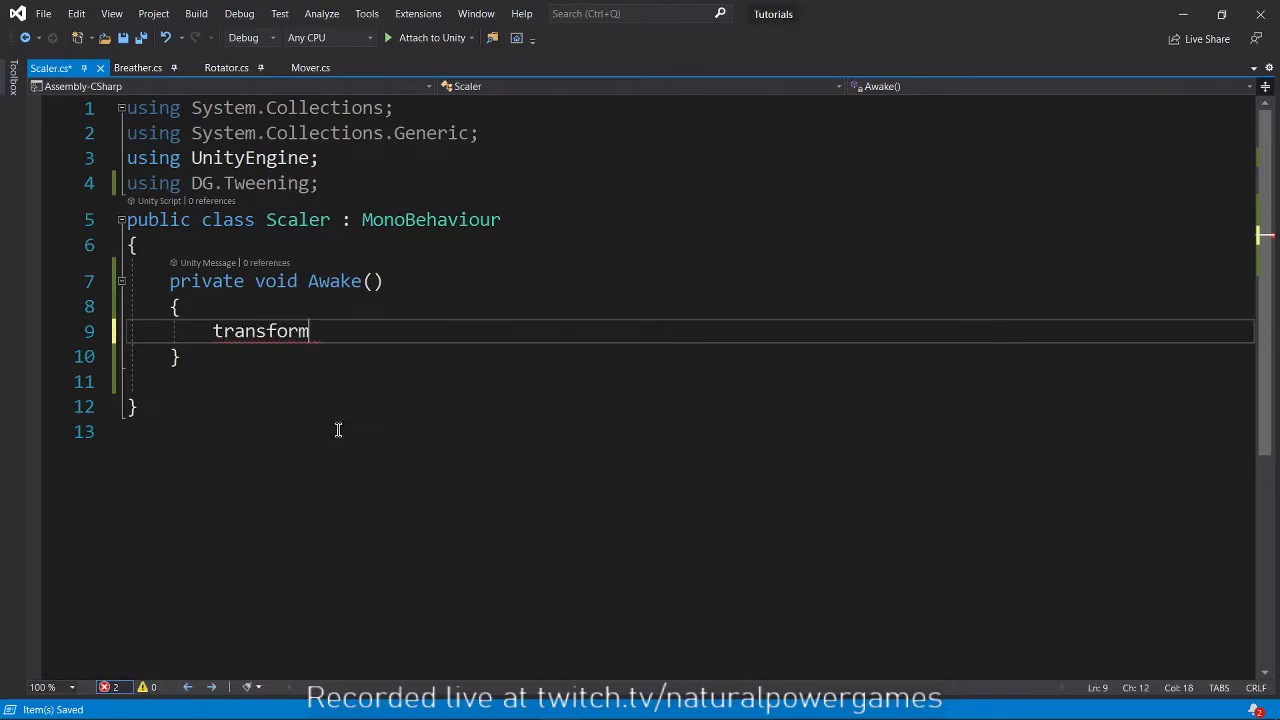
pyautogui.write('.DOScale(')
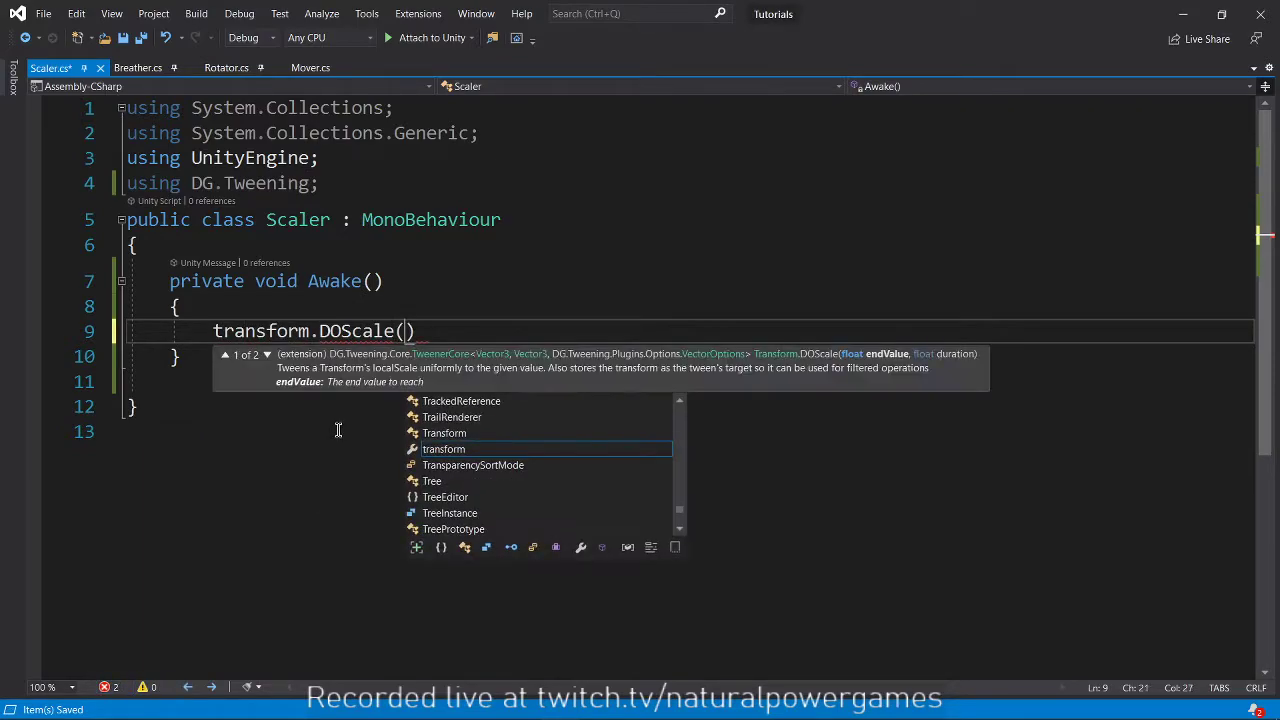
pyautogui.moveTo(443, 449)
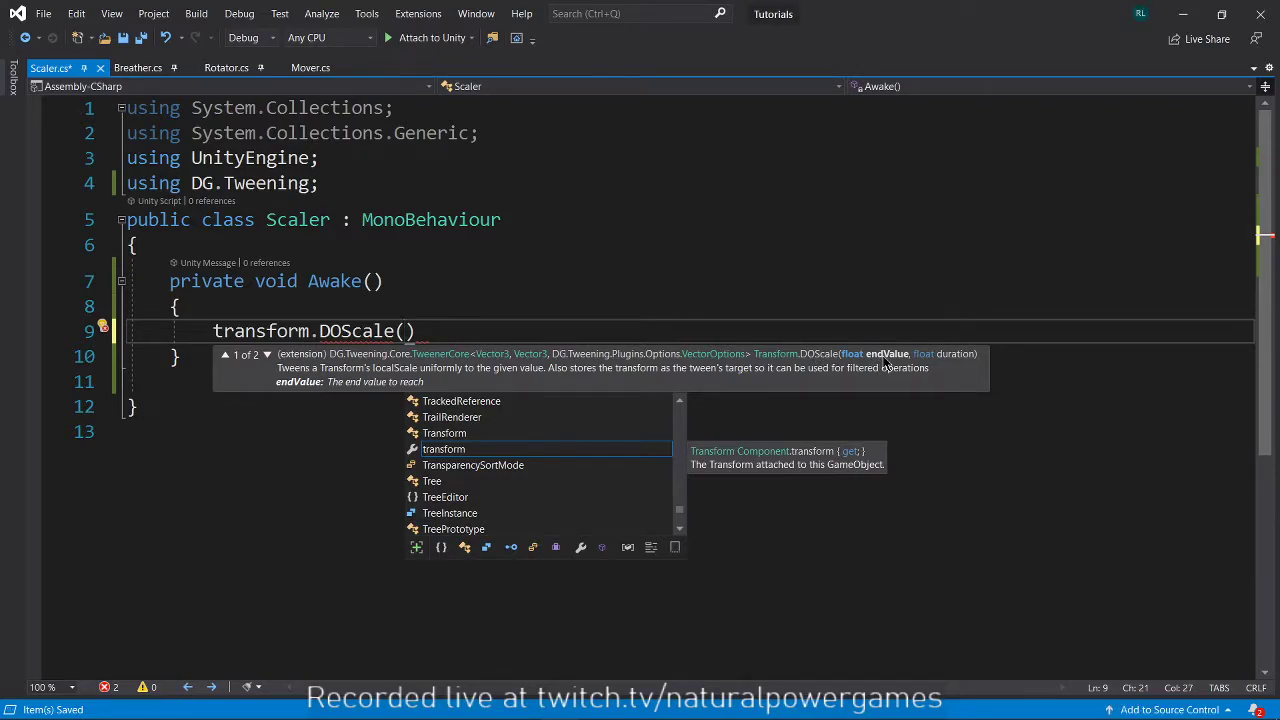
pyautogui.moveTo(747, 243)
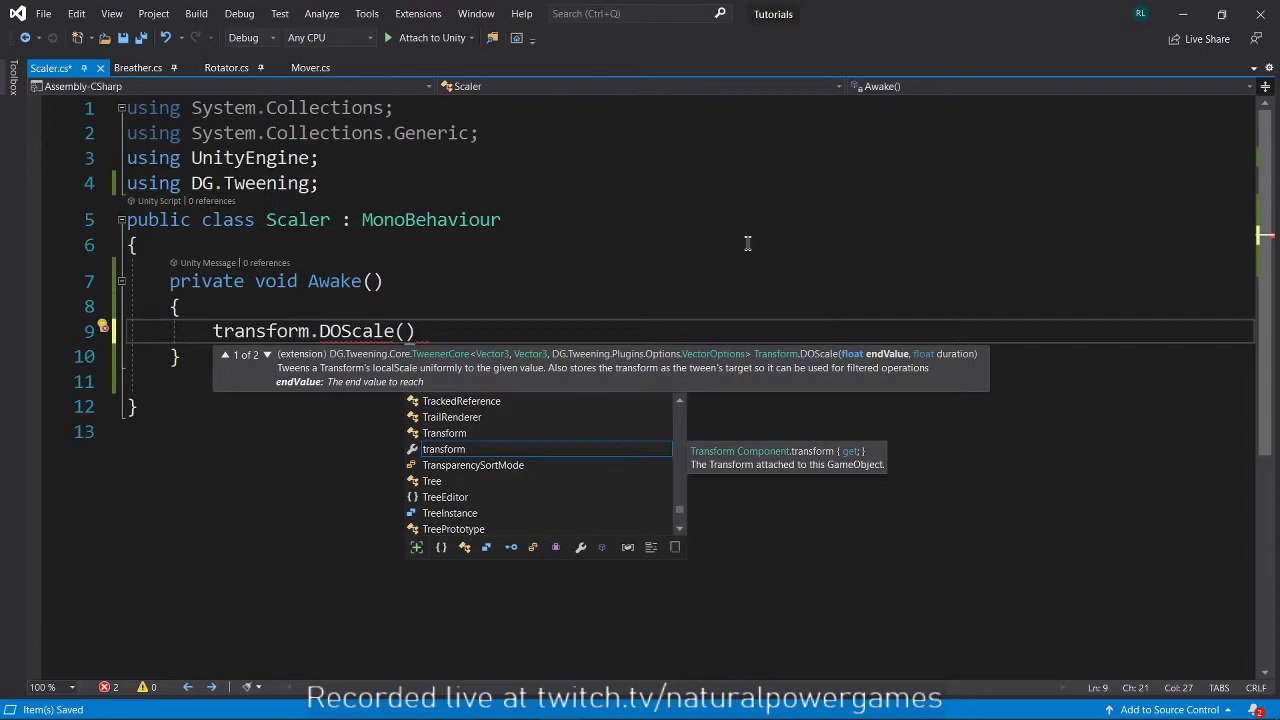
pyautogui.write('2')
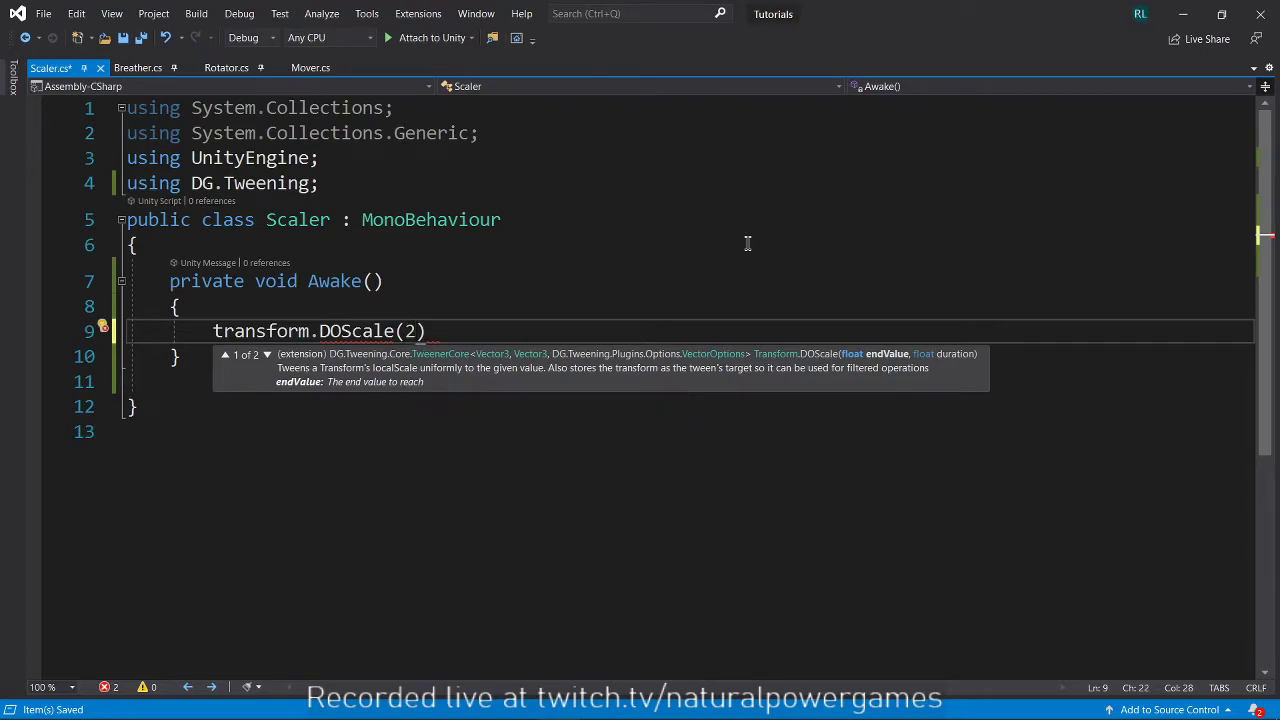
pyautogui.write(',')
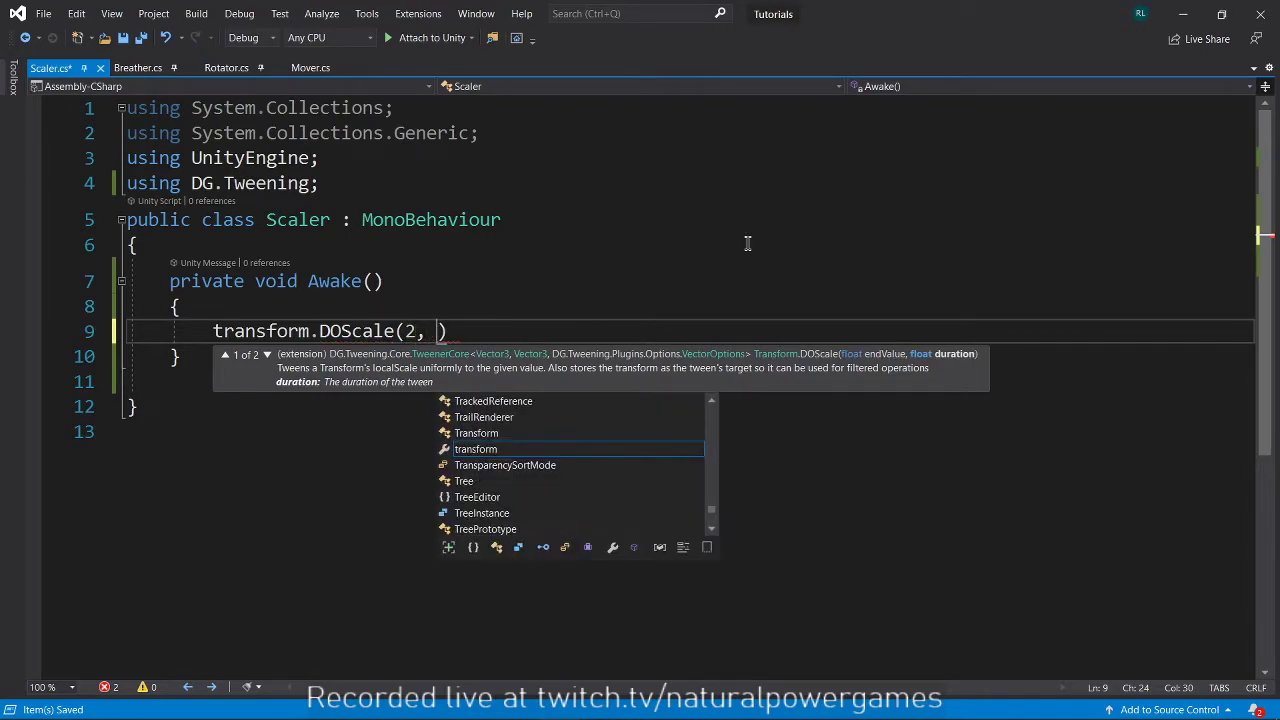
pyautogui.write('3);')
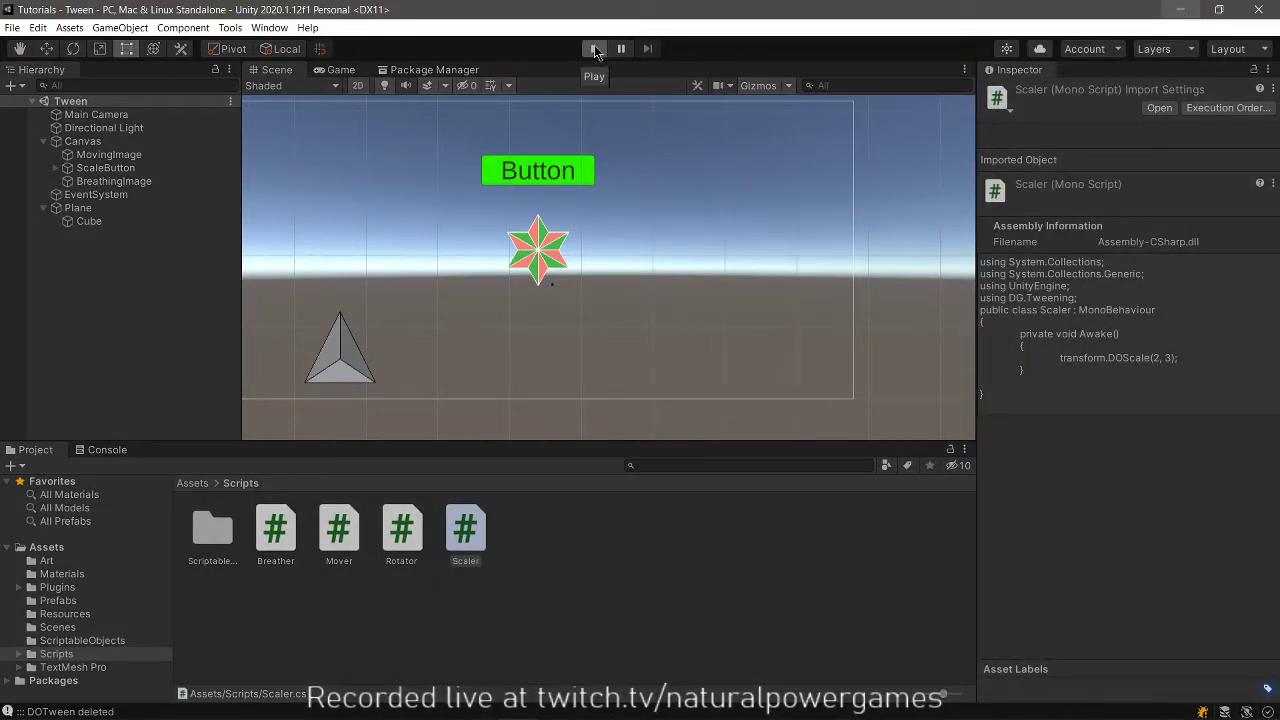
# Play the Tween scene, watch the button enlarge, then stop Play mode.
pyautogui.click(594, 48)
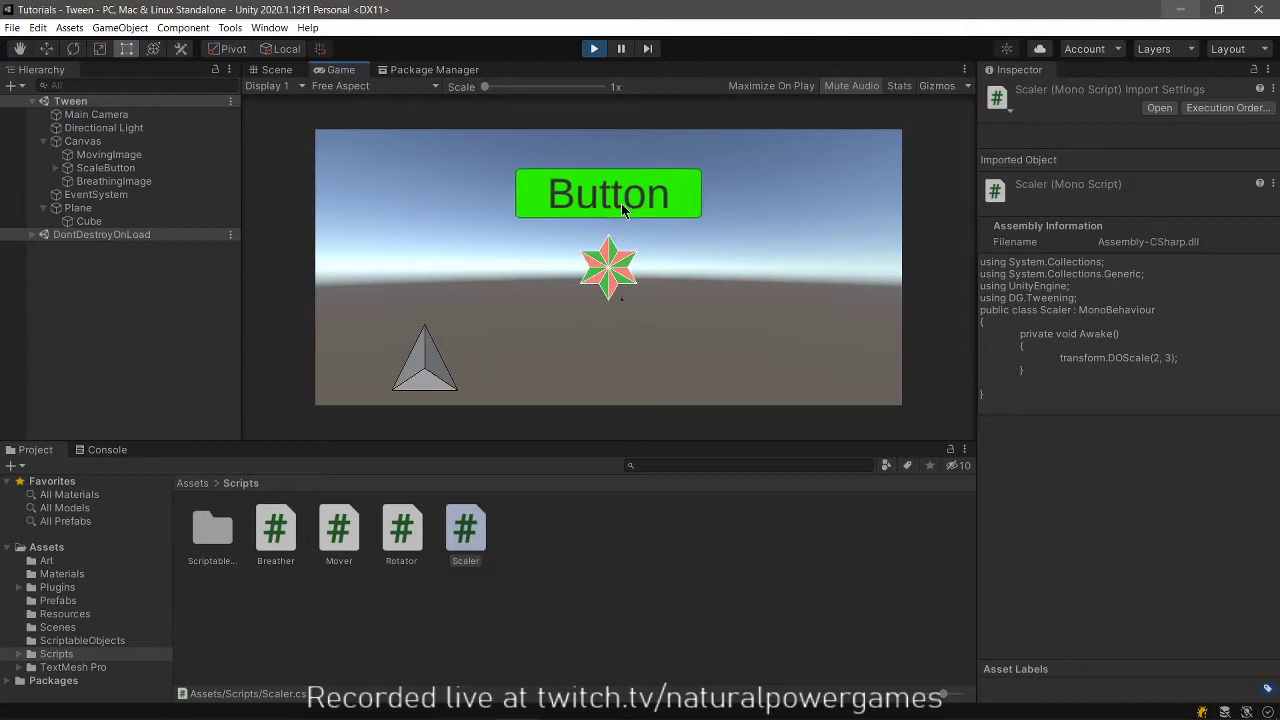
pyautogui.click(592, 48)
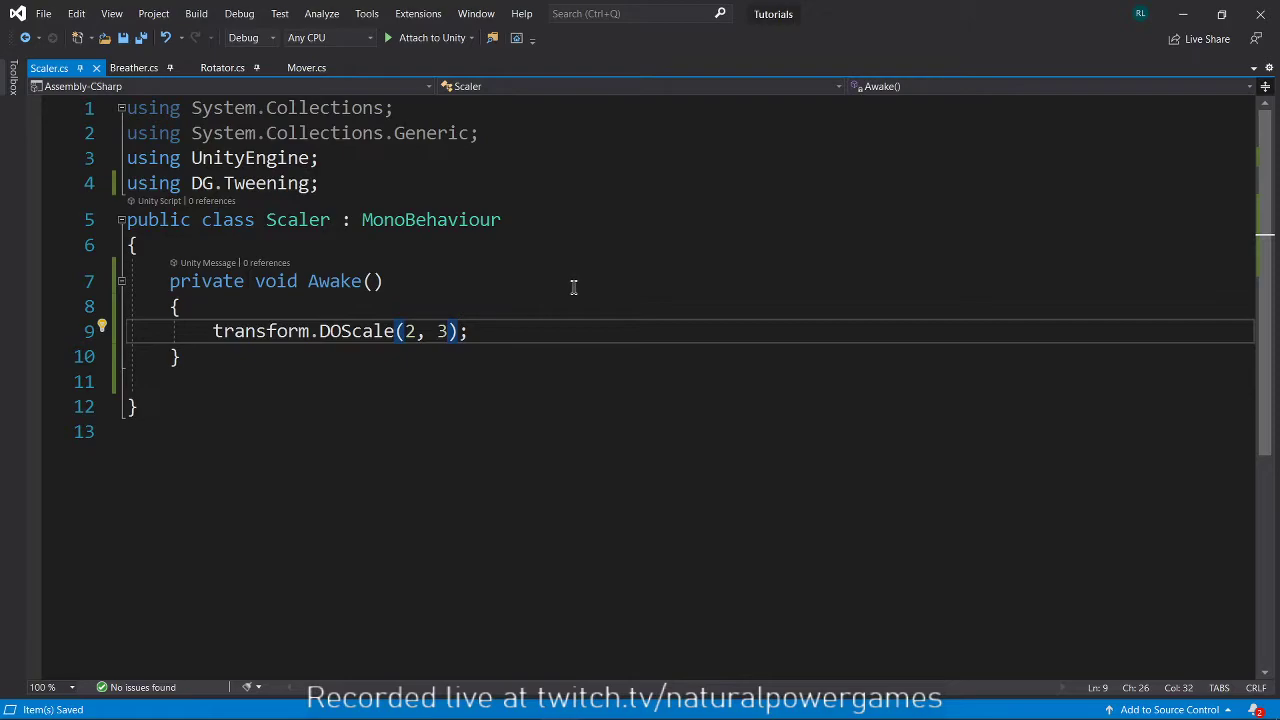
# Chain .SetLoops(-1, LoopType.Yoyo) onto the DOScale call in Scaler.cs.
pyautogui.write('.')
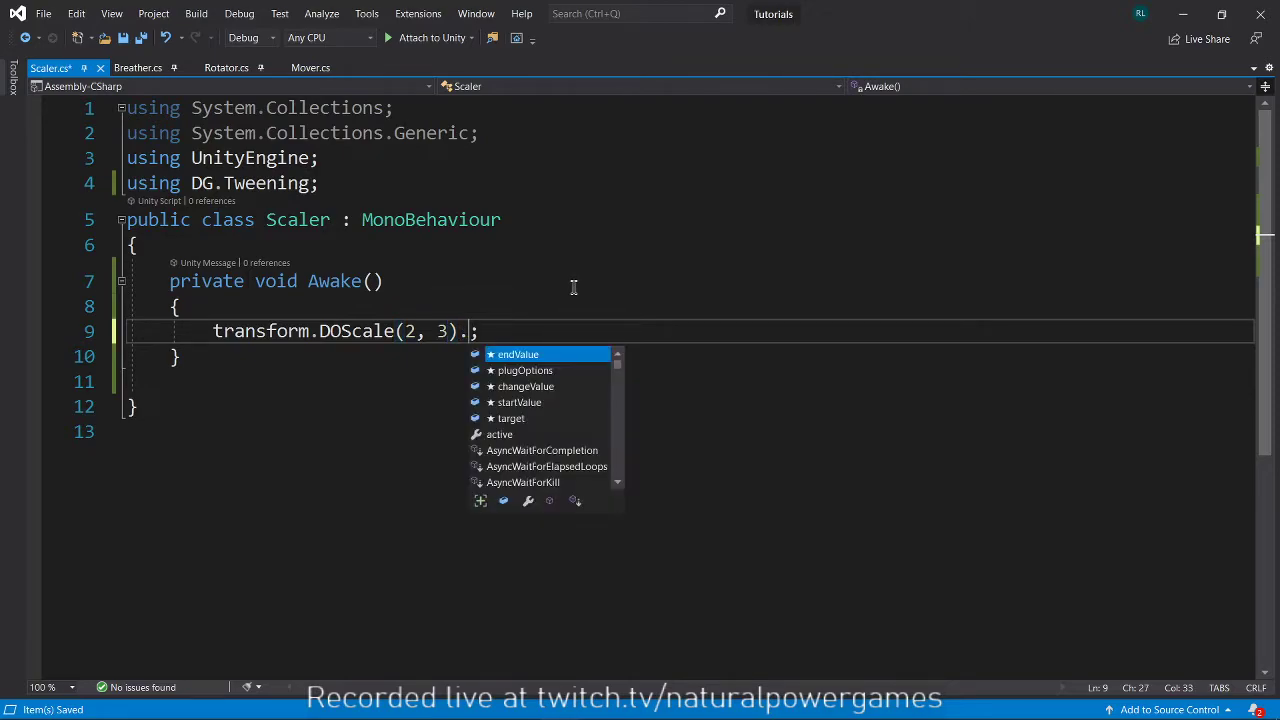
pyautogui.write('SetLoops(')
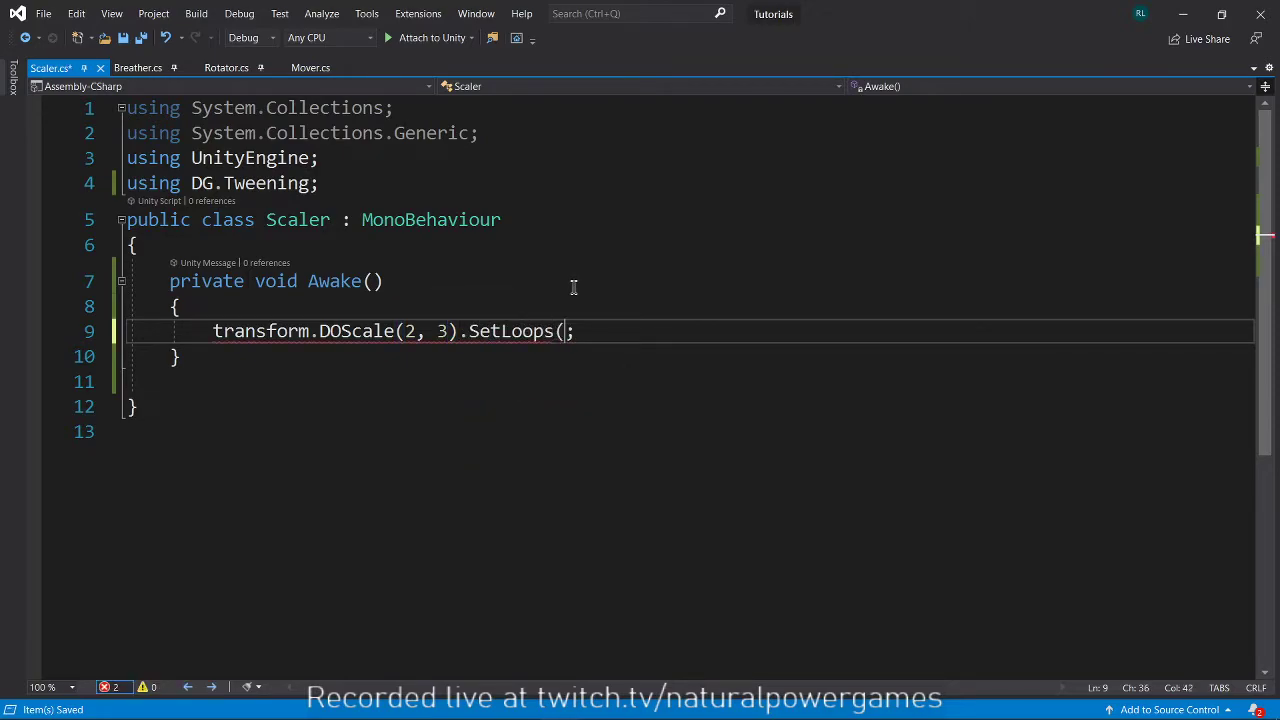
pyautogui.write(')')
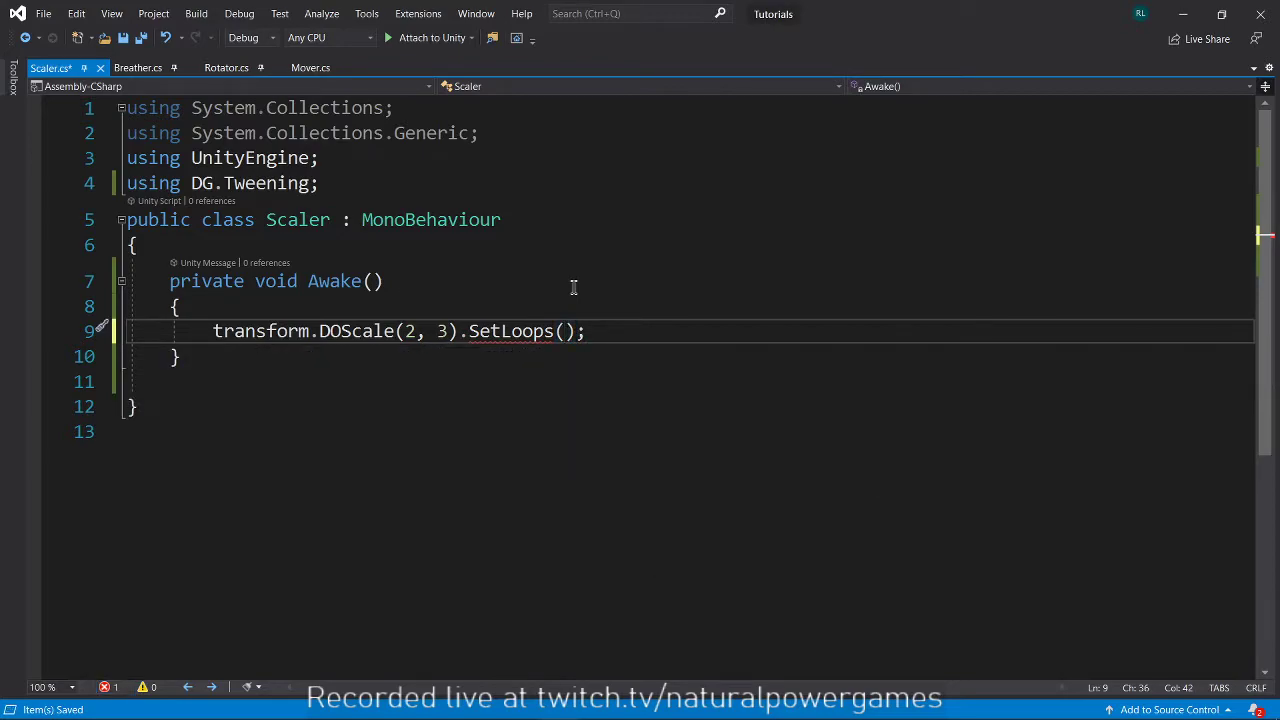
pyautogui.write('-1')
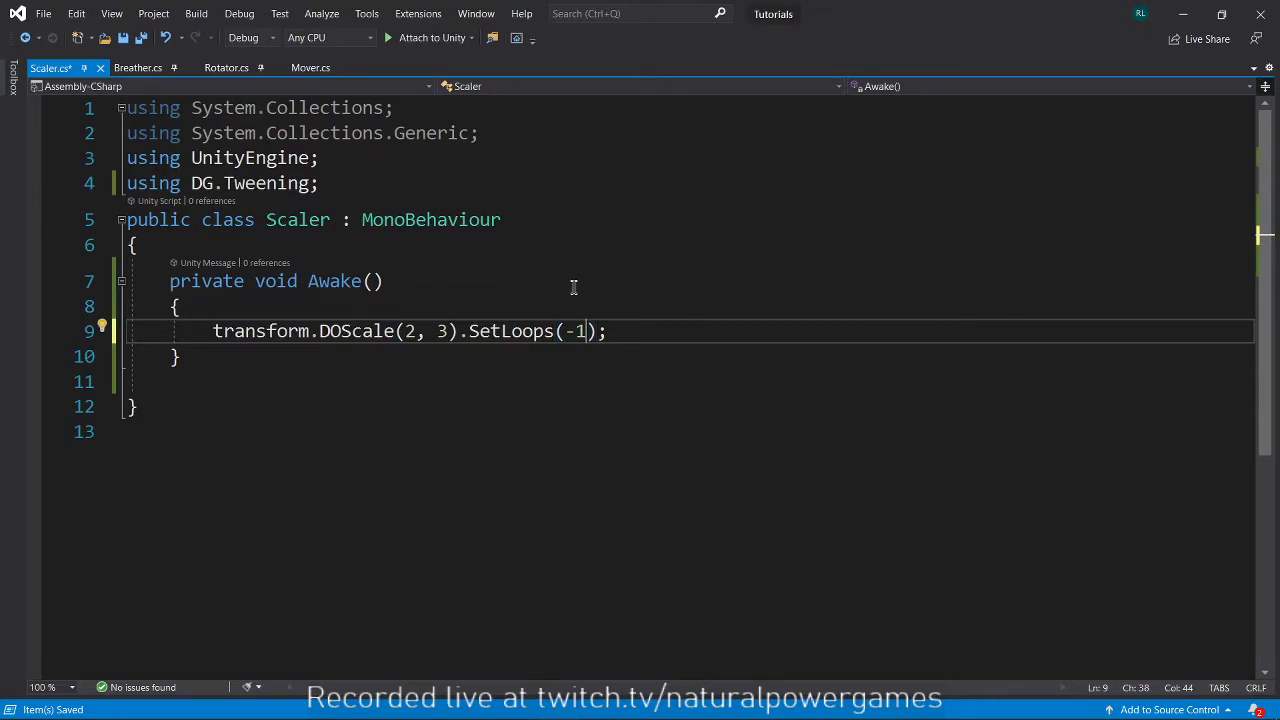
pyautogui.write(',')
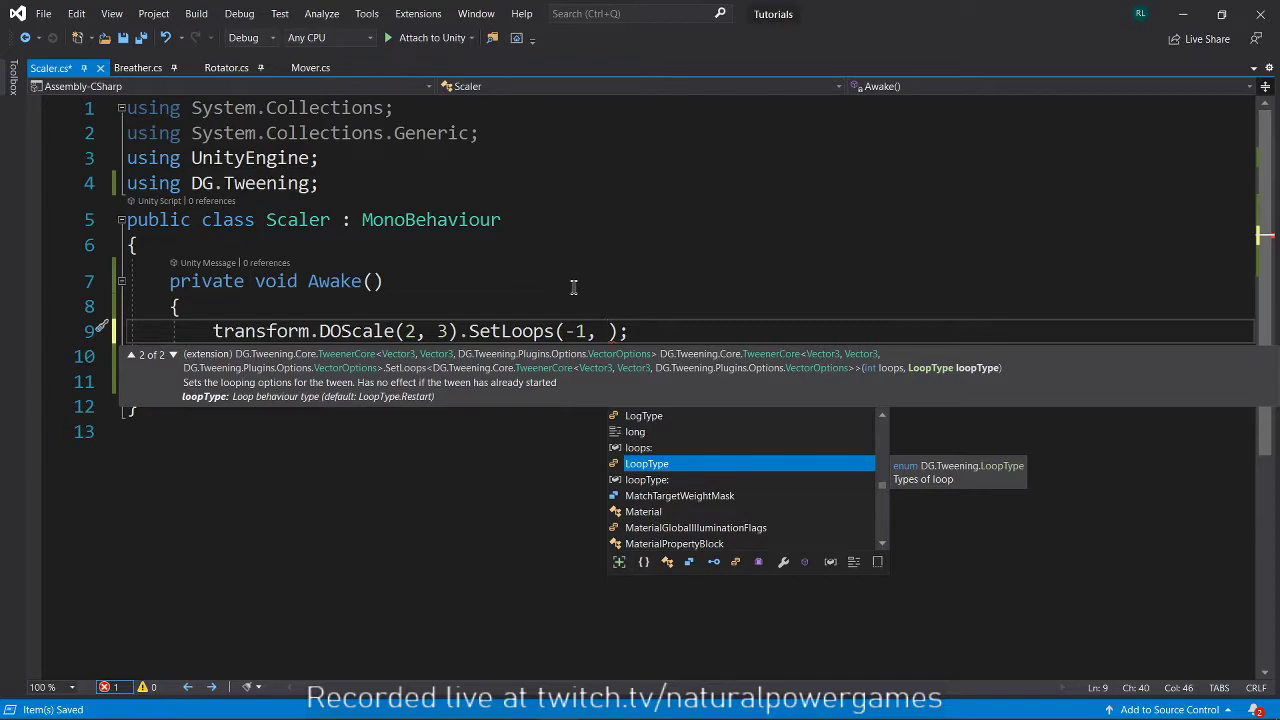
pyautogui.write('LoopType.')
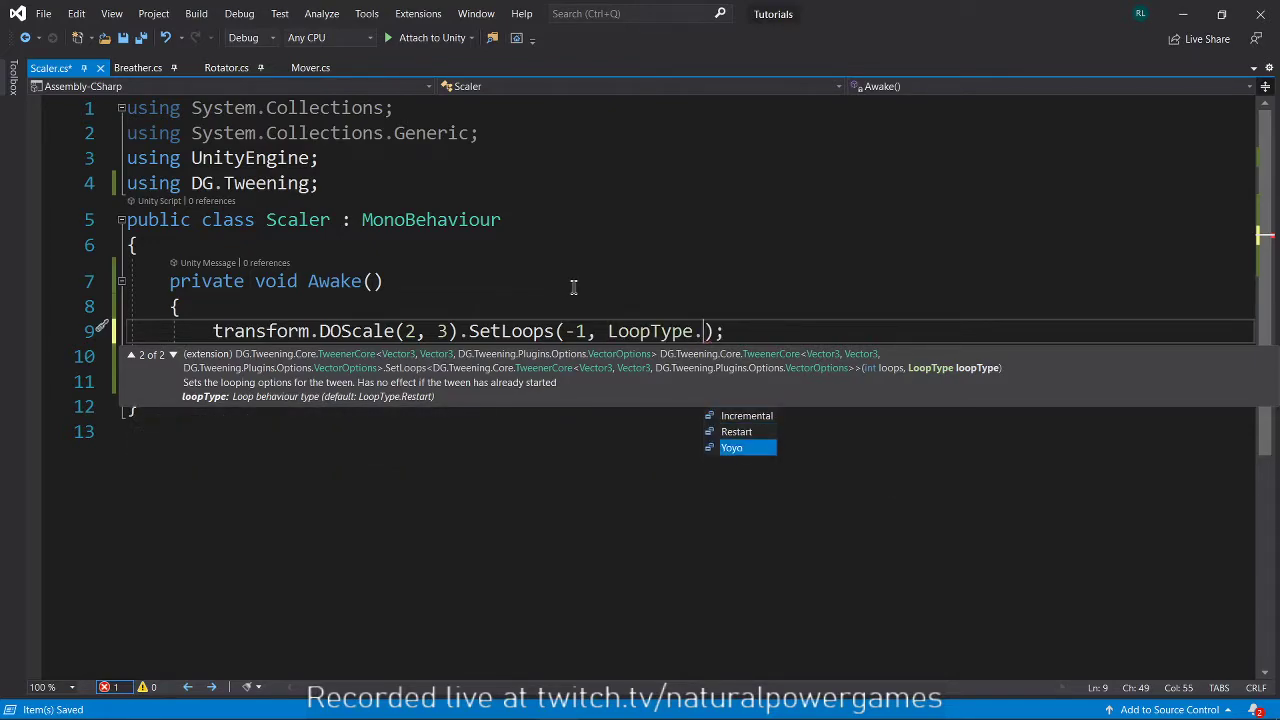
pyautogui.click(731, 447)
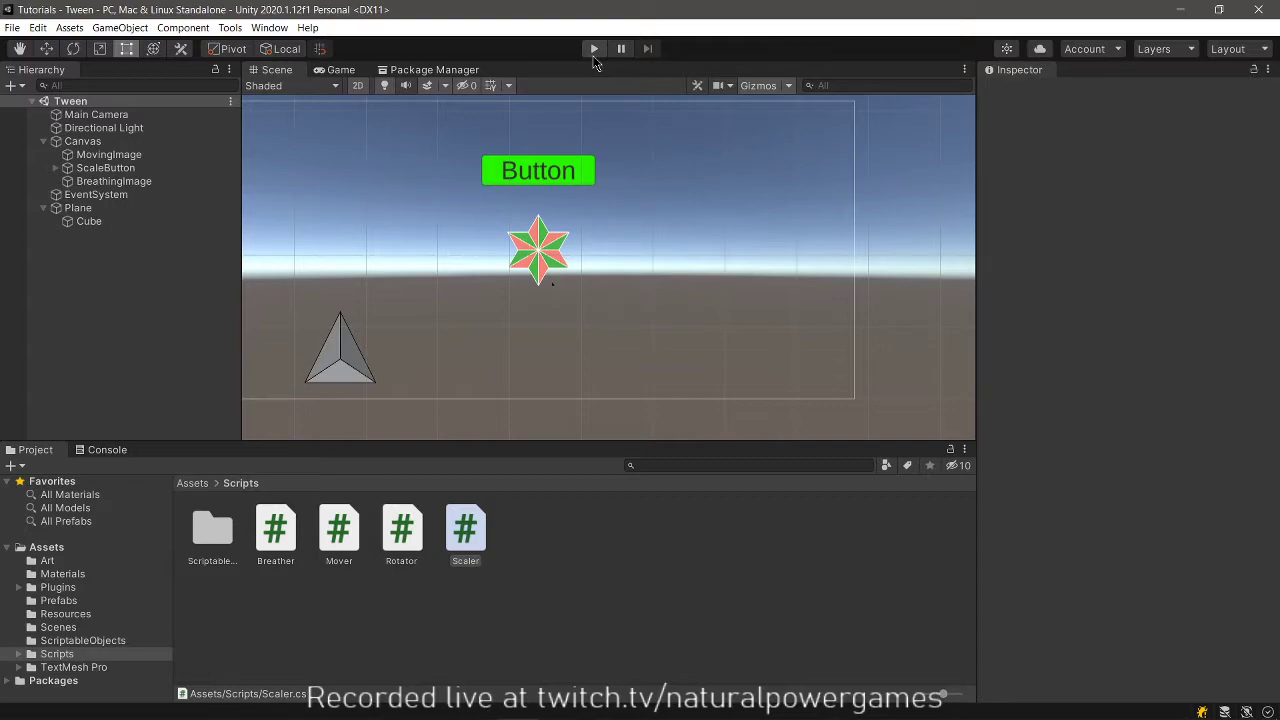
# Play the scene again to watch the button scale in a Yoyo loop.
pyautogui.click(594, 48)
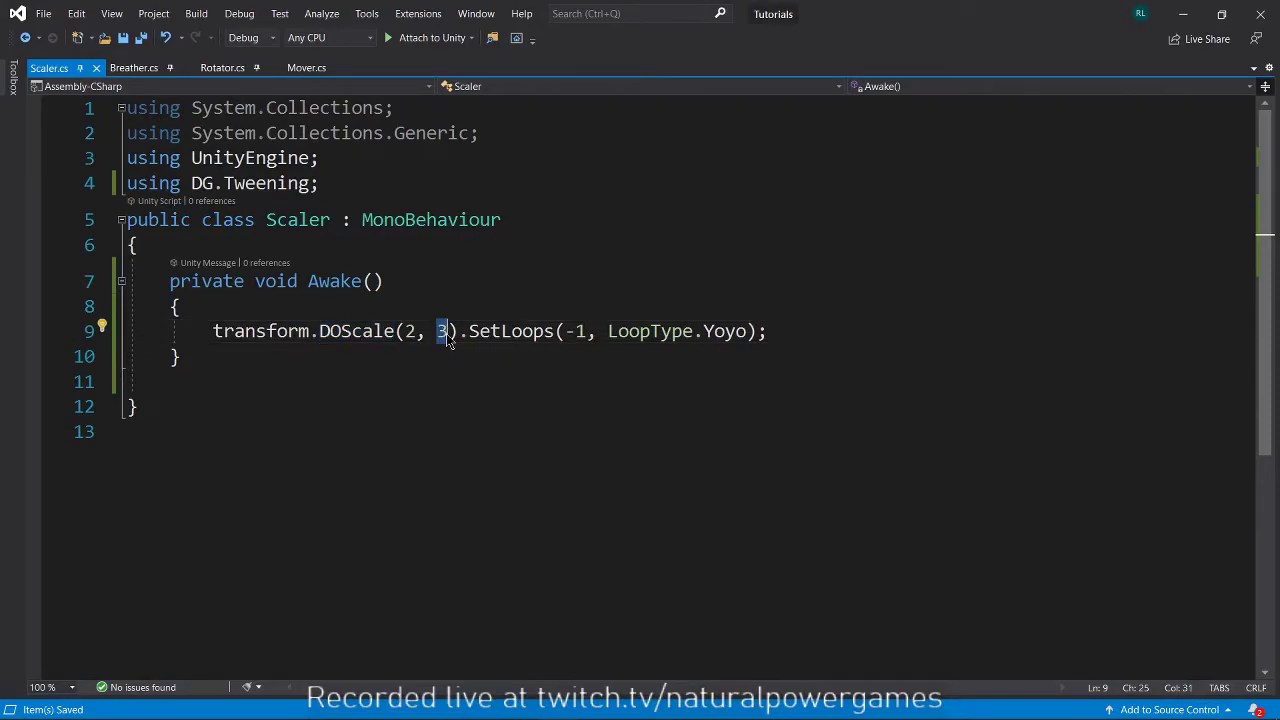
# Change DOScale to (1.5f, 1) and declare a private Tween scaleTween field.
pyautogui.write('1')
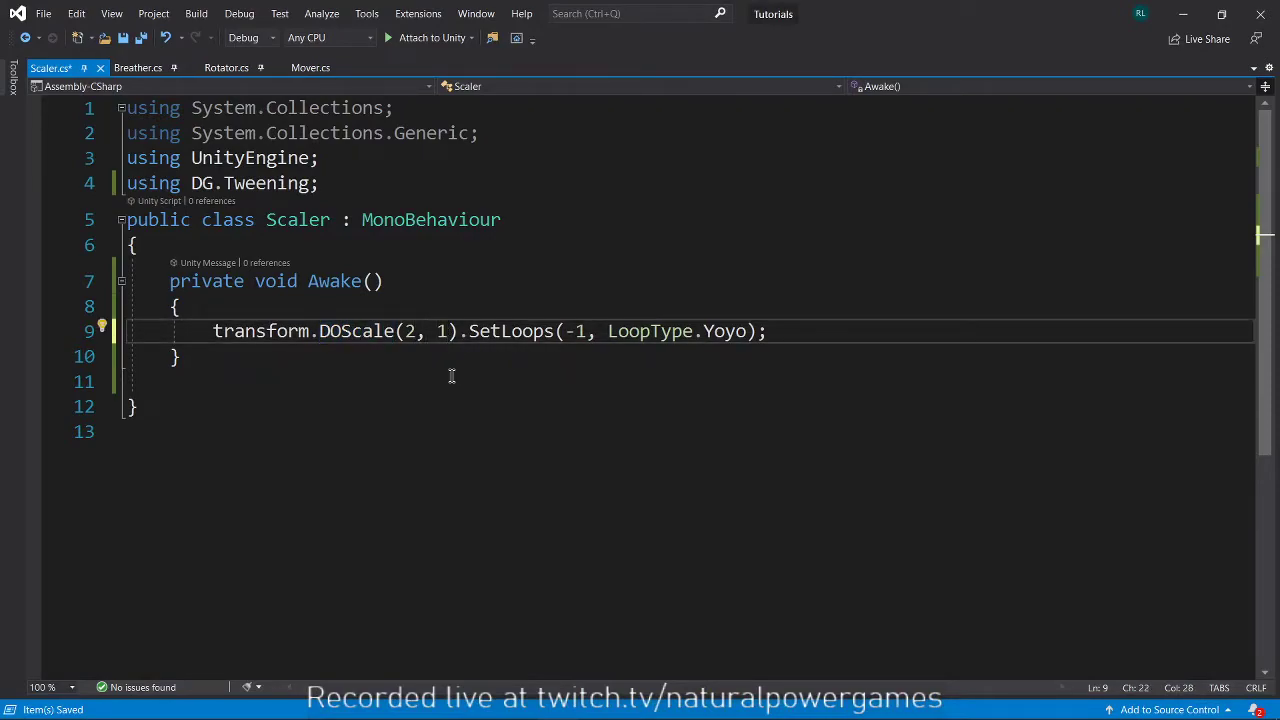
pyautogui.write('1.5f')
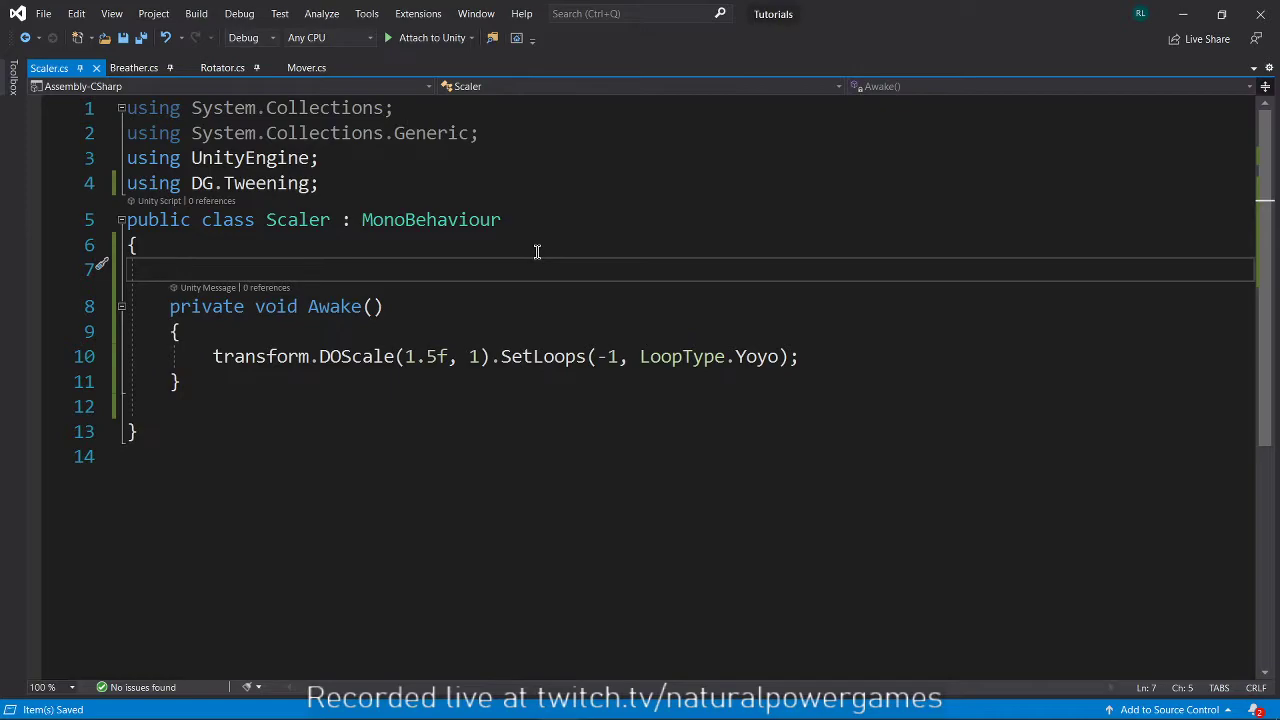
pyautogui.write('Tween')
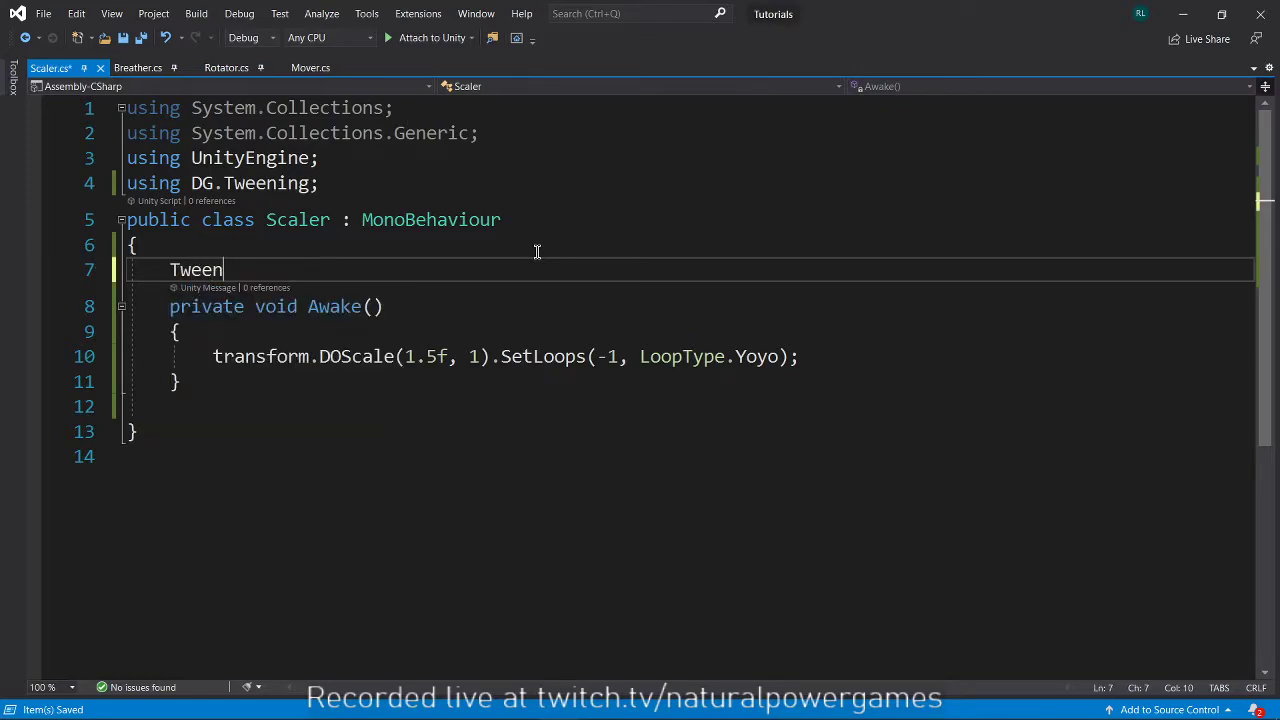
pyautogui.write('s')
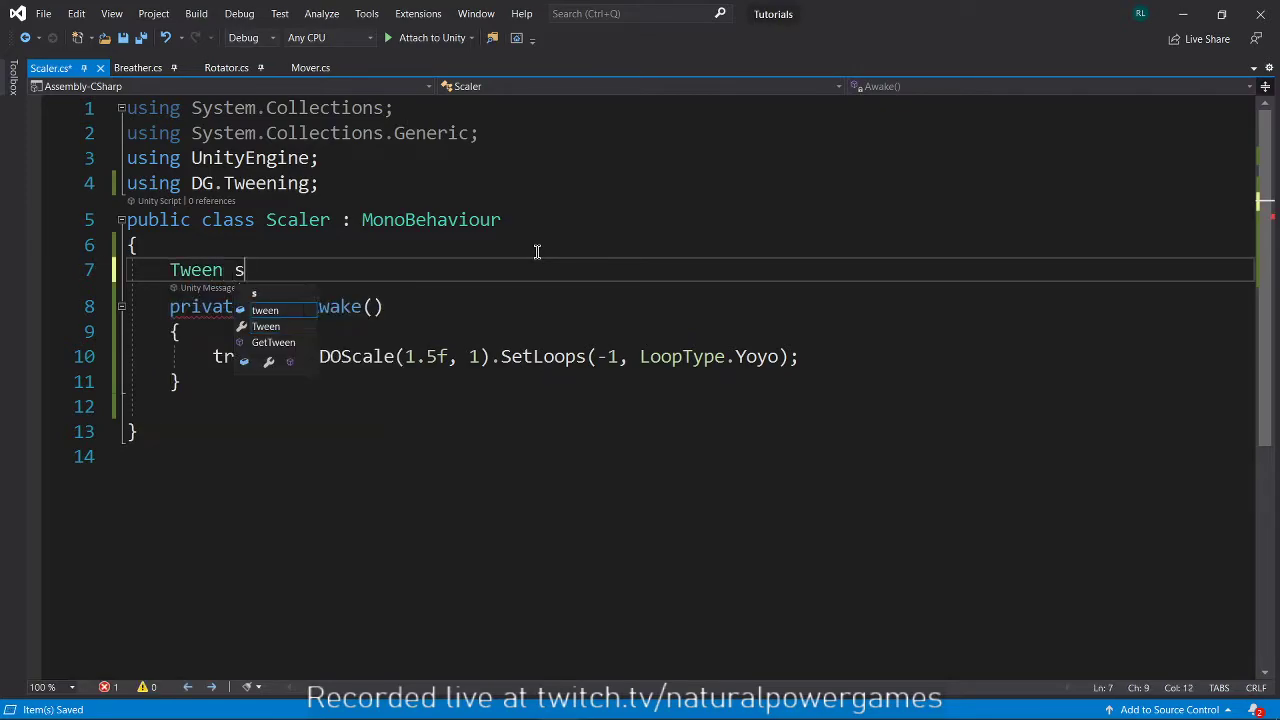
pyautogui.write('caleTween;')
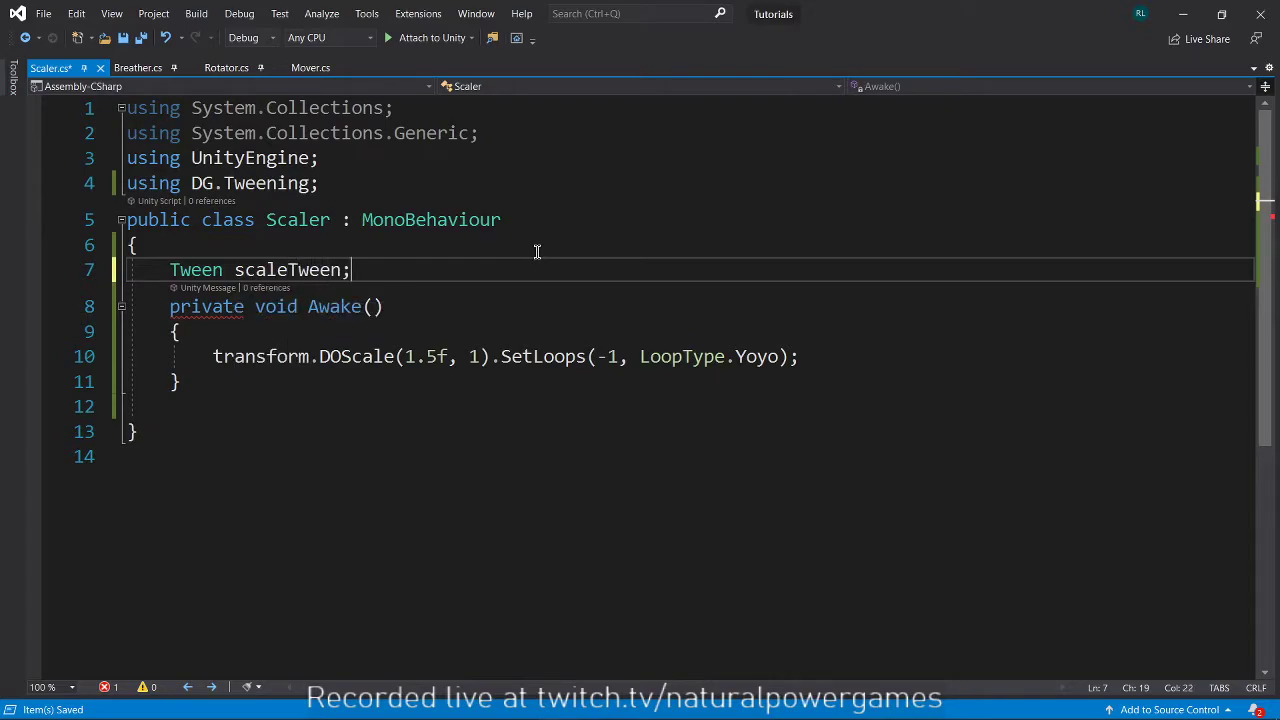
pyautogui.write('private')
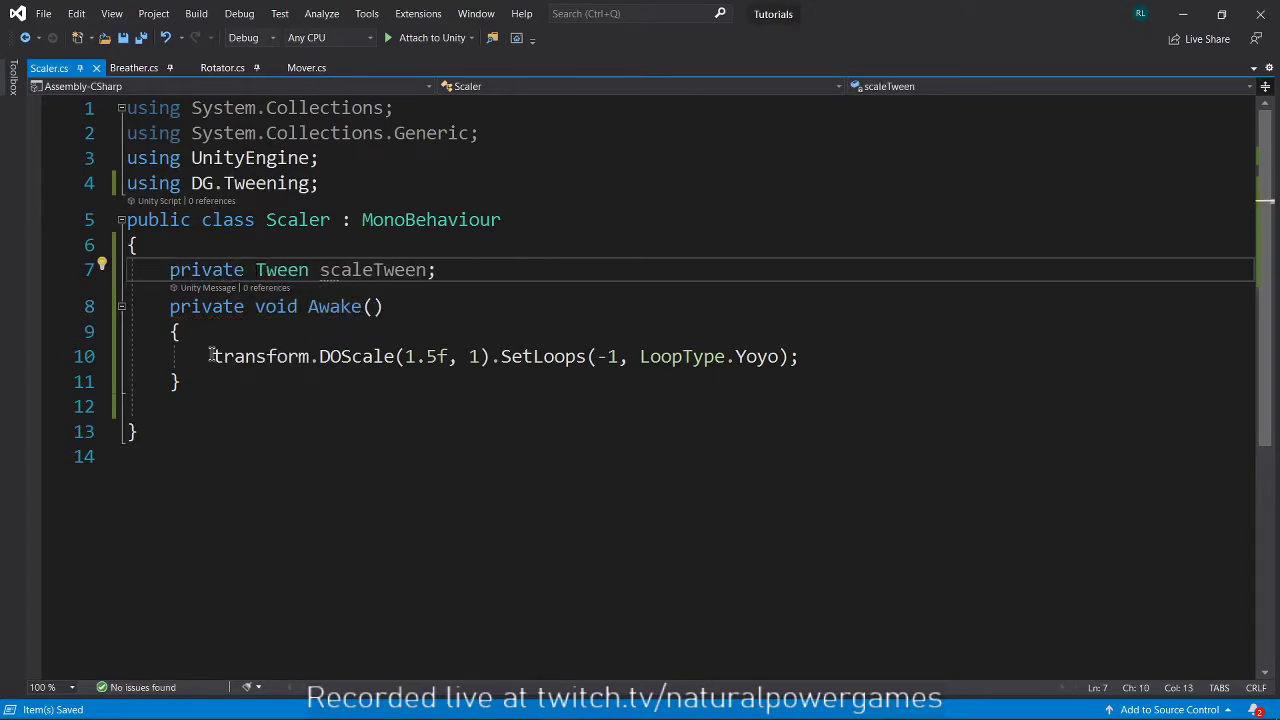
# Assign the DOScale chain to scaleTween in Awake and append further calls to it.
pyautogui.write('scaleTween =')
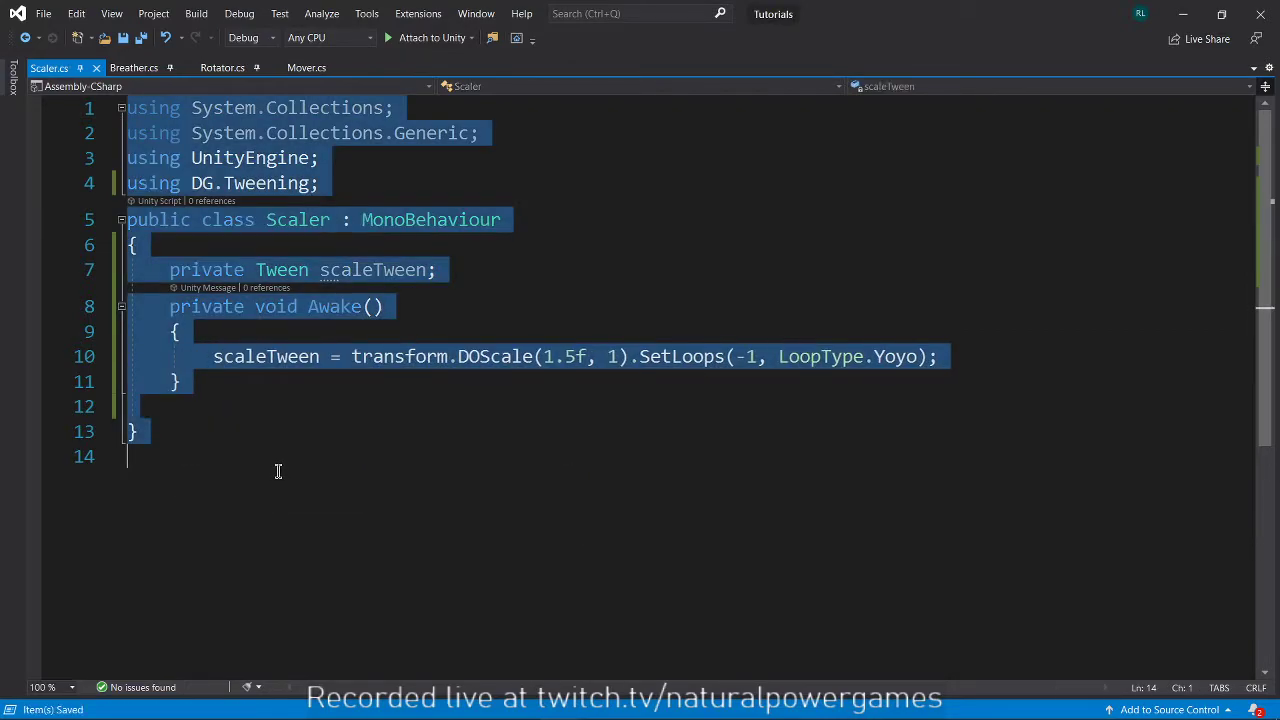
pyautogui.click(838, 357)
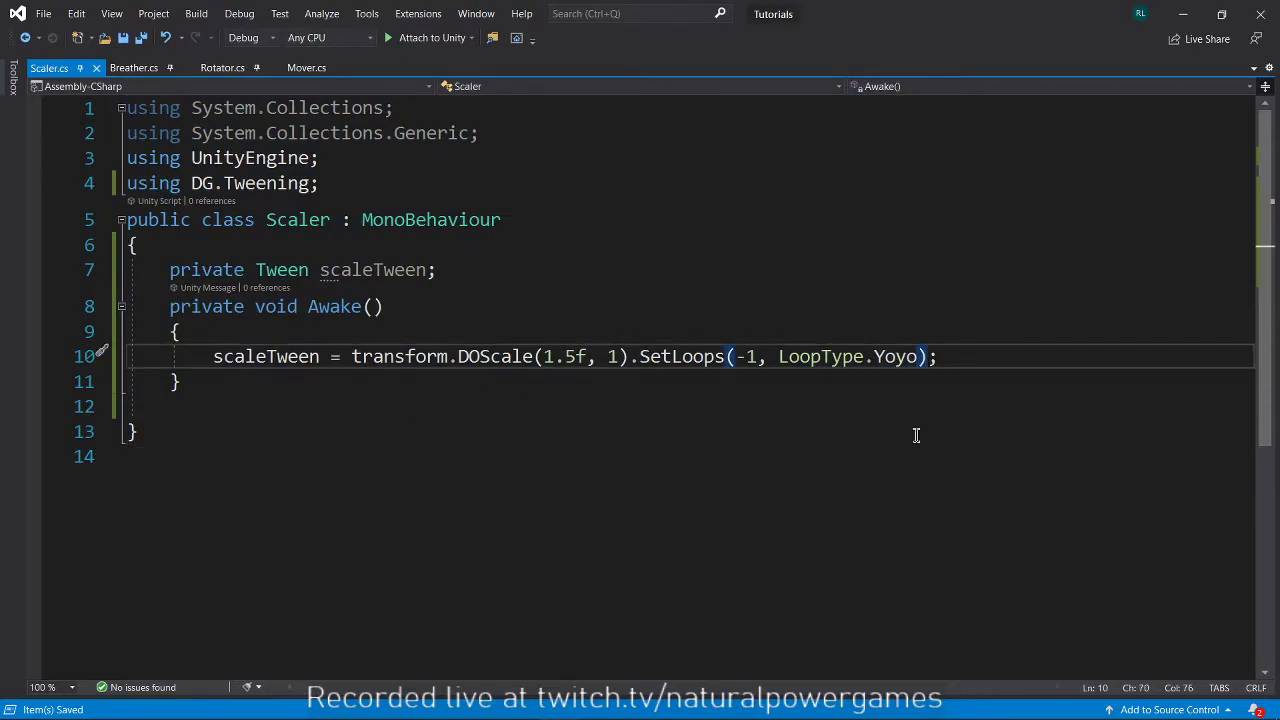
pyautogui.write('.au')
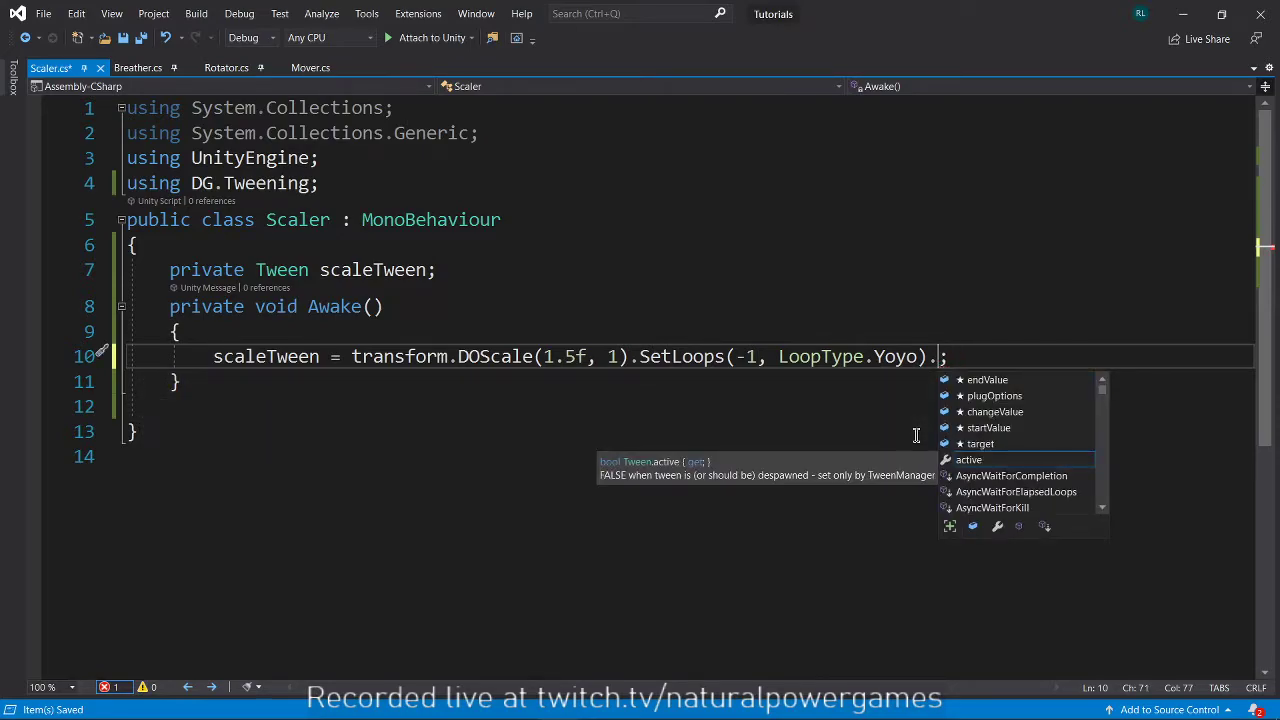
pyautogui.write('pl')
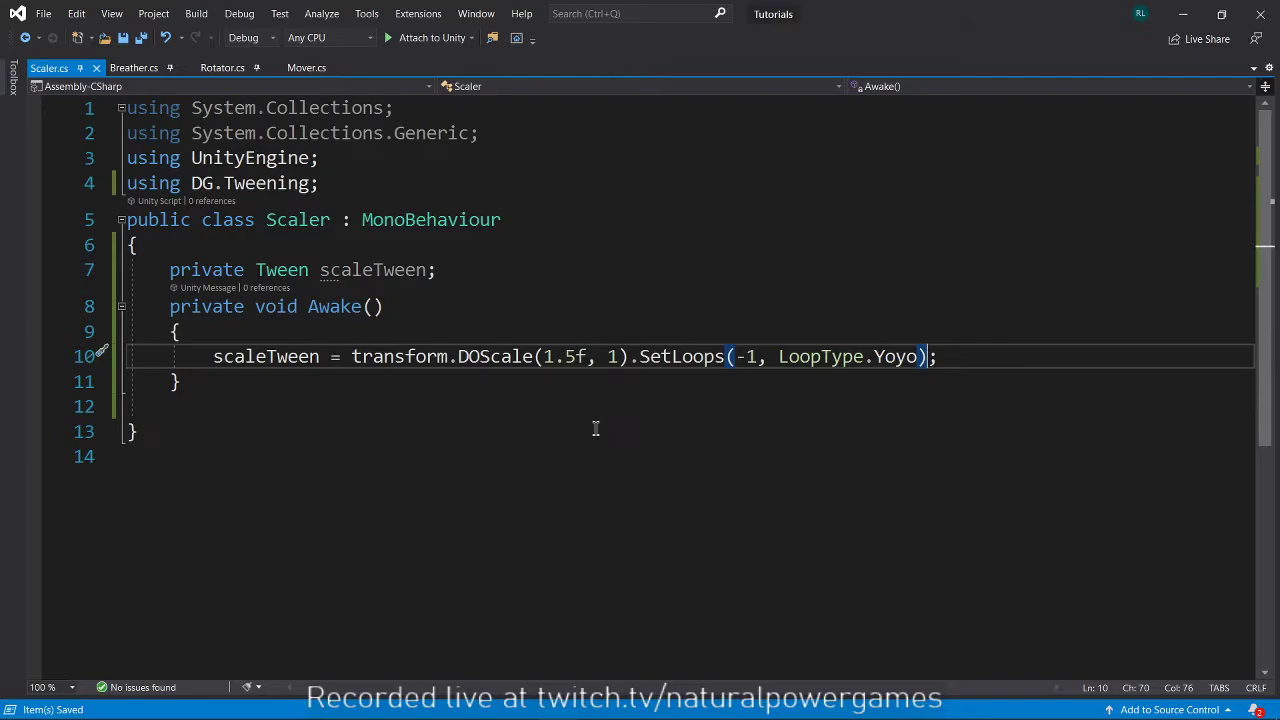
pyautogui.moveTo(361, 404)
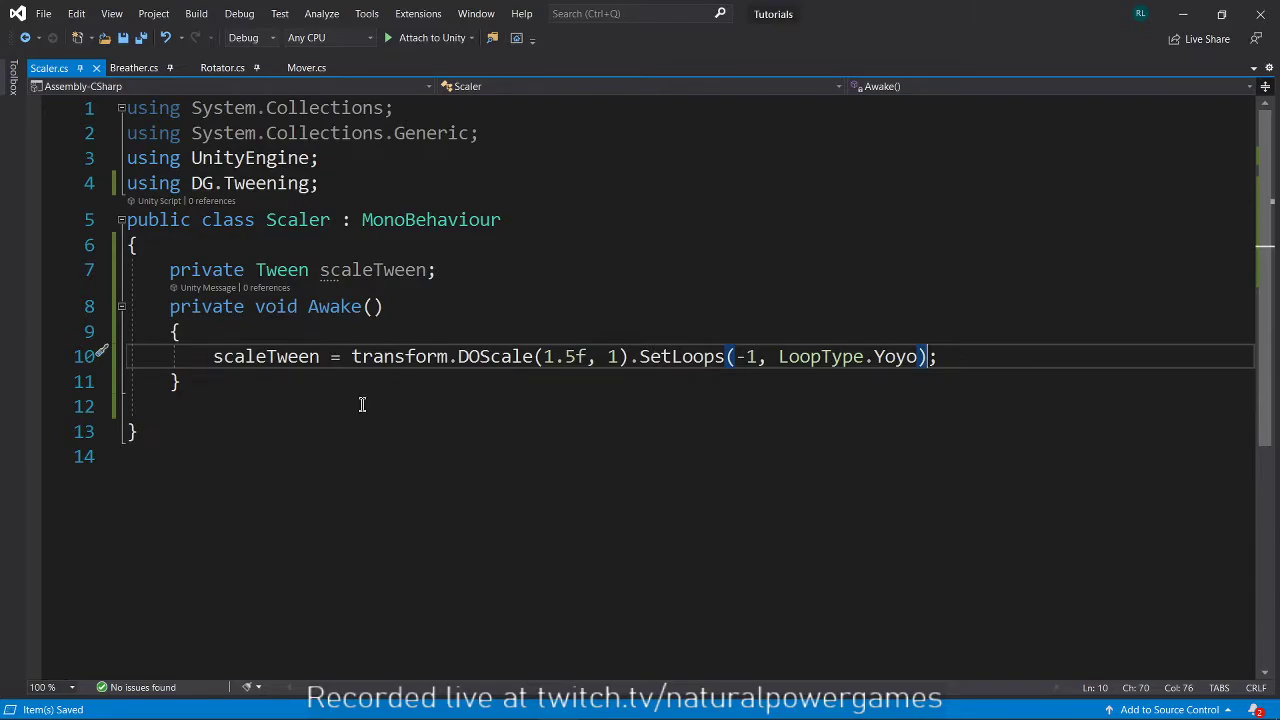
pyautogui.moveTo(1183, 14)
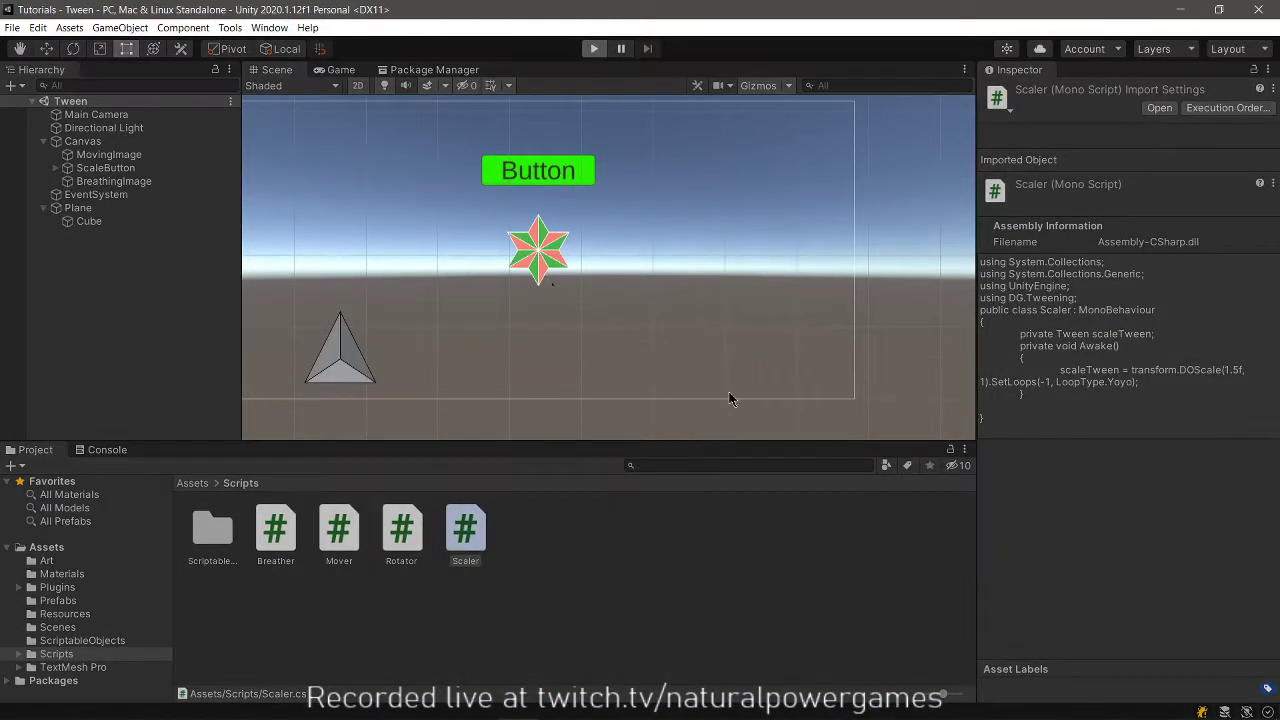
pyautogui.moveTo(623, 211)
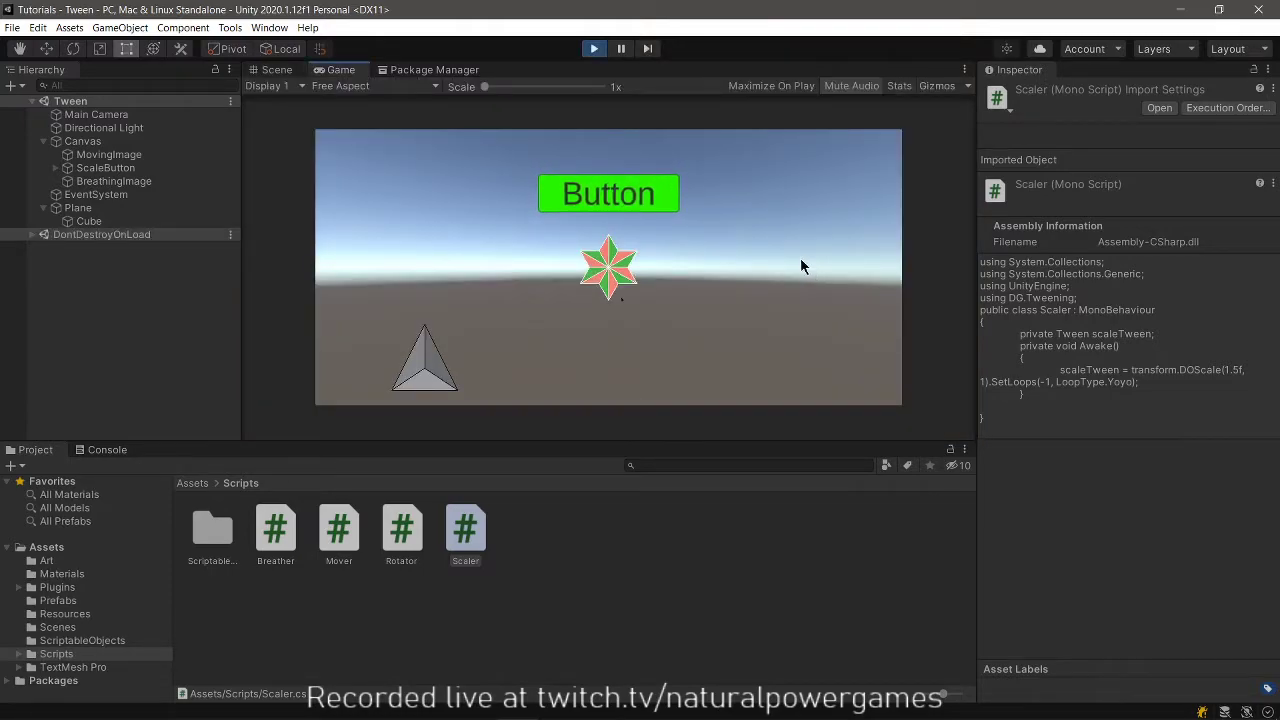
pyautogui.moveTo(786, 259)
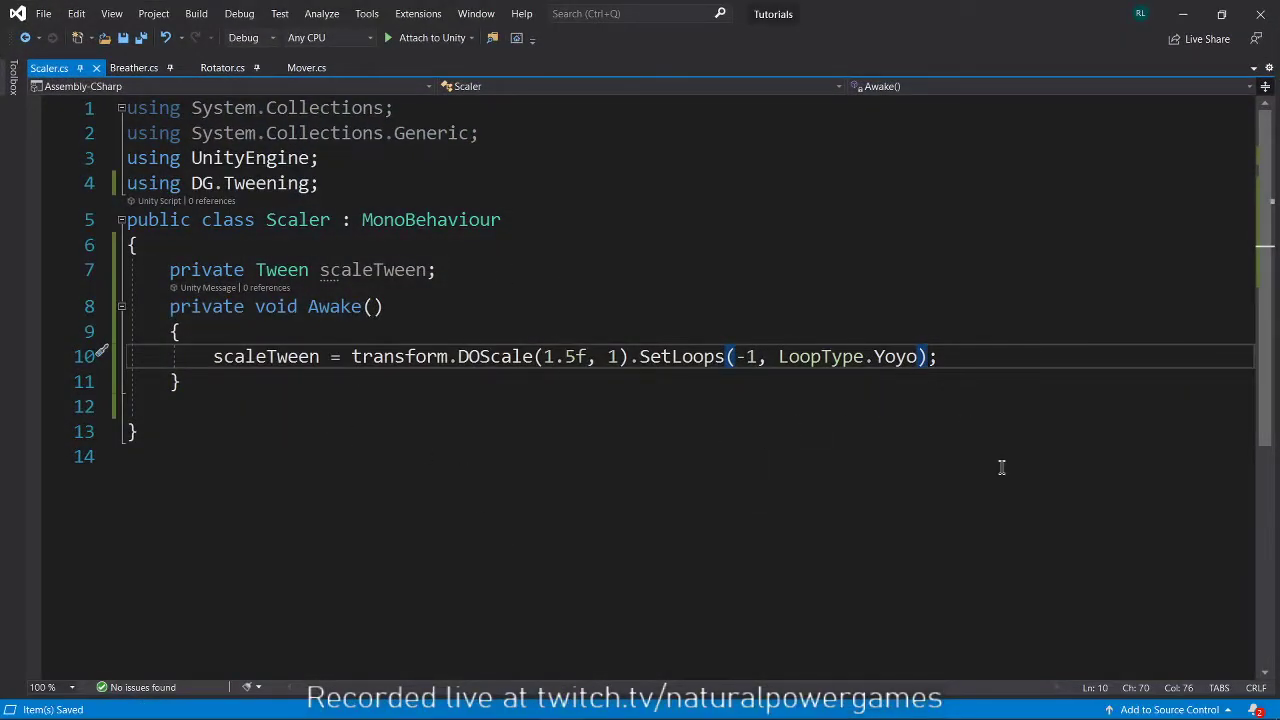
# Write scaleTween.Play() and extract it into a public Scale() method called from Awake.
pyautogui.write('scaleTween.Play')
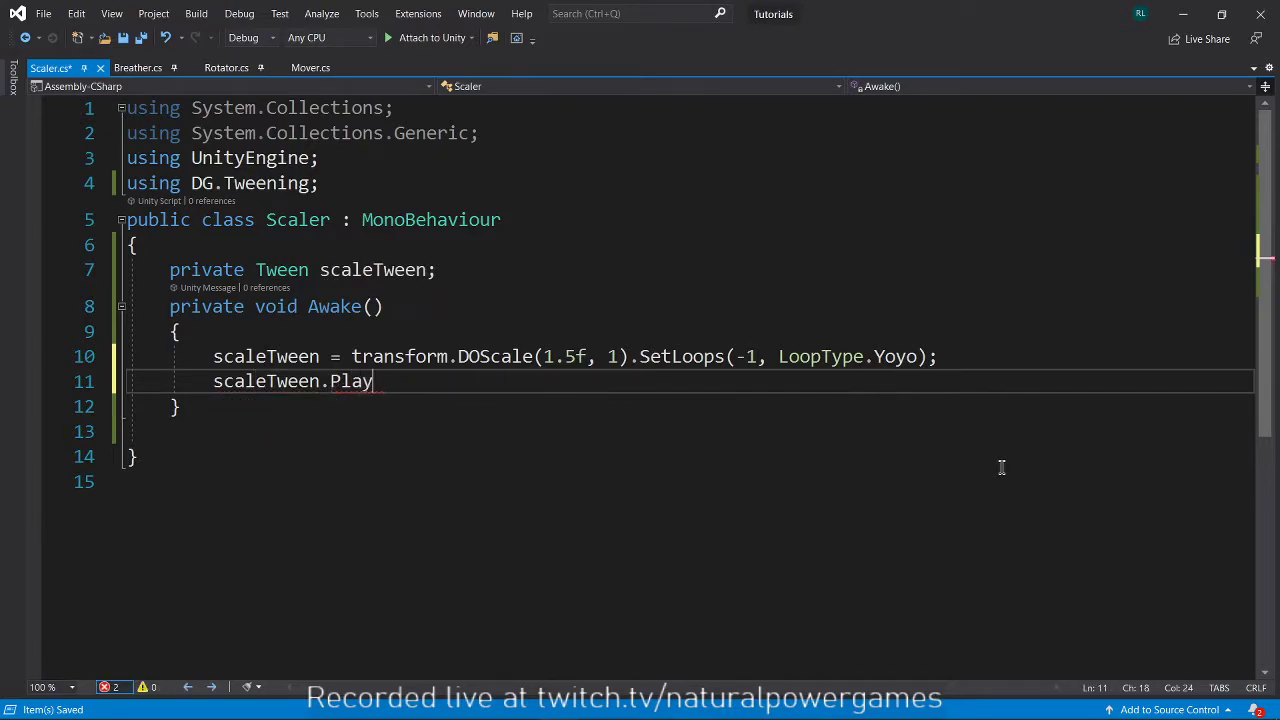
pyautogui.write('();')
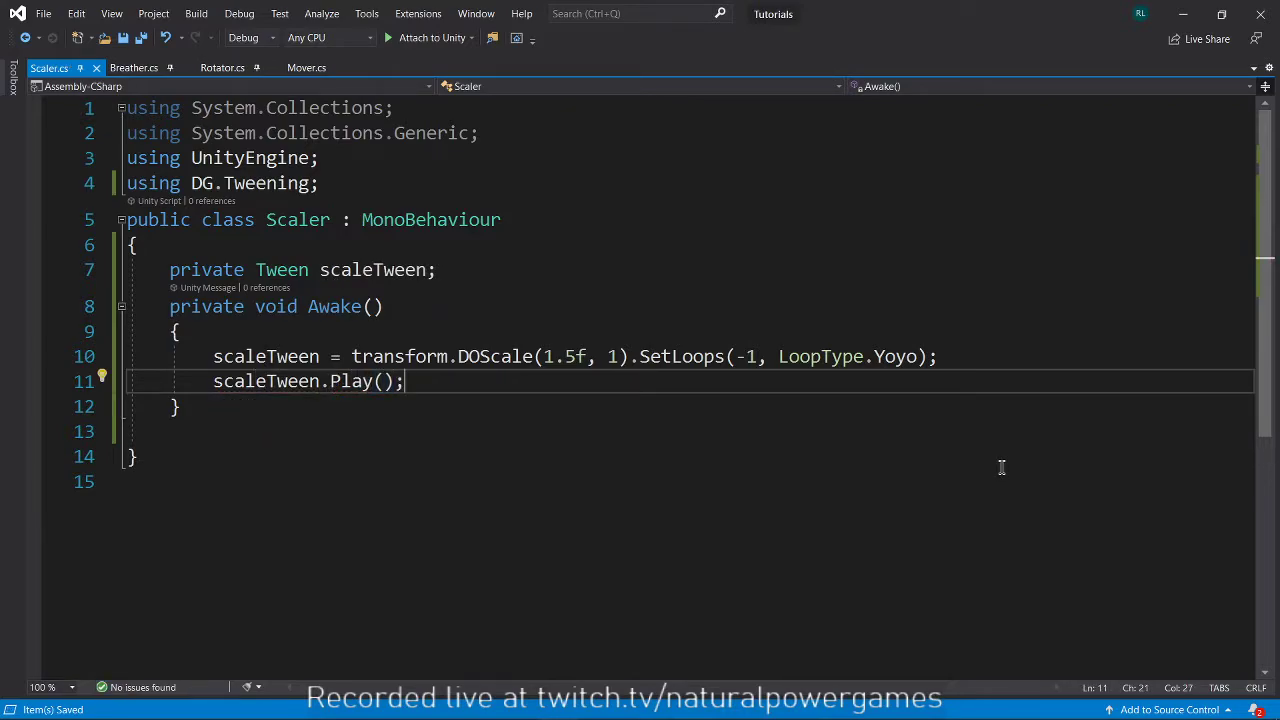
pyautogui.moveTo(711, 317)
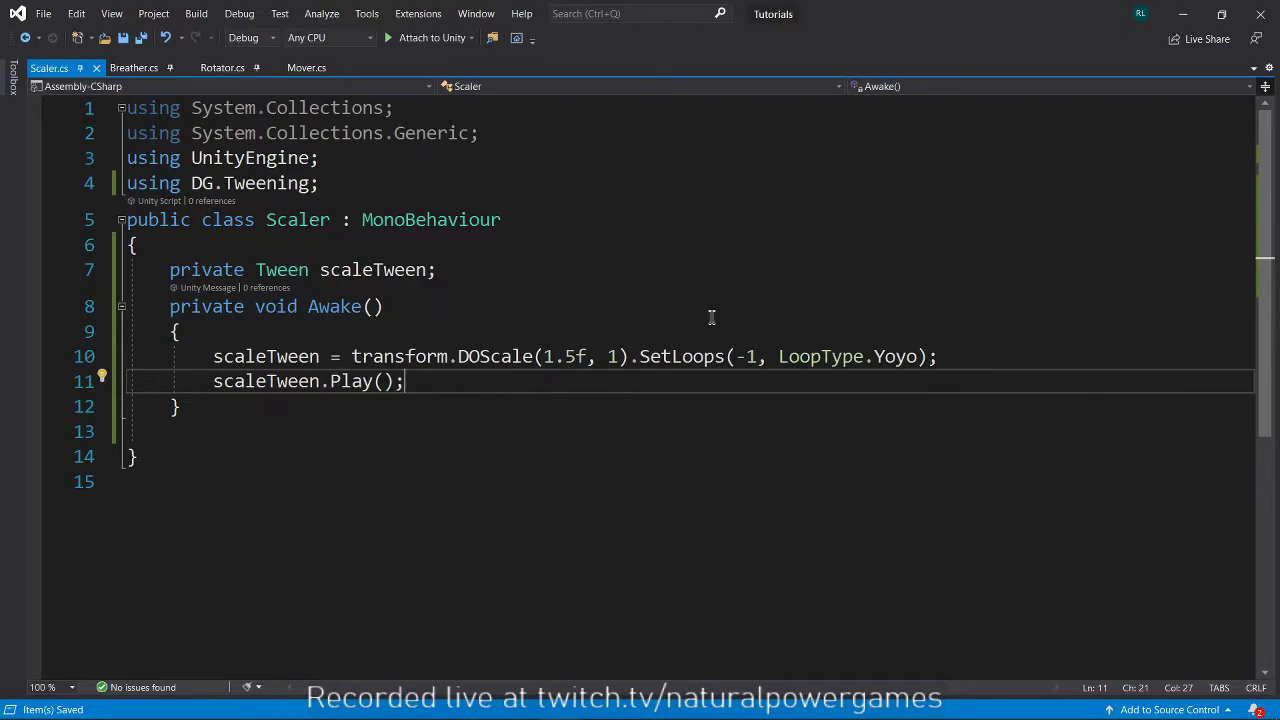
pyautogui.press('Enter')
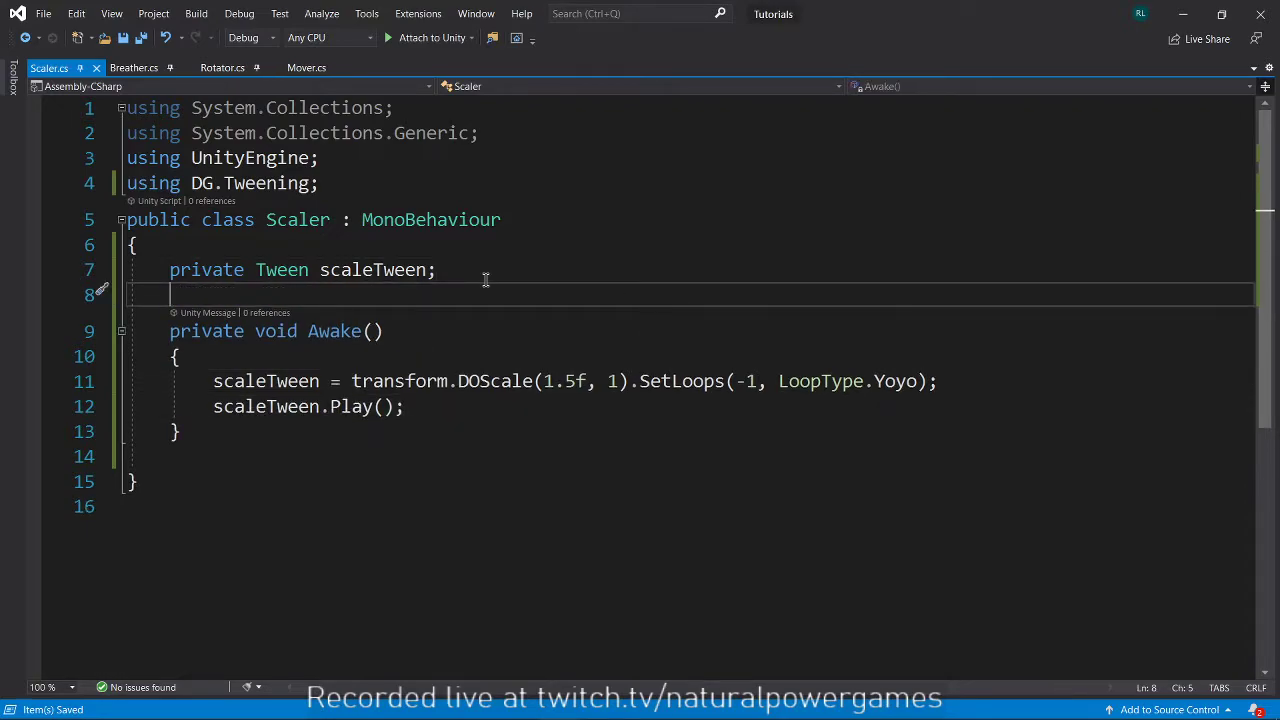
pyautogui.doubleClick(265, 407)
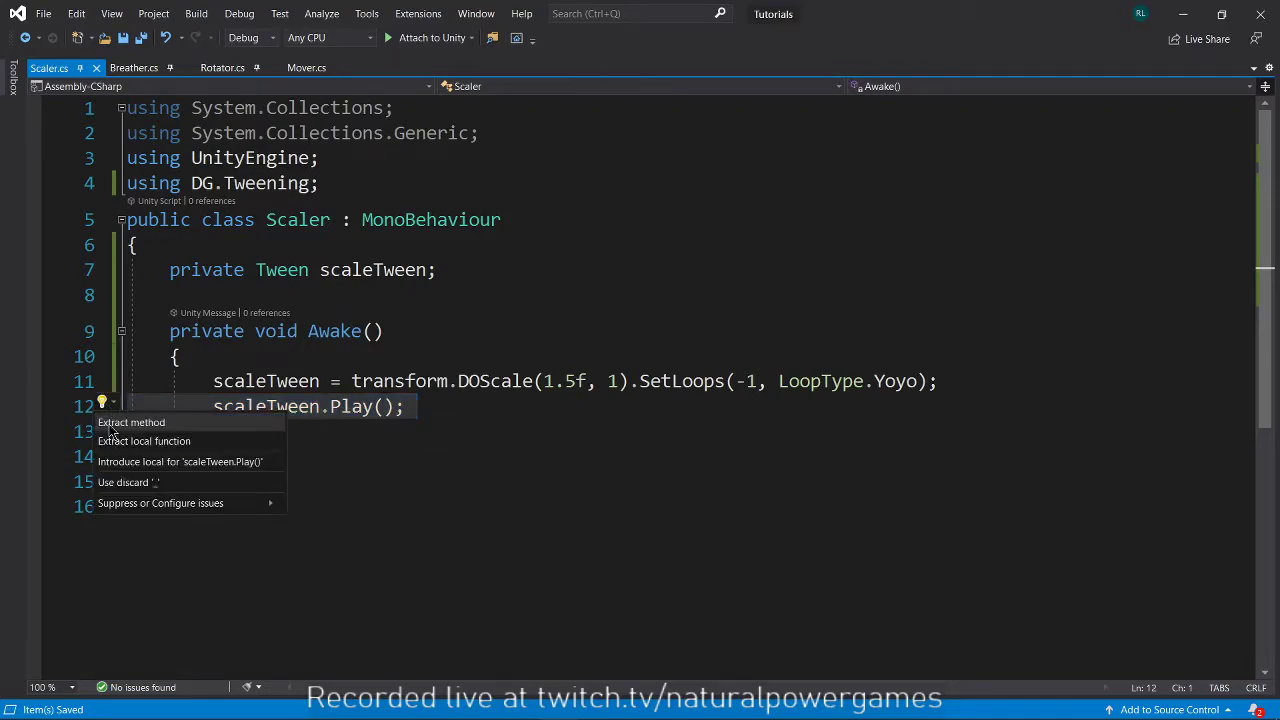
pyautogui.click(131, 422)
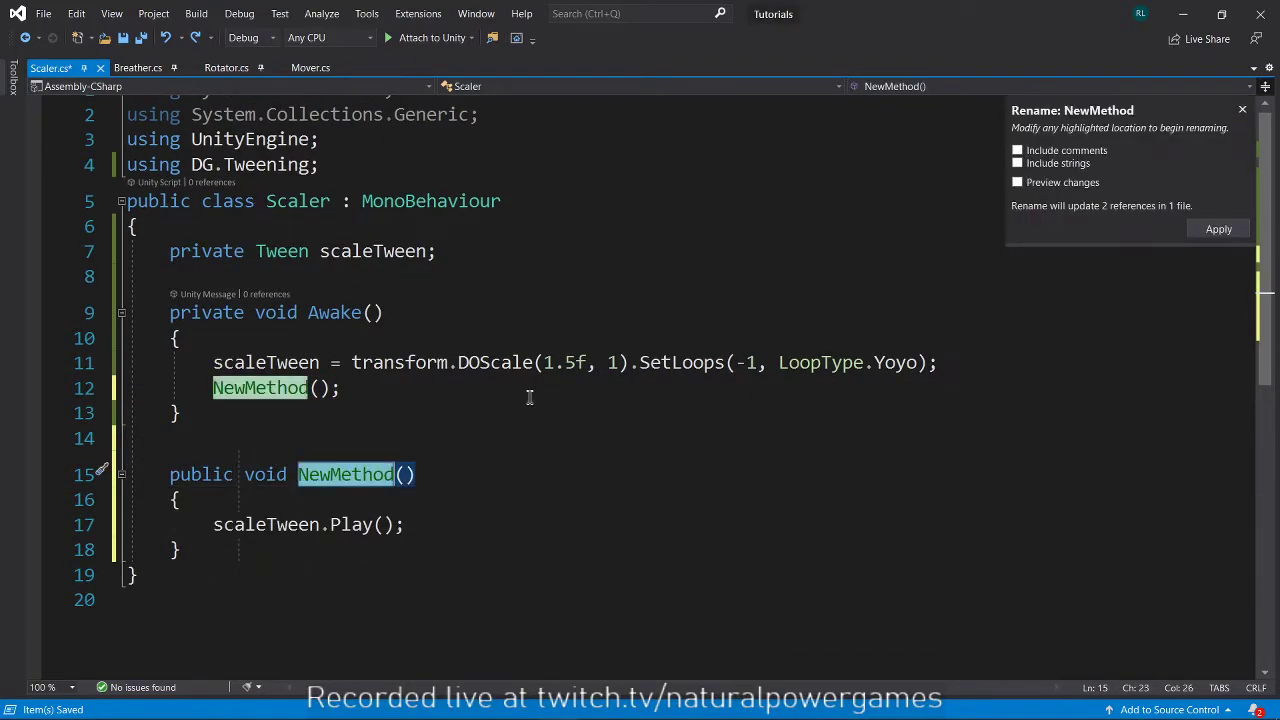
pyautogui.click(1218, 228)
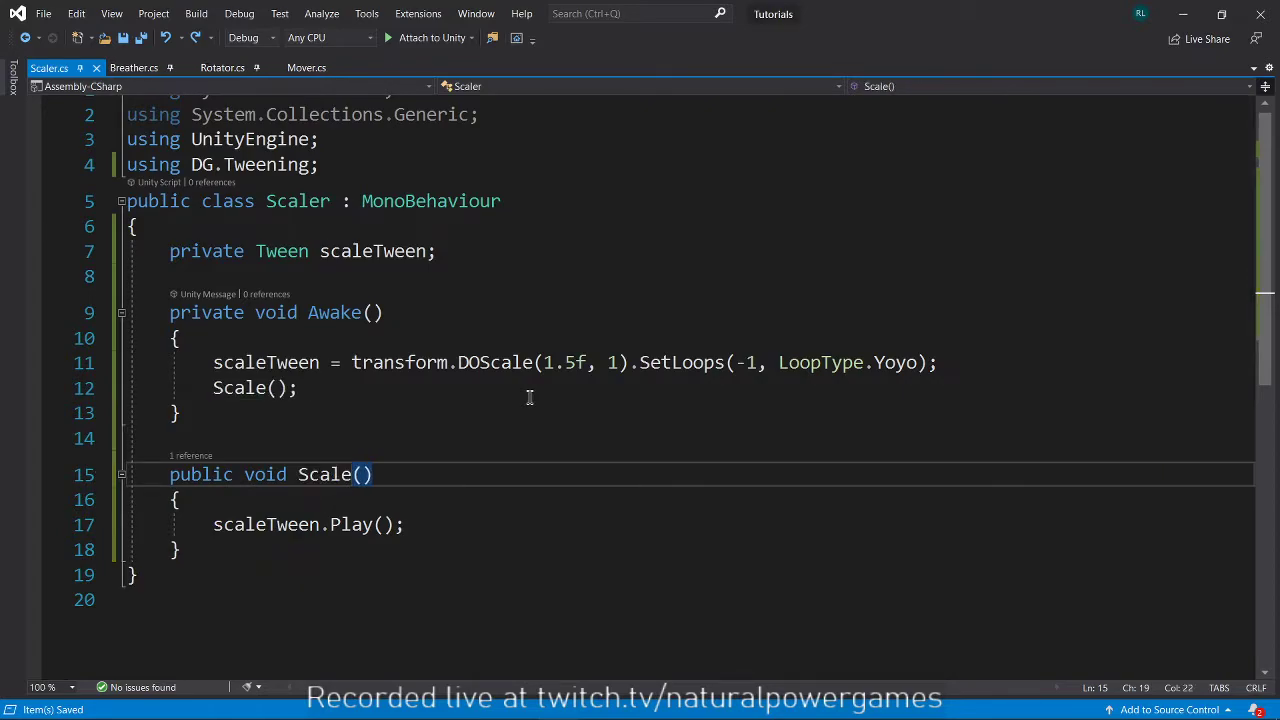
pyautogui.click(255, 387)
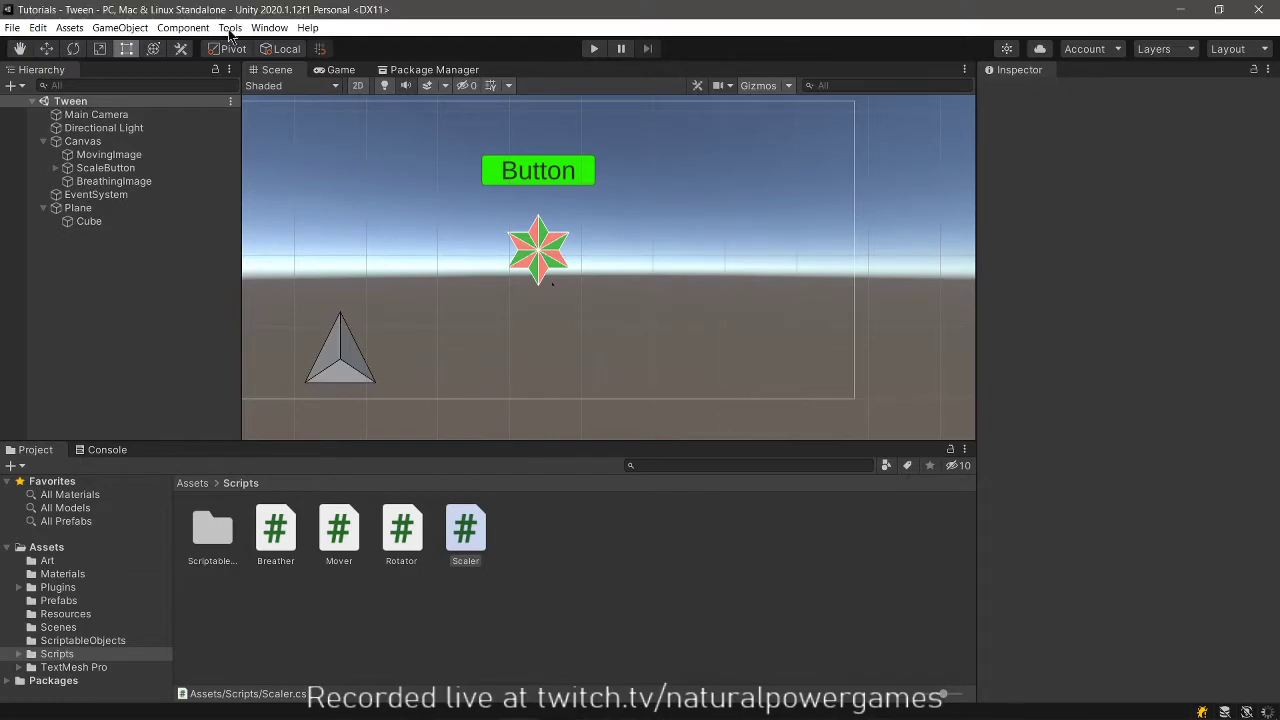
pyautogui.click(230, 27)
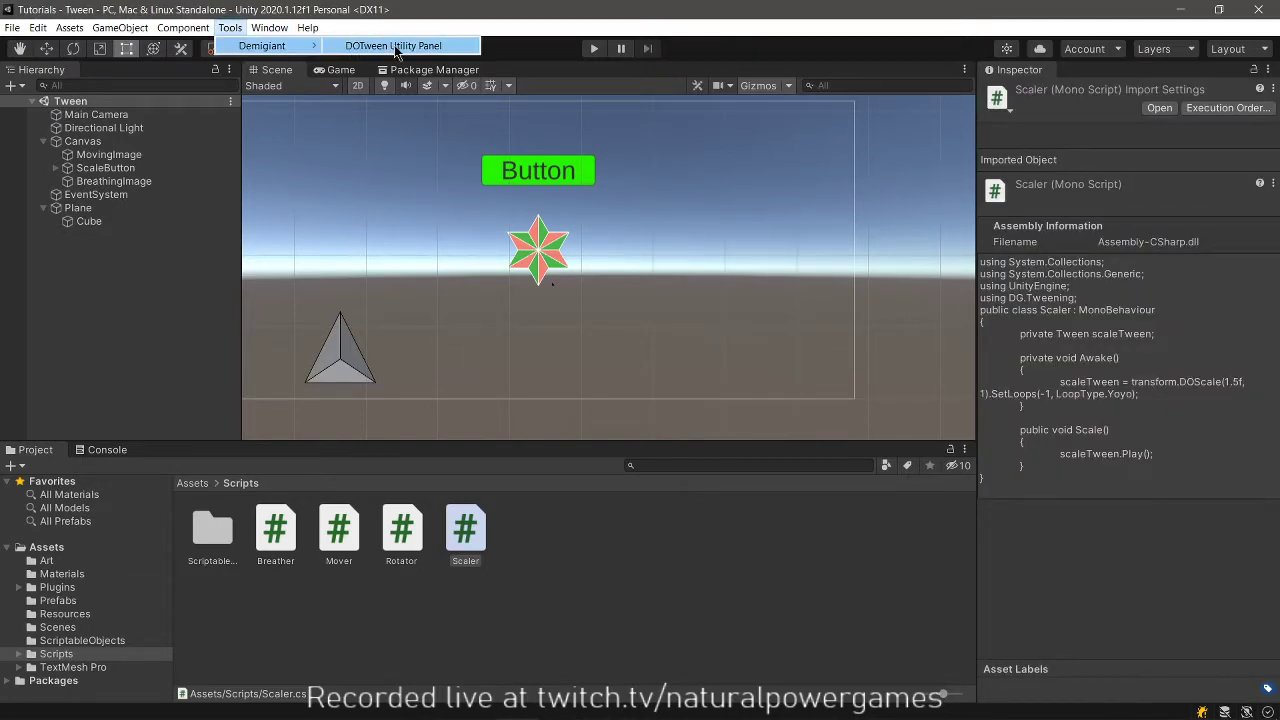
pyautogui.click(399, 45)
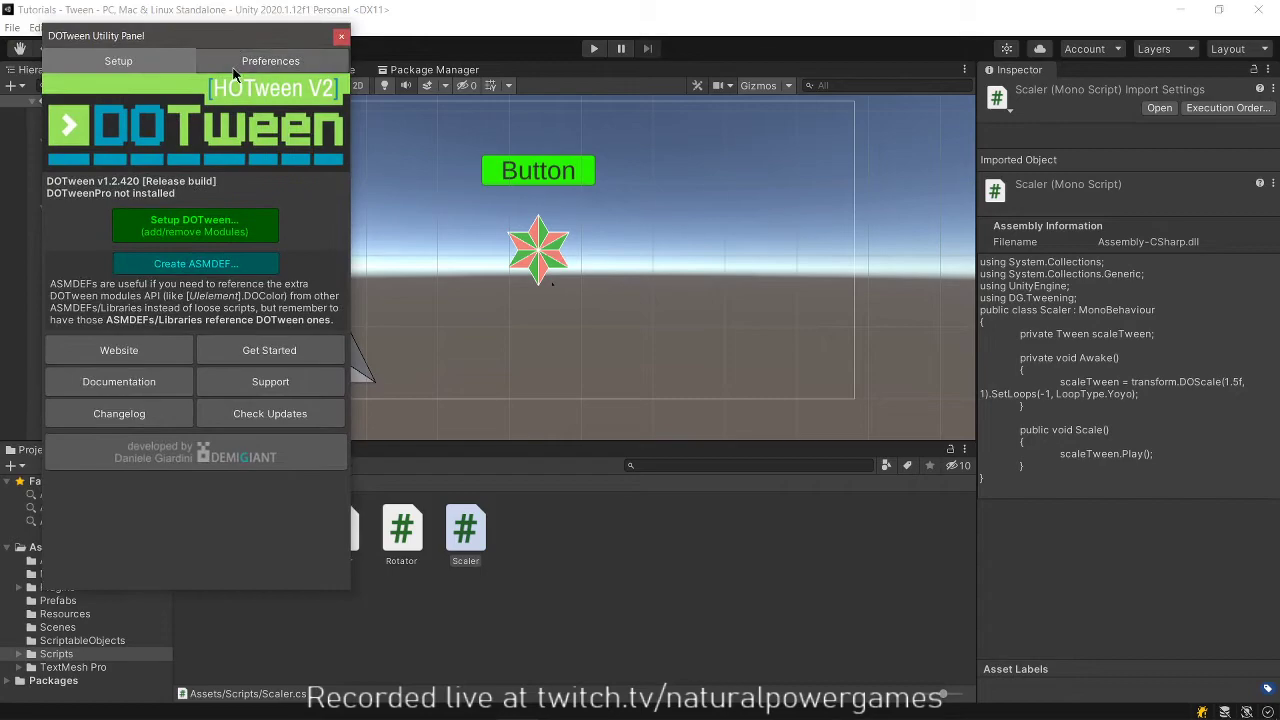
pyautogui.click(260, 376)
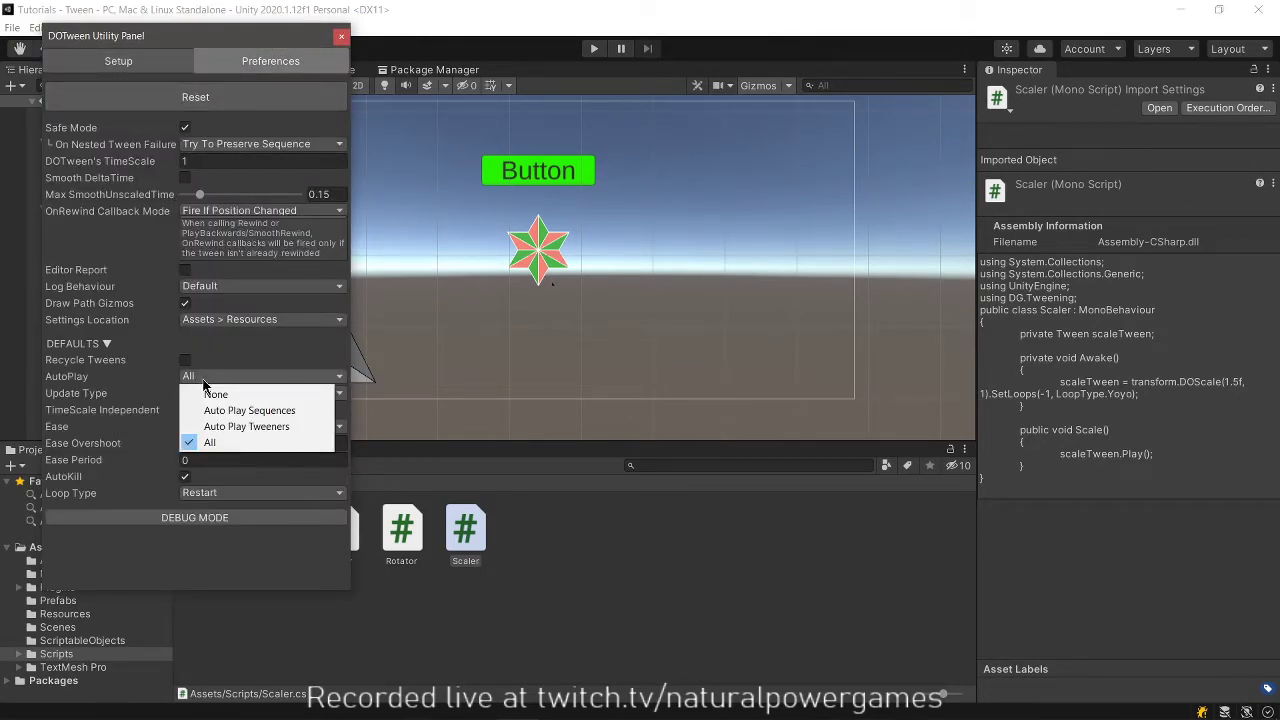
pyautogui.click(341, 36)
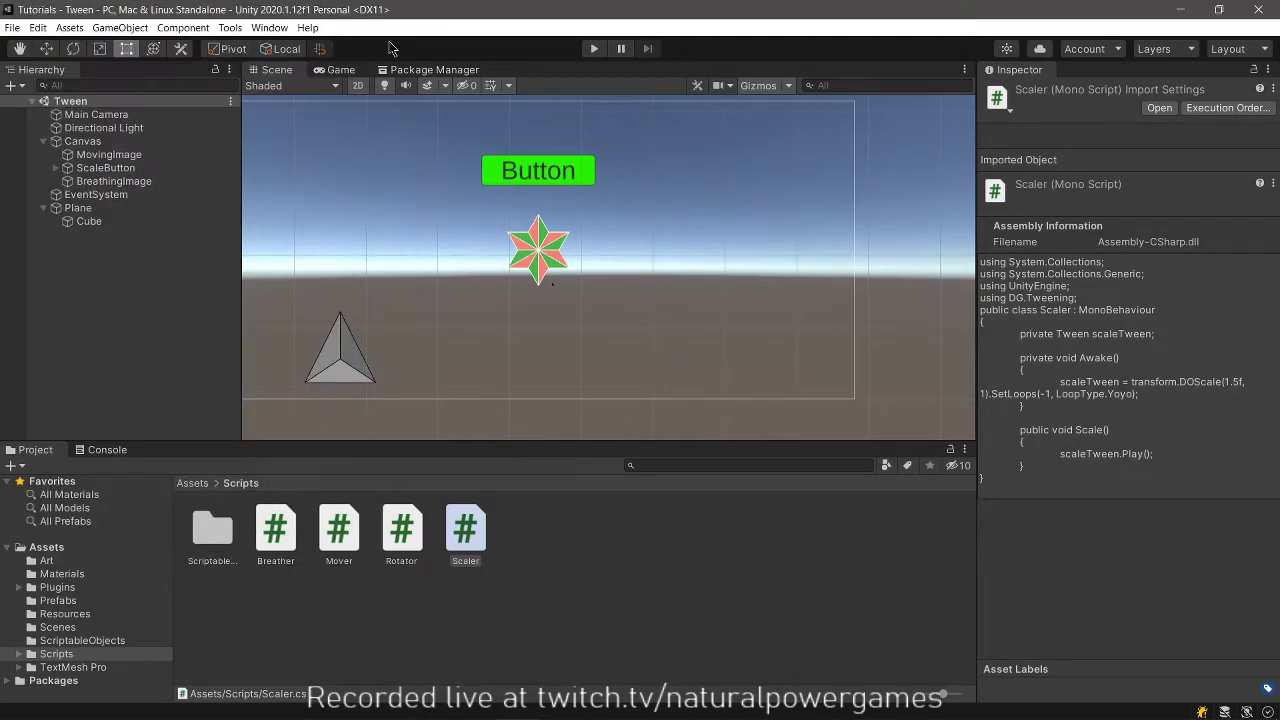
pyautogui.moveTo(557, 140)
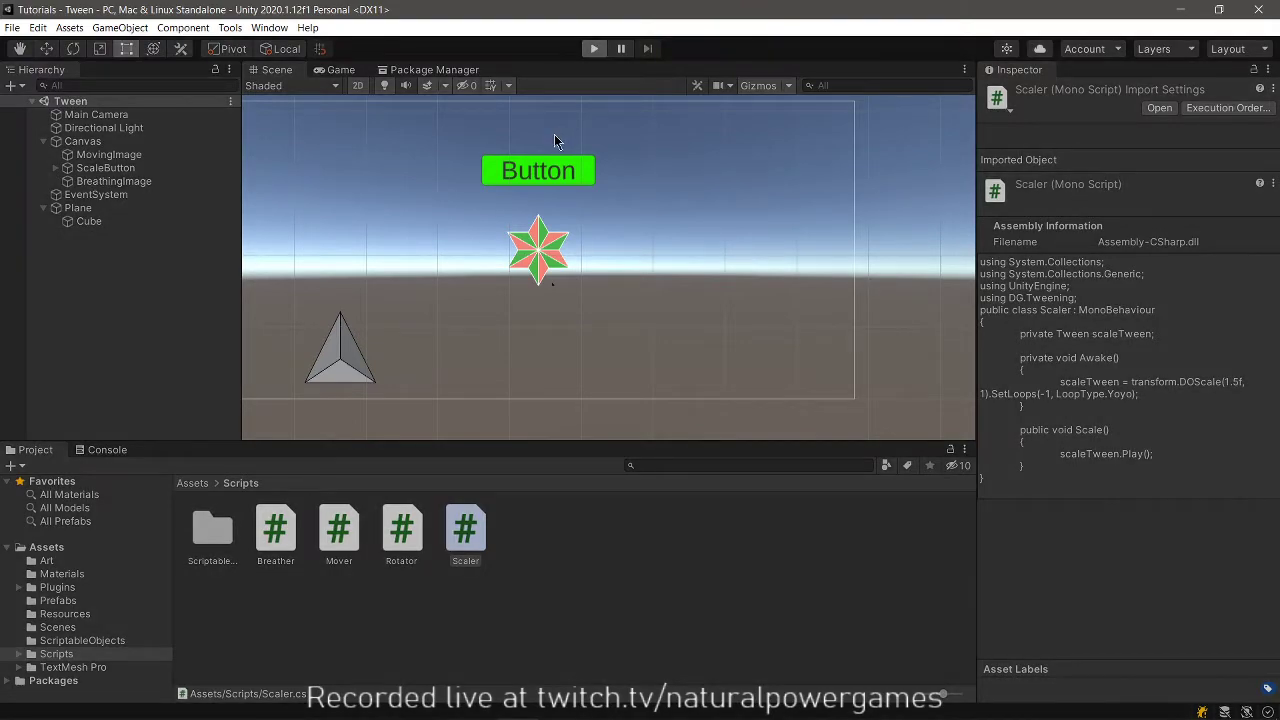
# Run and stop a quick play test, then select ScaleButton in the Hierarchy.
pyautogui.click(593, 49)
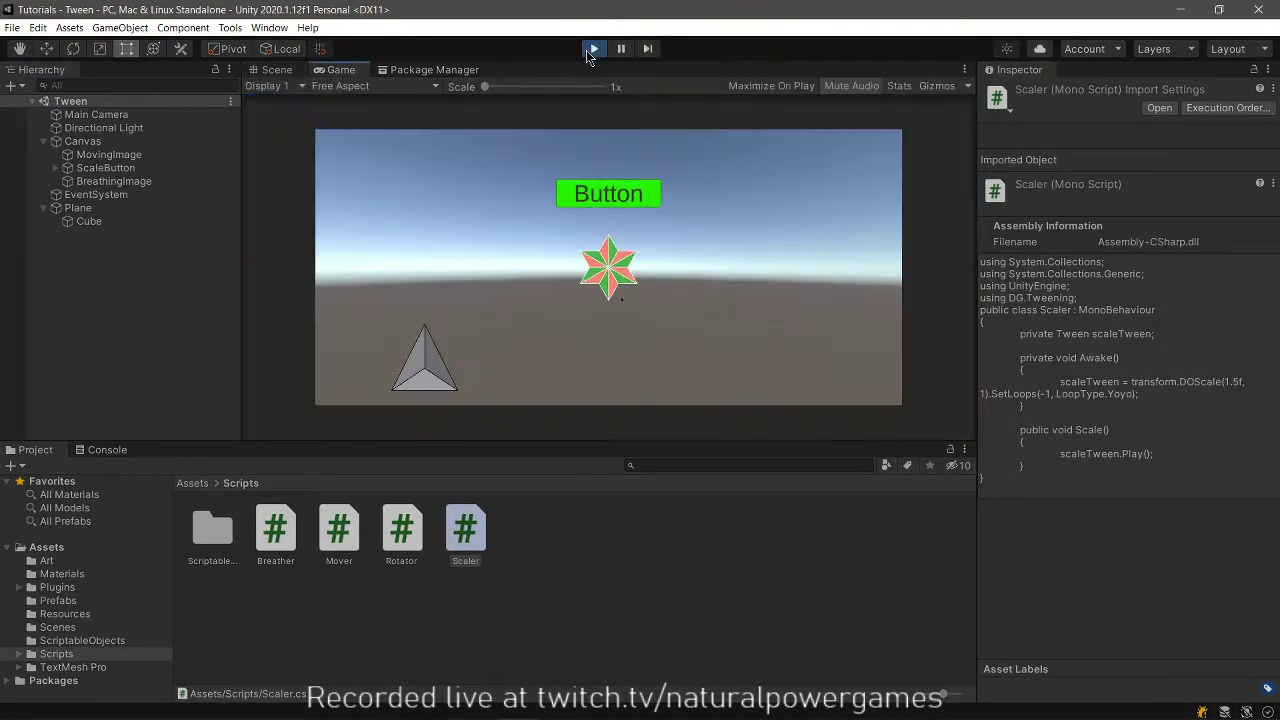
pyautogui.click(593, 48)
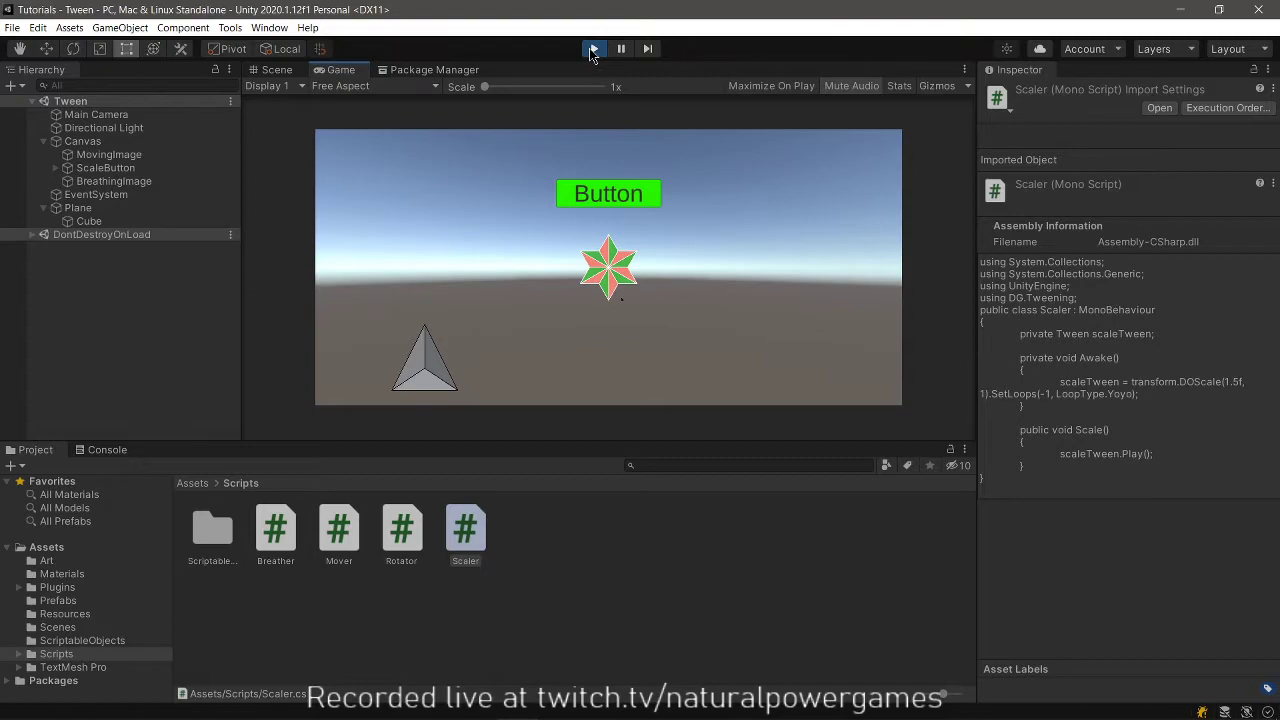
pyautogui.click(106, 167)
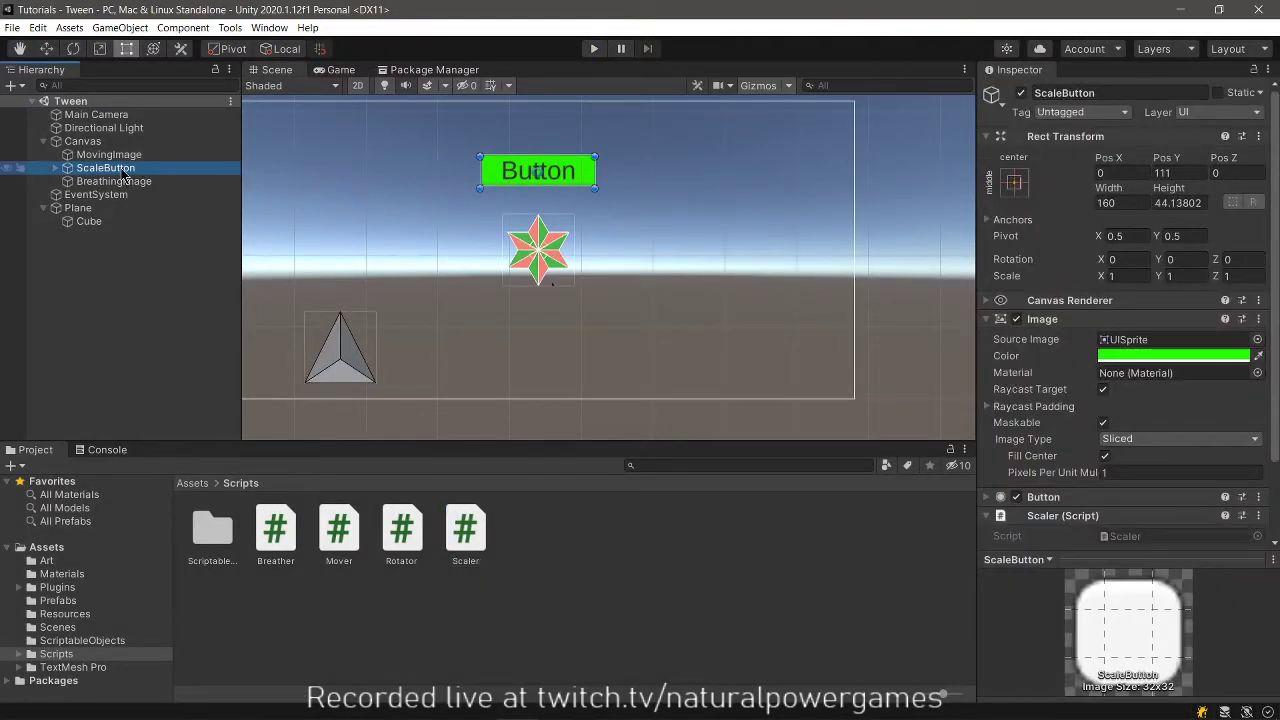
# Hook ScaleButton's On Click event to the Scaler's Scale method.
pyautogui.scroll(-3)
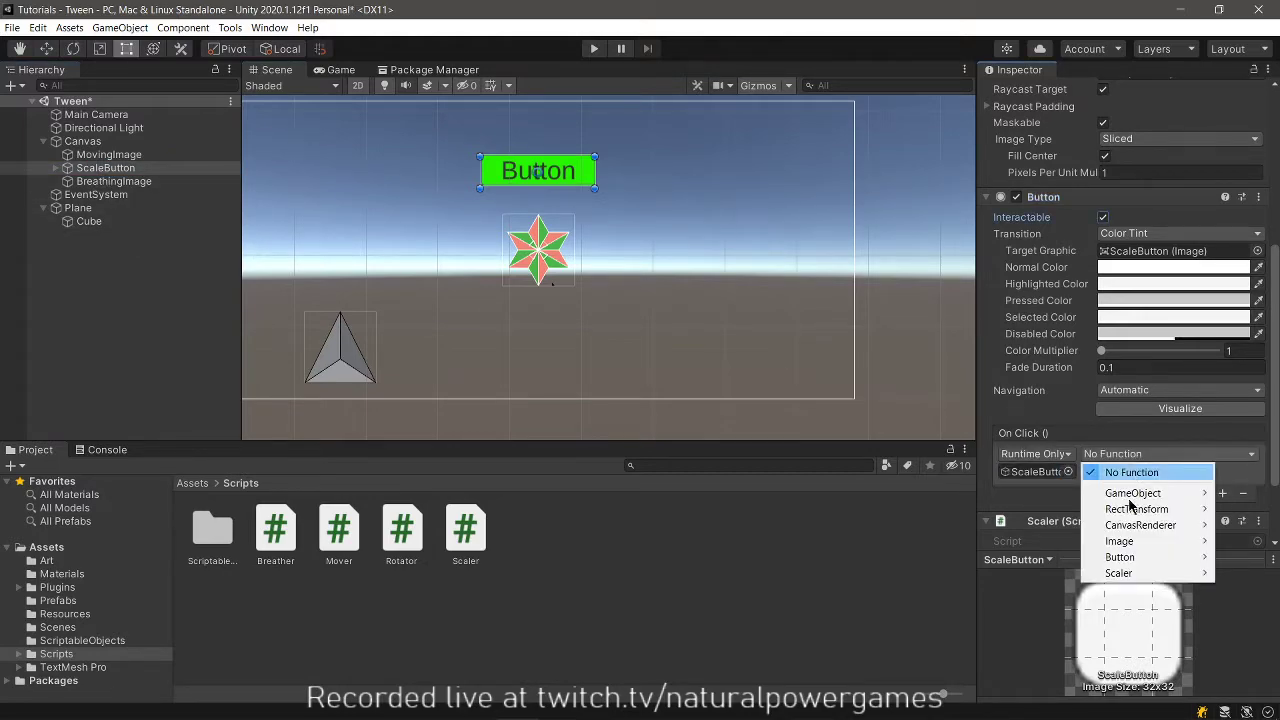
pyautogui.click(1118, 573)
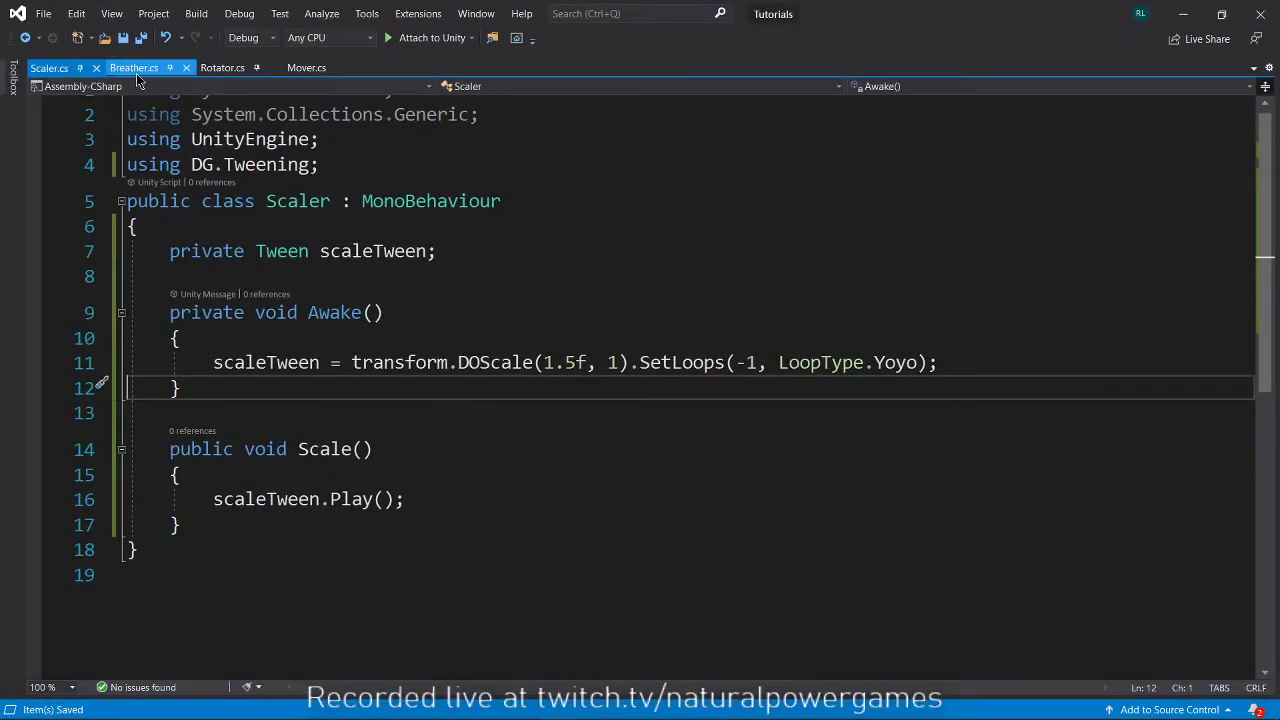
# Replace Breather's Start/Update with UnityEngine.UI and DG.Tweening imports and an Awake stub.
pyautogui.click(130, 67)
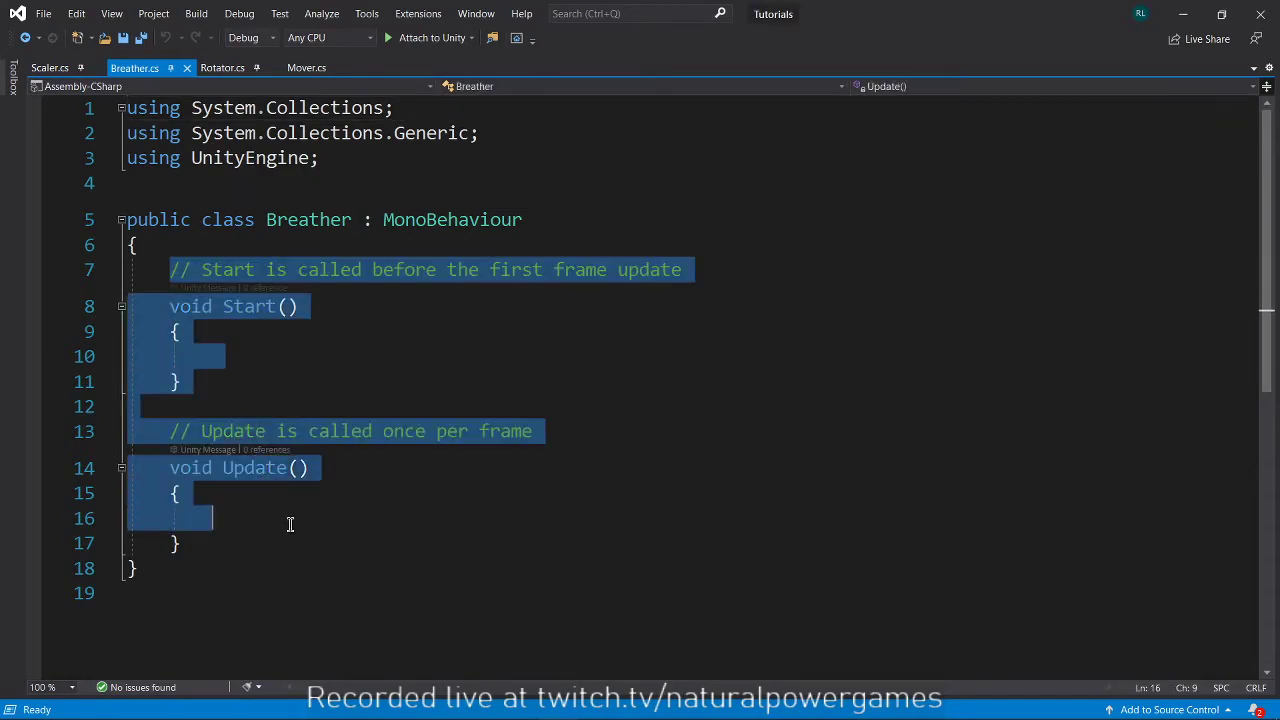
pyautogui.press('Delete')
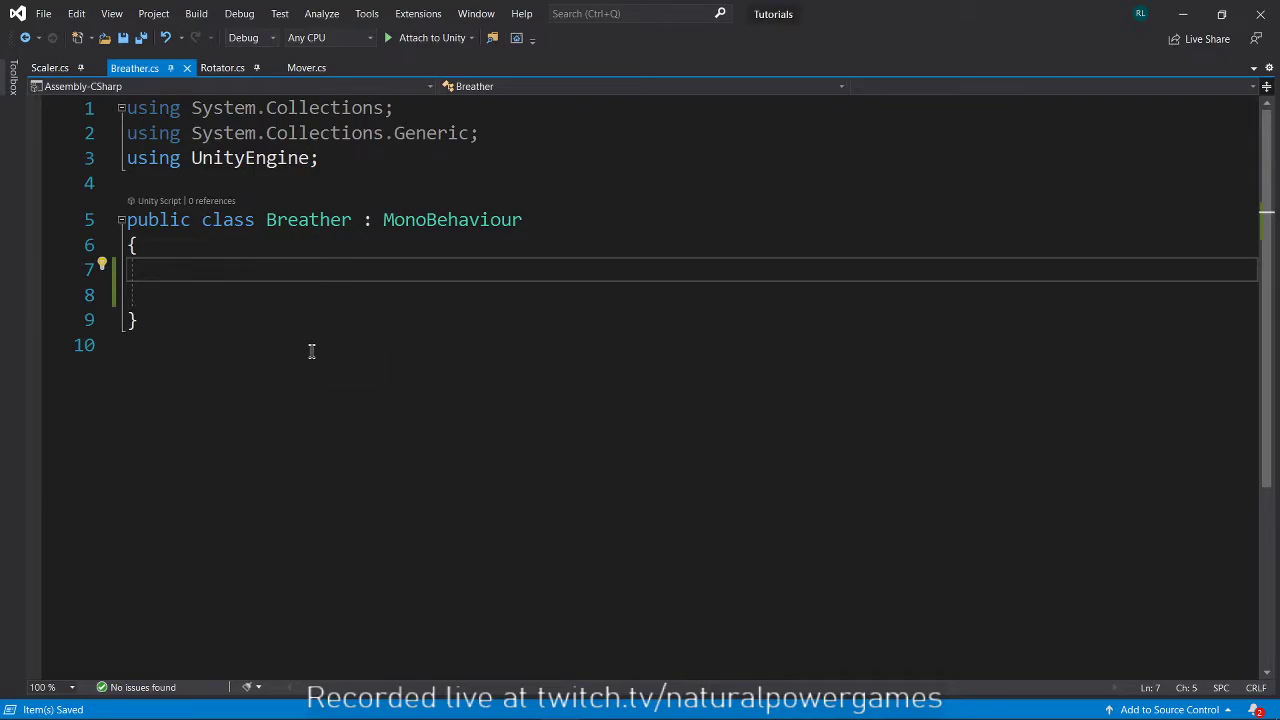
pyautogui.write('using')
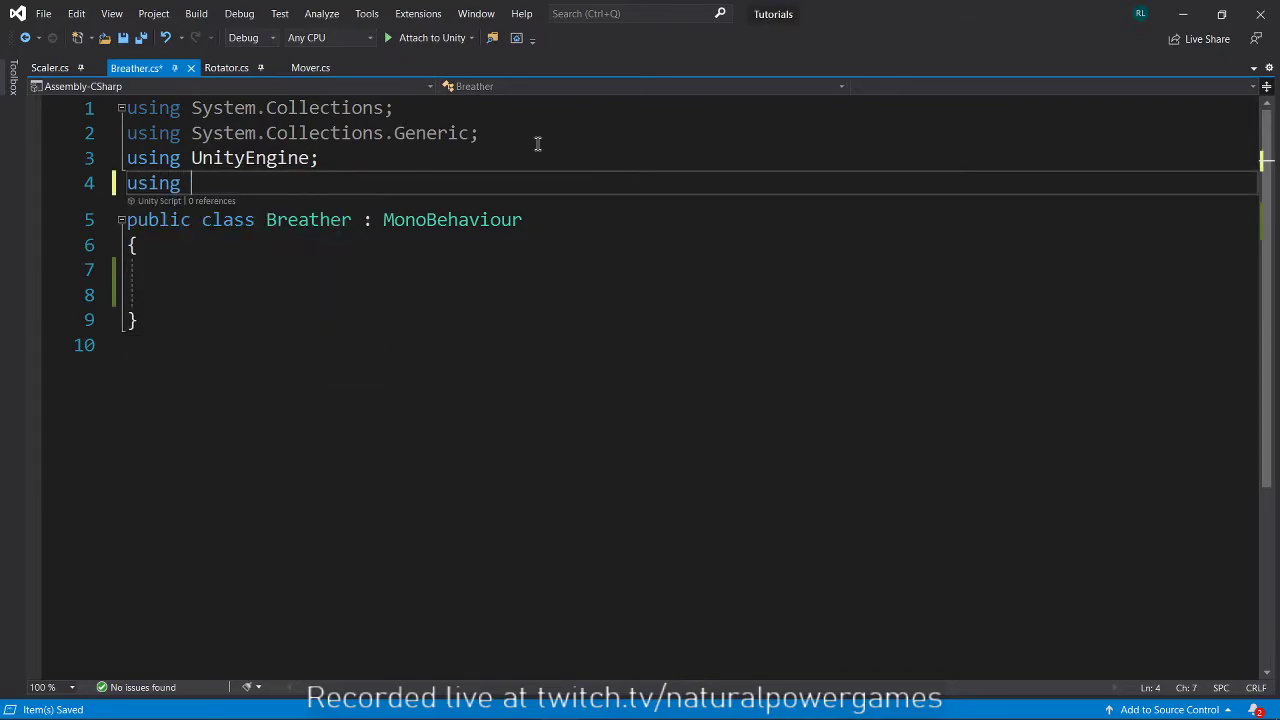
pyautogui.write('unityeng')
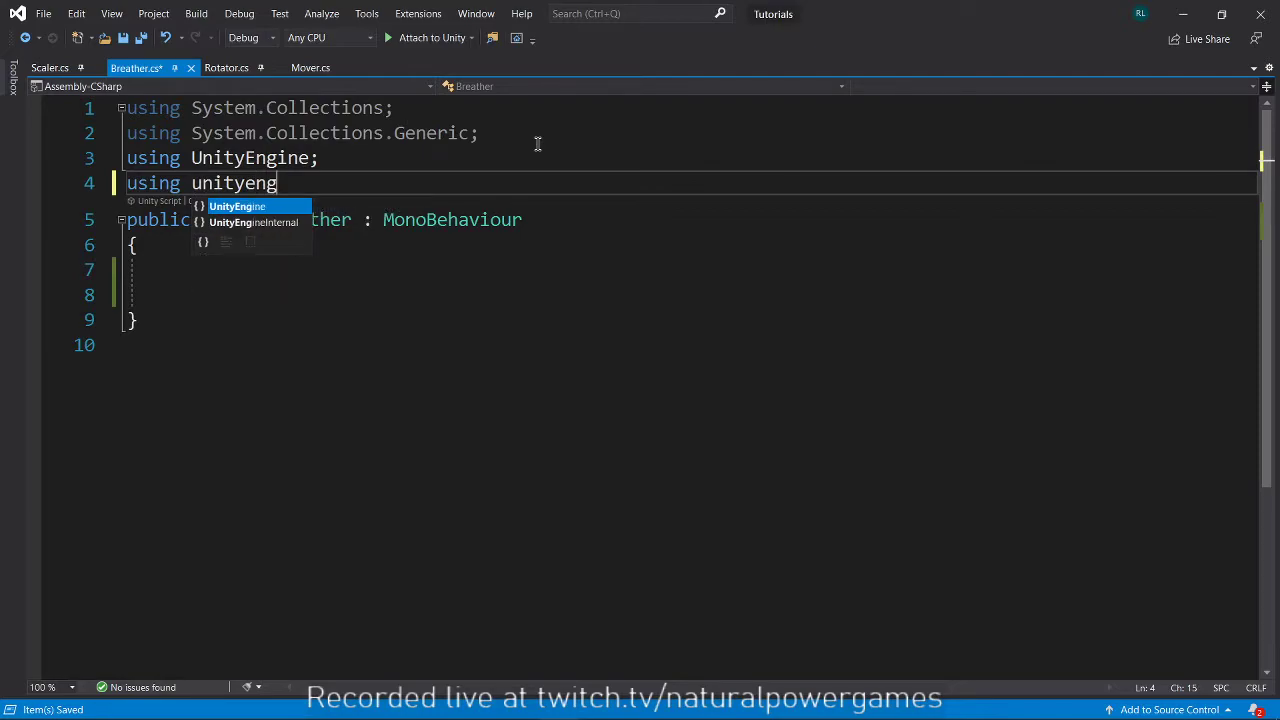
pyautogui.write('.UI;')
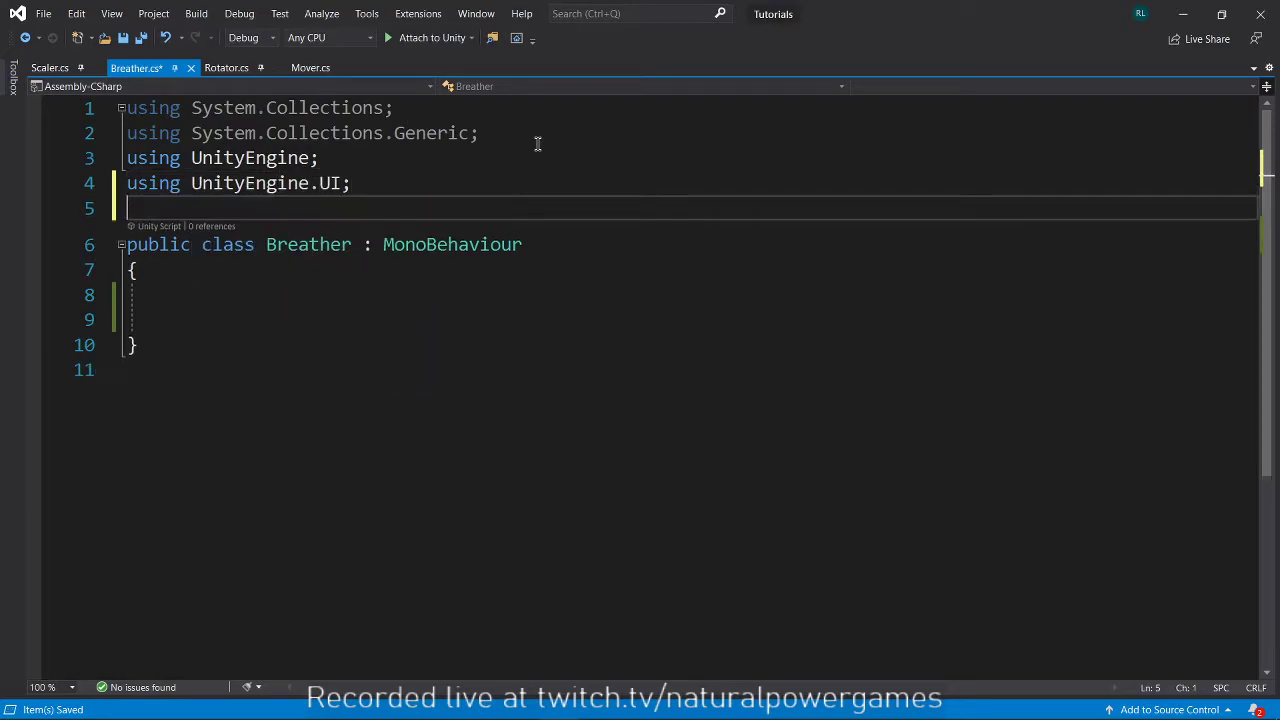
pyautogui.write('using')
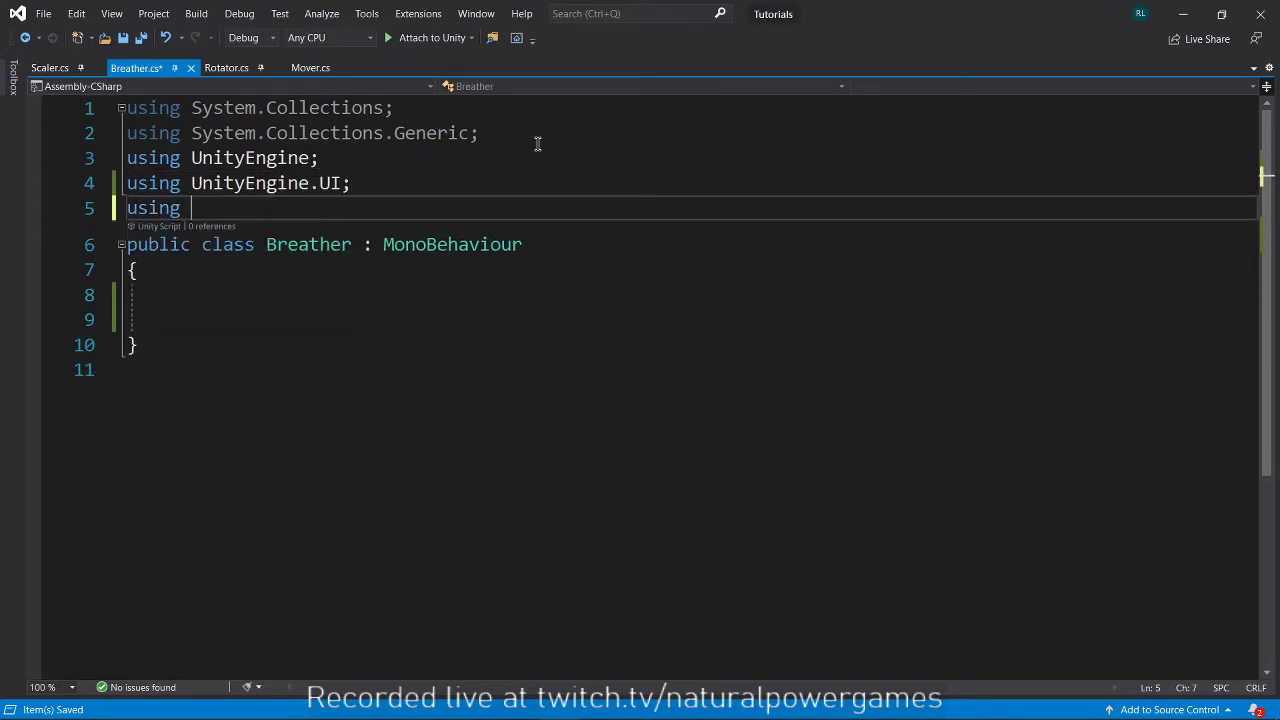
pyautogui.write('DG.Tweening;')
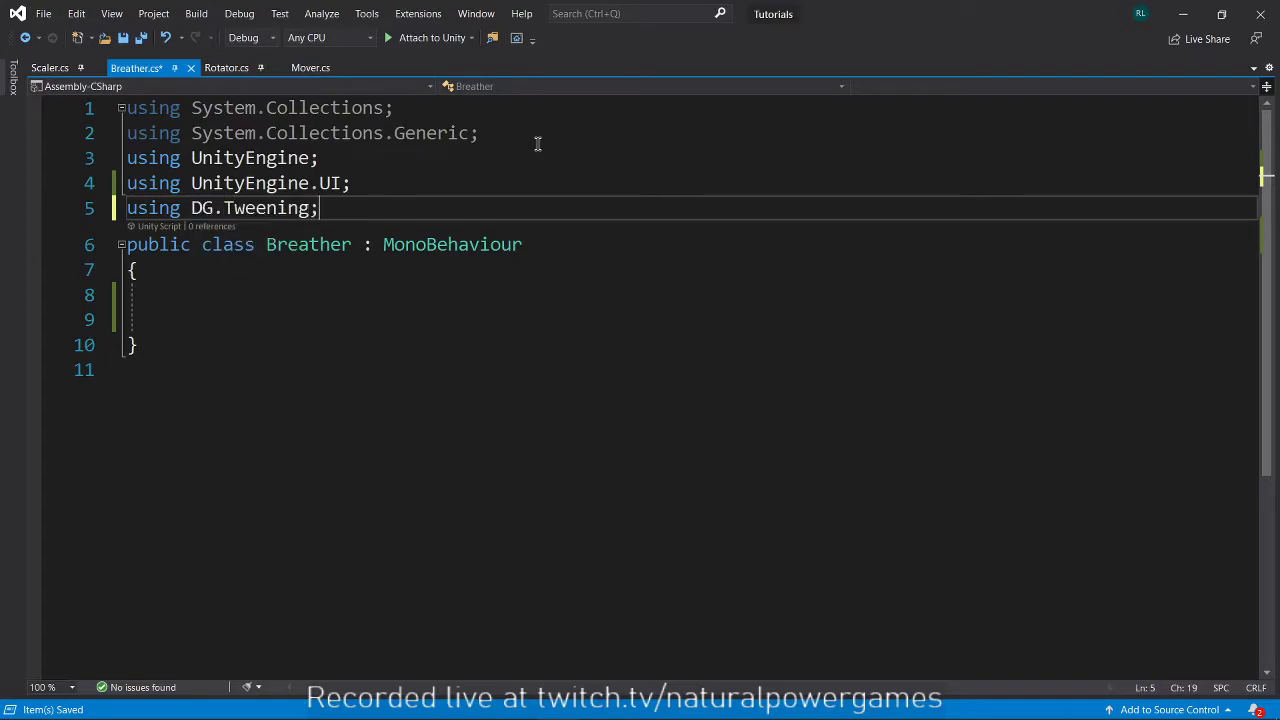
pyautogui.write('ate void Awake(')
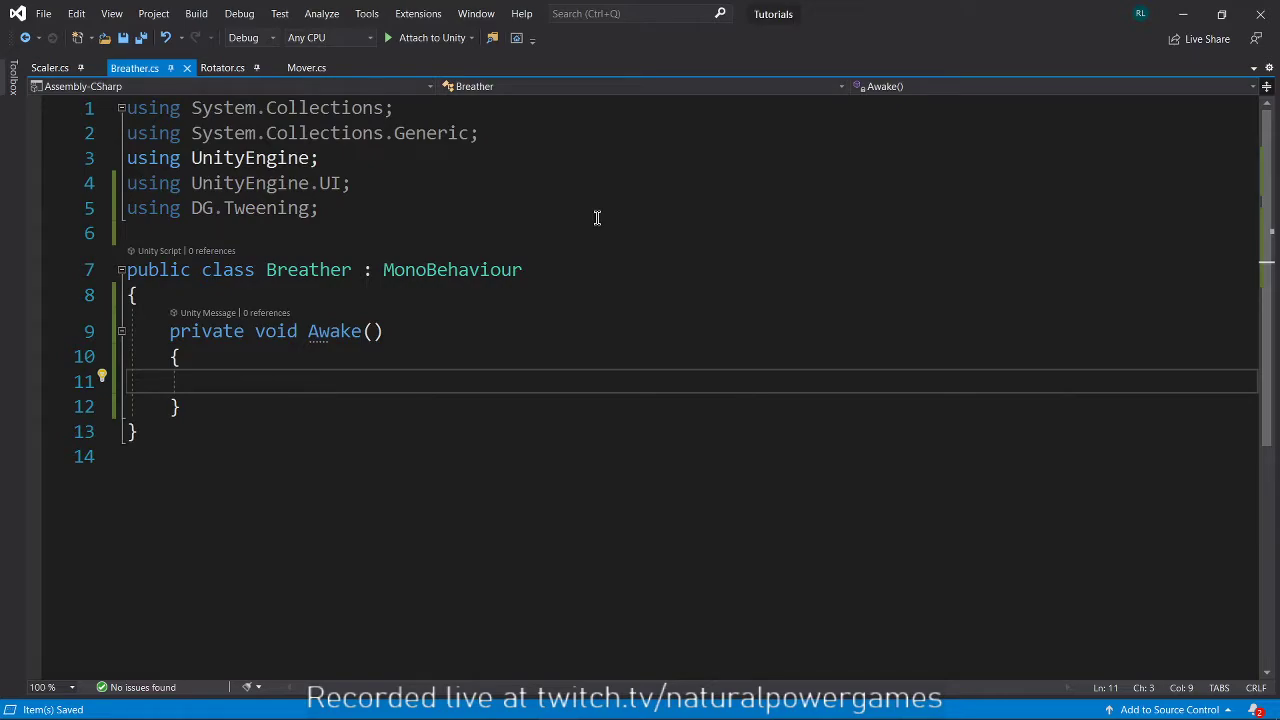
# Write GetComponent<Image>().DOColor() in Breather's Awake and add a blank line above it.
pyautogui.write('GetComponent<>')
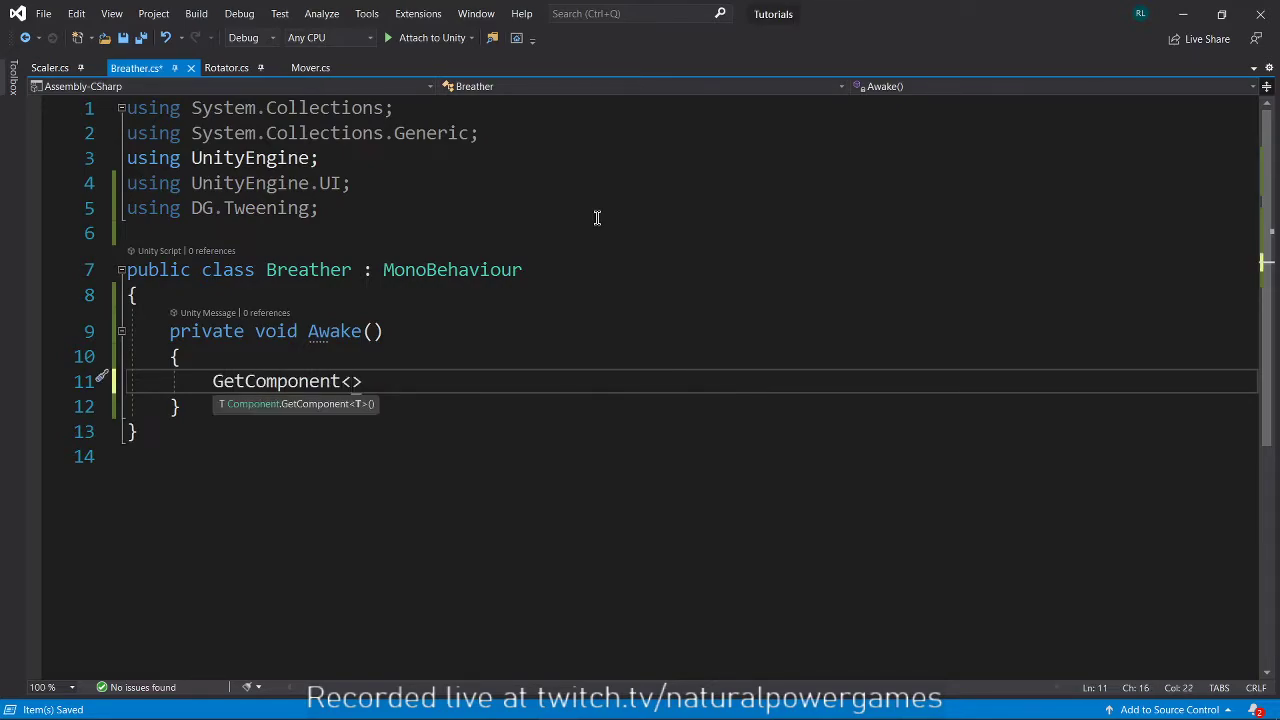
pyautogui.write('Image')
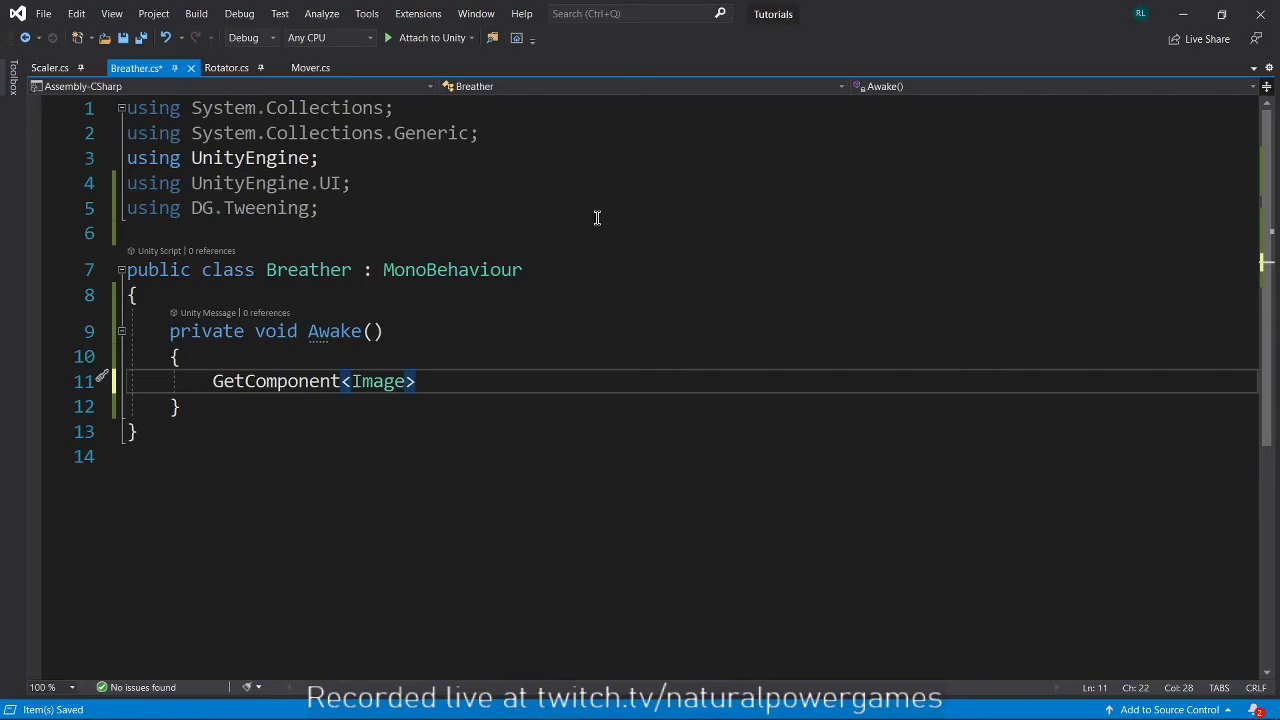
pyautogui.write('().sprite.co')
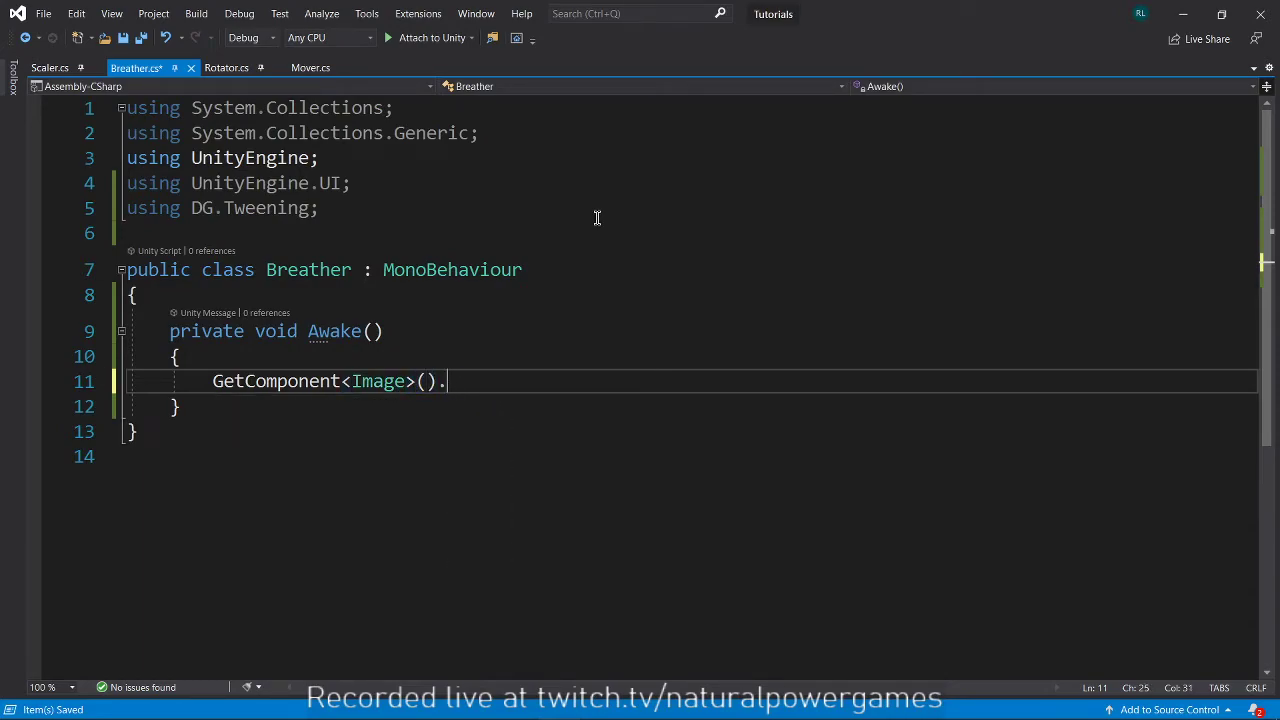
pyautogui.write('color')
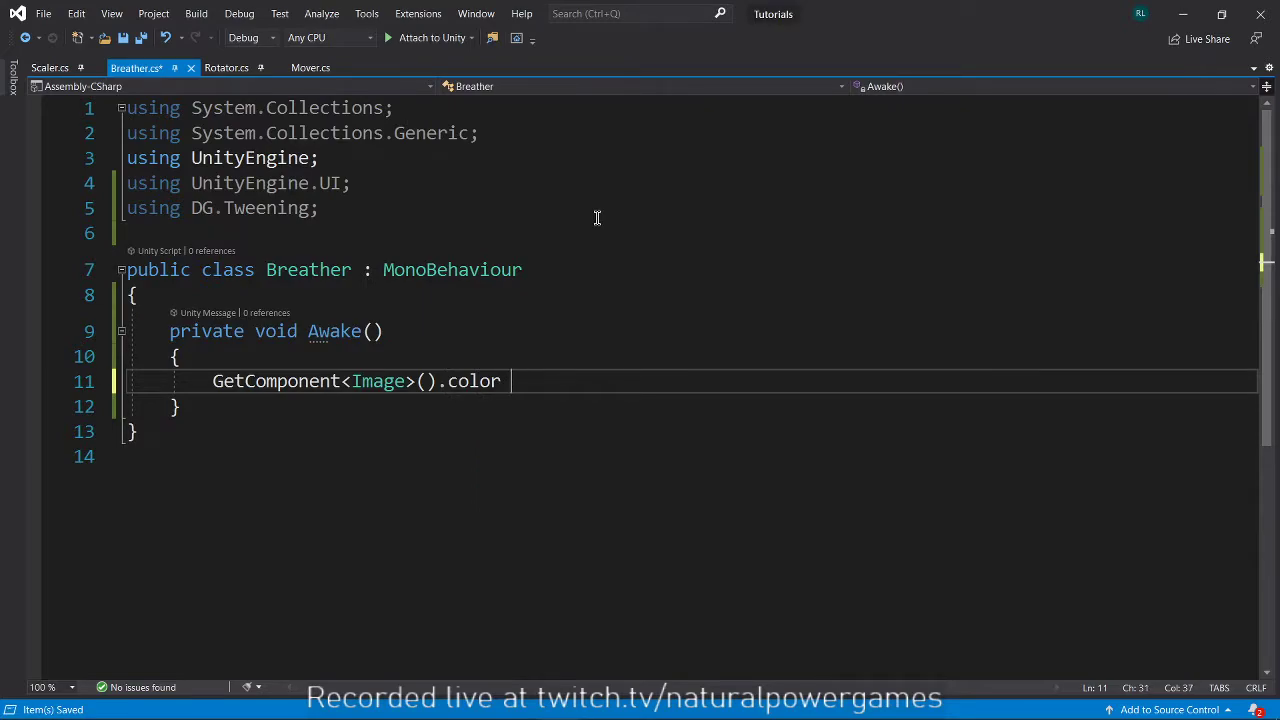
pyautogui.write('.do')
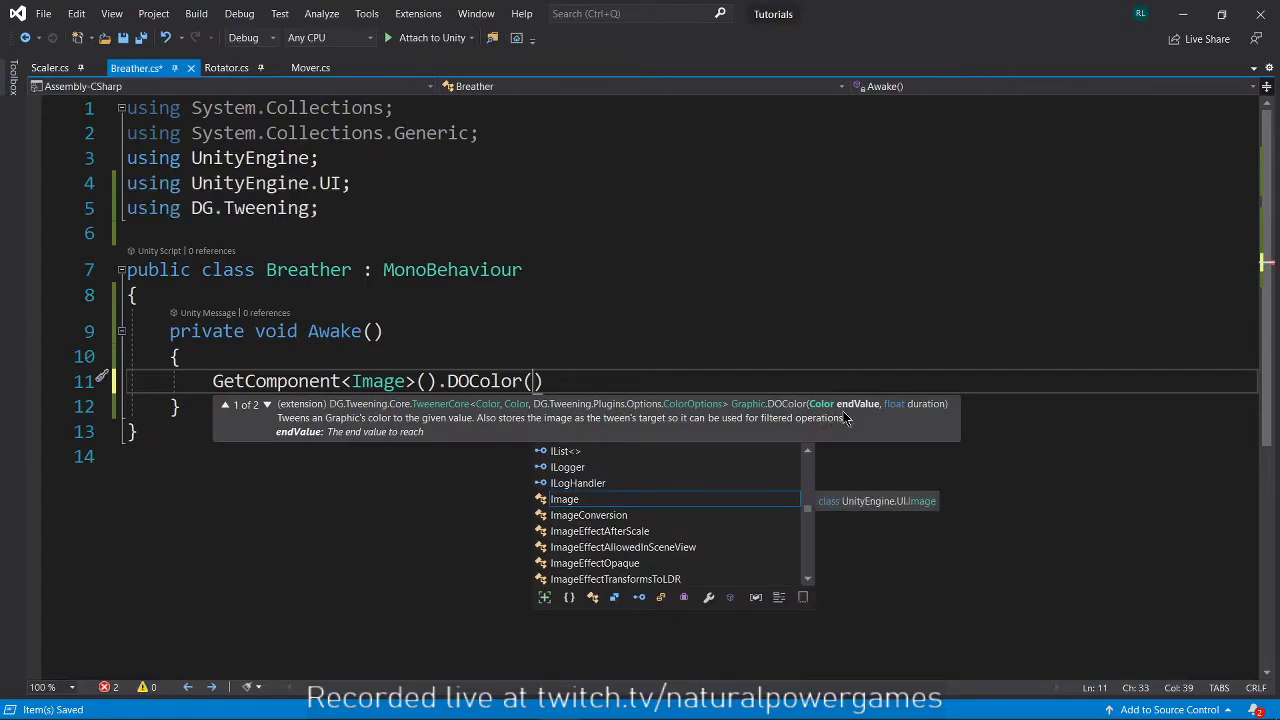
pyautogui.moveTo(840, 423)
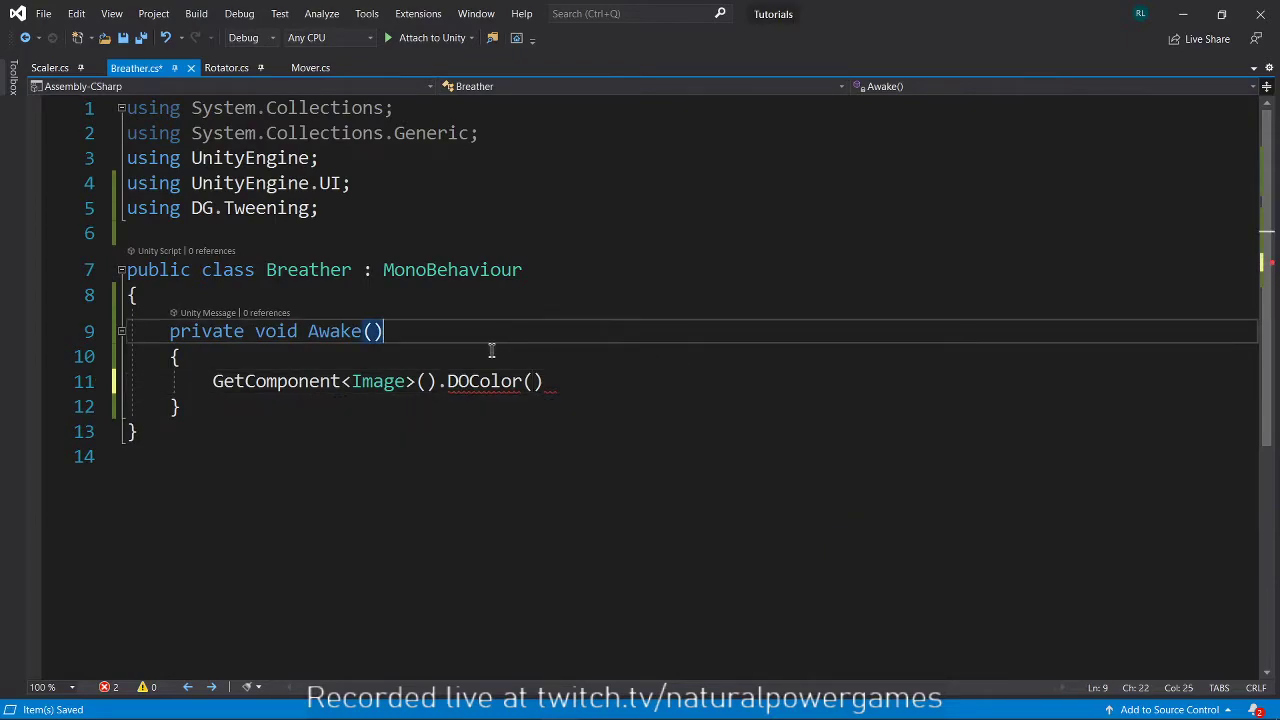
pyautogui.press('Enter')
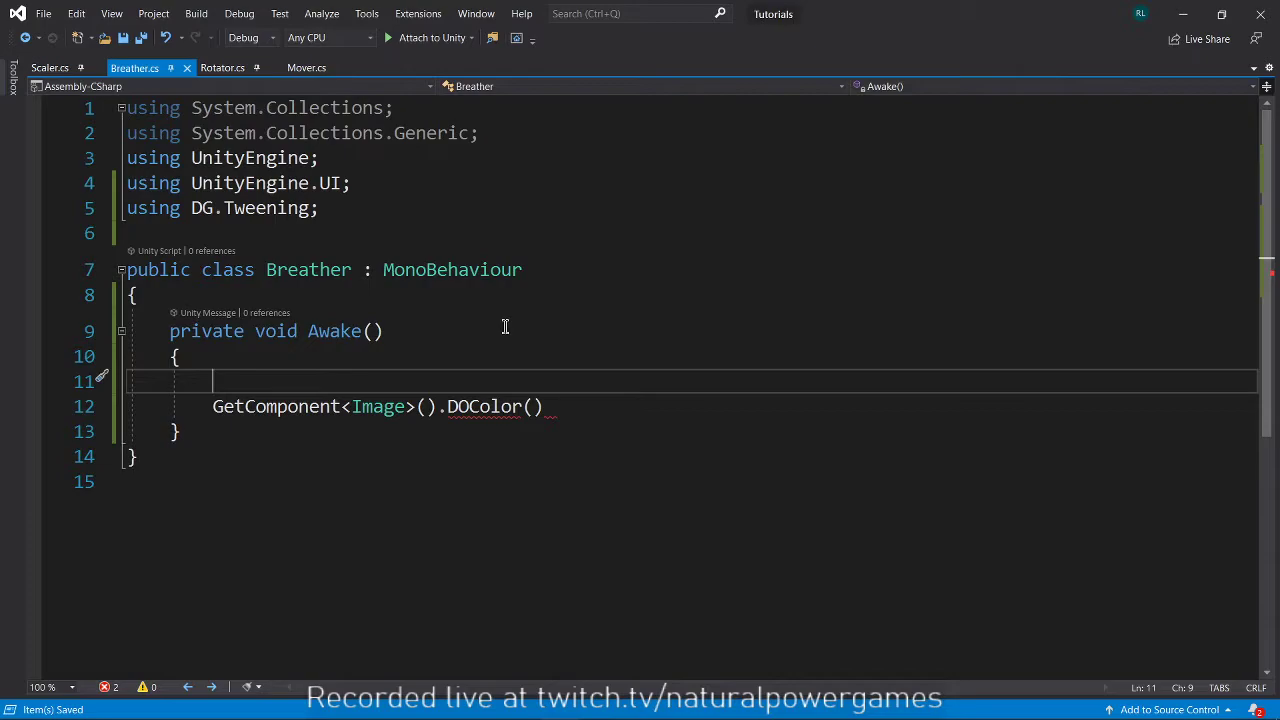
# Declare a Color variable set to Color.white with alpha 0.
pyautogui.write('C')
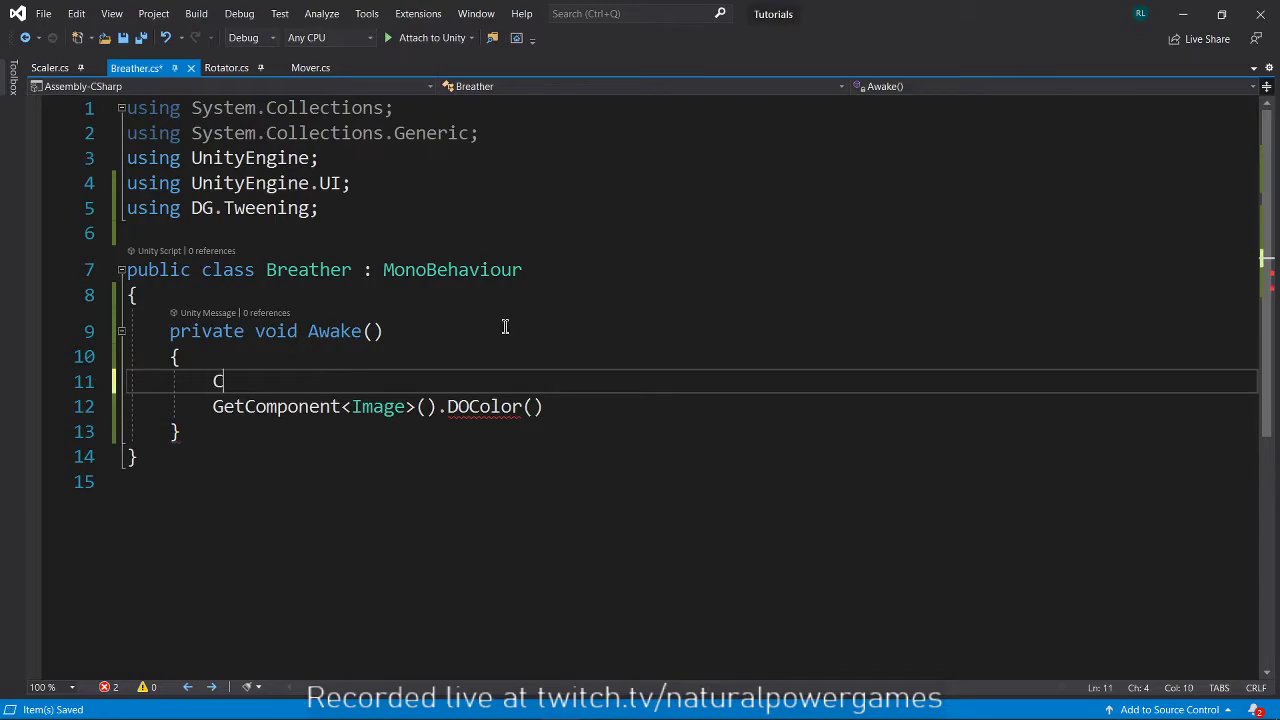
pyautogui.write('olor color =')
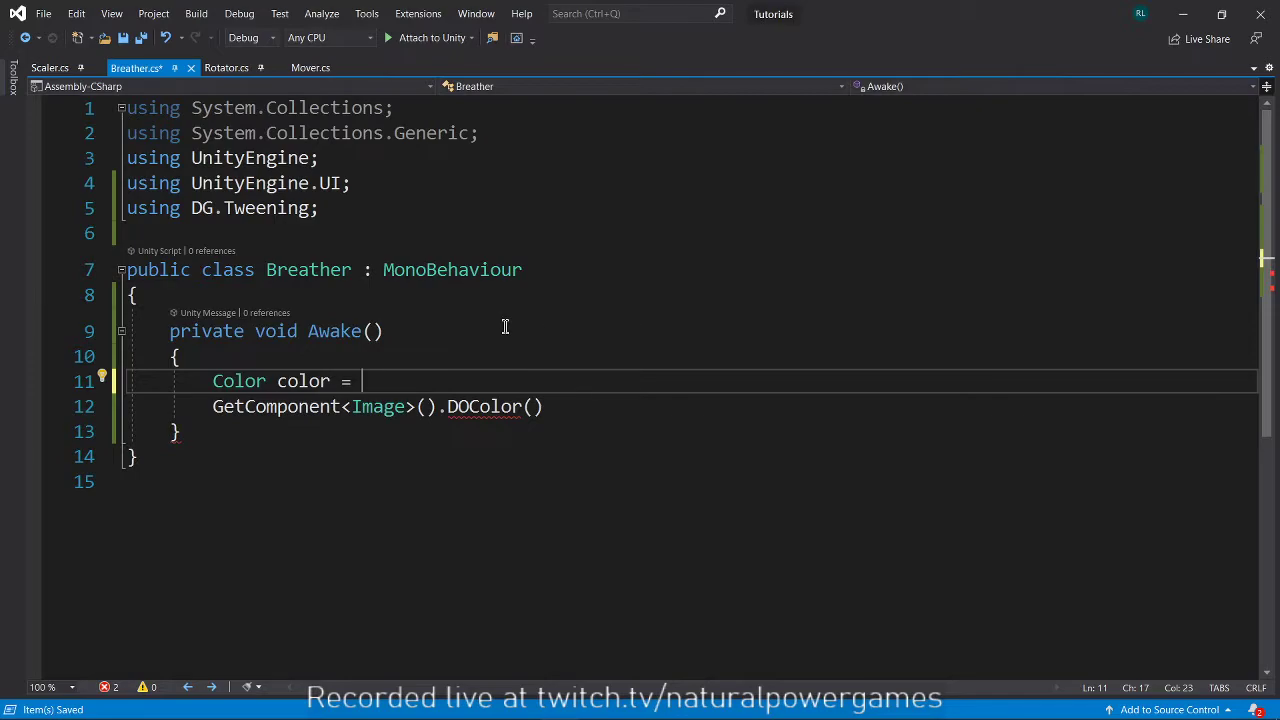
pyautogui.write('color.wh')
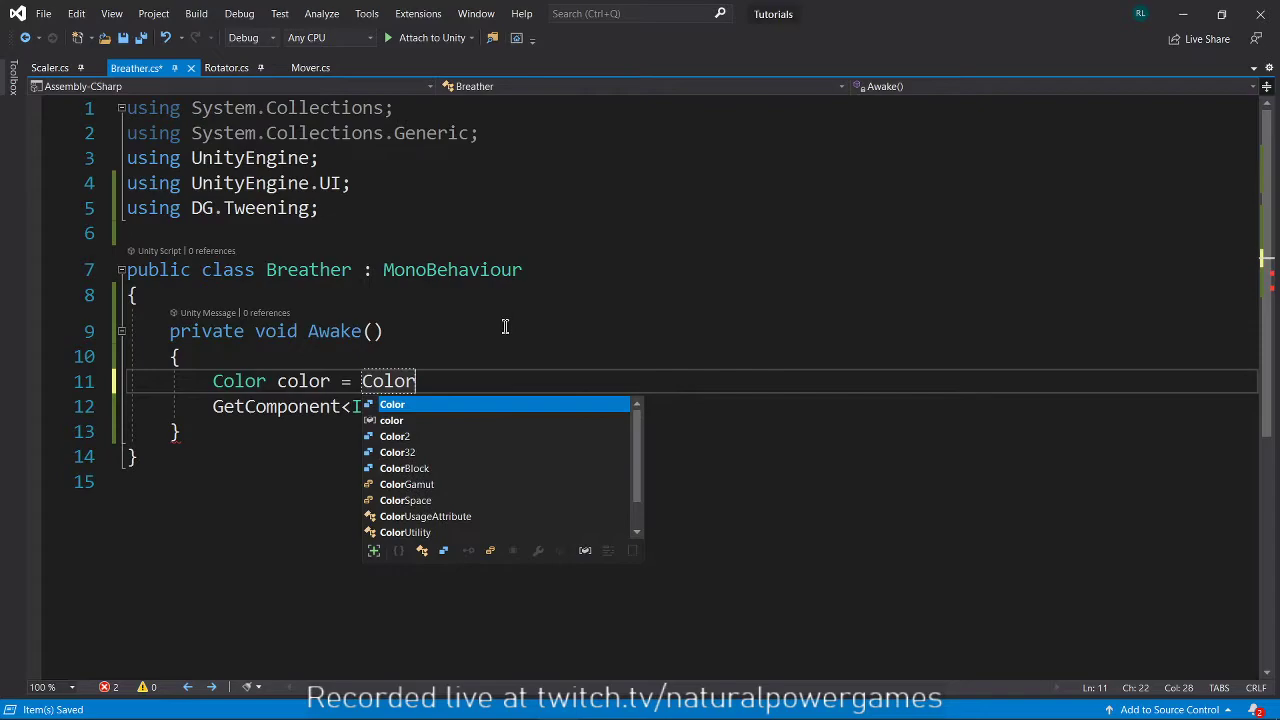
pyautogui.write('.white;')
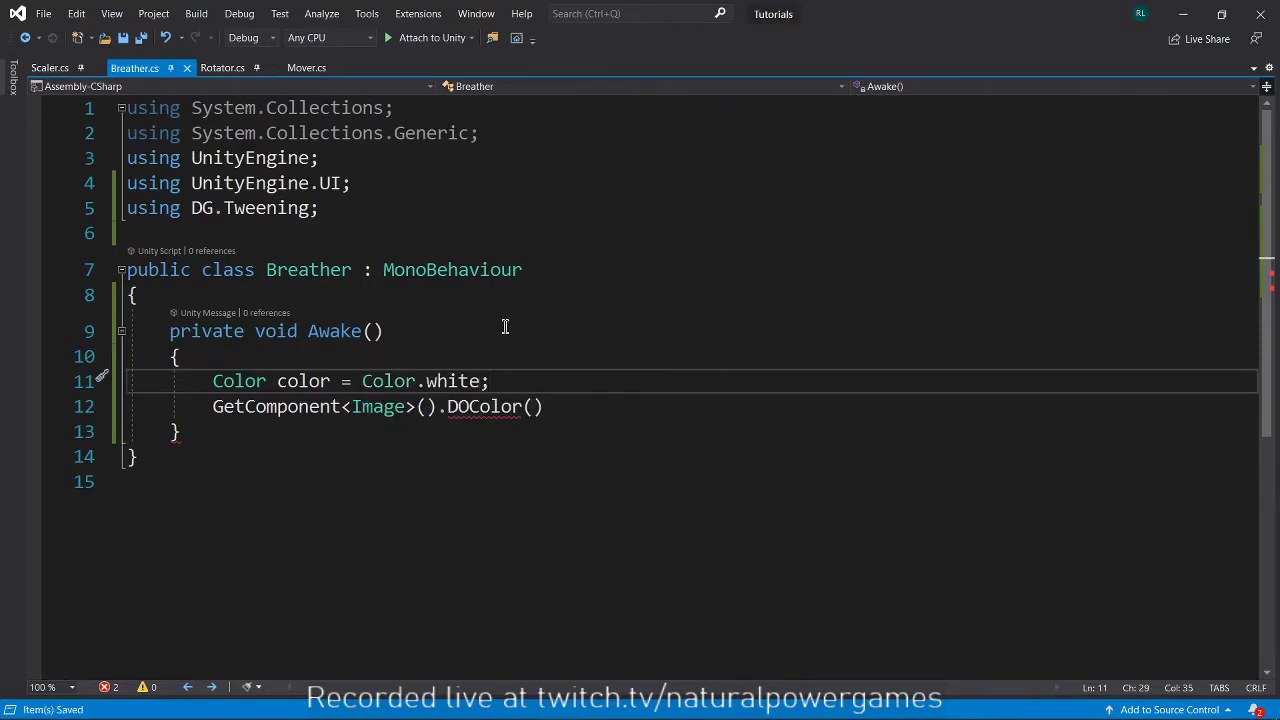
pyautogui.write('color.a = 0;')
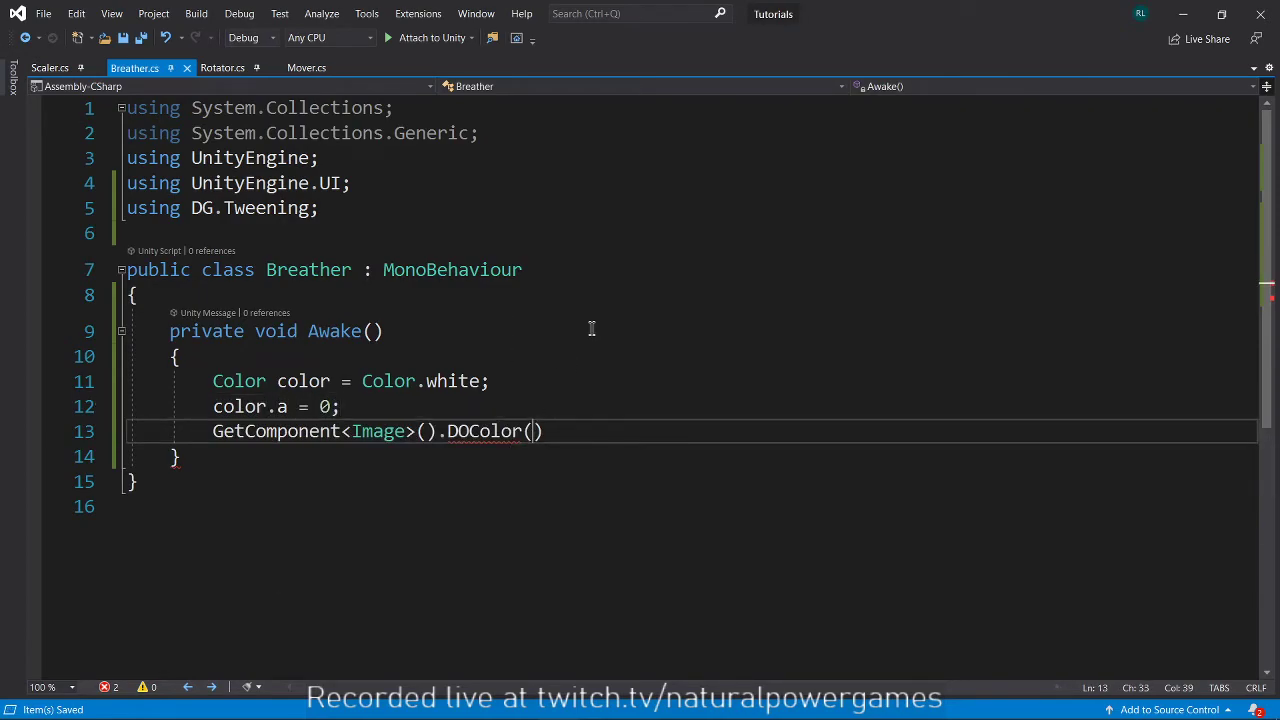
pyautogui.write('color,')
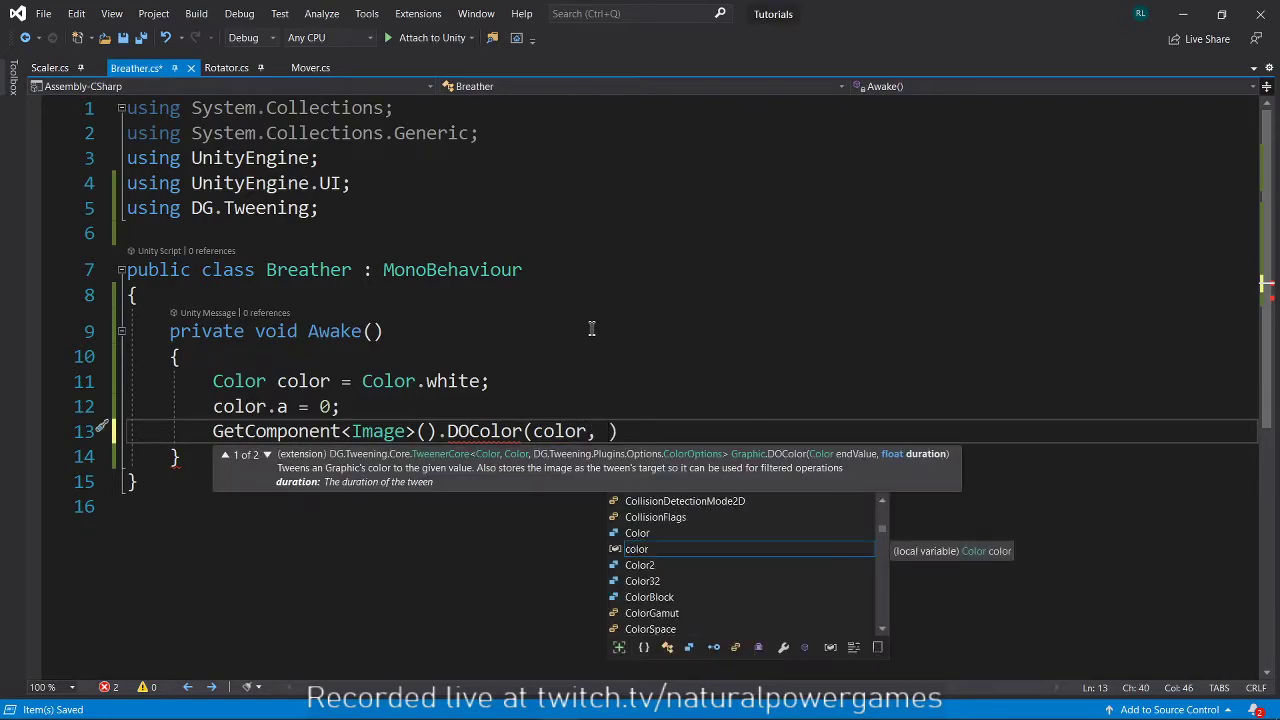
# Tween the Image to that color over 1 second, looping forever with Yoyo.
pyautogui.write('1)')
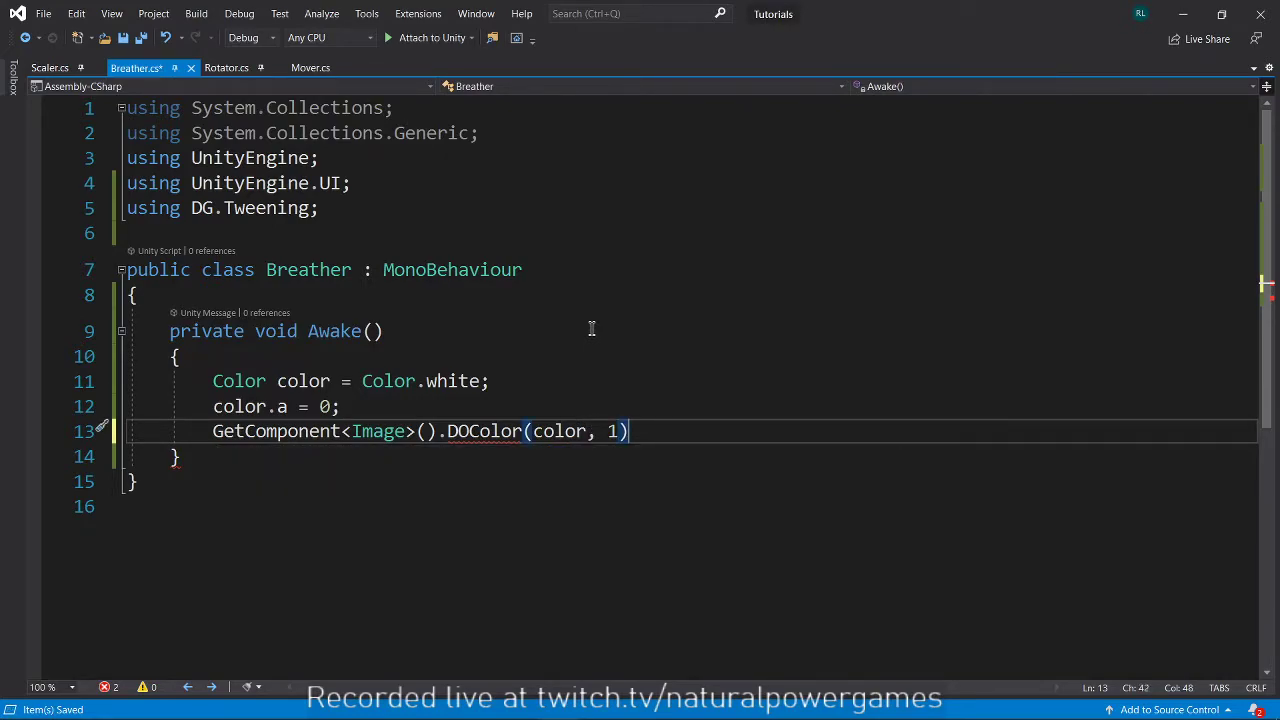
pyautogui.write('.SetLoops()')
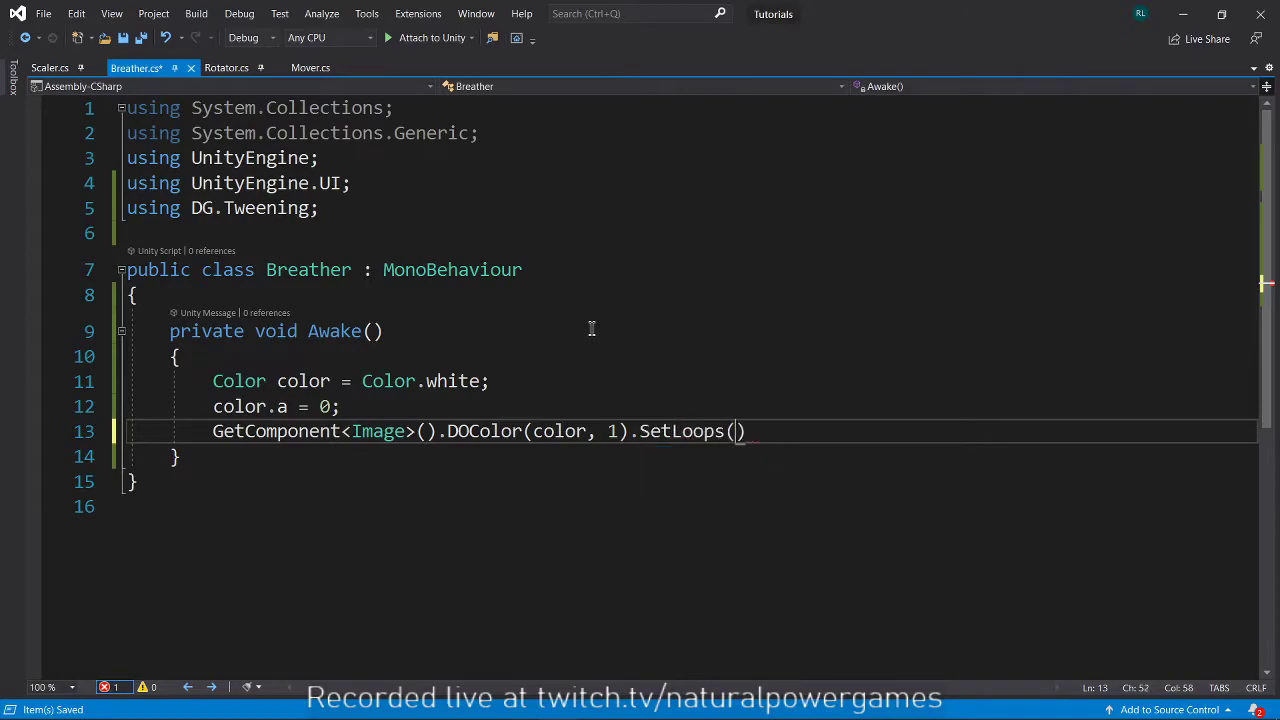
pyautogui.write('-1,')
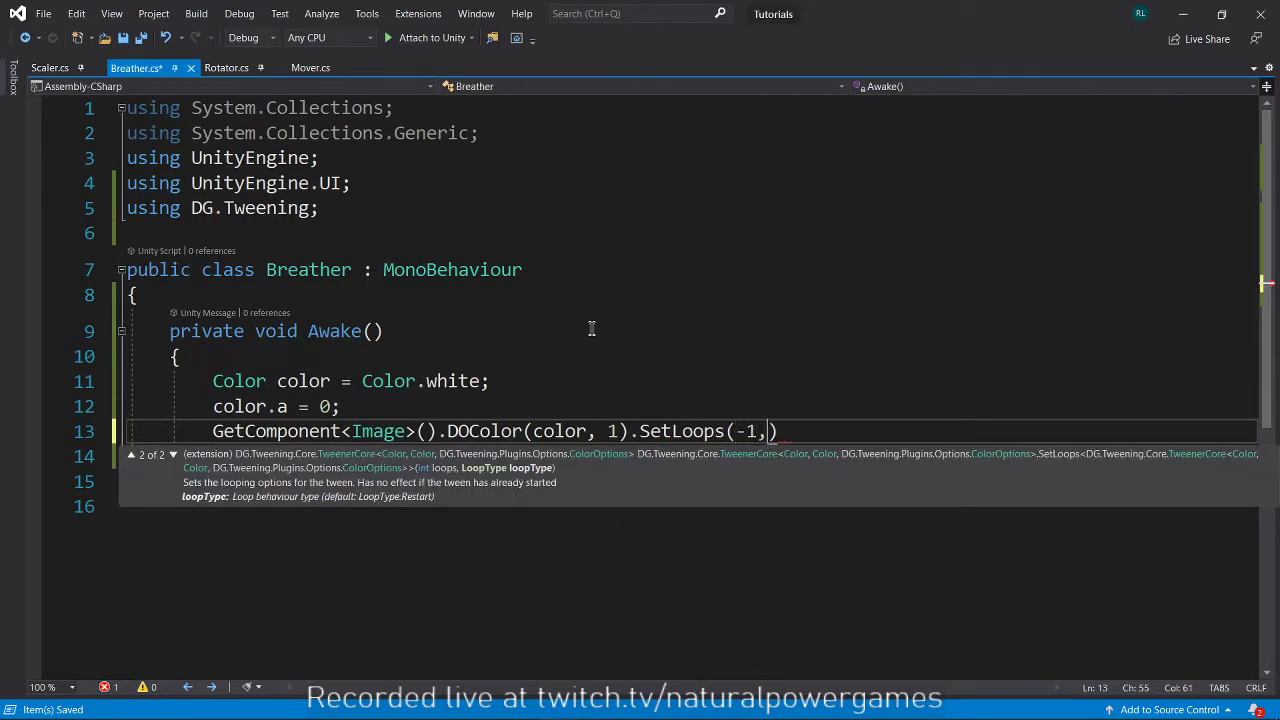
pyautogui.write('LoopType.yo')
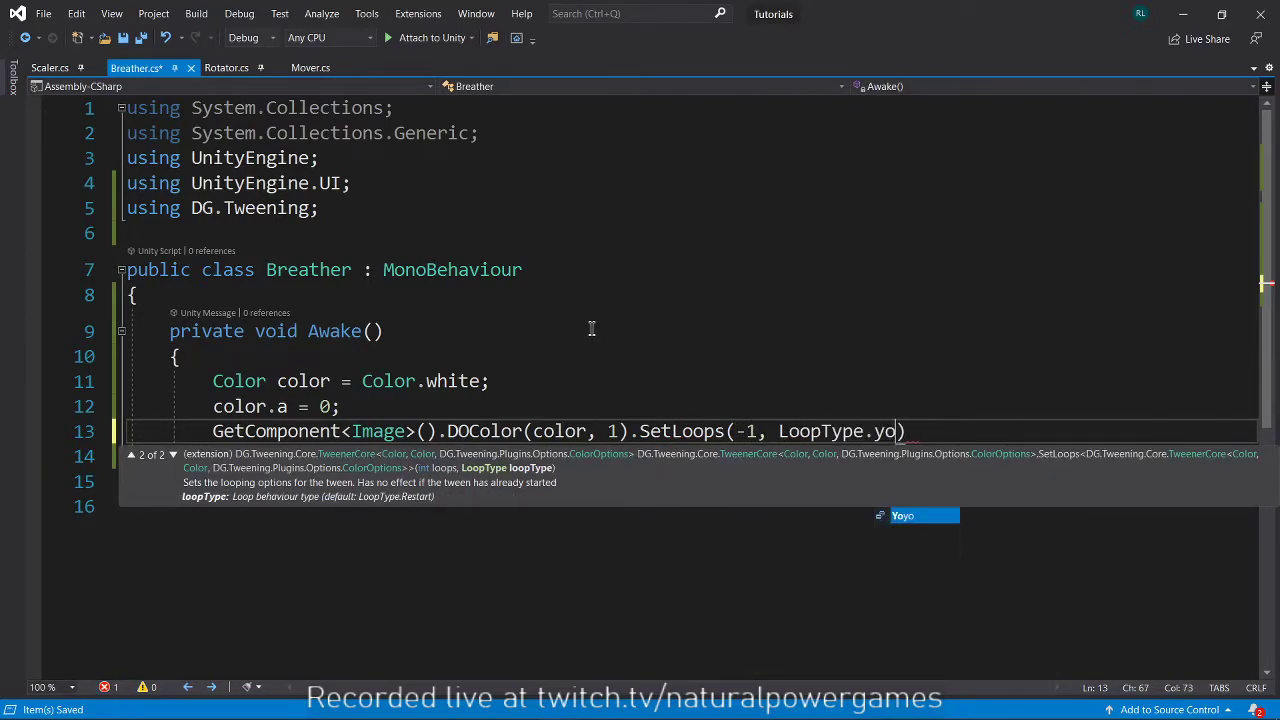
pyautogui.write('yo);')
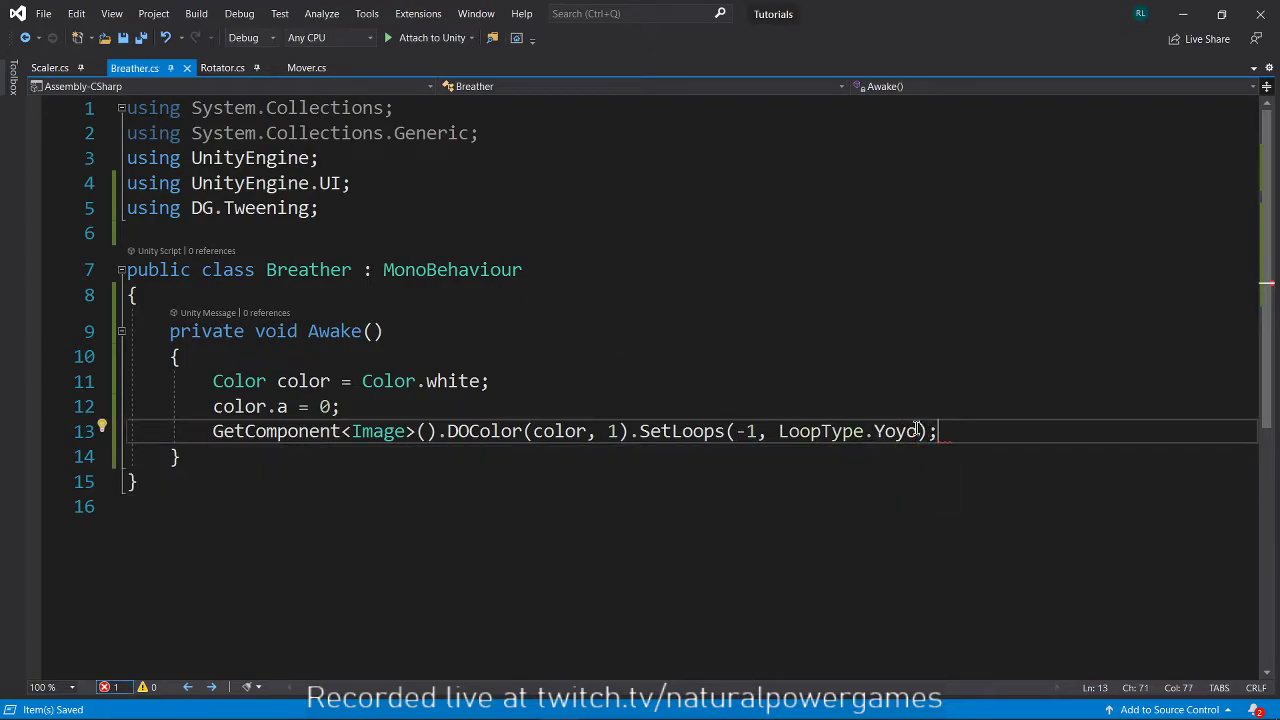
pyautogui.write('.play')
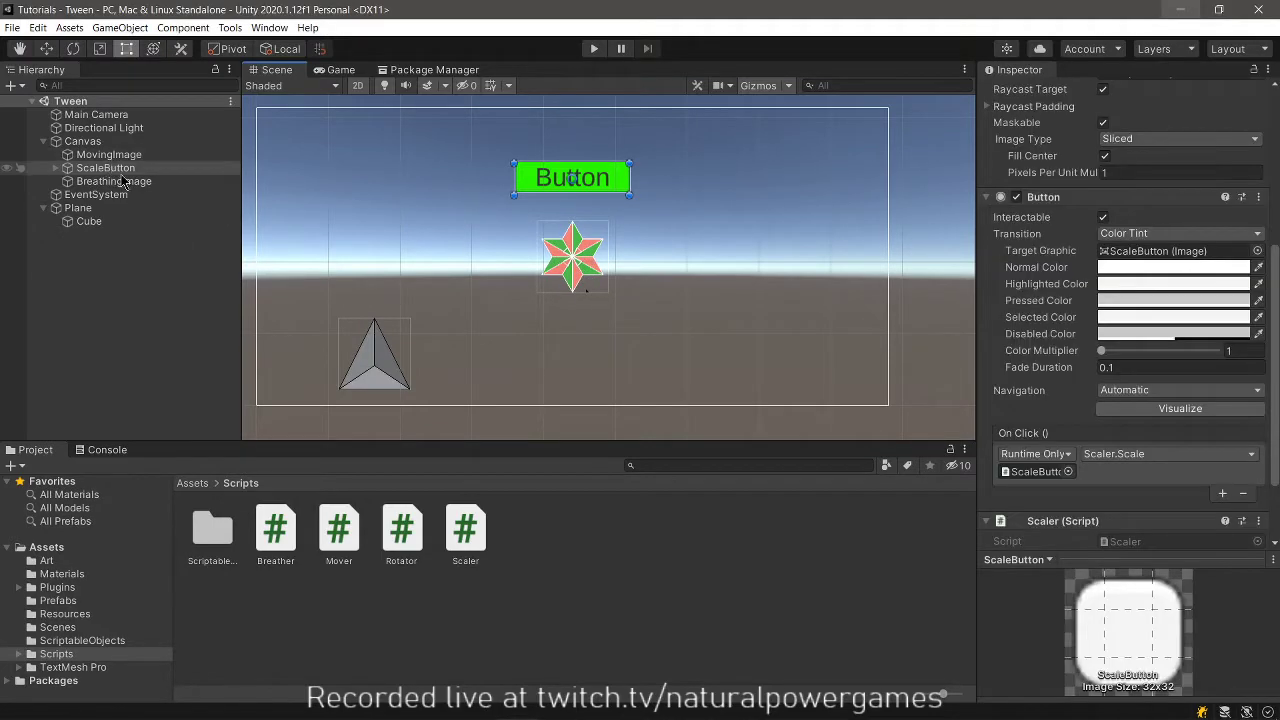
pyautogui.click(114, 181)
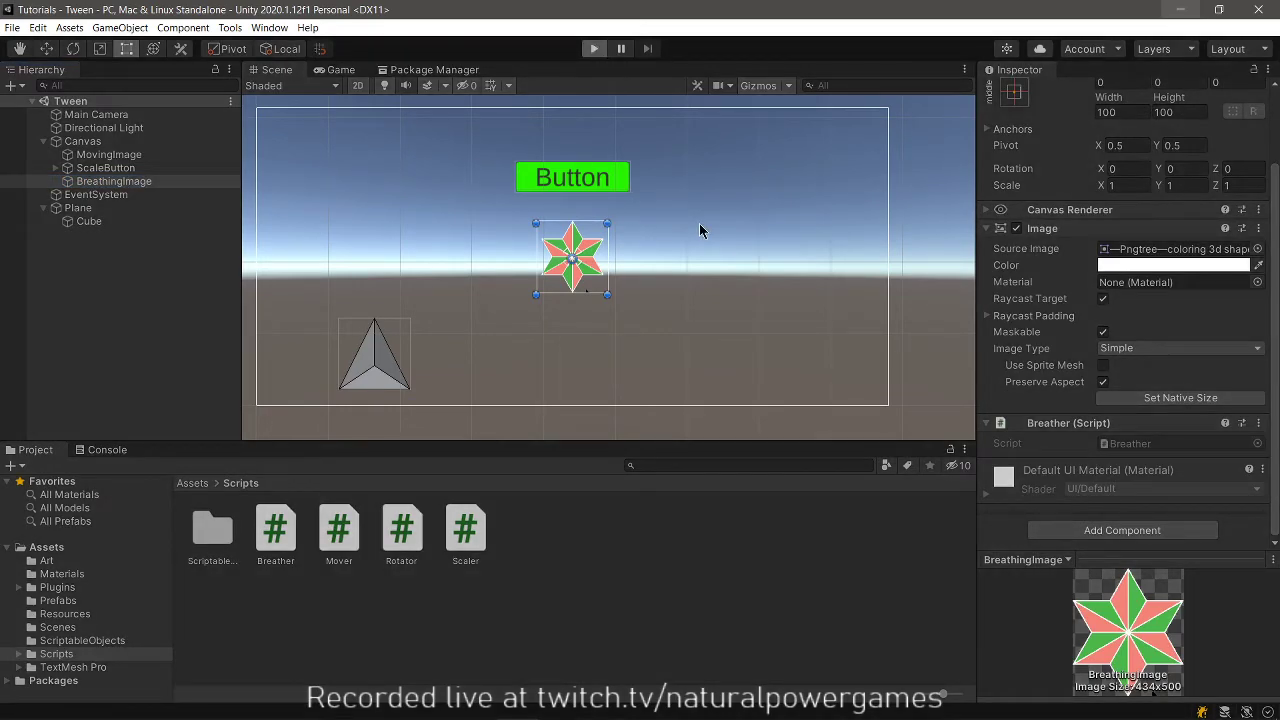
pyautogui.click(585, 48)
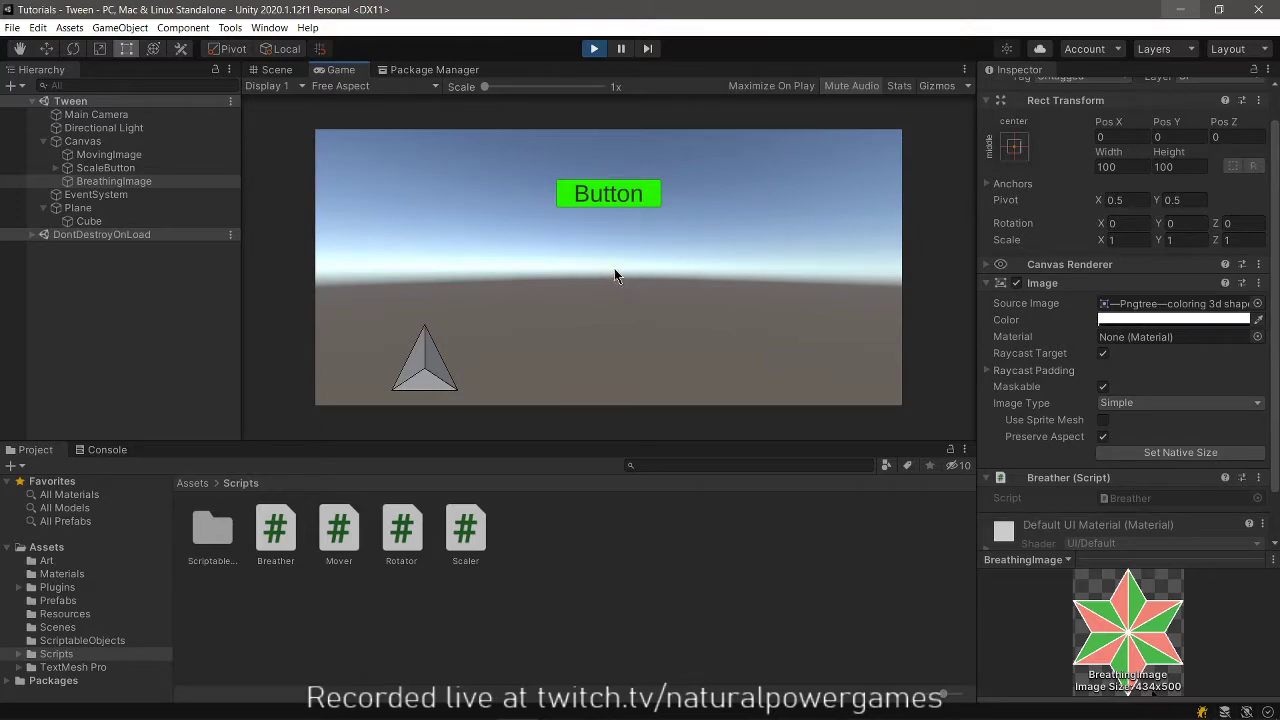
pyautogui.moveTo(654, 221)
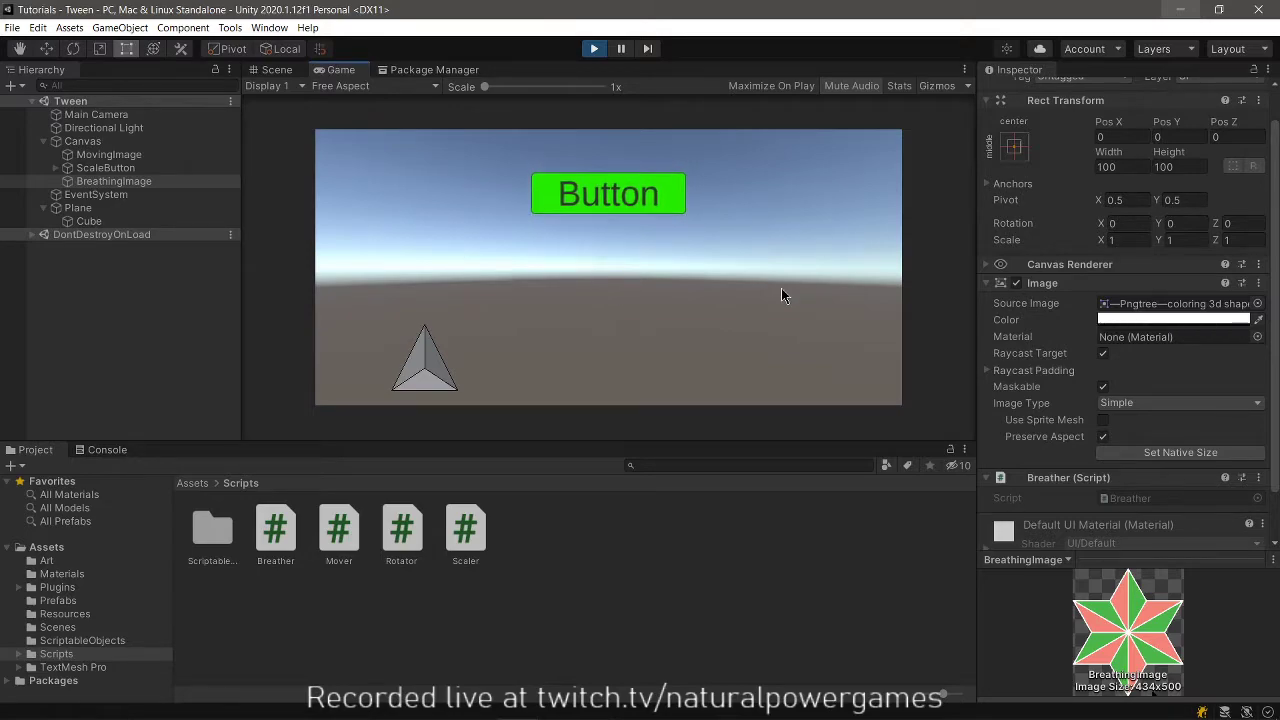
pyautogui.click(277, 69)
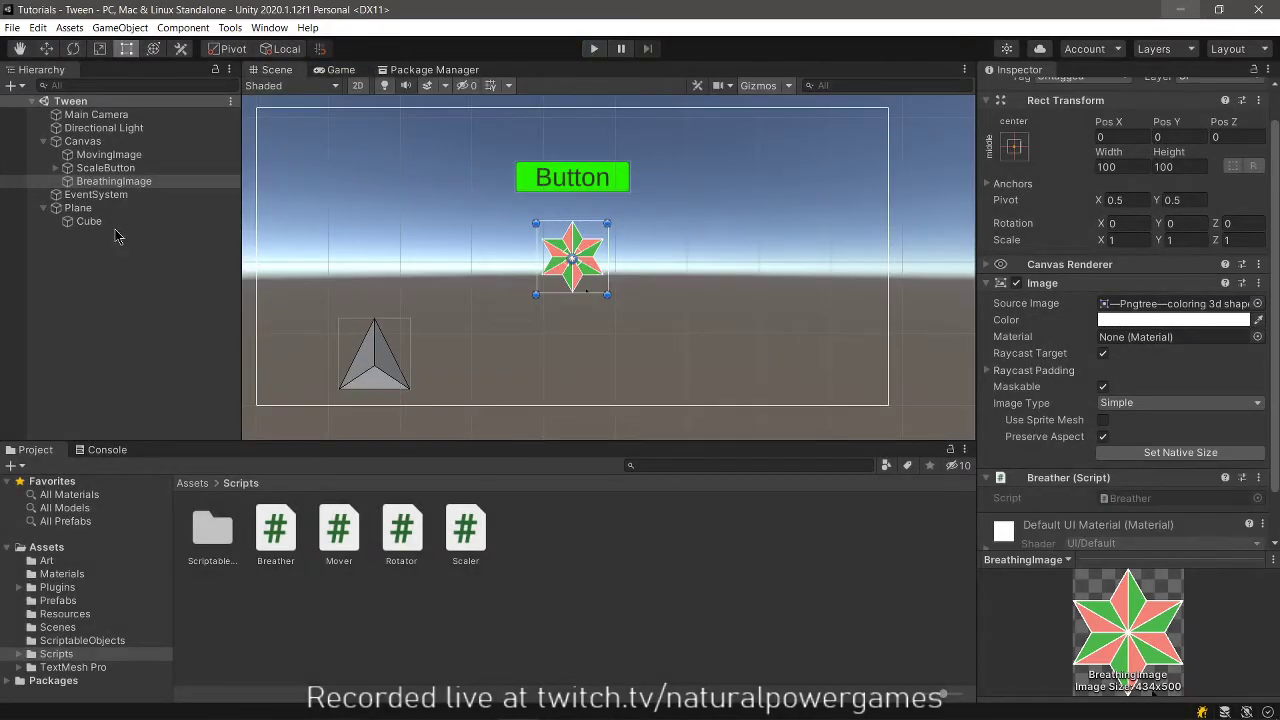
pyautogui.click(88, 221)
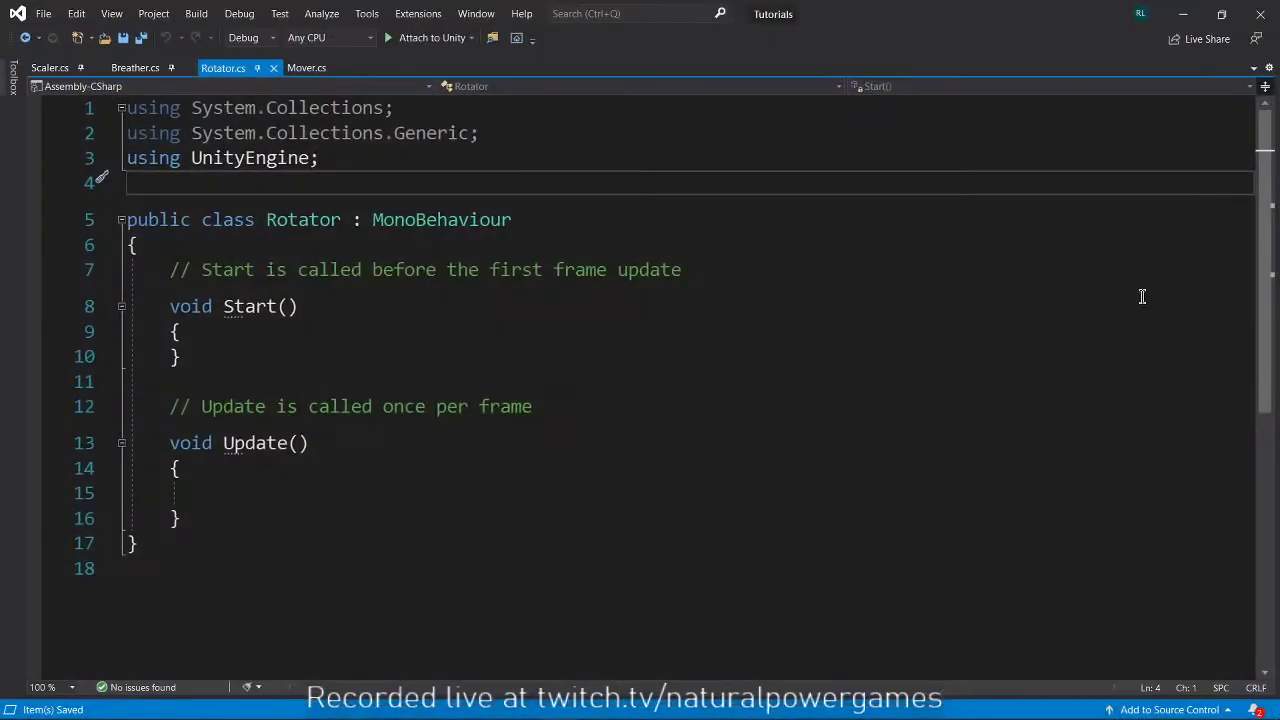
# Replace Rotator's Start/Update with an Awake method and add using DG.Tweening.
pyautogui.moveTo(168, 269); pyautogui.dragTo(180, 518)
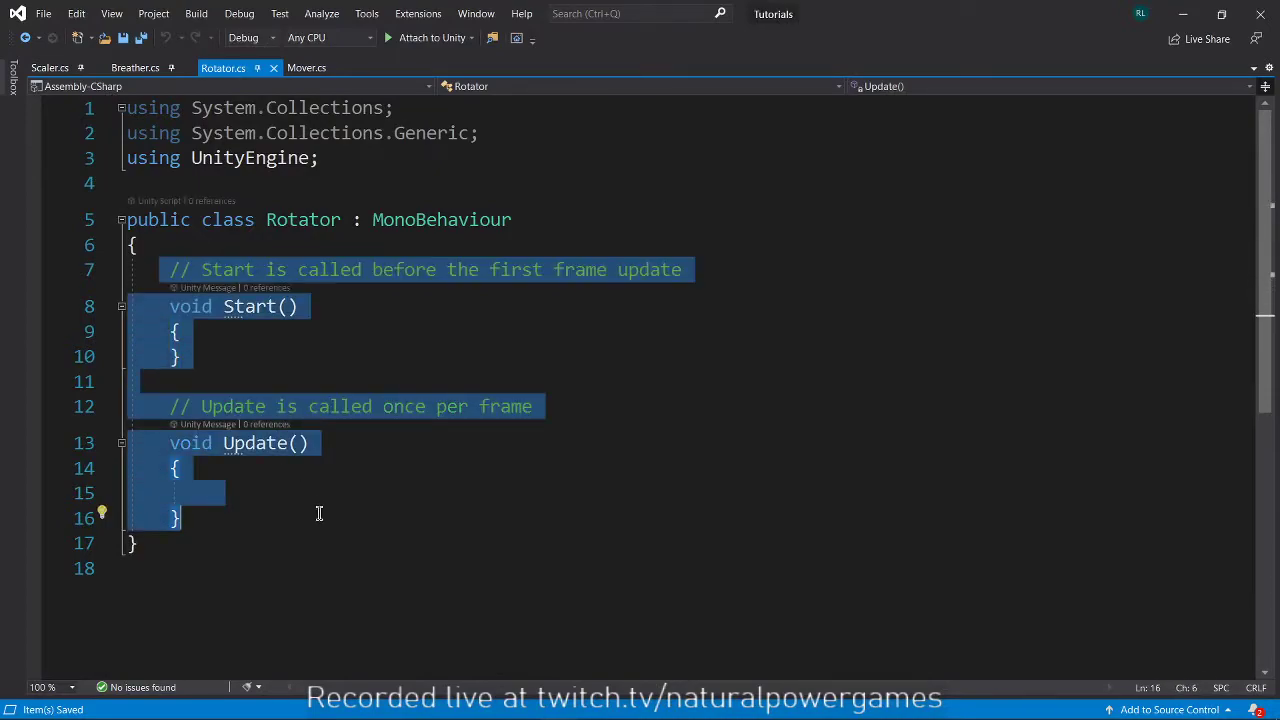
pyautogui.write('awa')
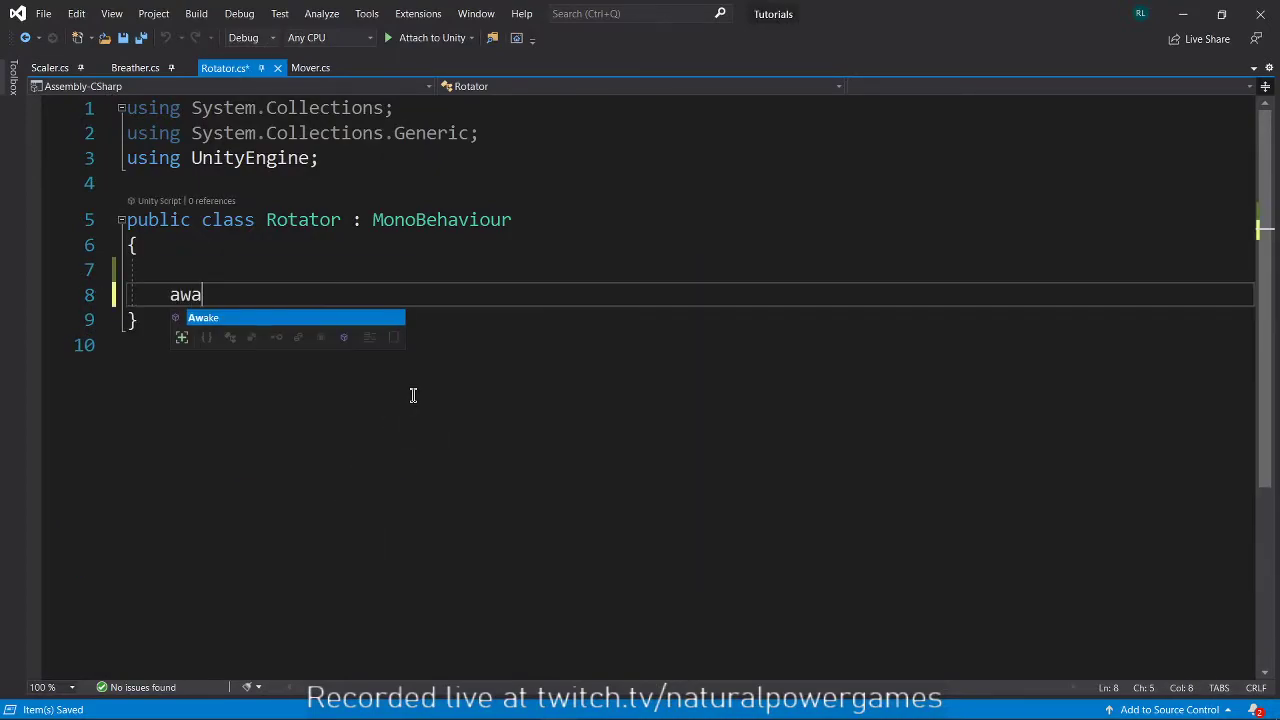
pyautogui.press('Tab')
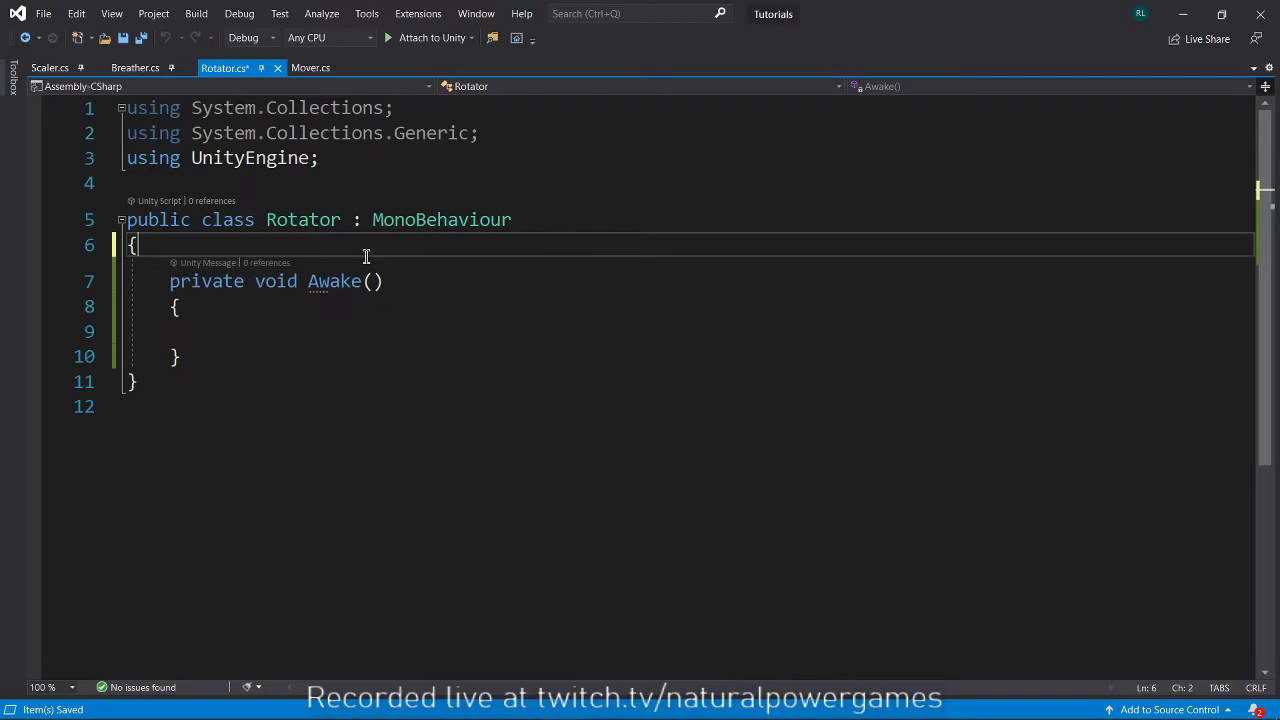
pyautogui.write('transform.')
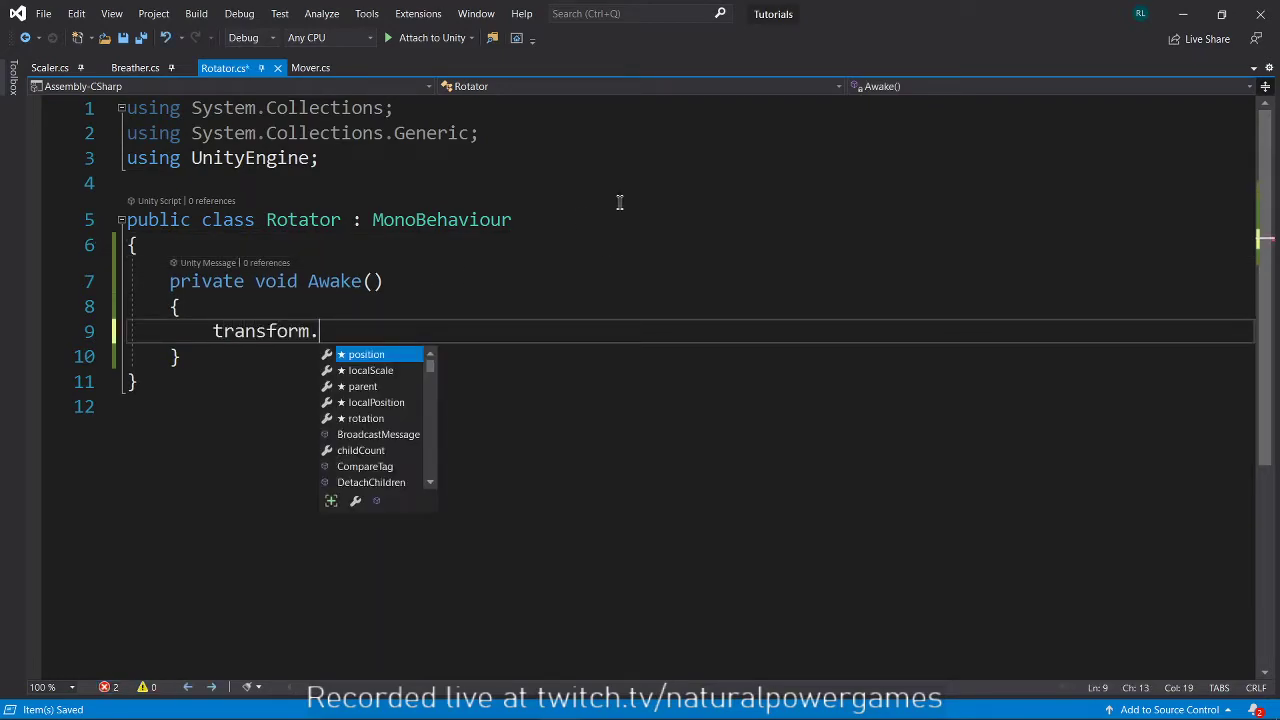
pyautogui.write('ro')
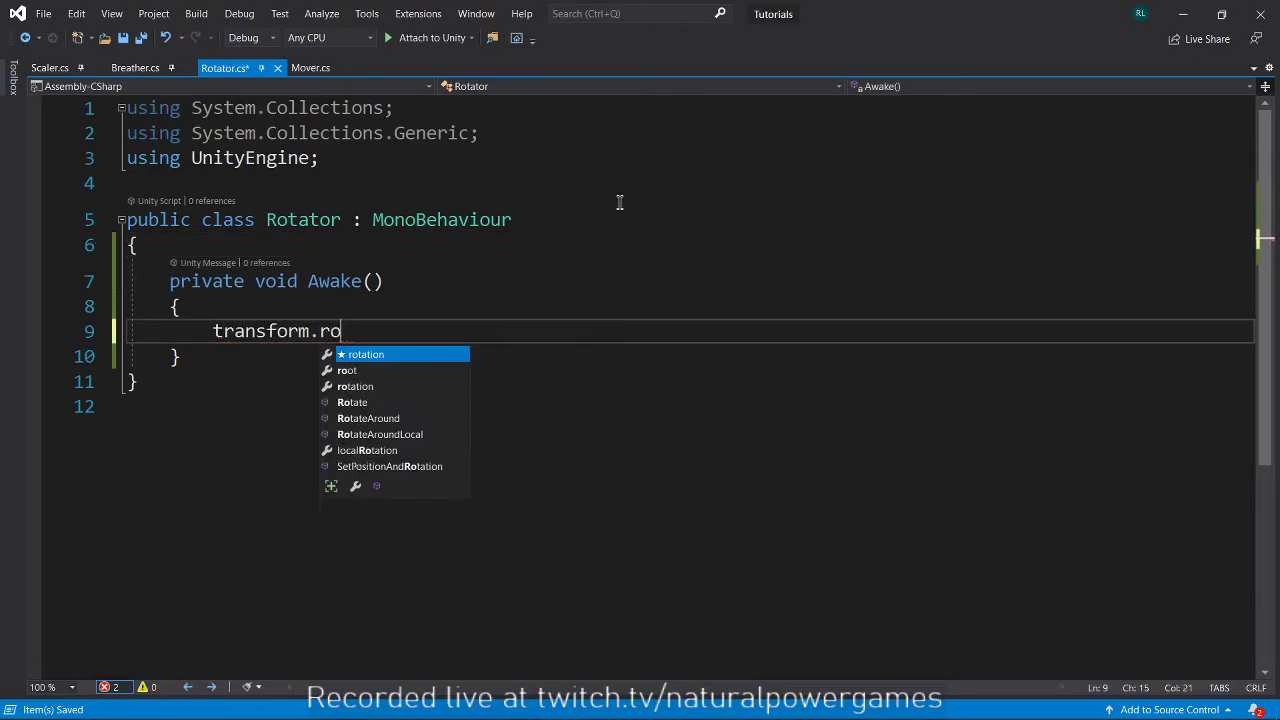
pyautogui.press('Backspace')
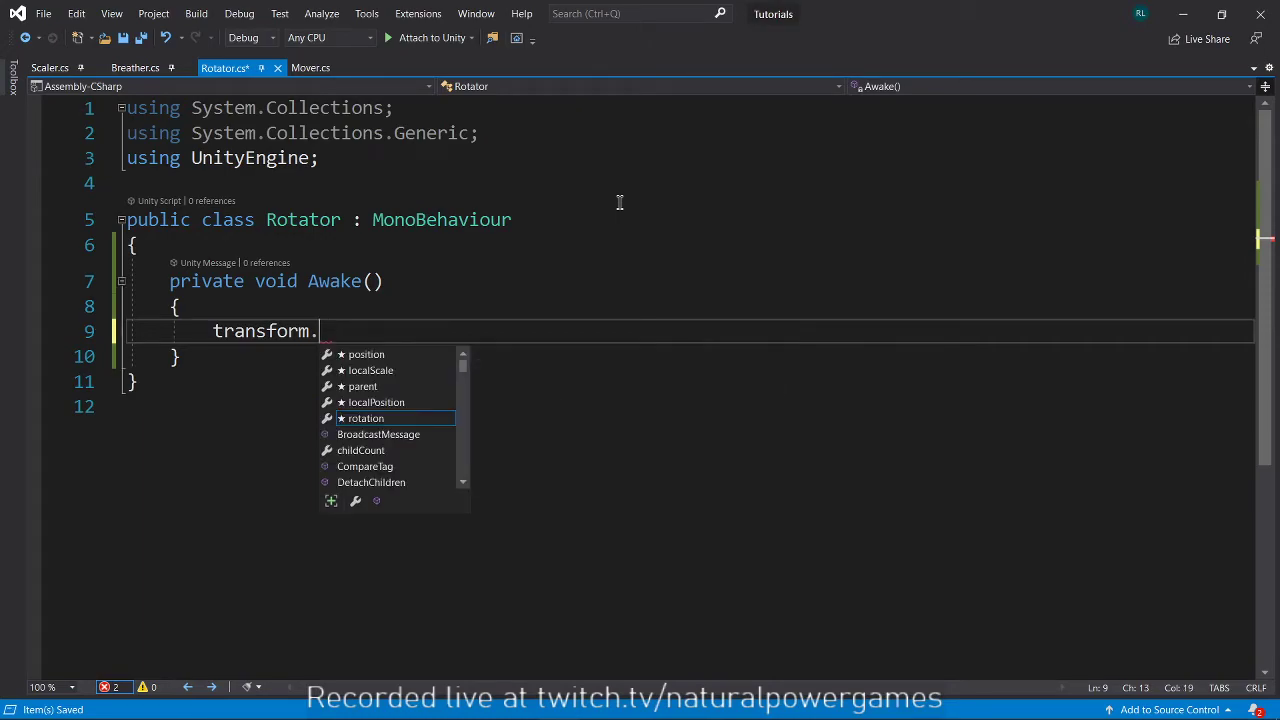
pyautogui.write('using d')
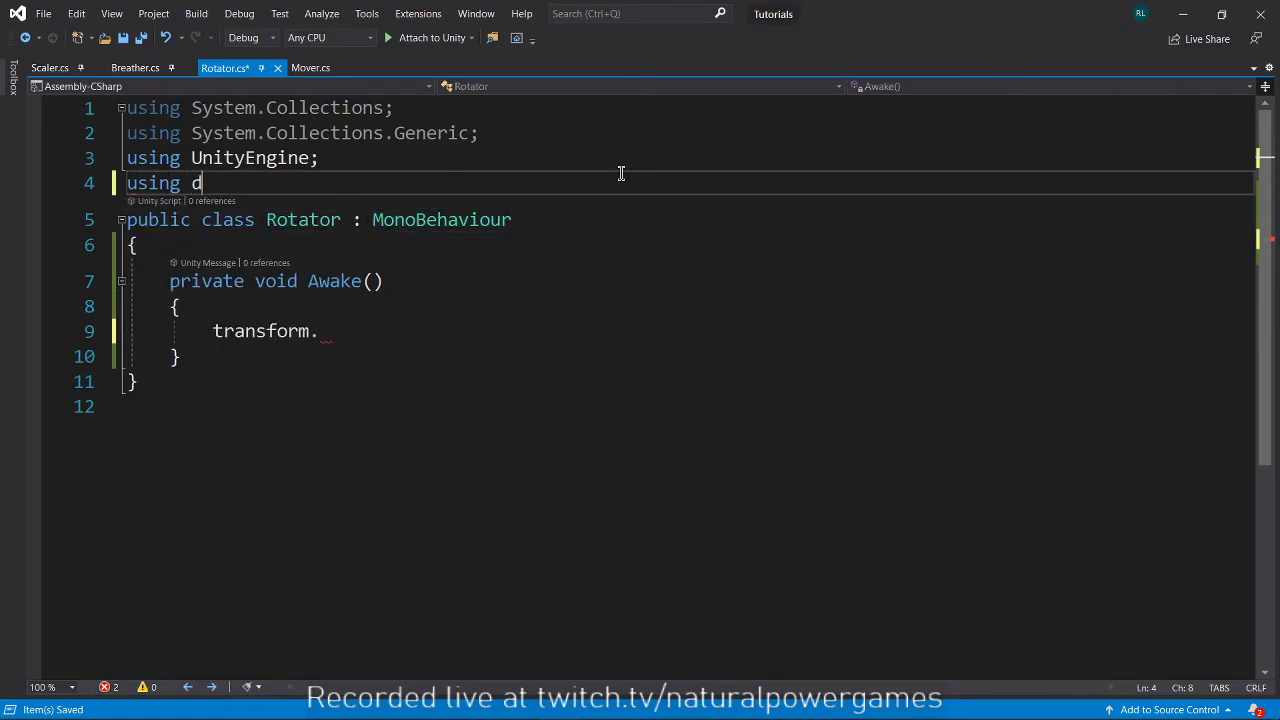
pyautogui.write('G.Tweening;')
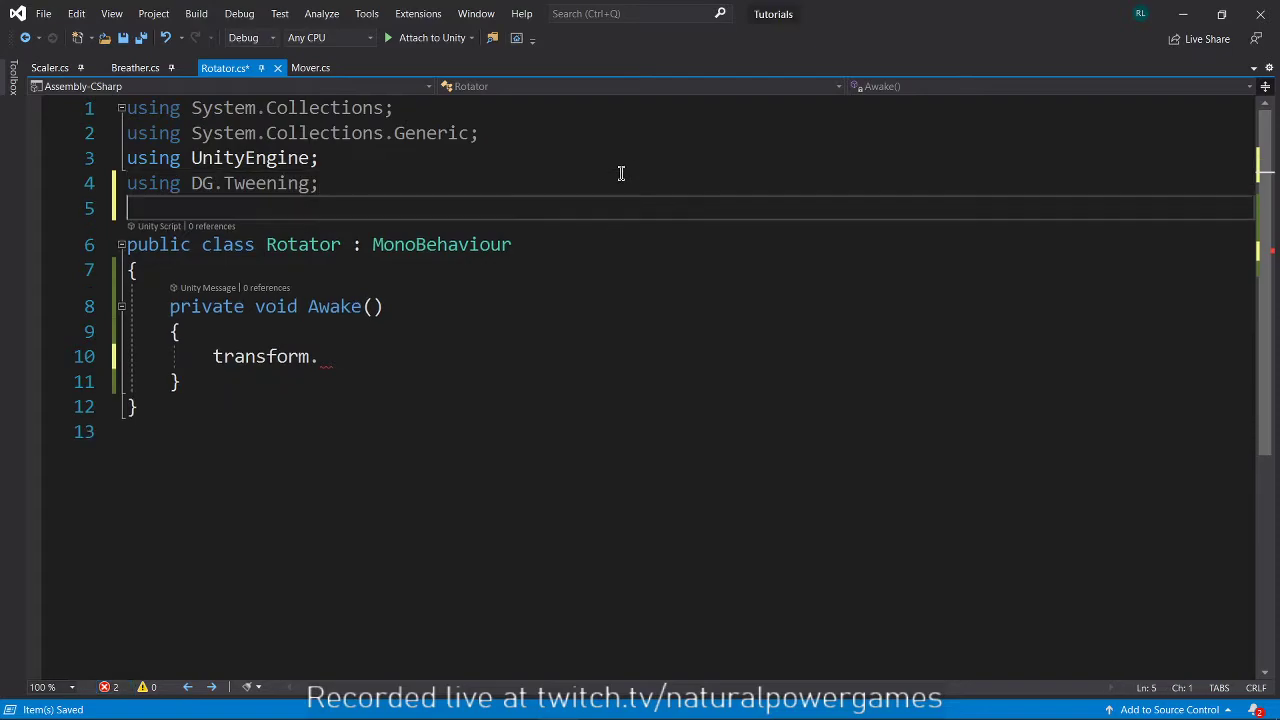
pyautogui.write('d')
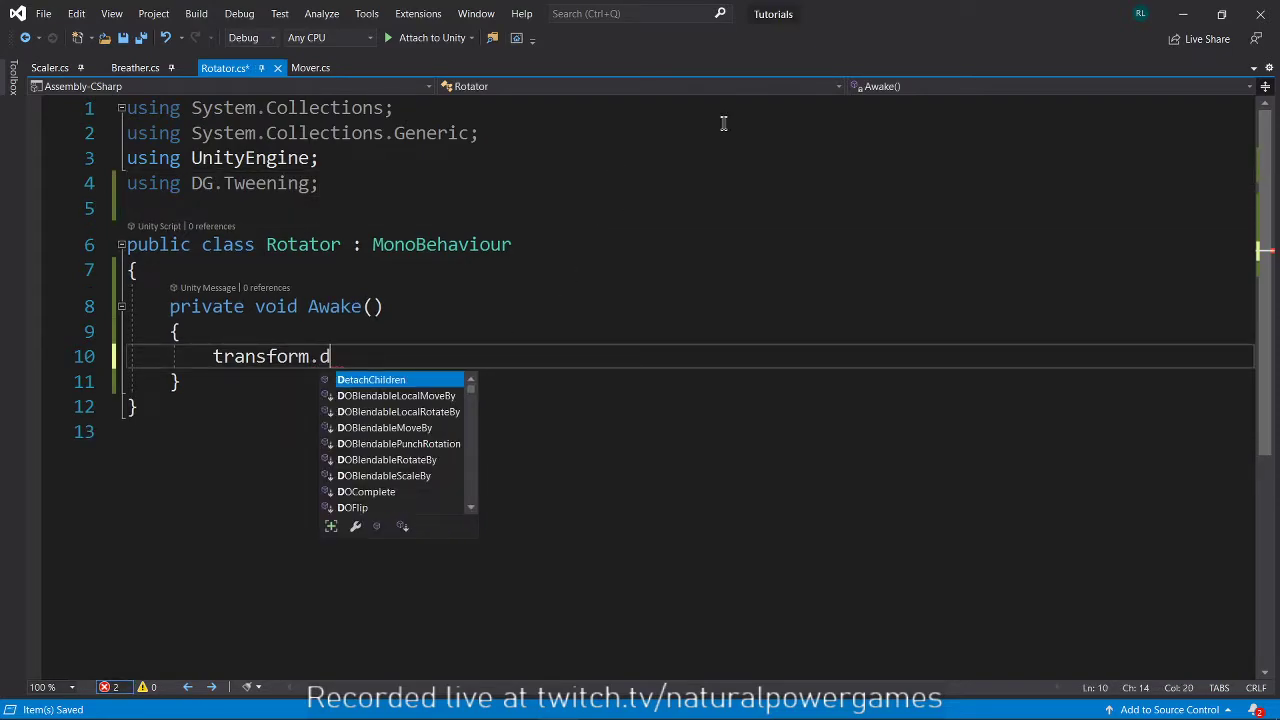
pyautogui.press('Backspace')
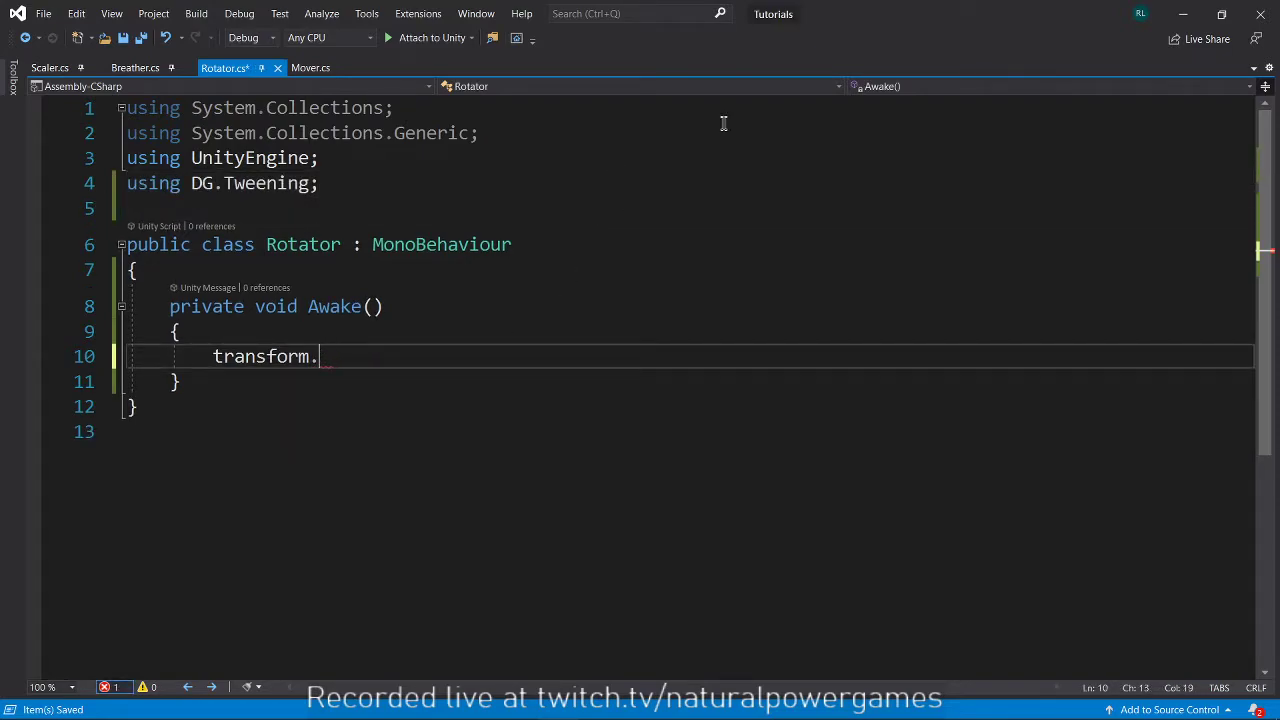
# Call transform.DORotate(new Vector3(0,180,0), 2) with SetLoops(-1, LoopType.Restart) and Play.
pyautogui.write('DORotate()')
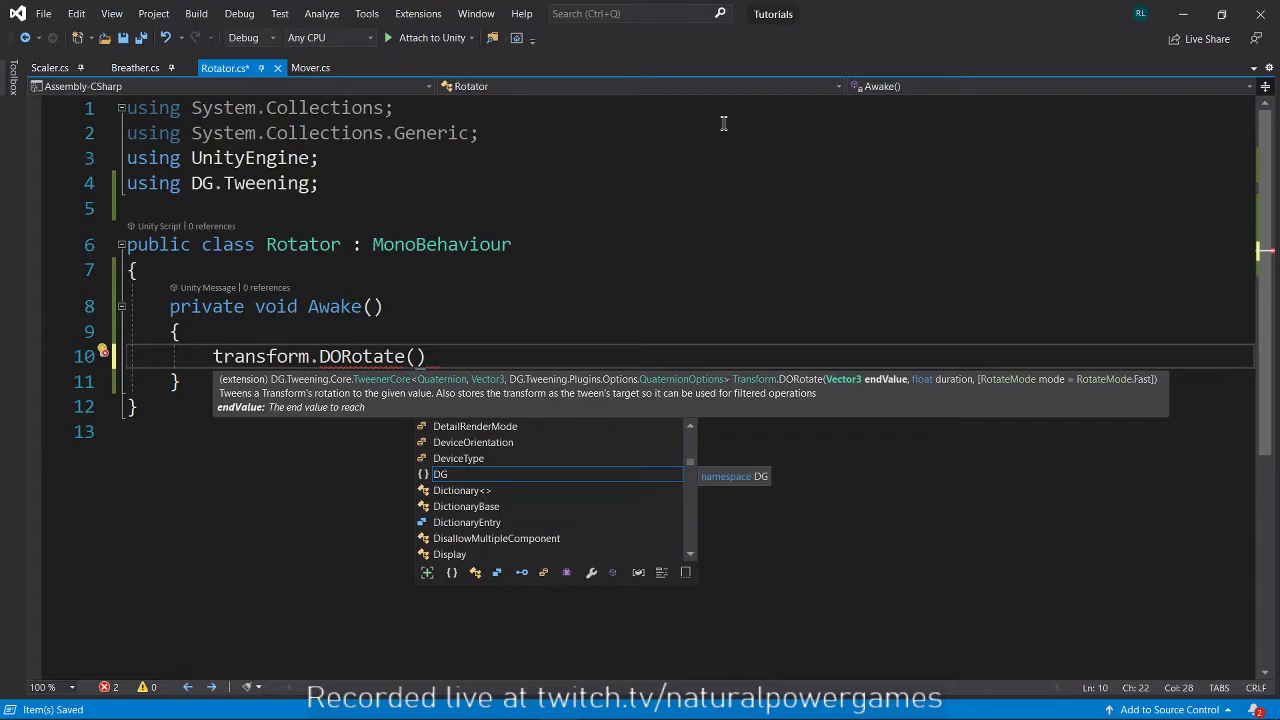
pyautogui.moveTo(872, 391)
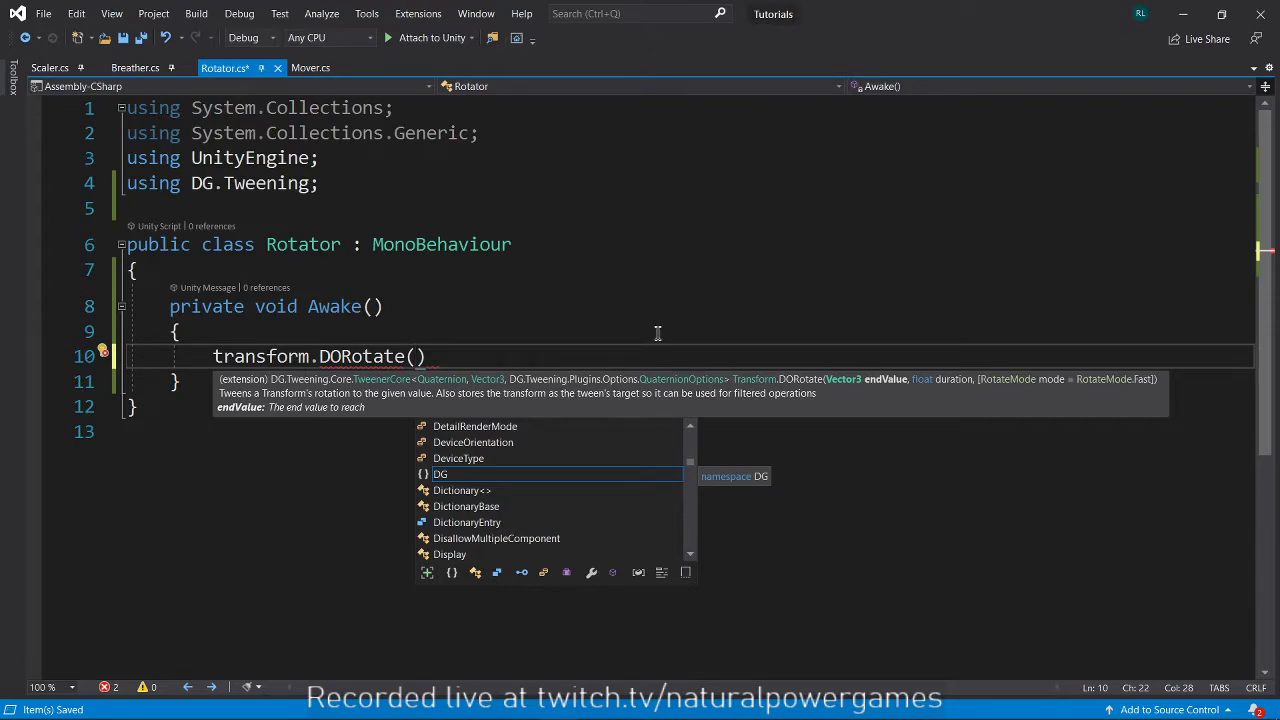
pyautogui.moveTo(658, 288)
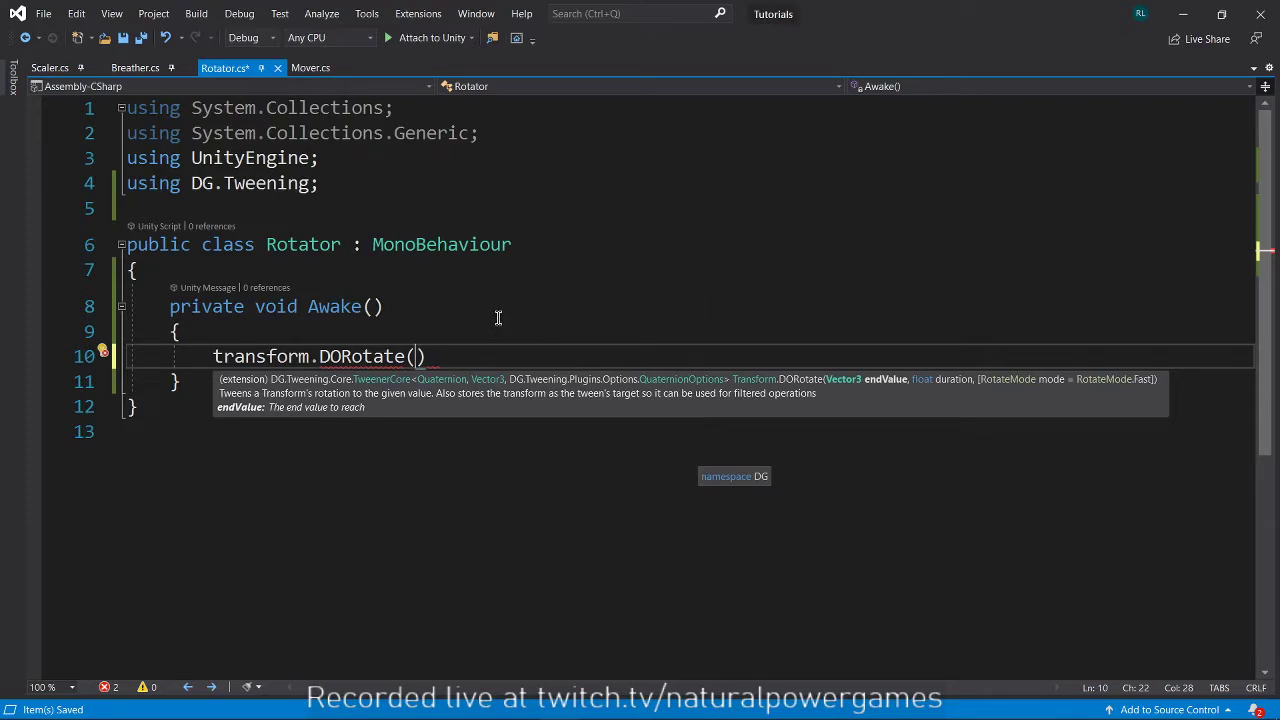
pyautogui.write('new')
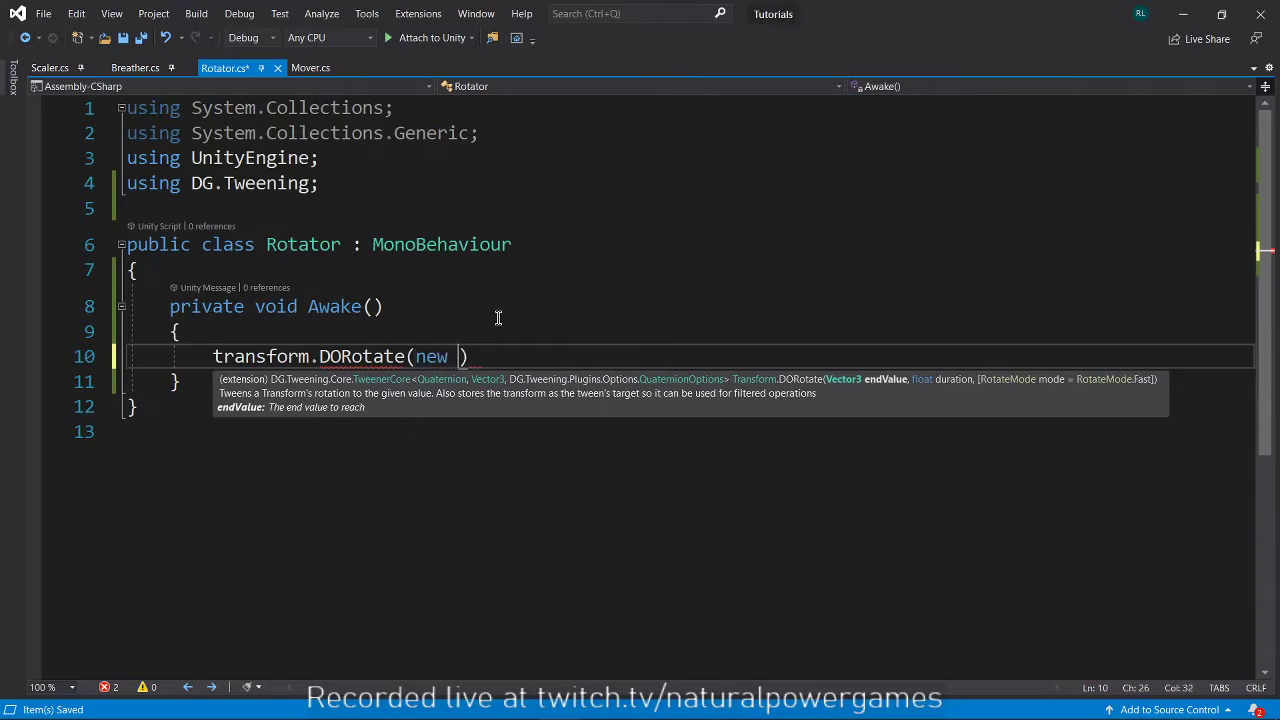
pyautogui.write('Vector3(0,')
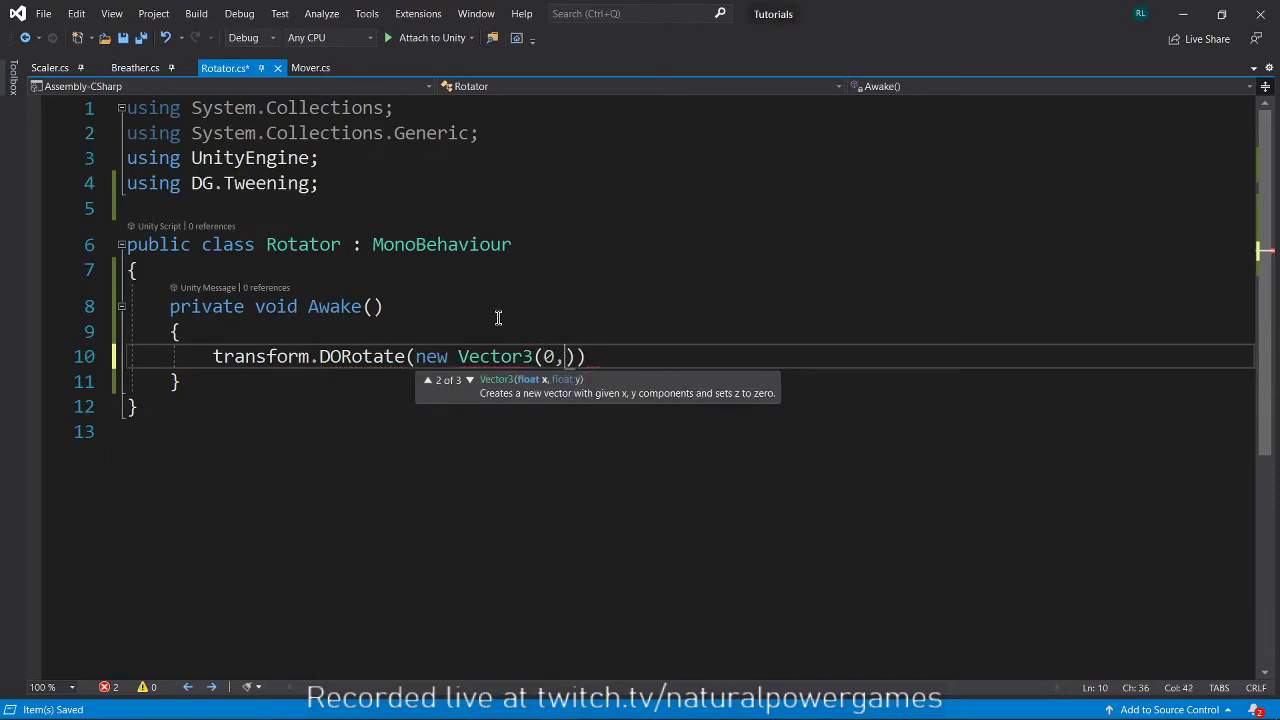
pyautogui.write('180,')
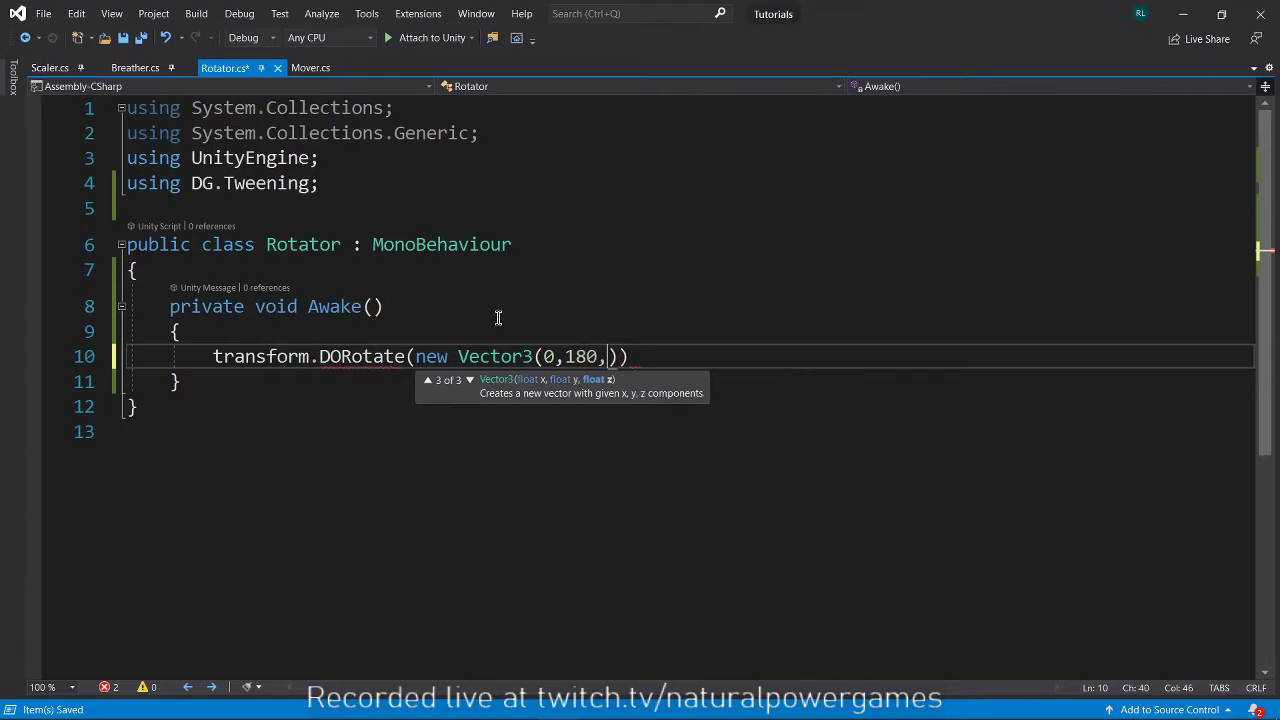
pyautogui.write('0)')
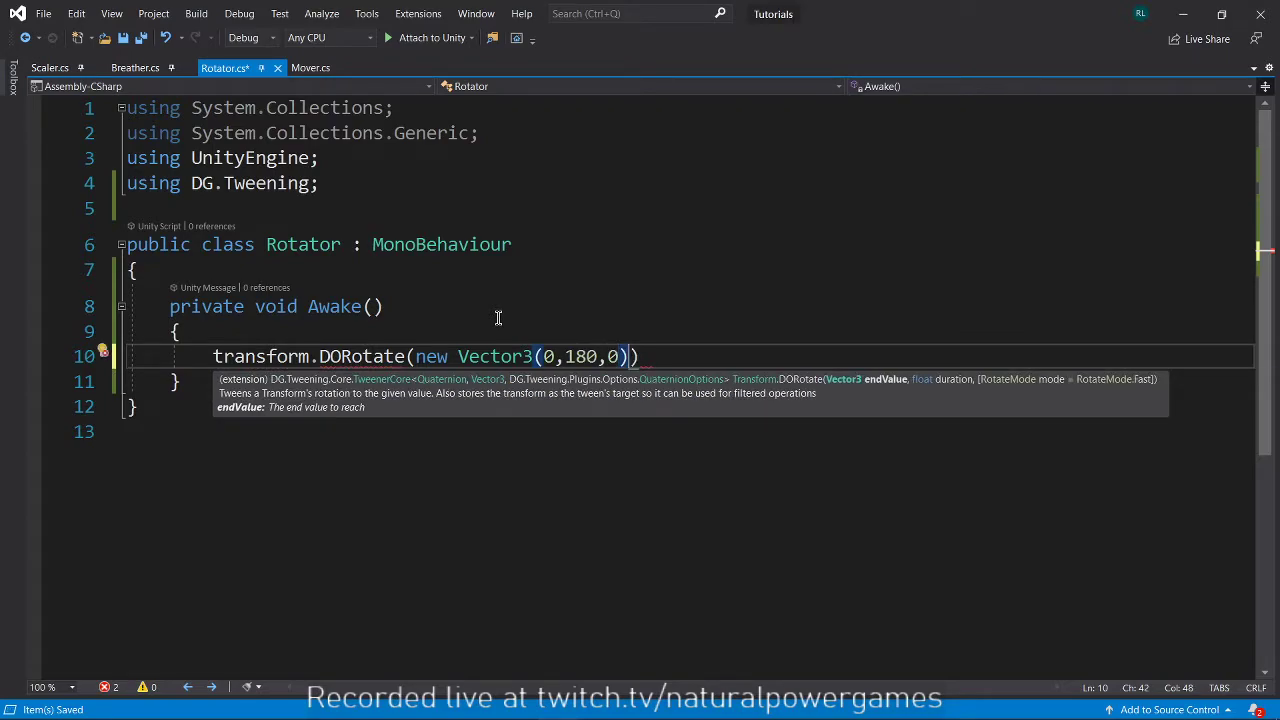
pyautogui.write(', 2')
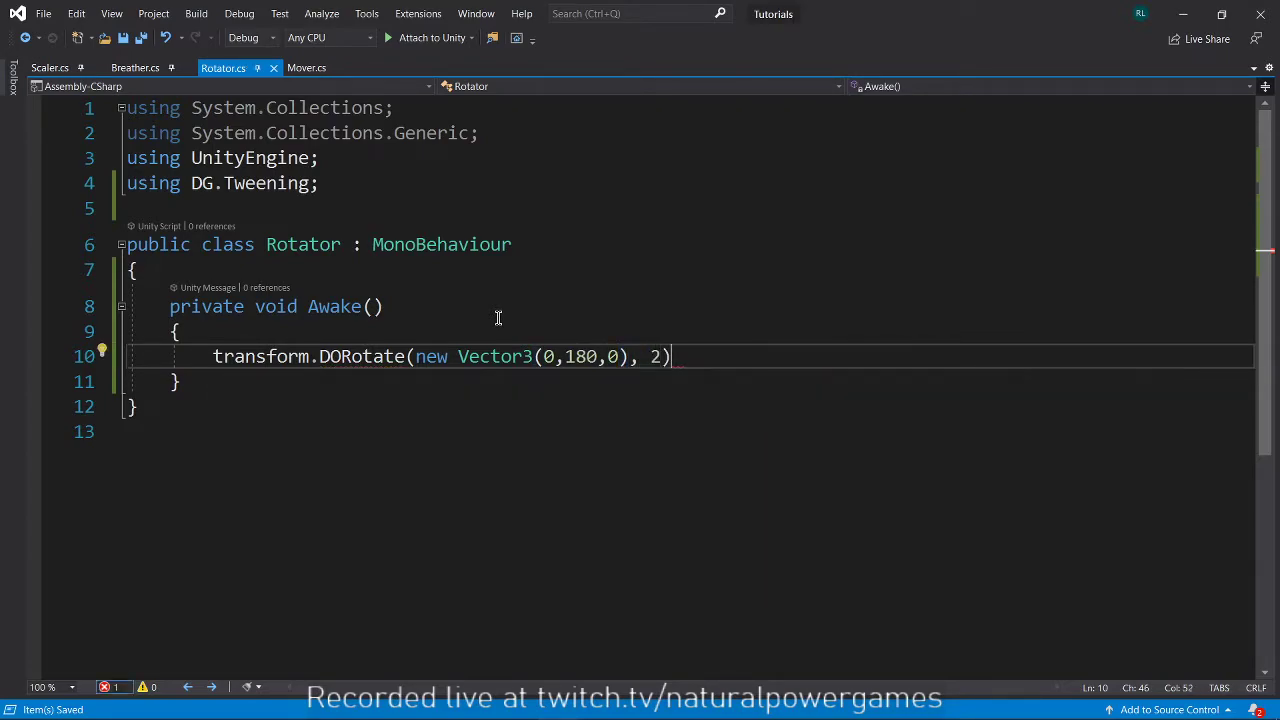
pyautogui.write('.SetLoops()')
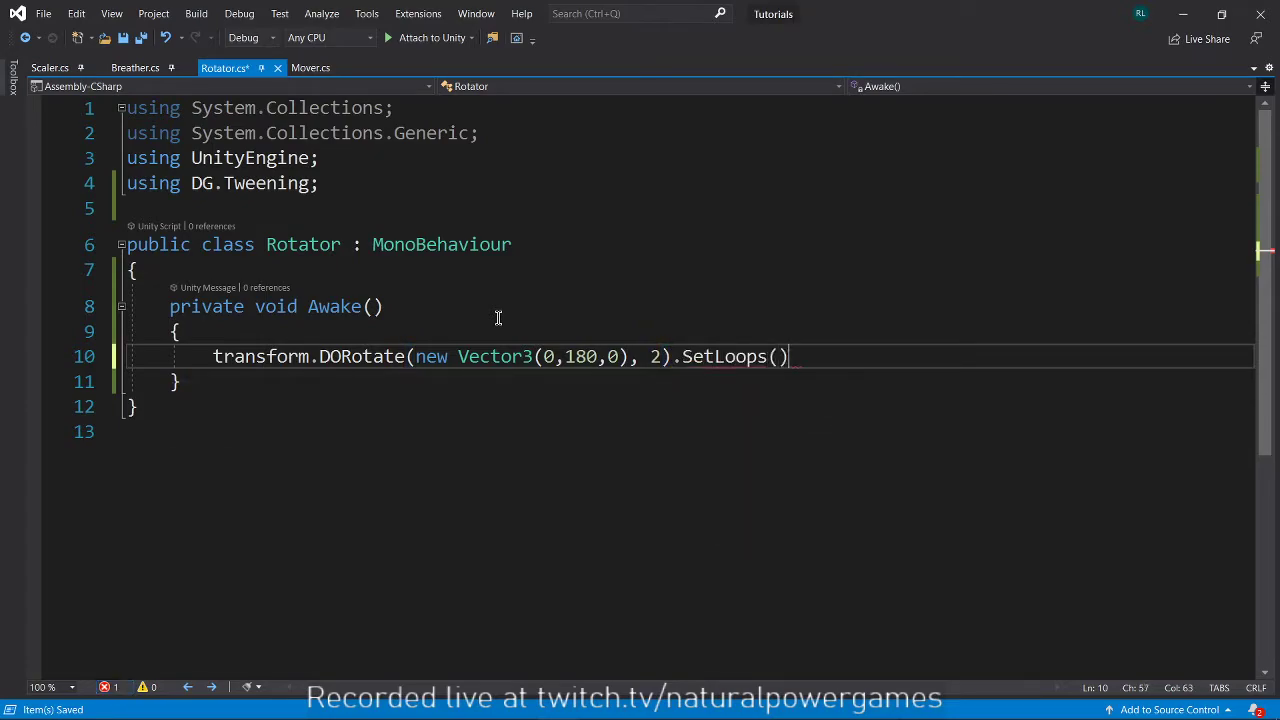
pyautogui.write('-,')
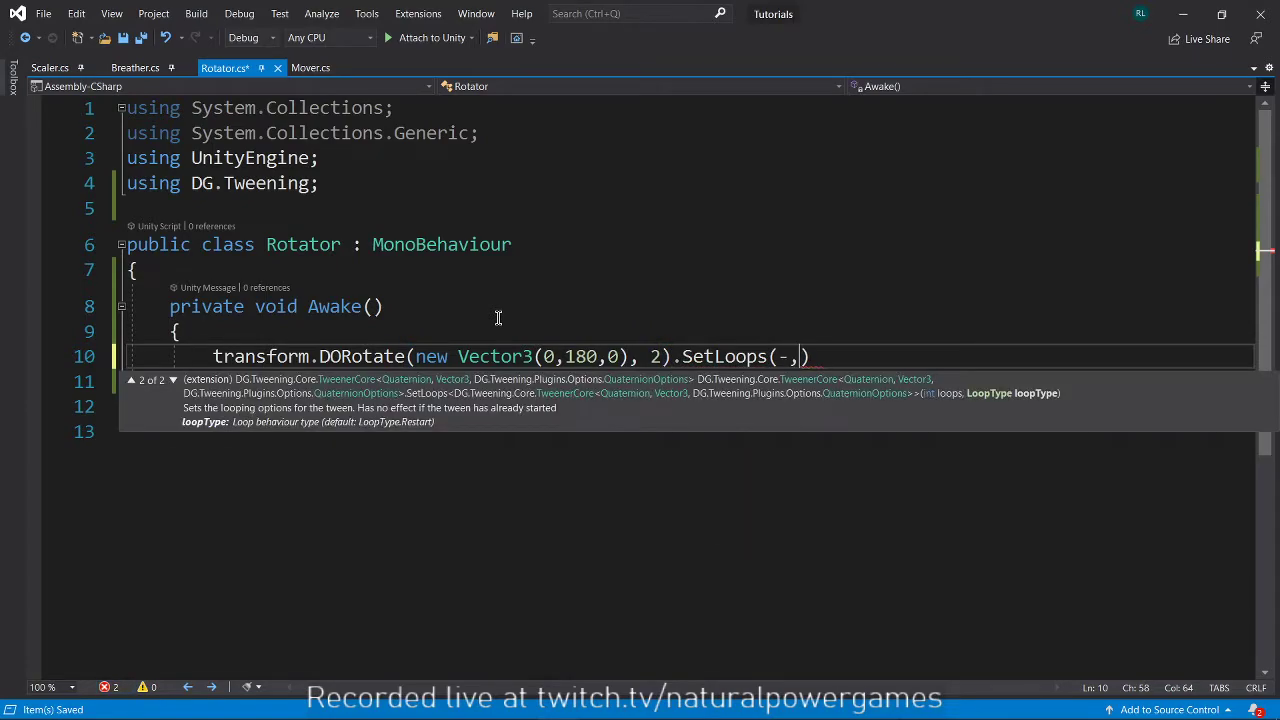
pyautogui.write('1,')
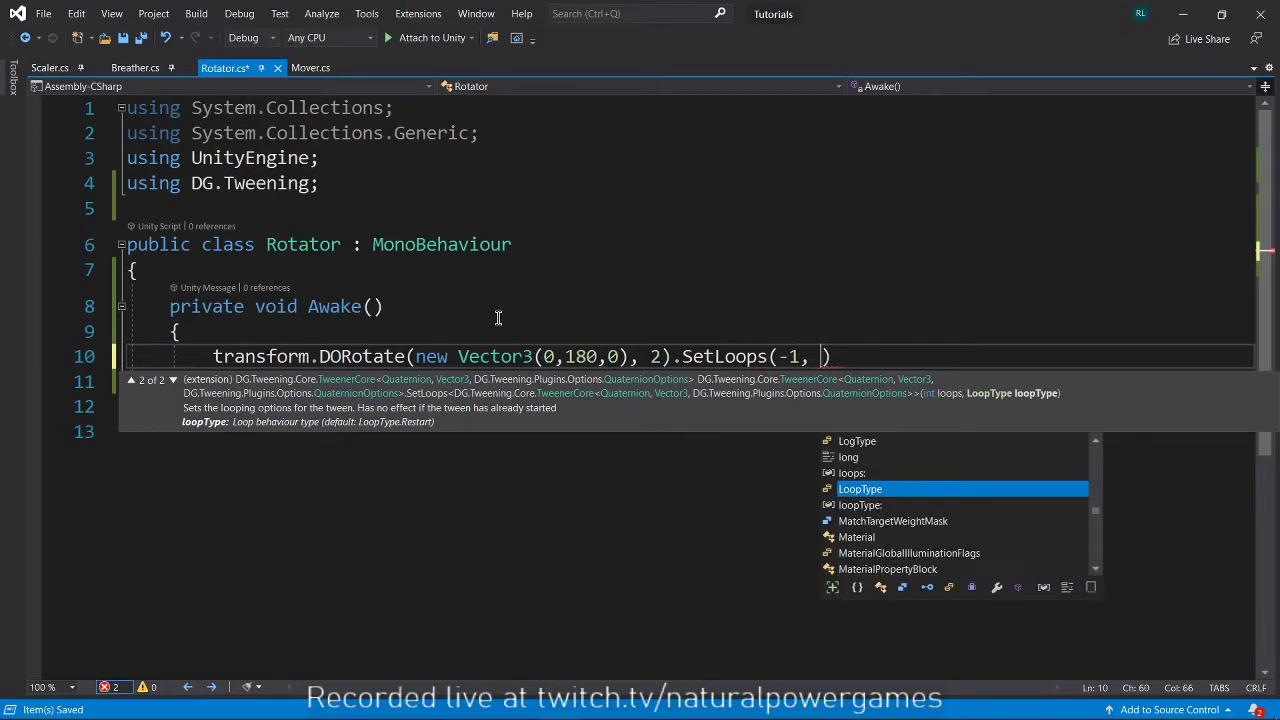
pyautogui.write('LoopType.Restart')
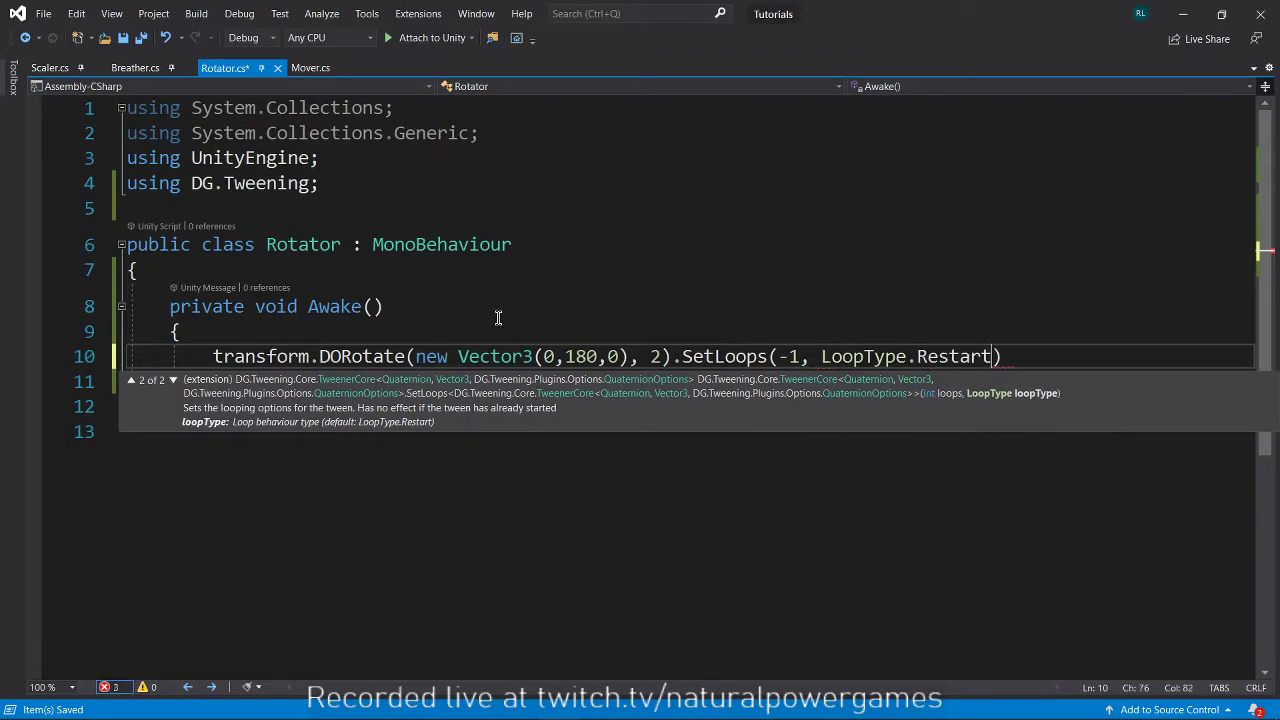
pyautogui.write('.play();')
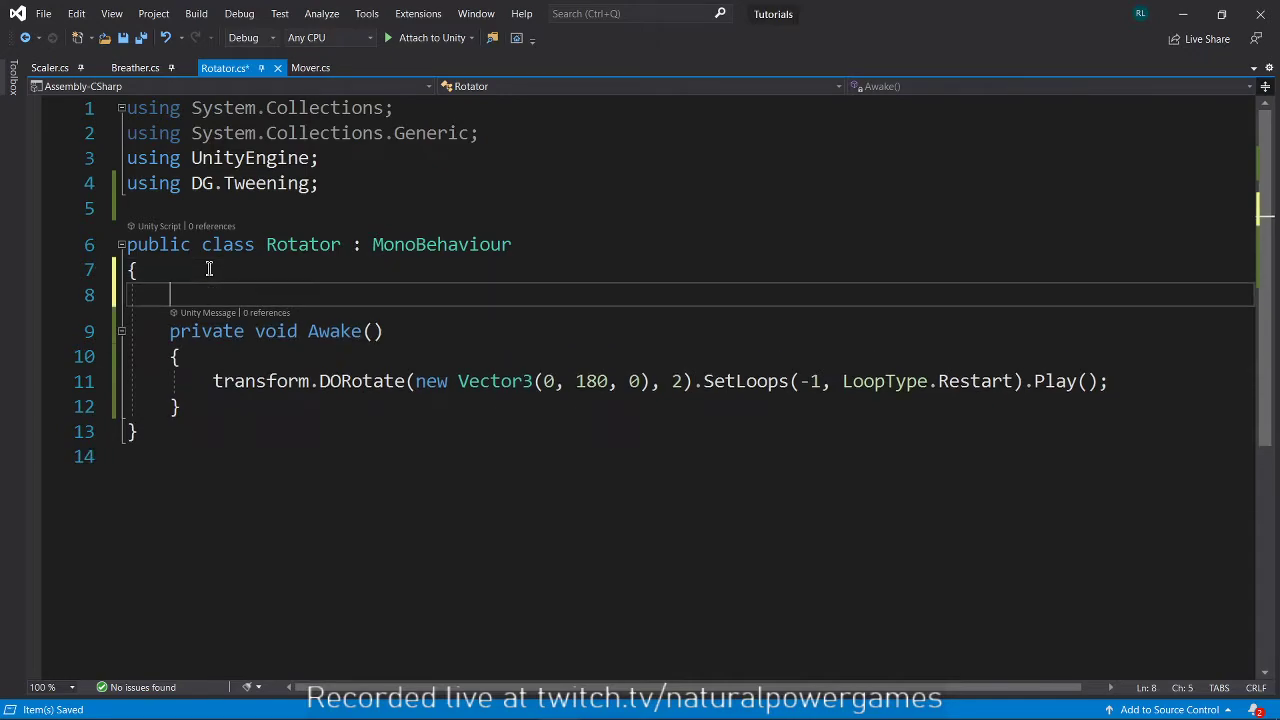
# Declare a Tween rotator field and assign the rotate tween to it.
pyautogui.write('Tween r')
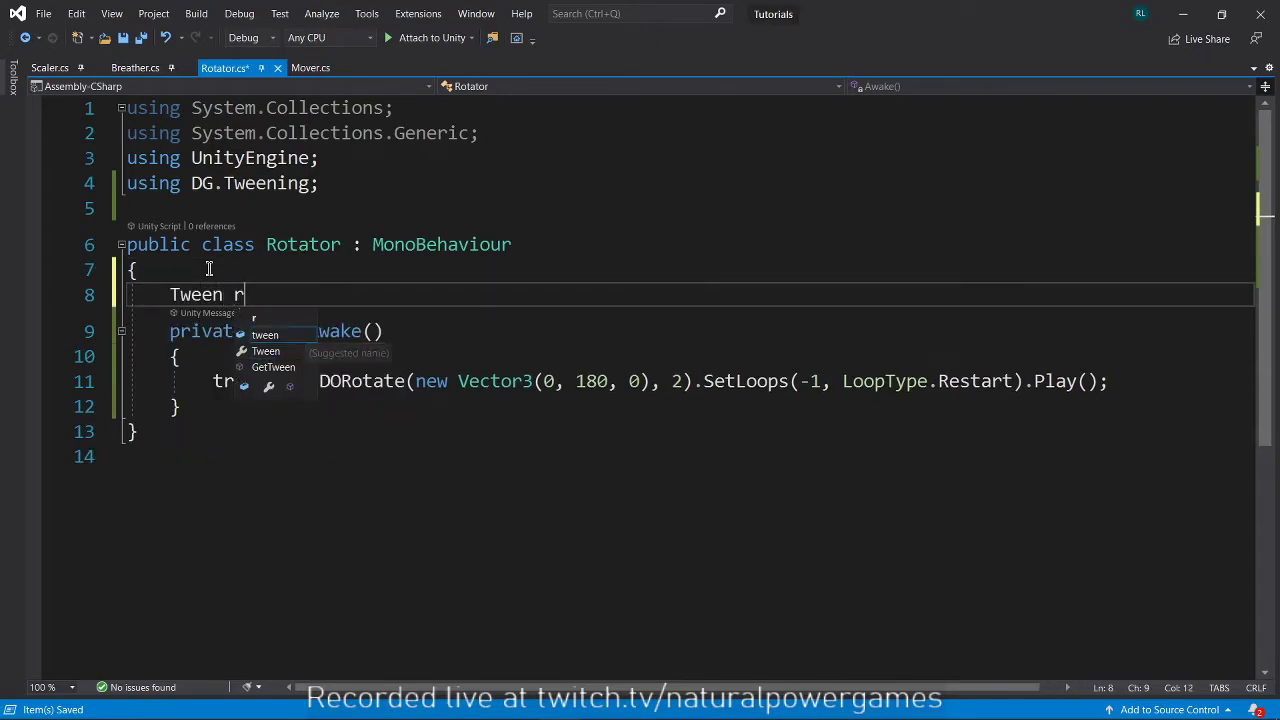
pyautogui.write('otator;')
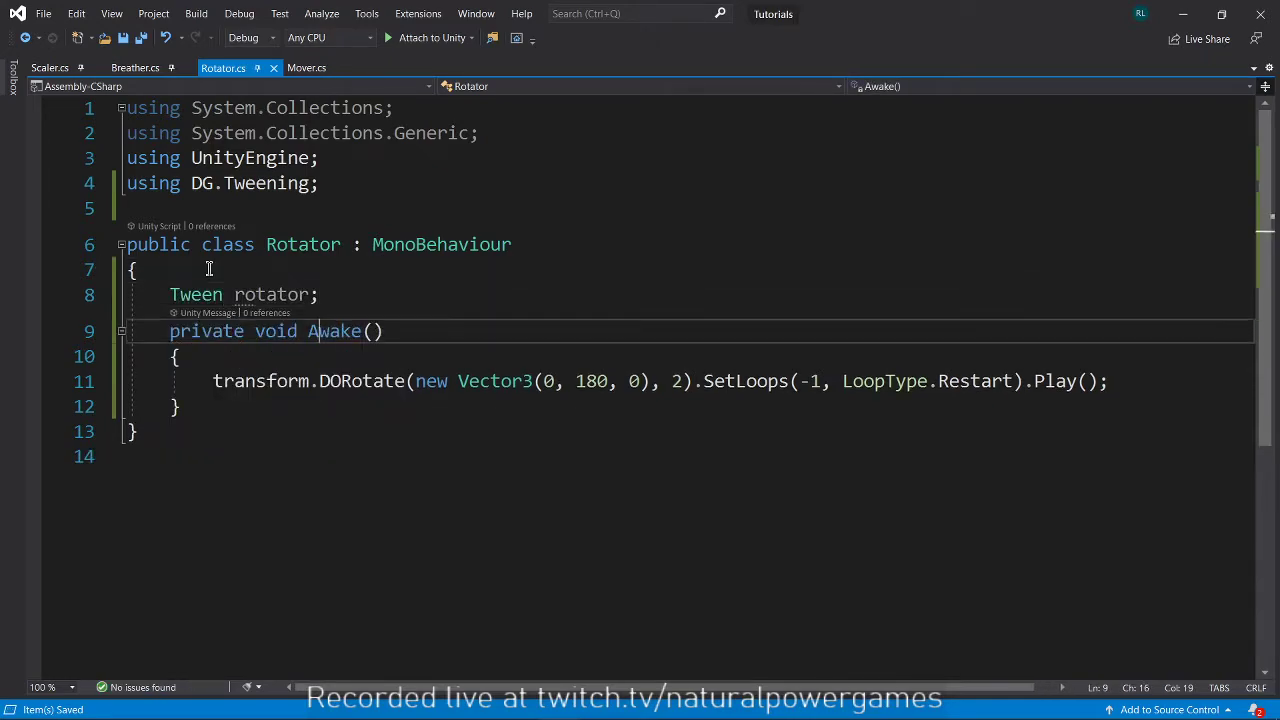
pyautogui.write('rotator =')
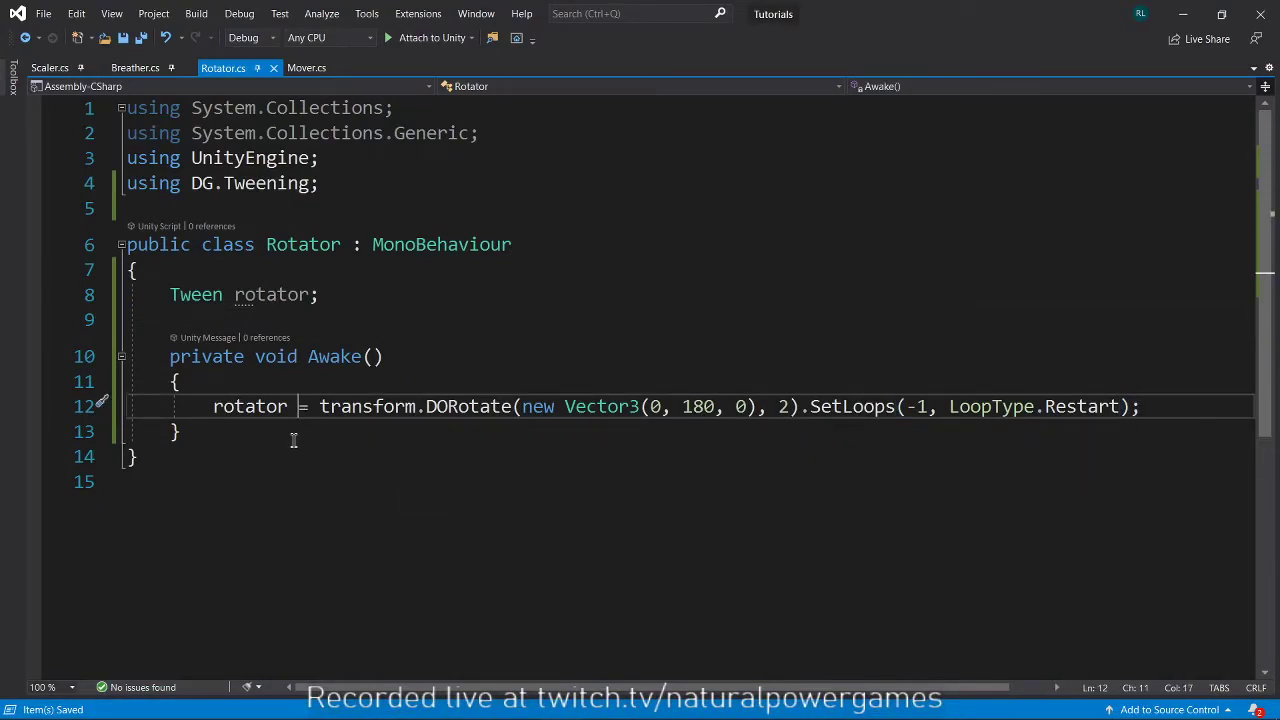
# Add an OnMouseEnter method and begin calling rotator.Play() inside it.
pyautogui.write('onmou')
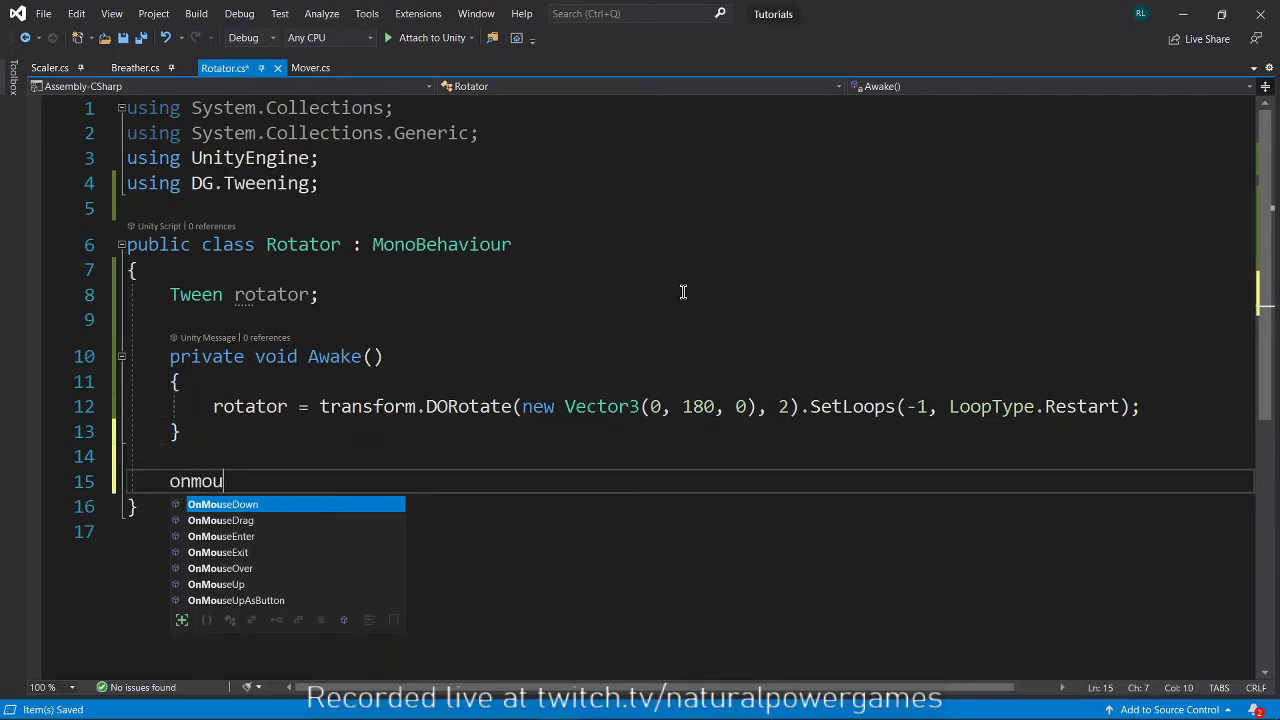
pyautogui.click(220, 536)
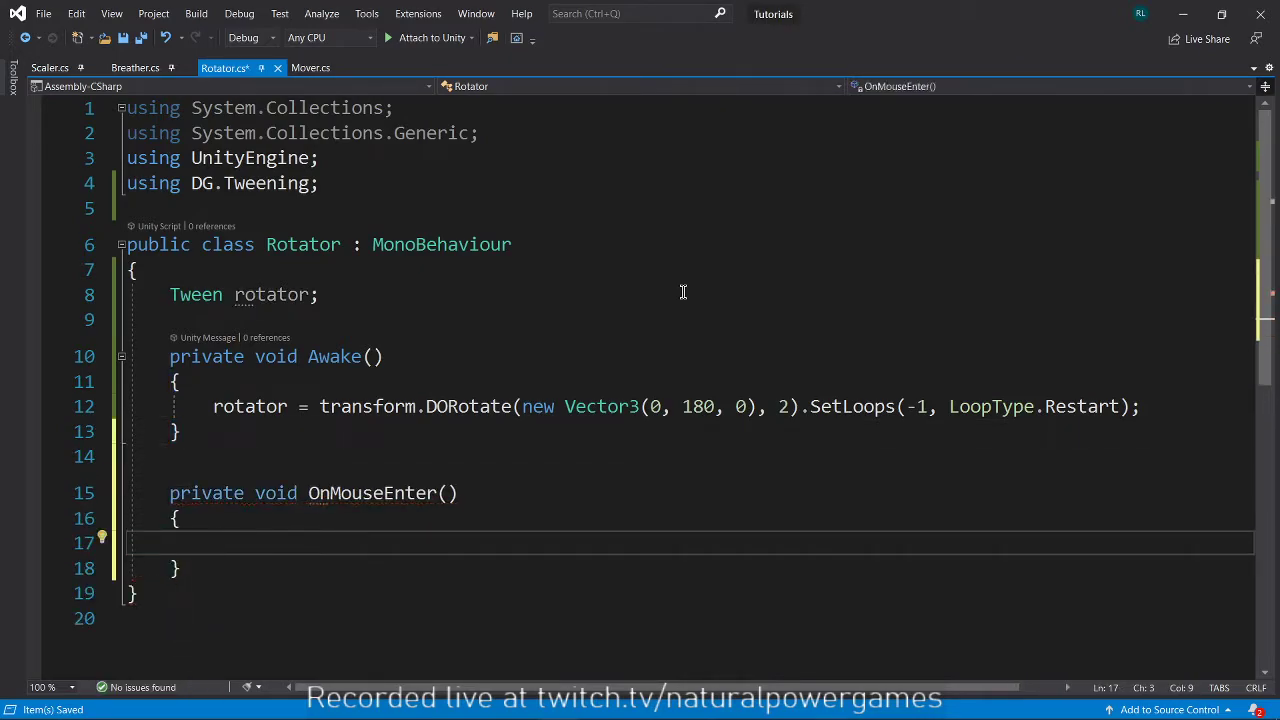
pyautogui.write('rotator.pl')
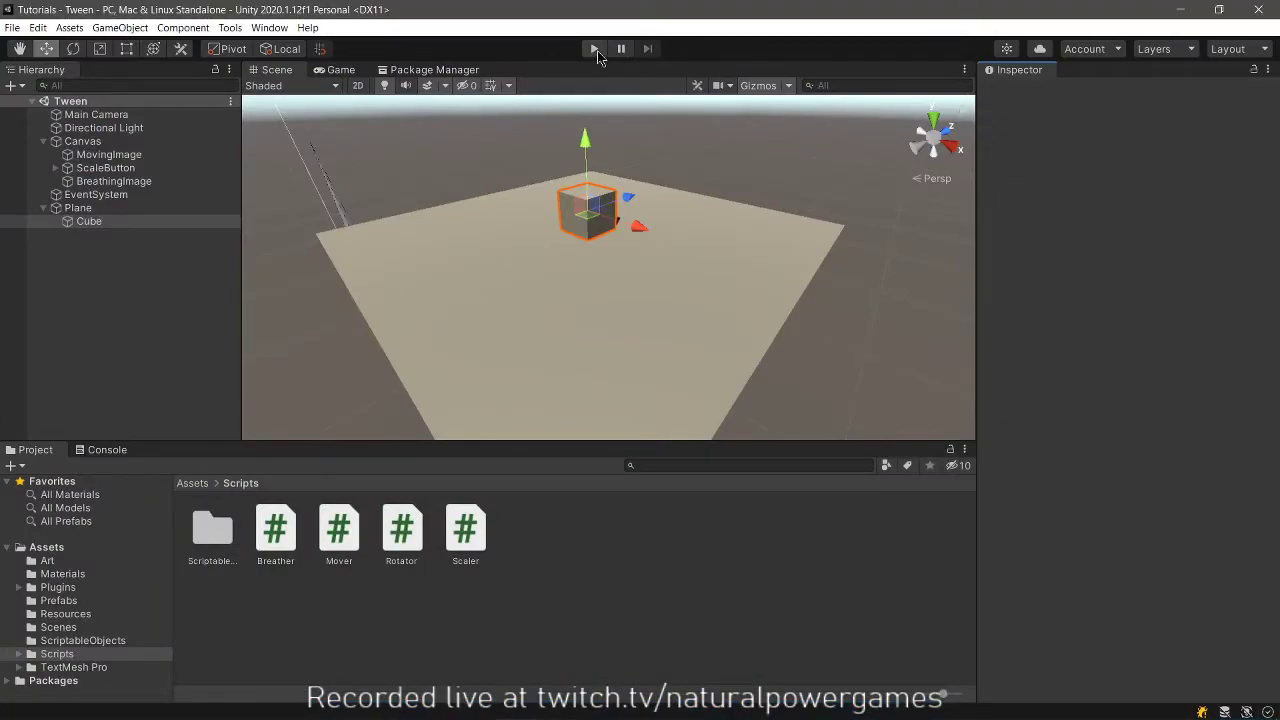
# Run a quick play test, then inspect the Main Camera, Plane and Cube positions.
pyautogui.click(594, 48)
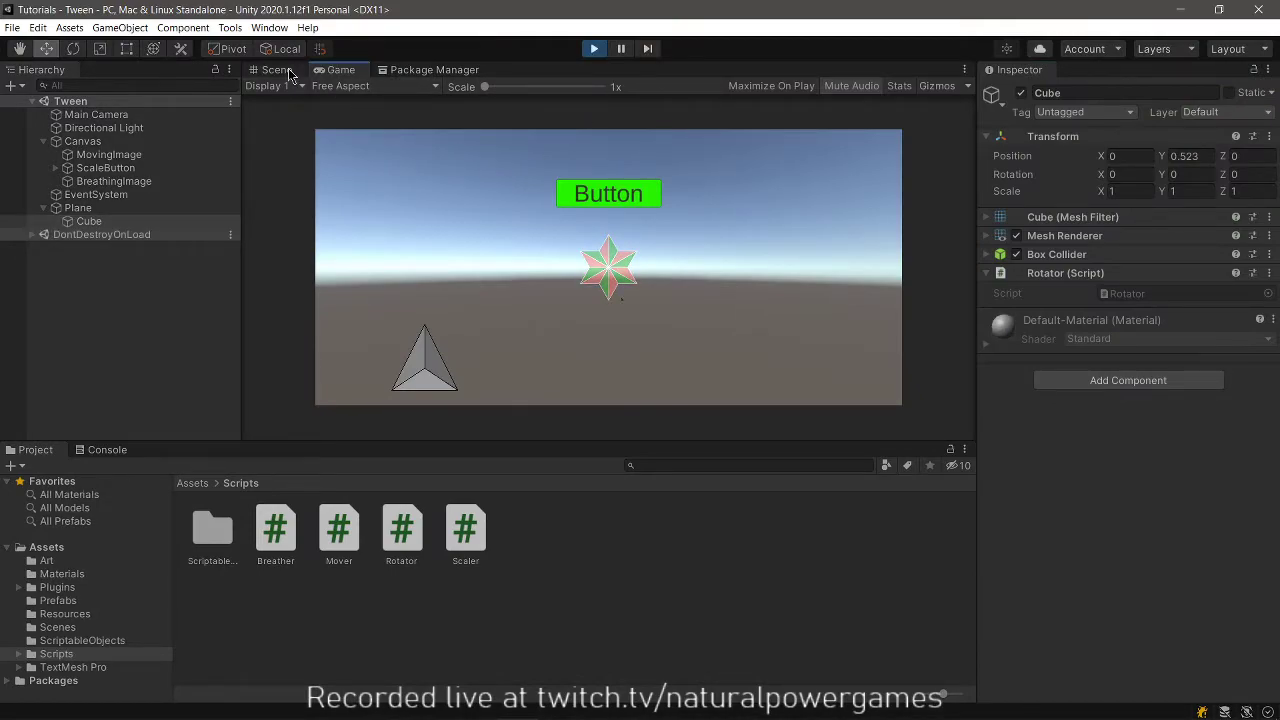
pyautogui.click(277, 69)
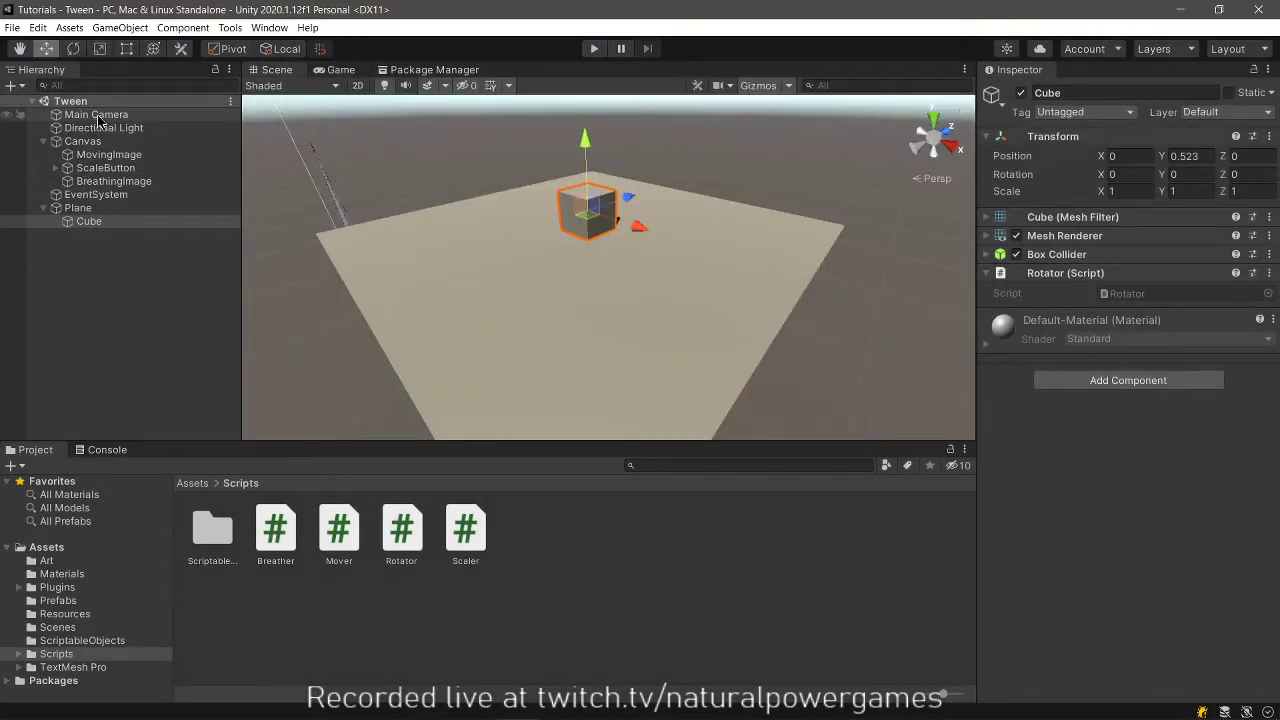
pyautogui.click(94, 114)
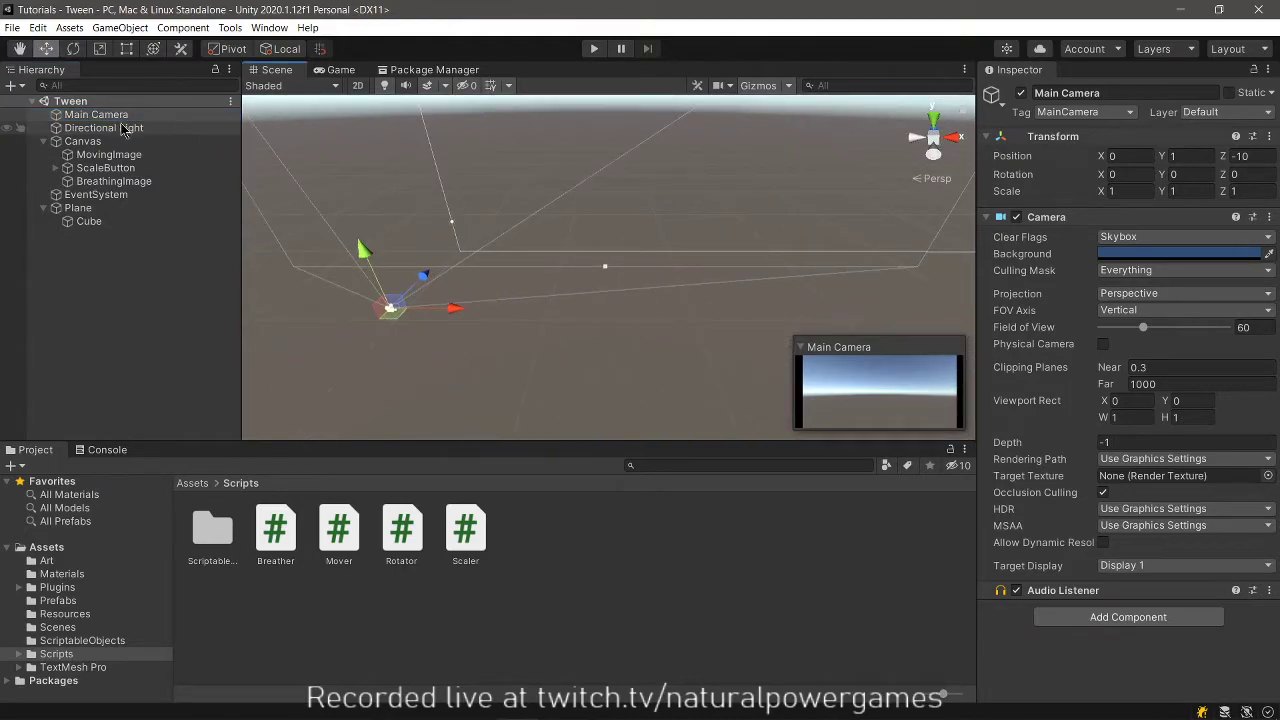
pyautogui.click(78, 207)
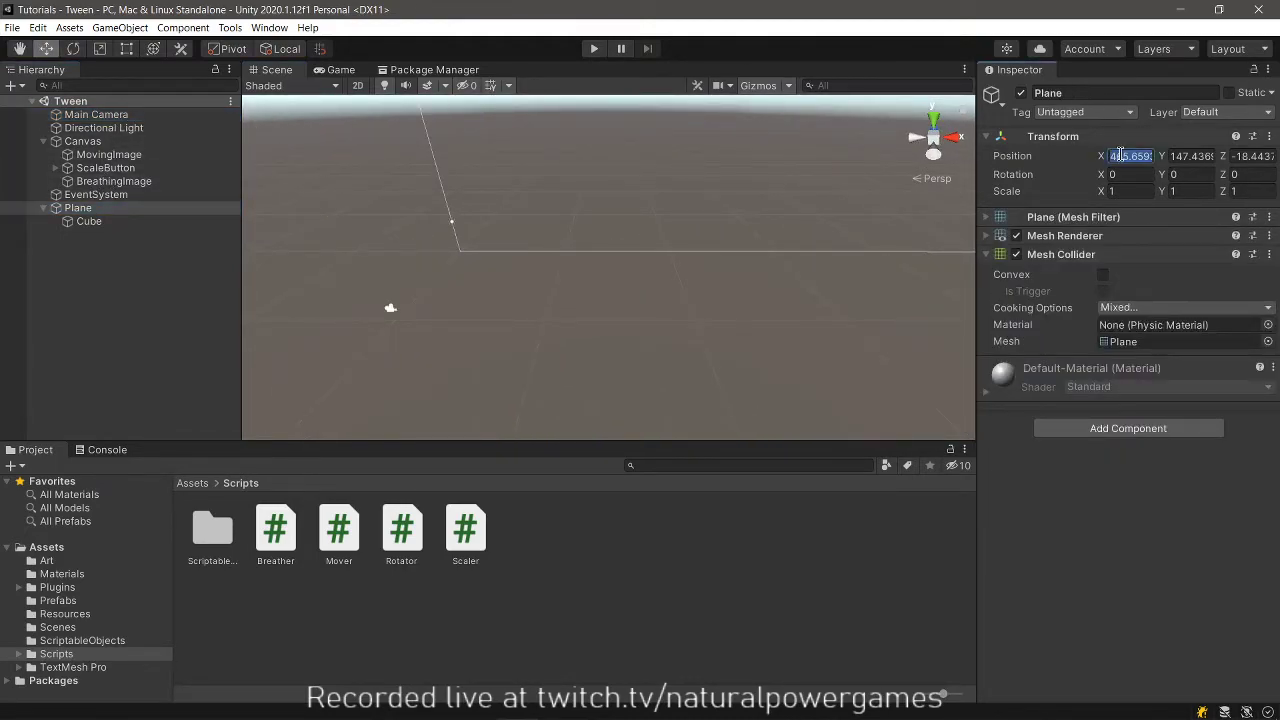
pyautogui.click(88, 221)
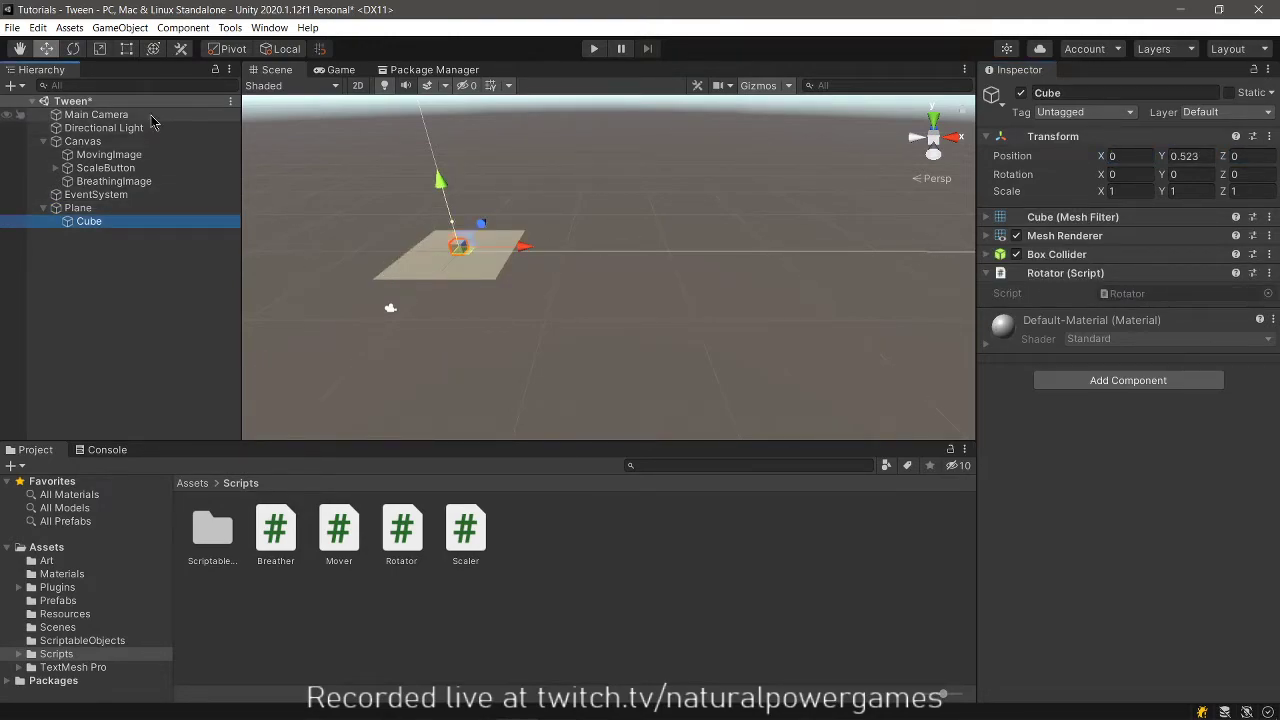
pyautogui.click(96, 114)
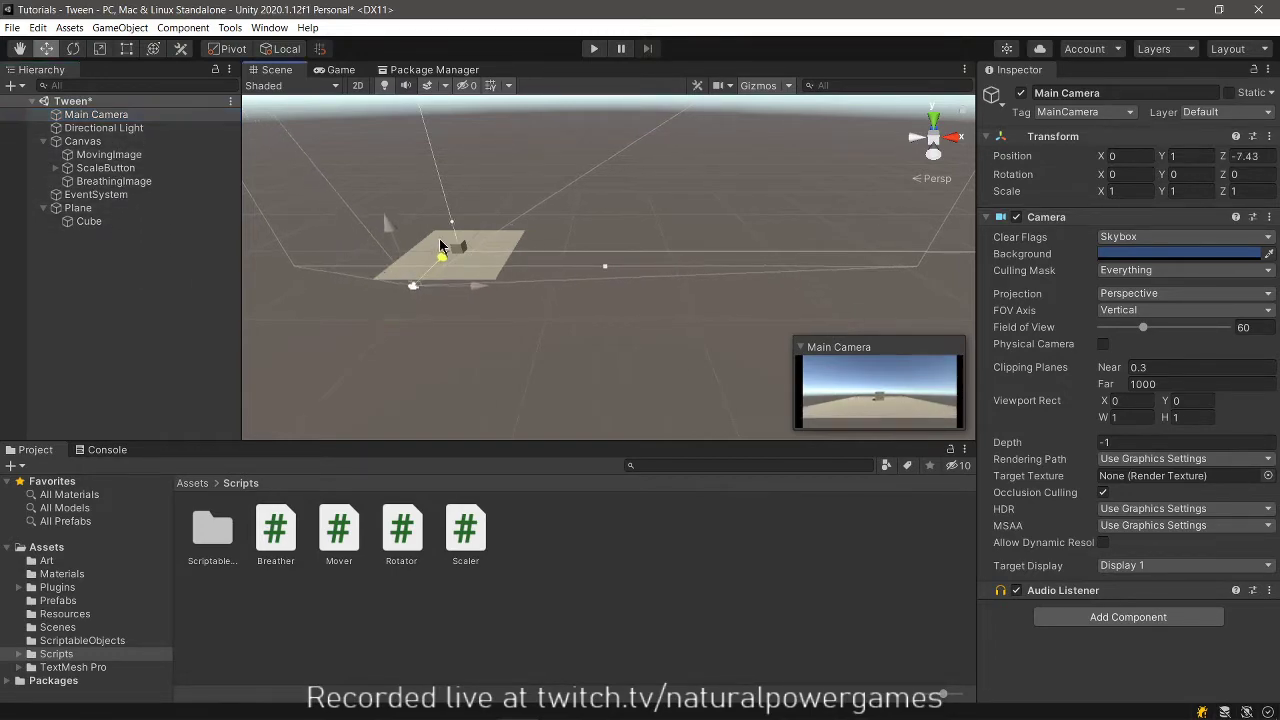
# Move the Main Camera to Z -3.86 and play-test to watch the cube.
pyautogui.click(592, 48)
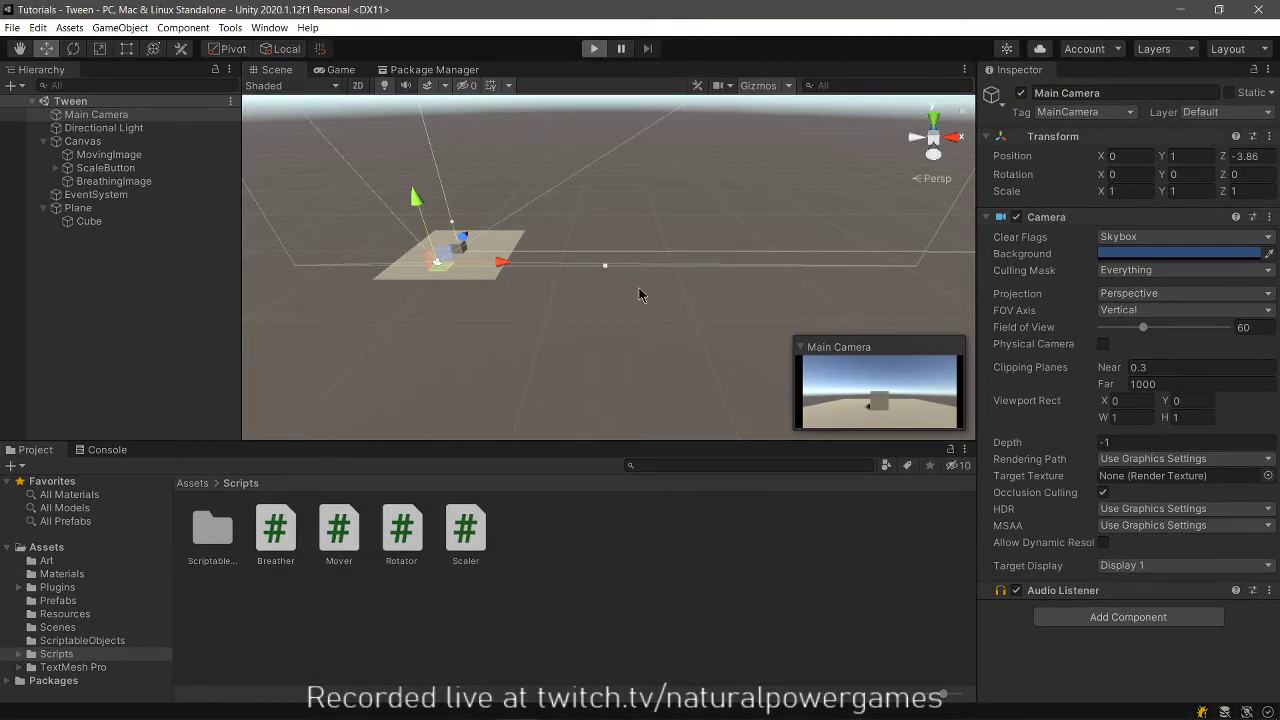
pyautogui.click(593, 48)
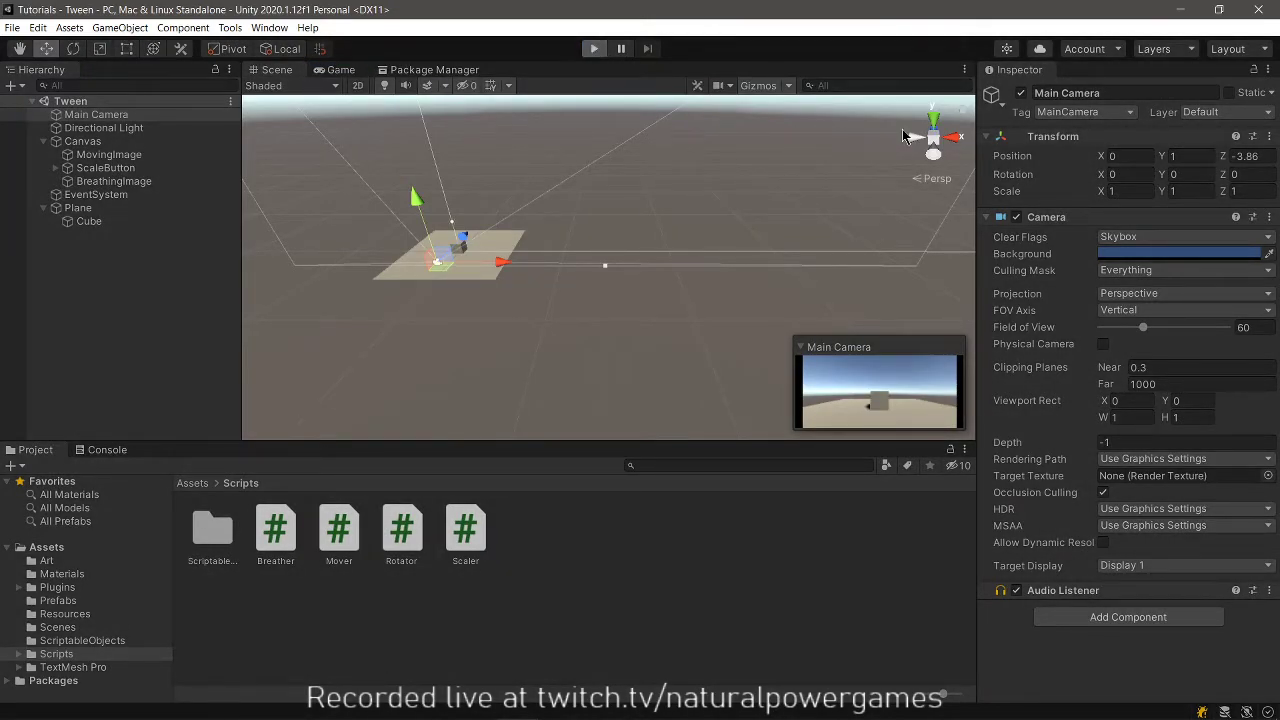
pyautogui.click(583, 48)
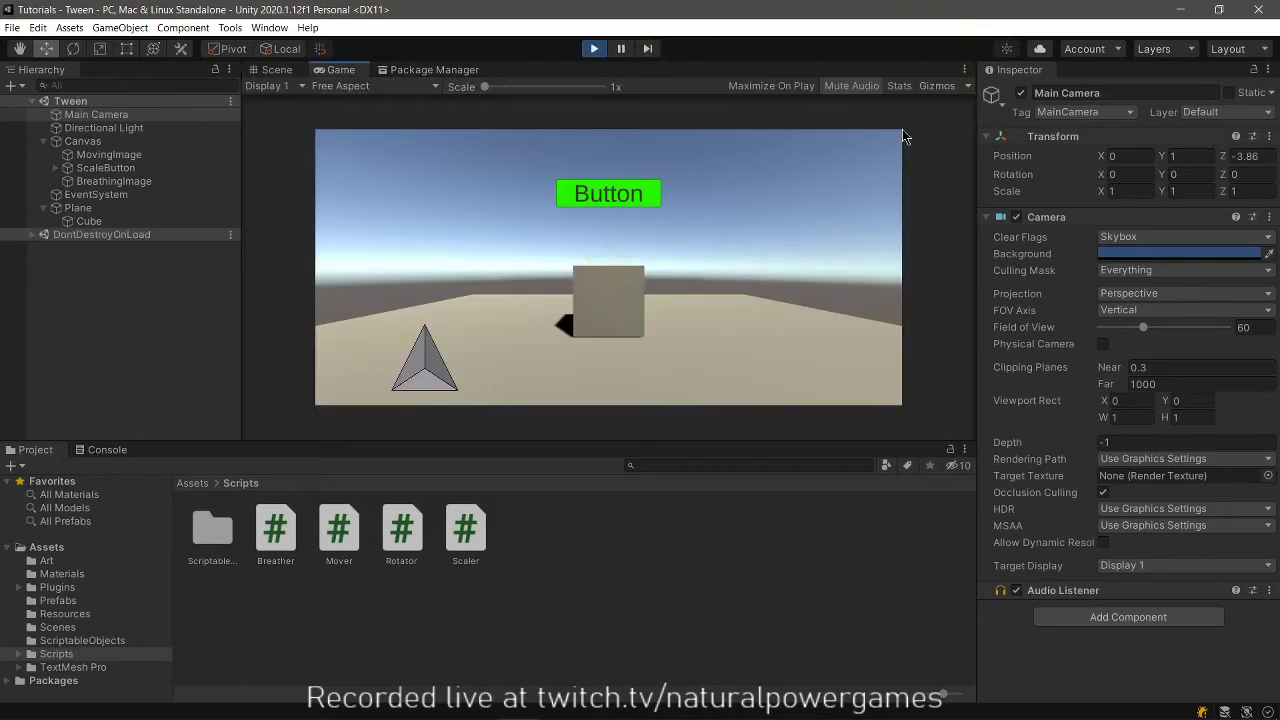
pyautogui.moveTo(818, 341)
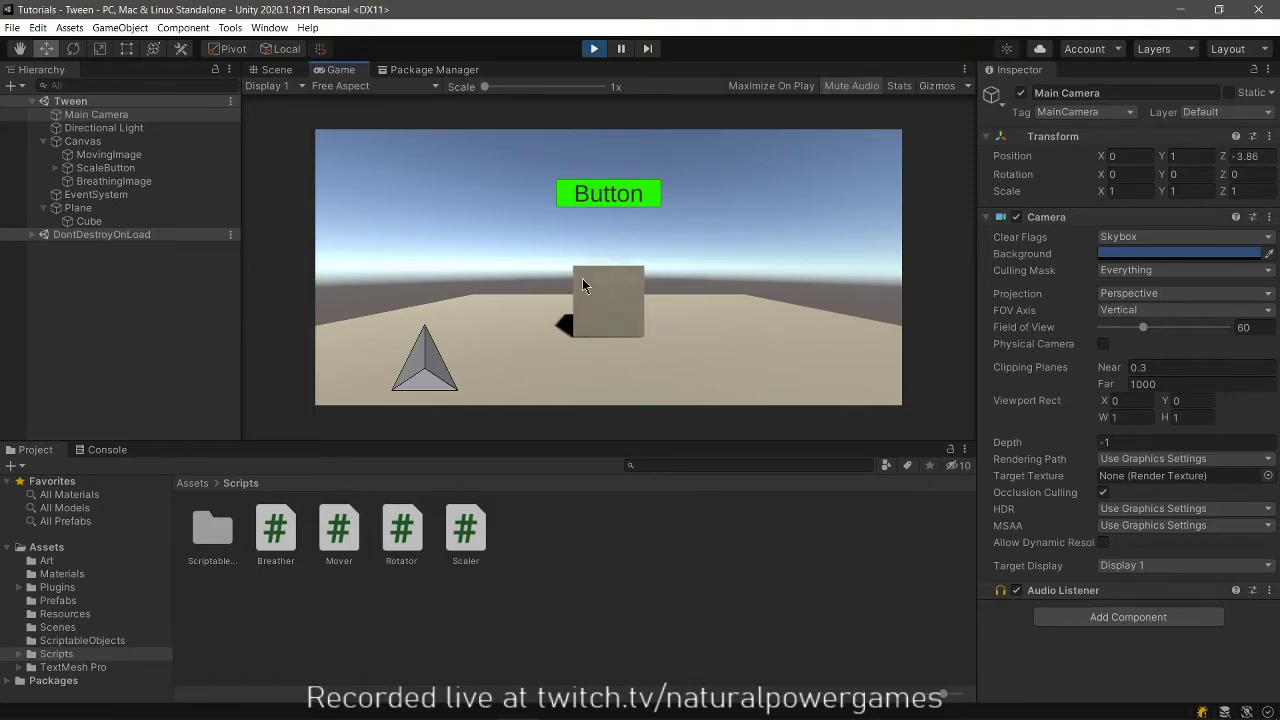
pyautogui.moveTo(534, 243)
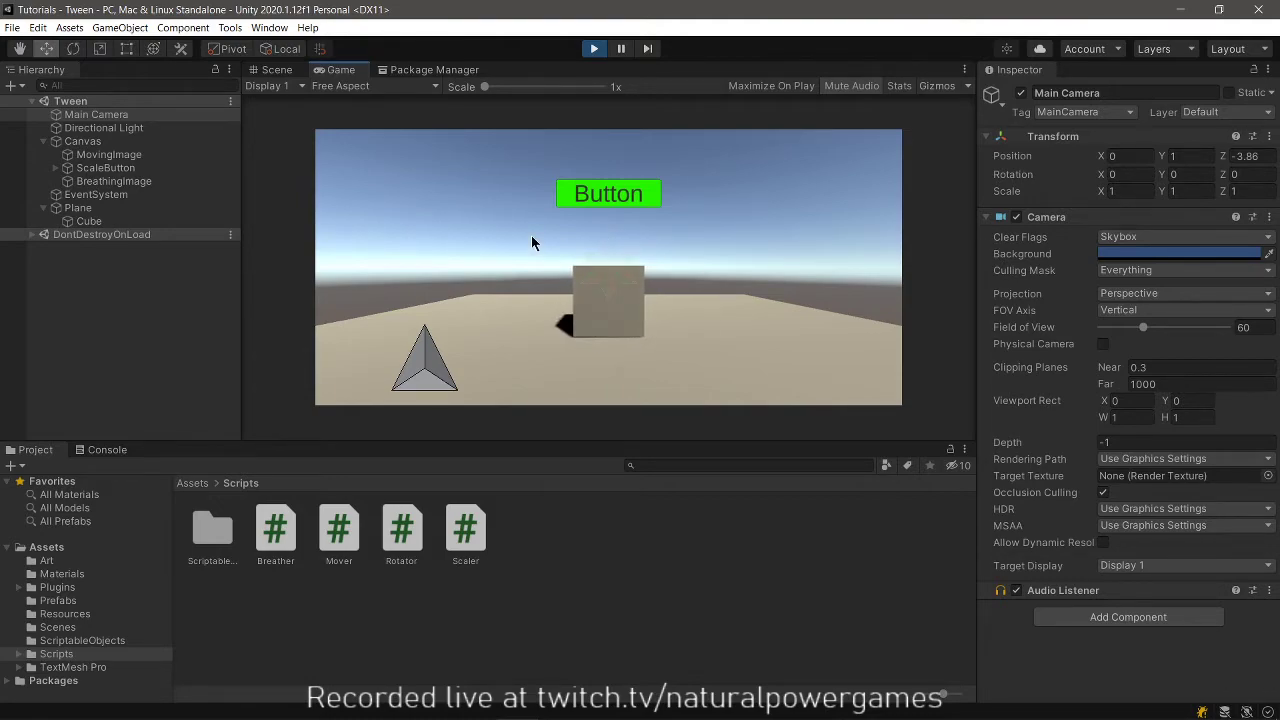
pyautogui.click(277, 69)
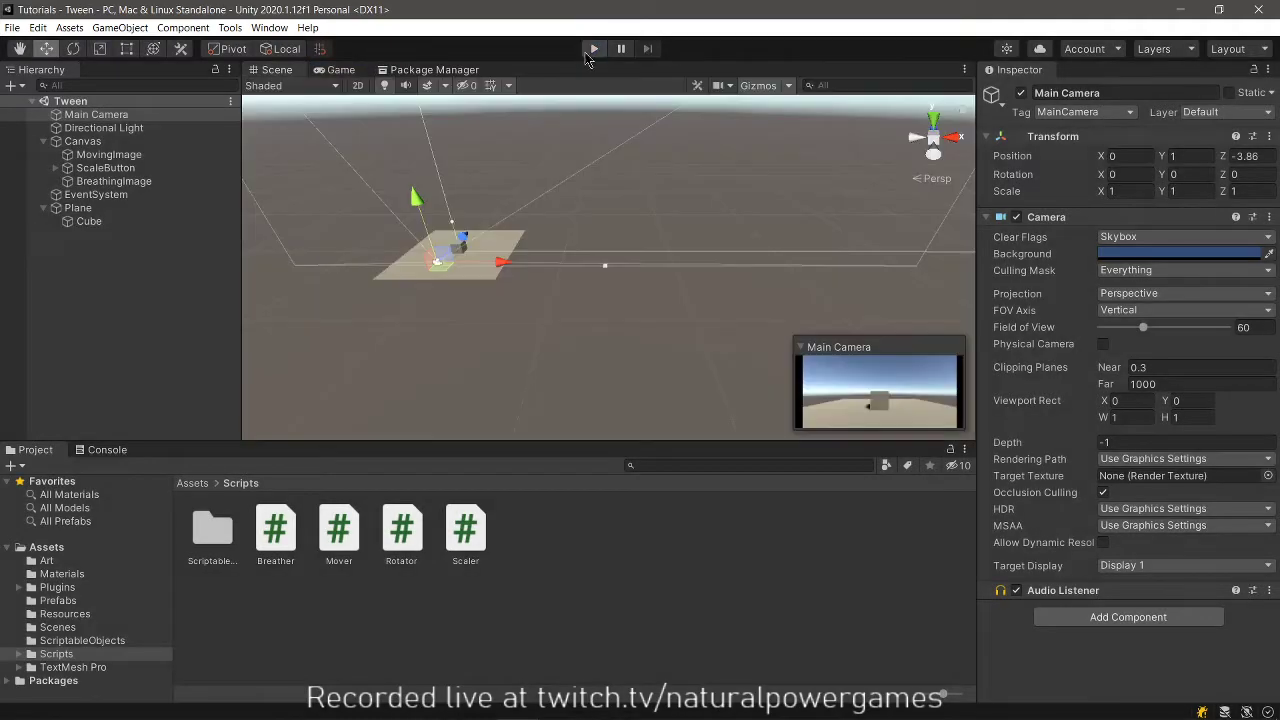
# Select MovingImage, frame the triangle, and switch the Scene view to 2D.
pyautogui.click(107, 154)
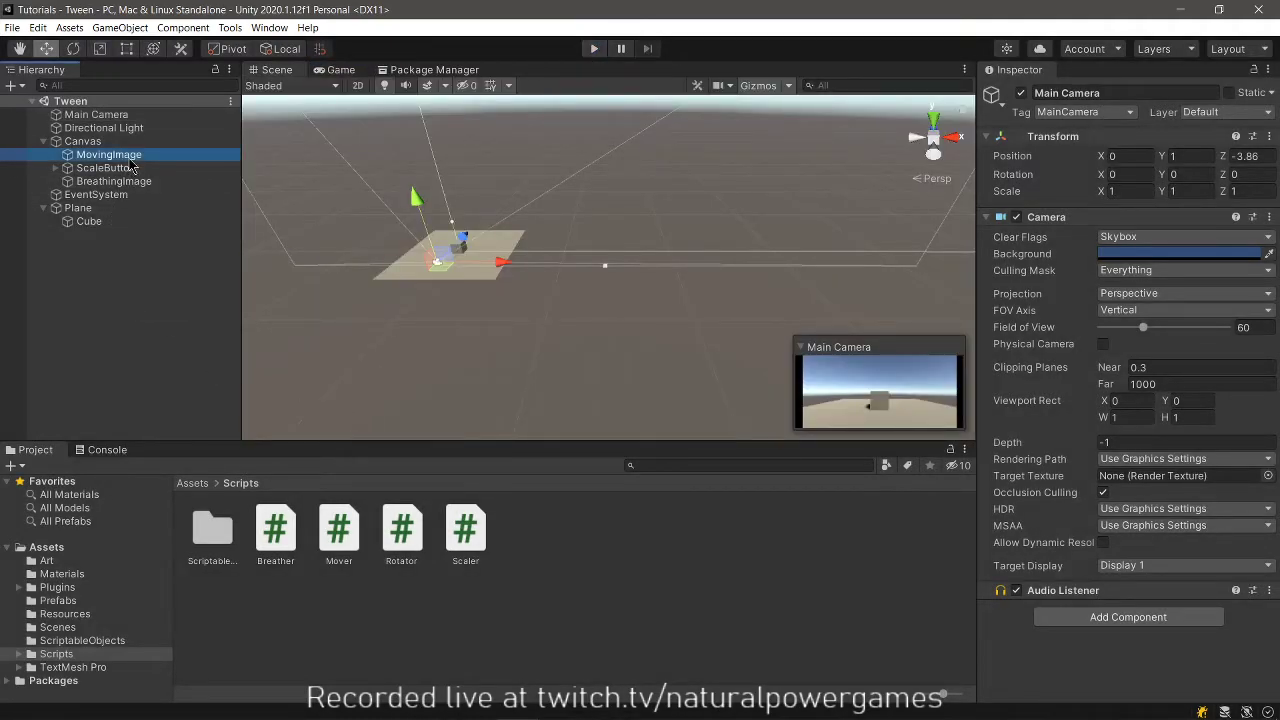
pyautogui.click(107, 154)
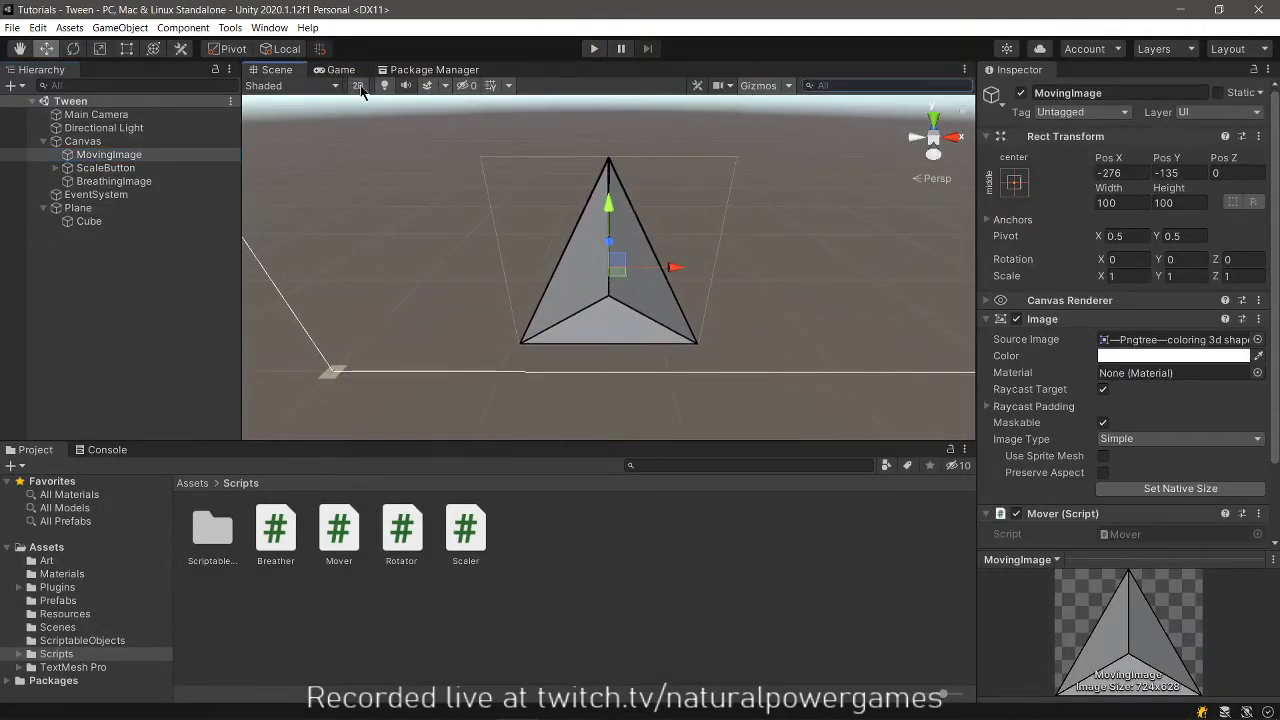
pyautogui.click(357, 85)
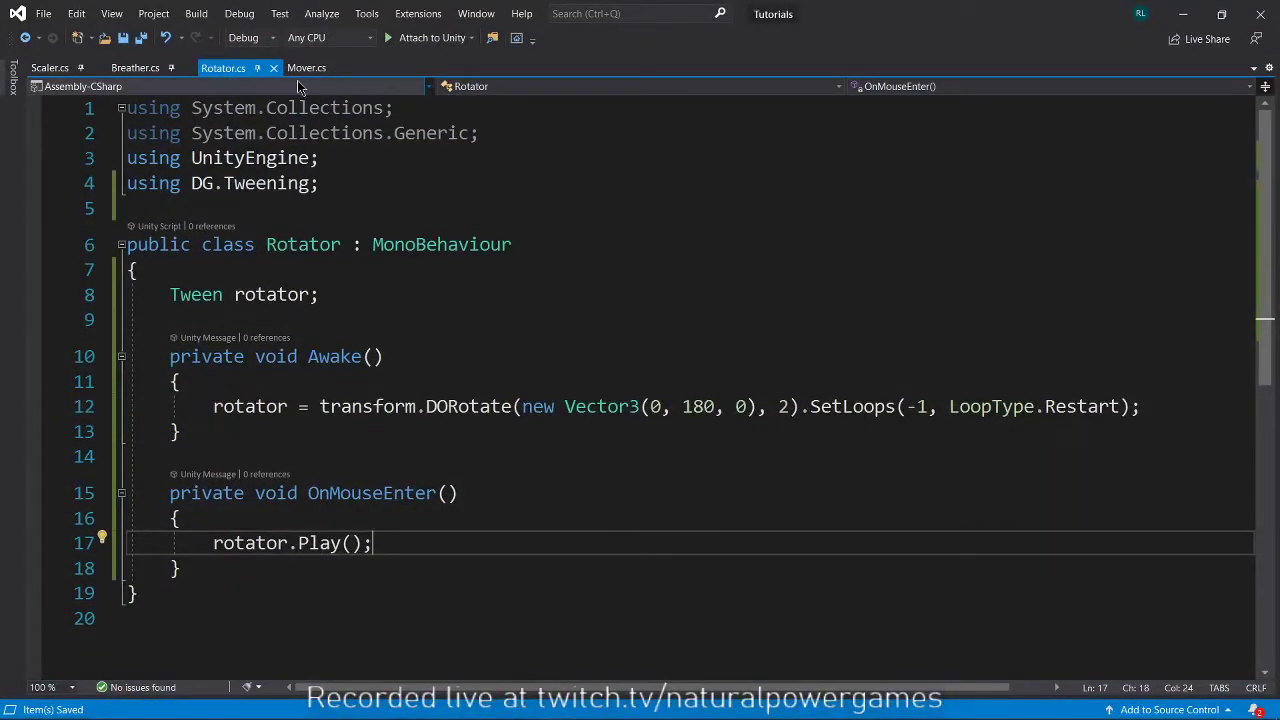
# Swap Mover's Start/Update for public offset, destination and waypoint fields plus an Awake stub.
pyautogui.click(311, 67)
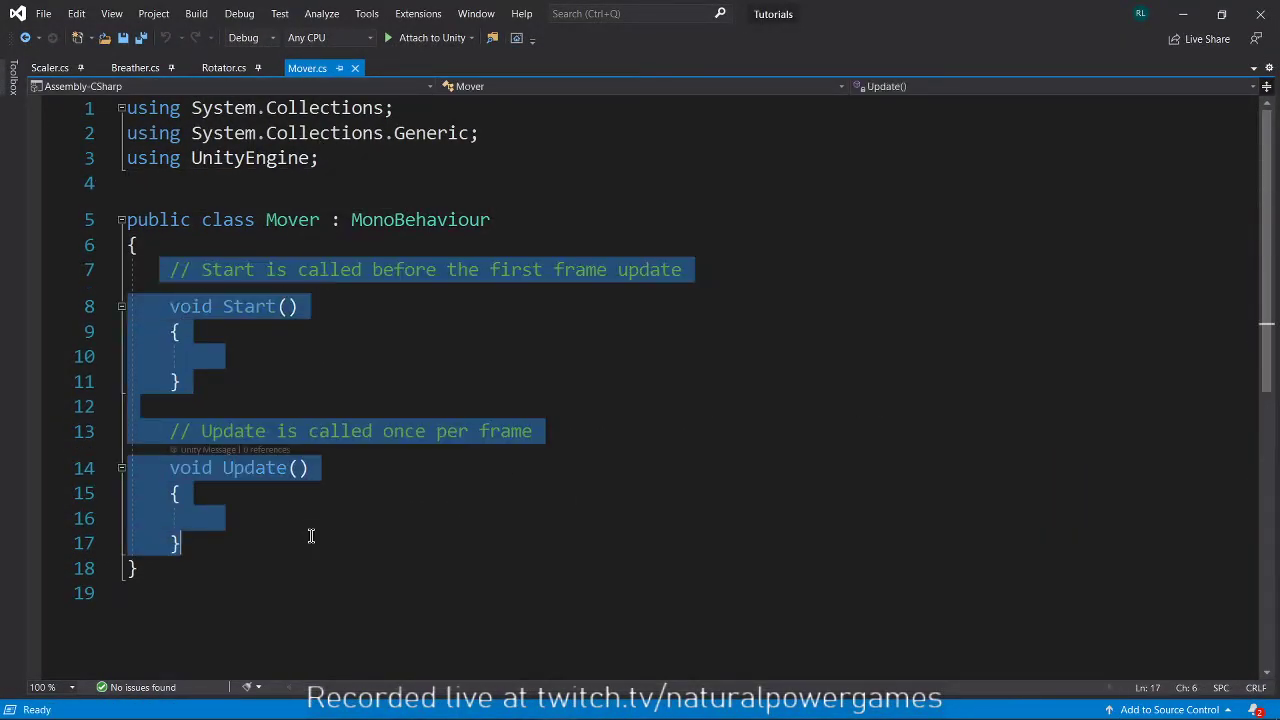
pyautogui.press('Delete')
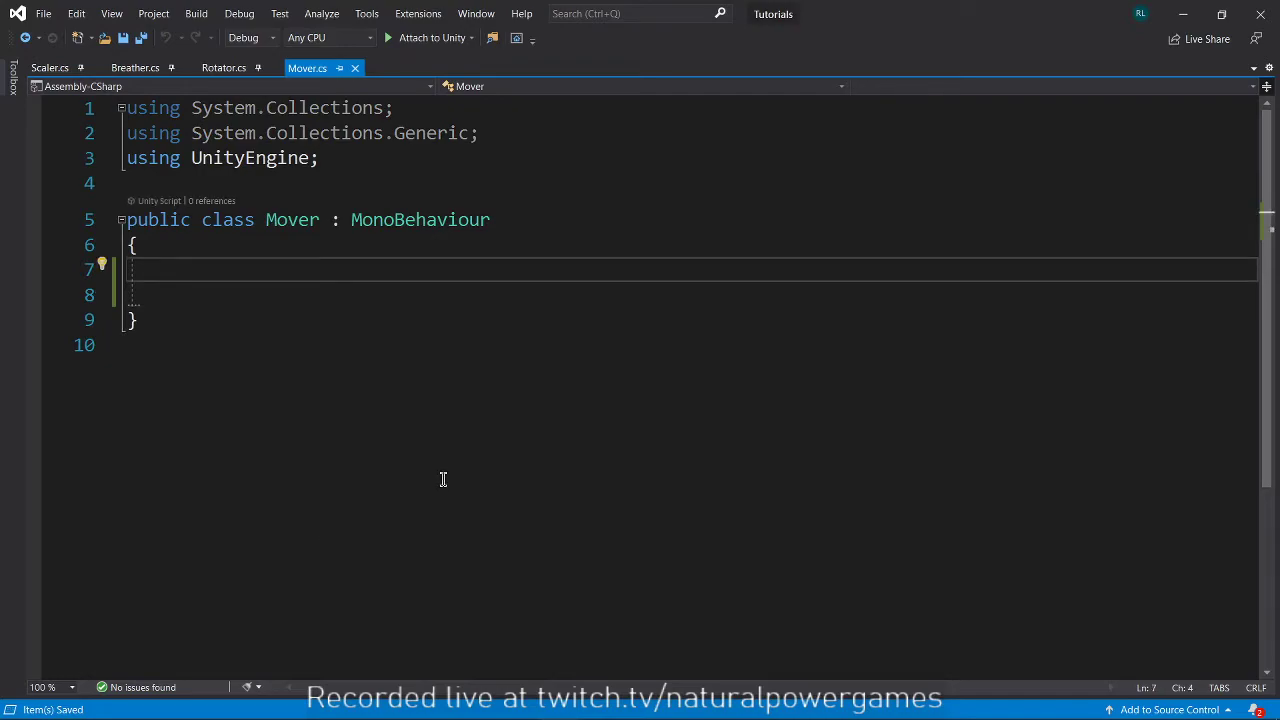
pyautogui.write('public vector3 offset;')
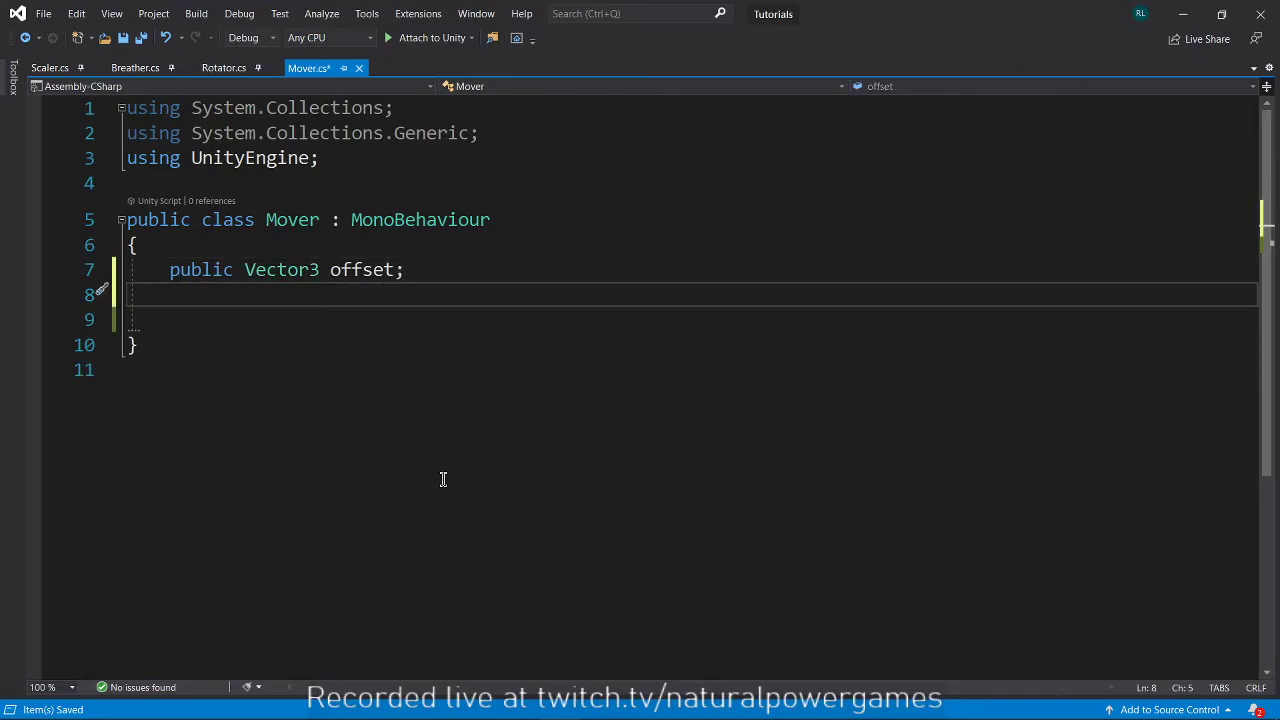
pyautogui.write('public vec')
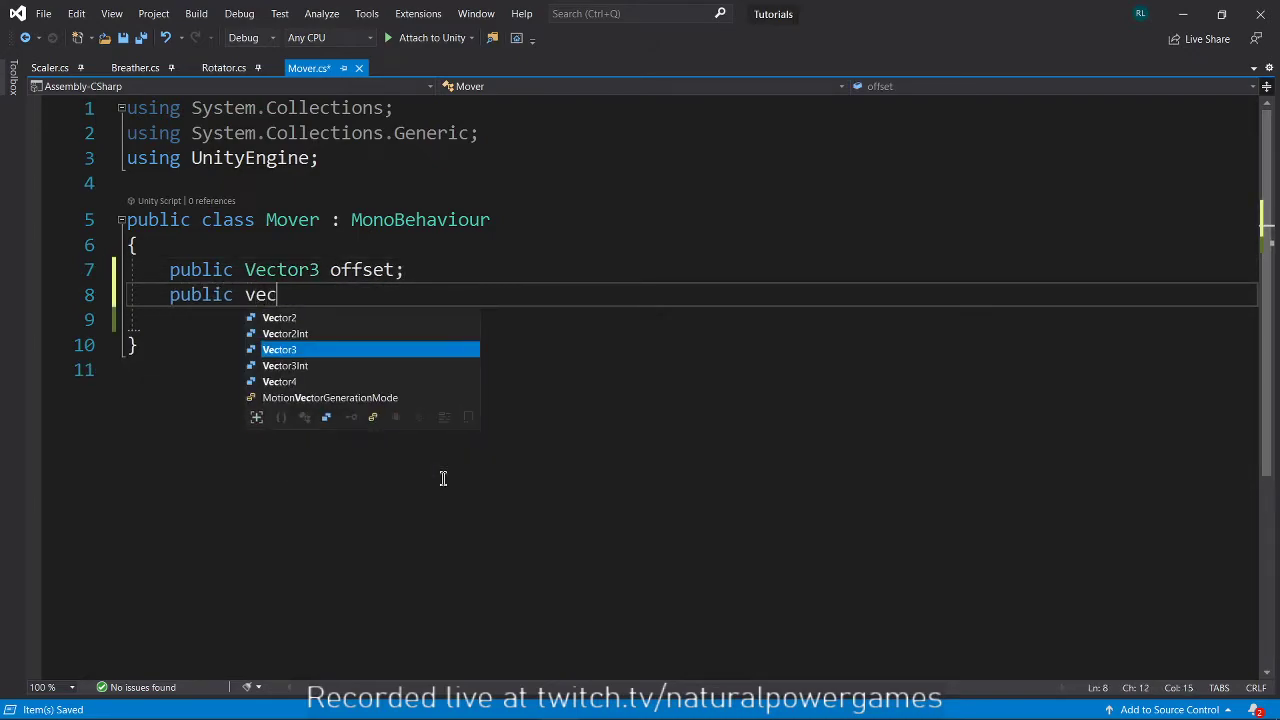
pyautogui.write('tor3 destination;')
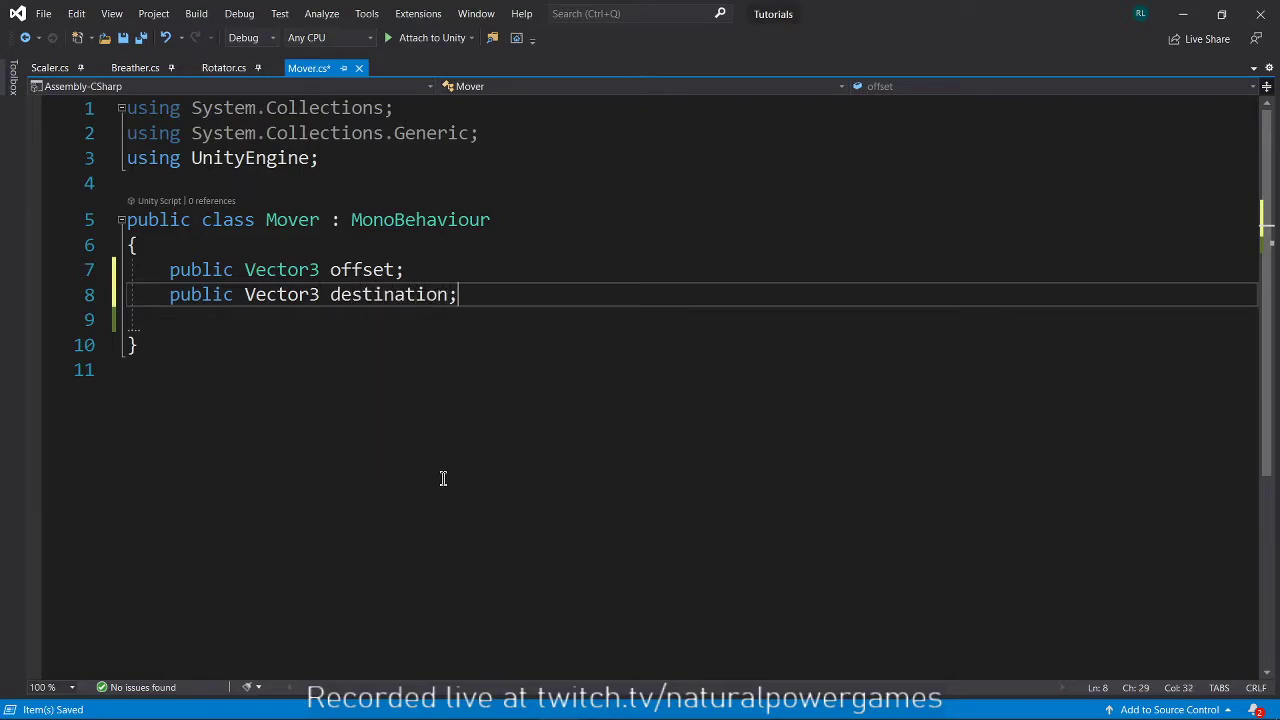
pyautogui.write('public')
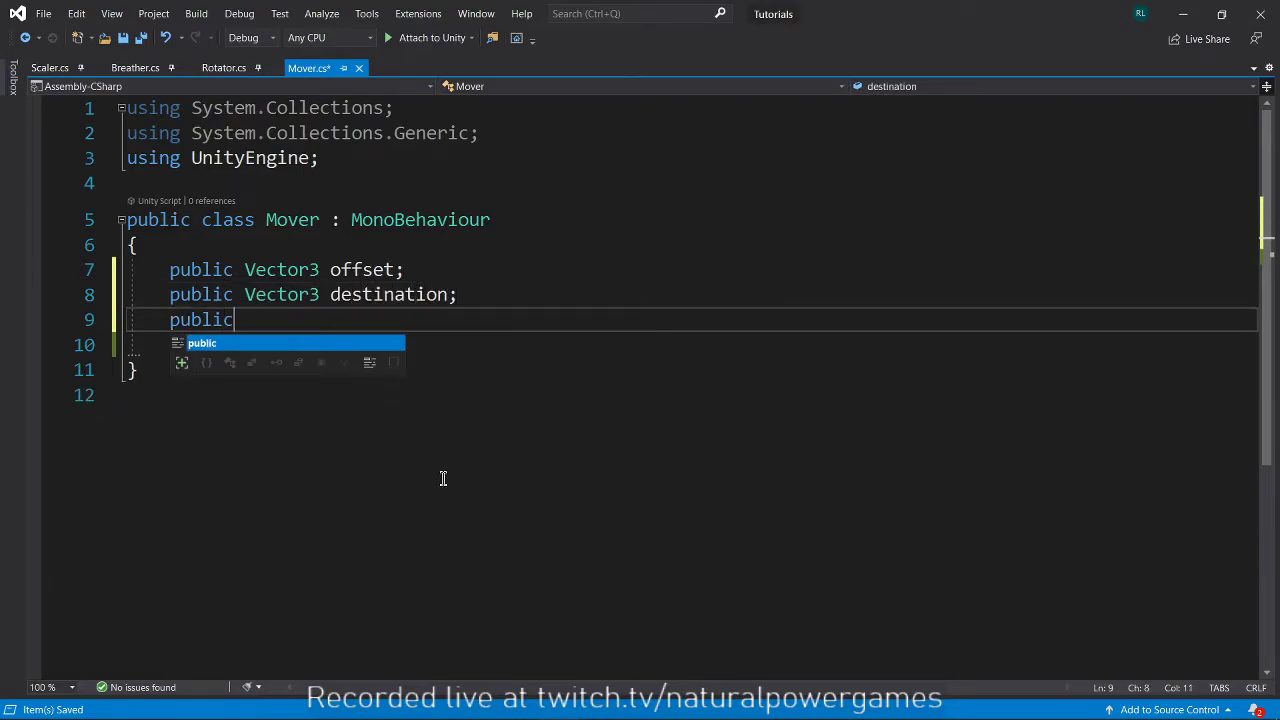
pyautogui.write('Transform waypoint;')
pyautogui.write('aw')
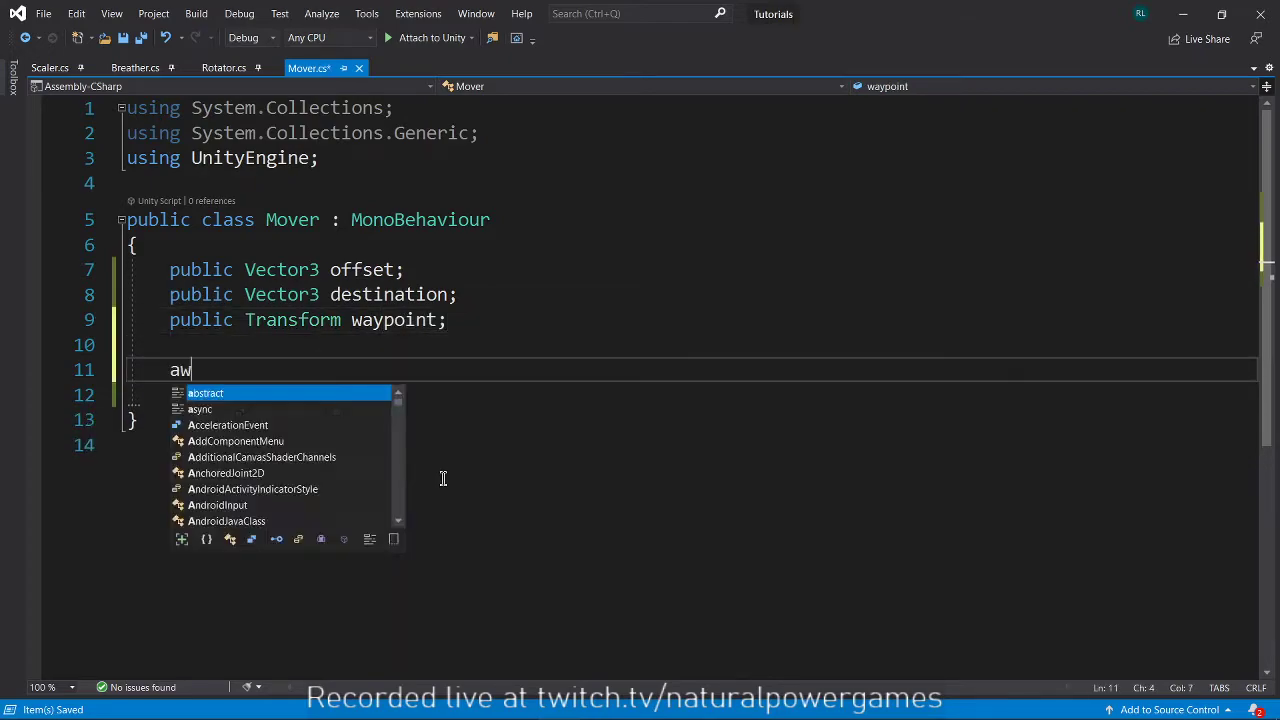
pyautogui.press('Tab')
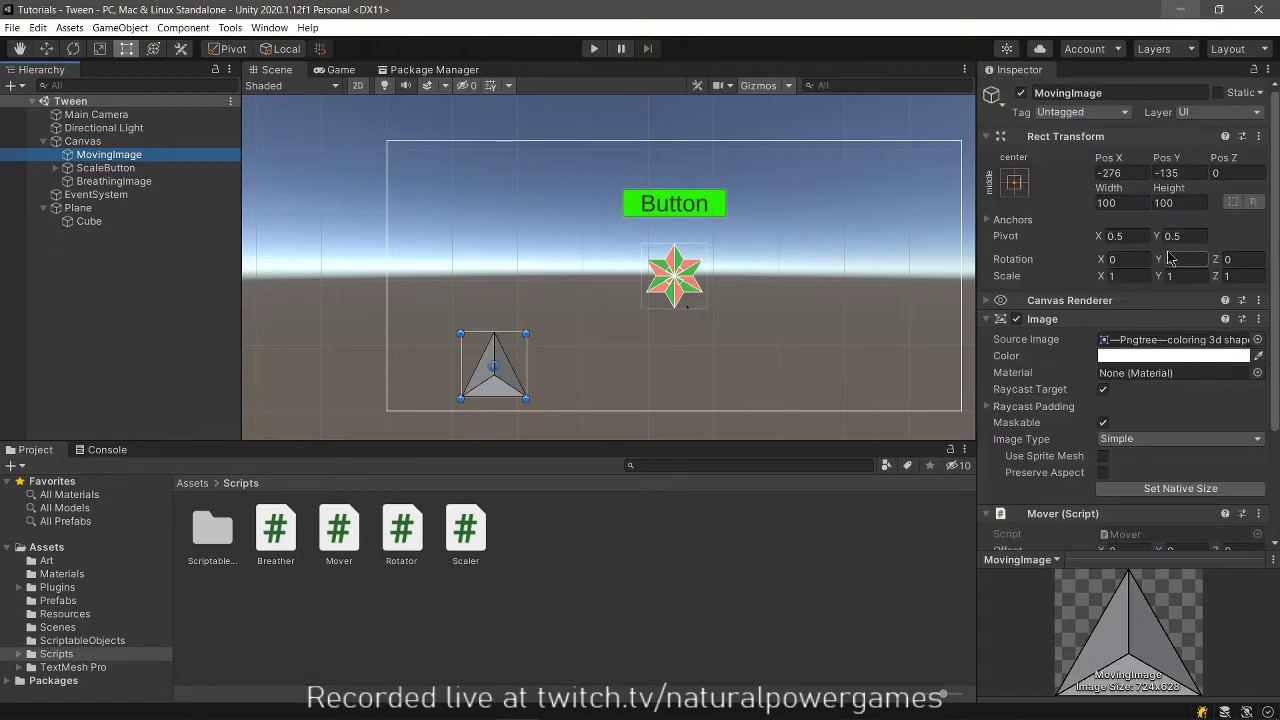
pyautogui.click(1192, 173)
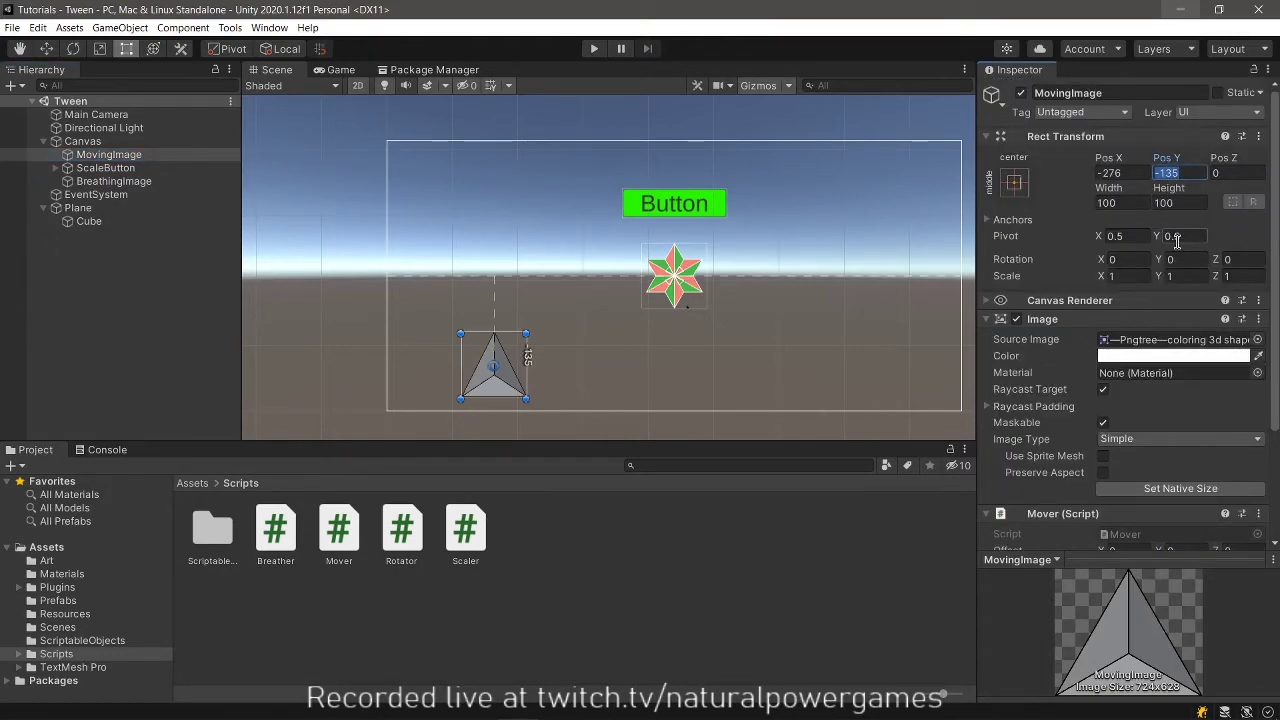
pyautogui.write('+50')
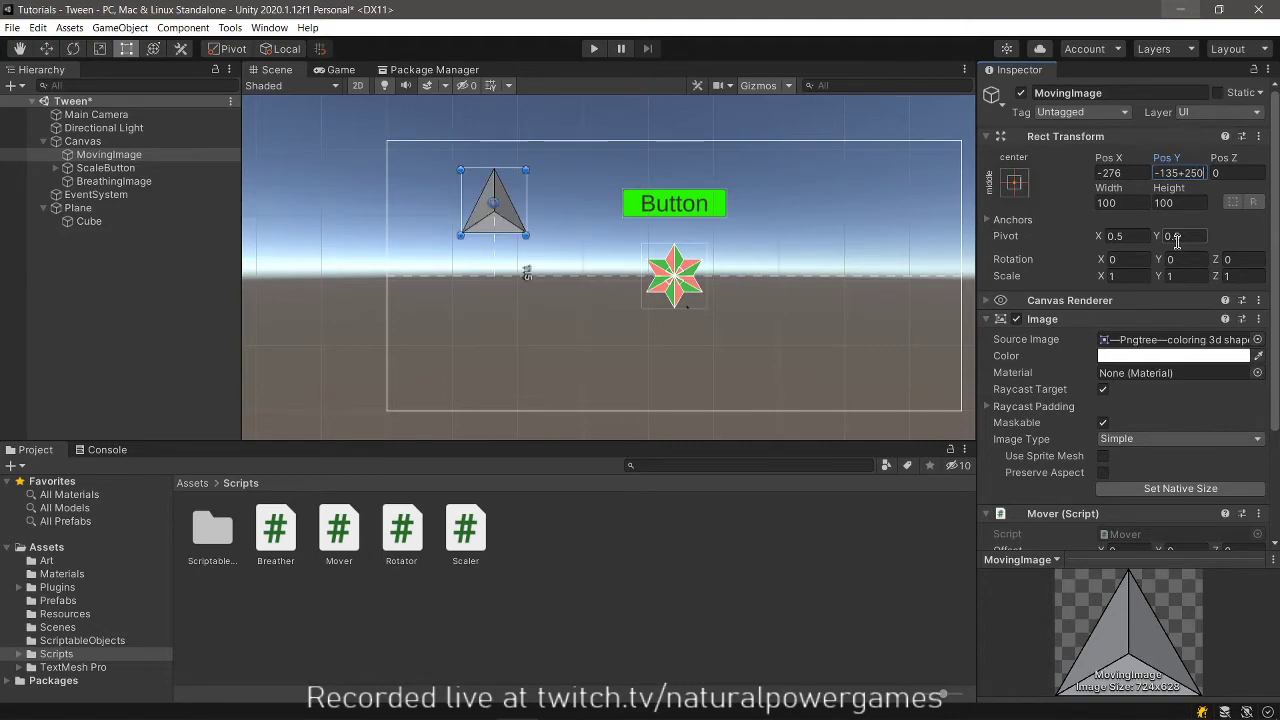
pyautogui.write('-135')
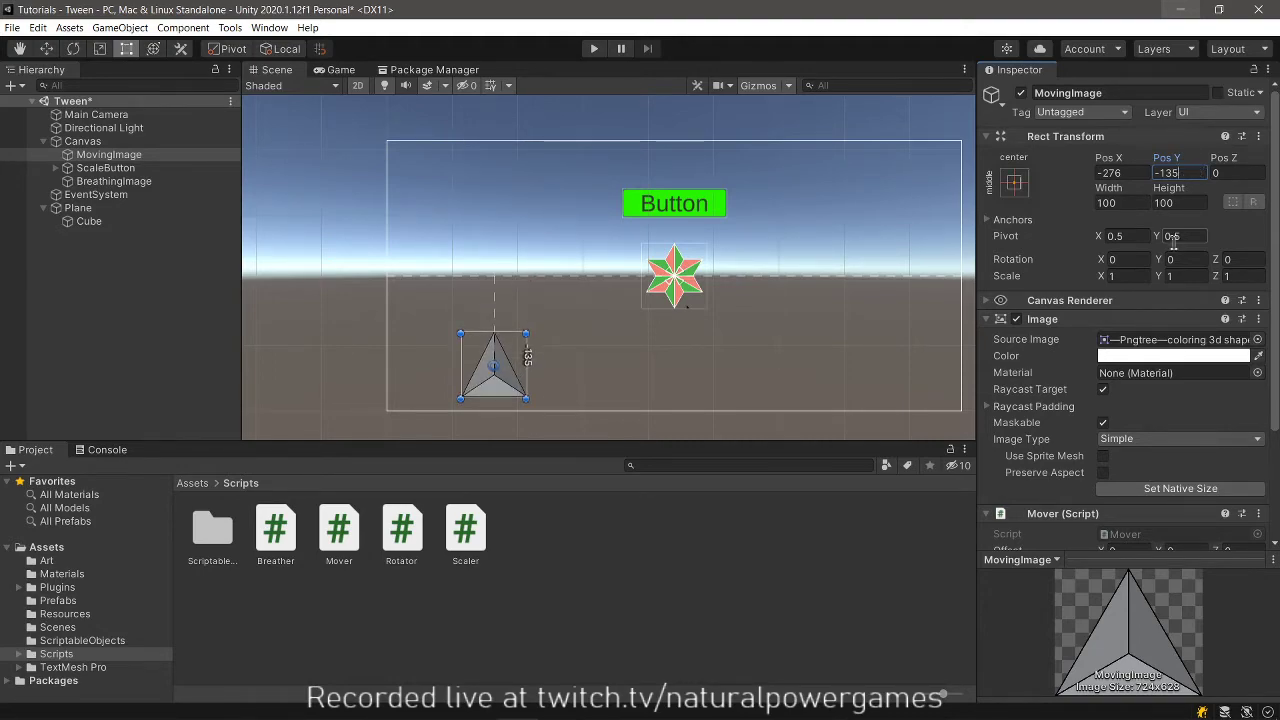
pyautogui.scroll(-3)
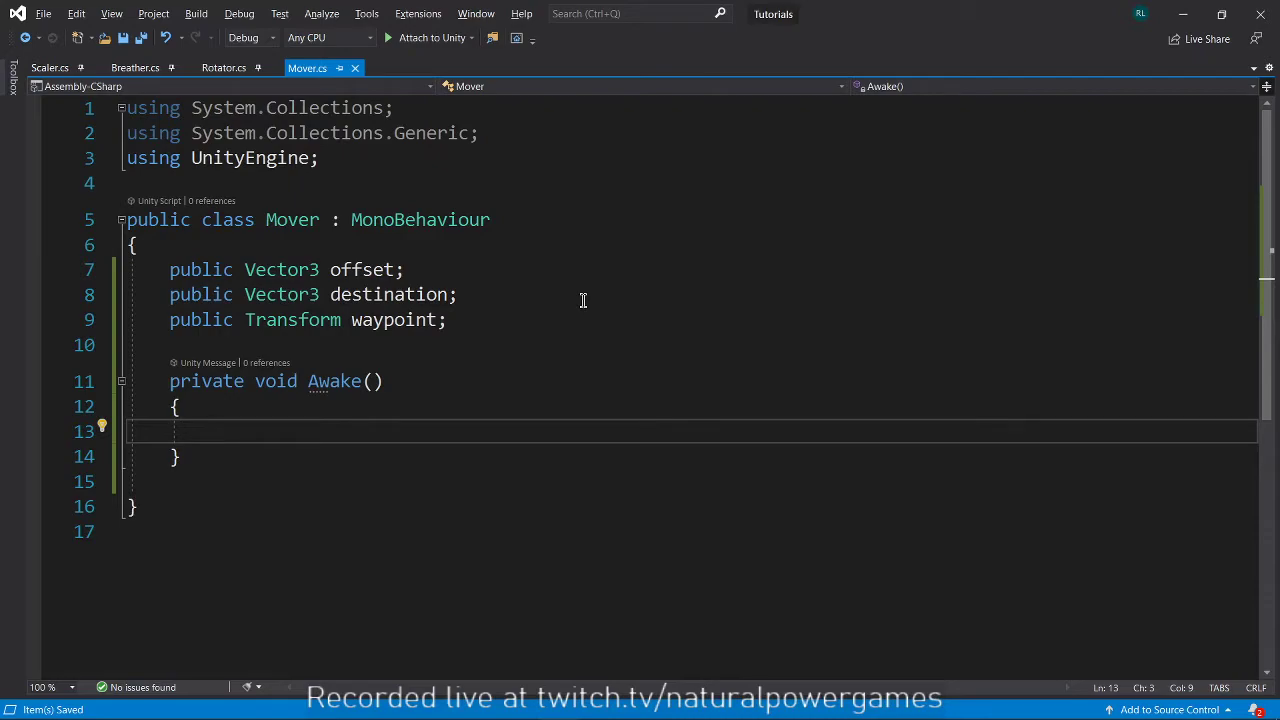
# In Mover's Awake, compute Vector3 movementDestination as transform.position plus offset.
pyautogui.write('v')
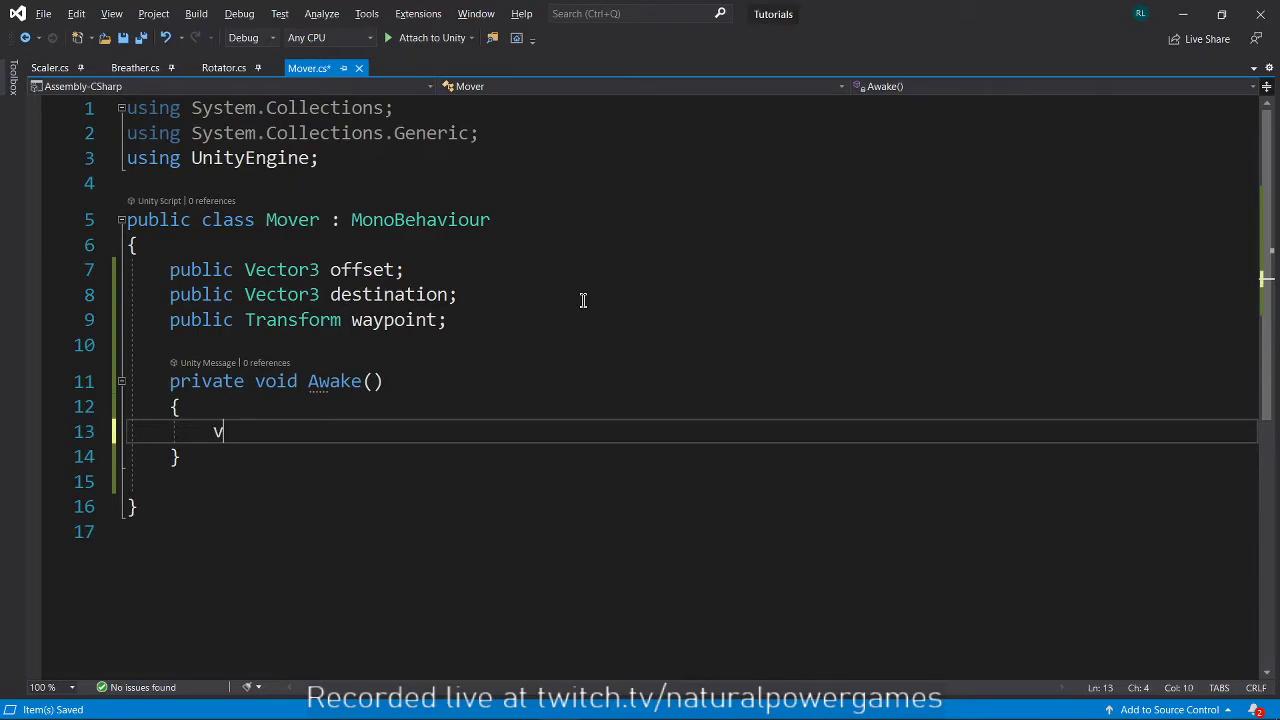
pyautogui.write('ector3 movement')
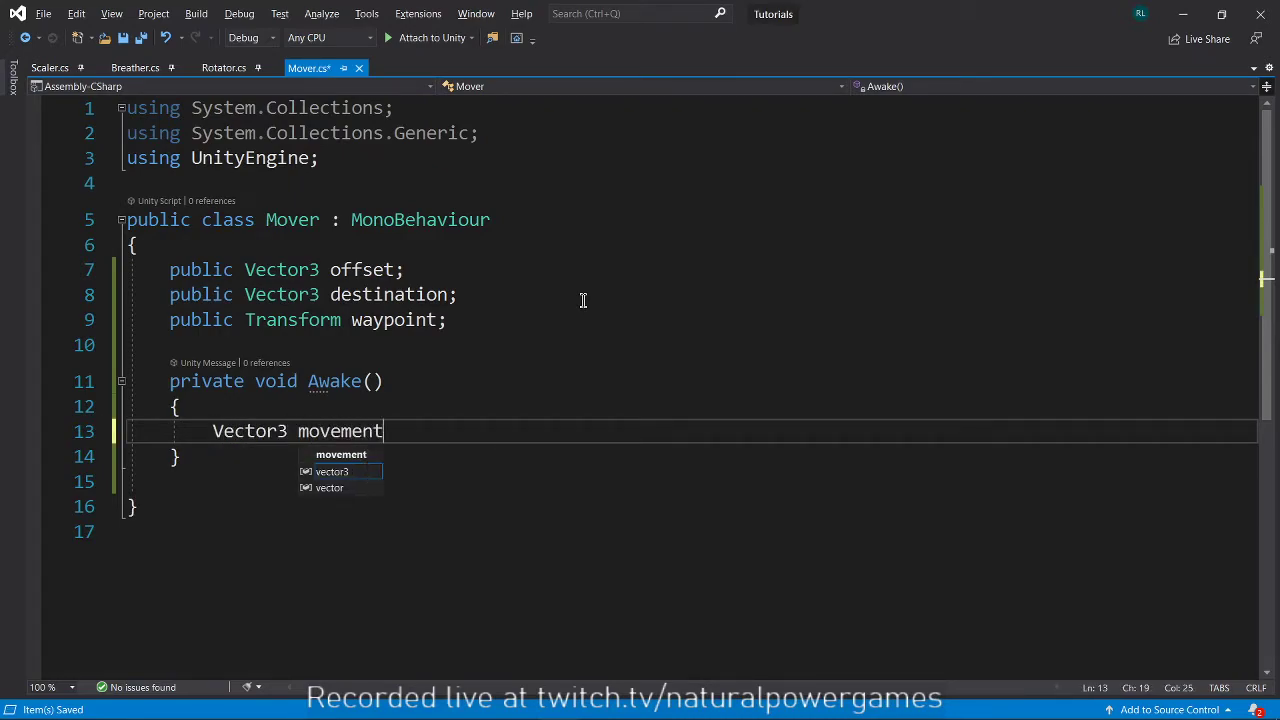
pyautogui.write('Destination')
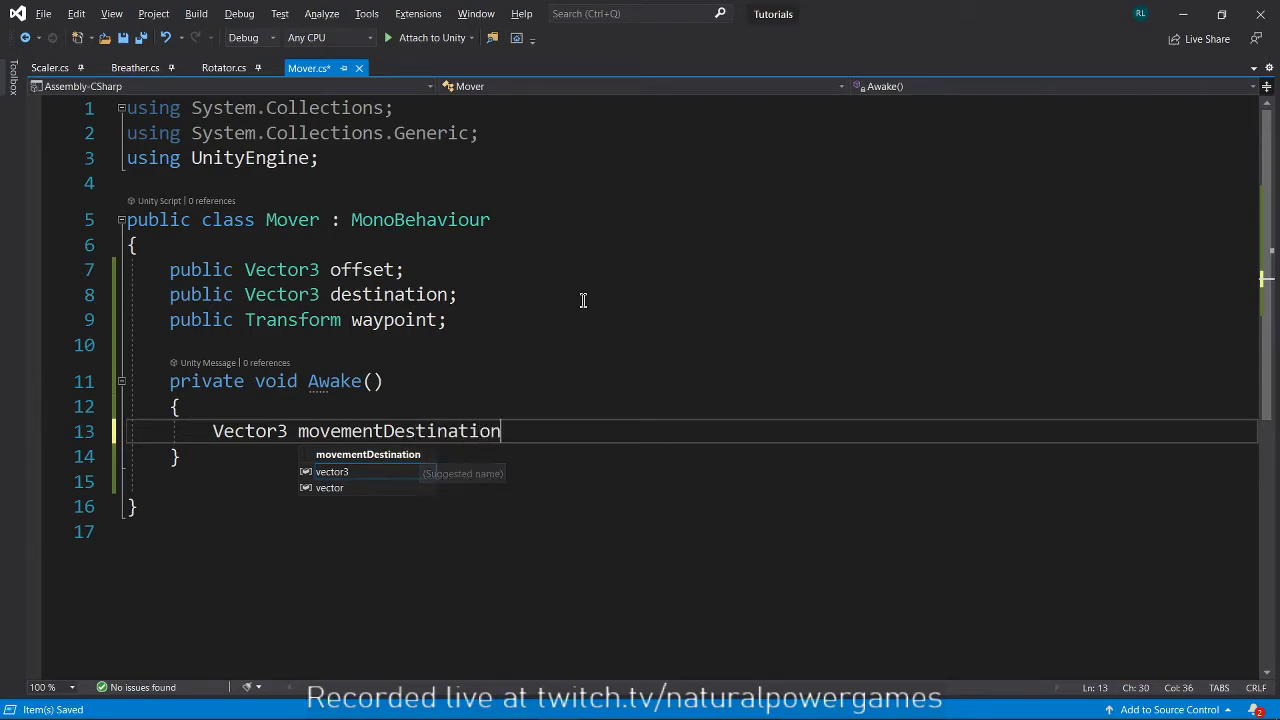
pyautogui.write('= transform.position')
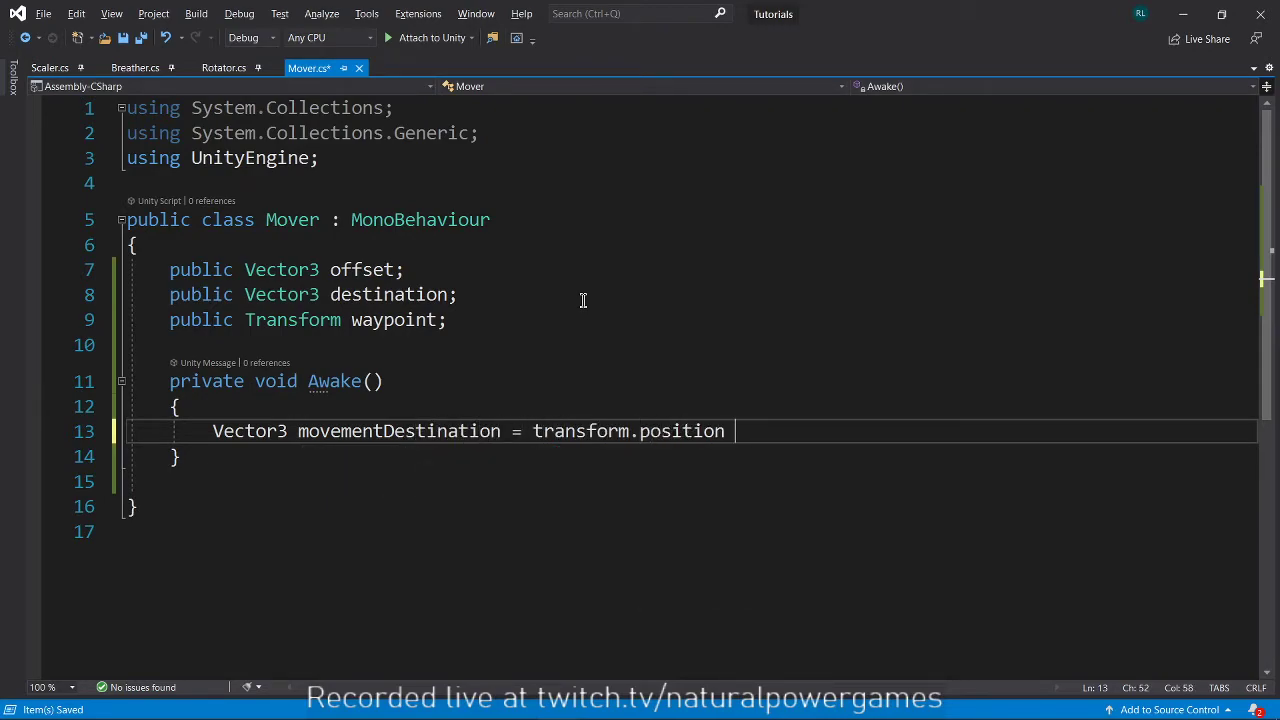
pyautogui.write('+ offset;')
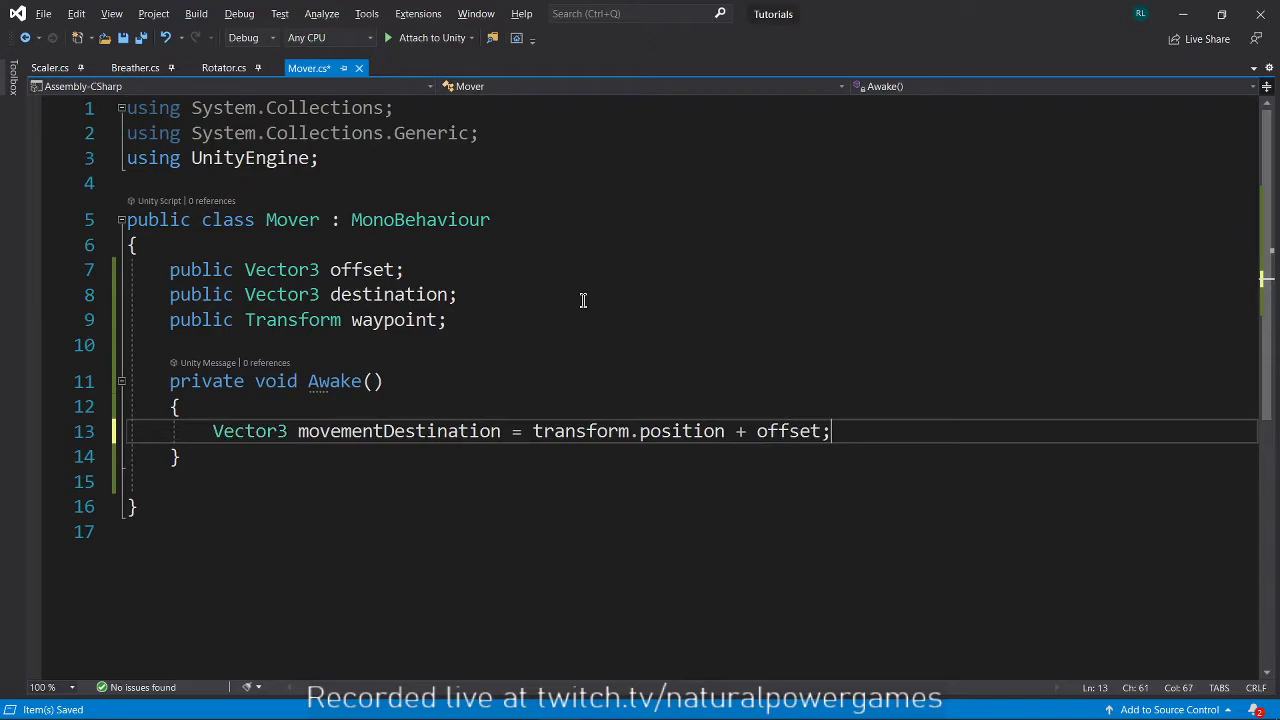
pyautogui.press('Enter')
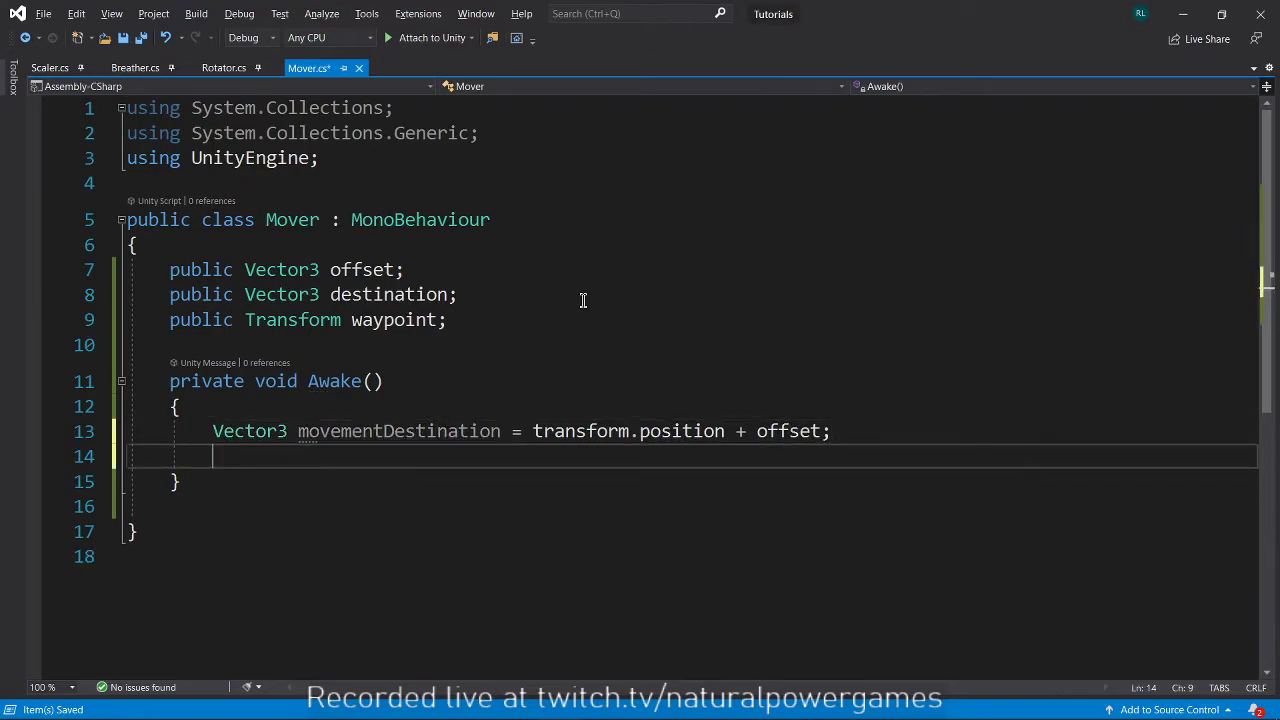
# Import DG.Tweening and DOMove to movementDestination over 3 seconds, hooking OnMoveCompleted on completion.
pyautogui.write('using')
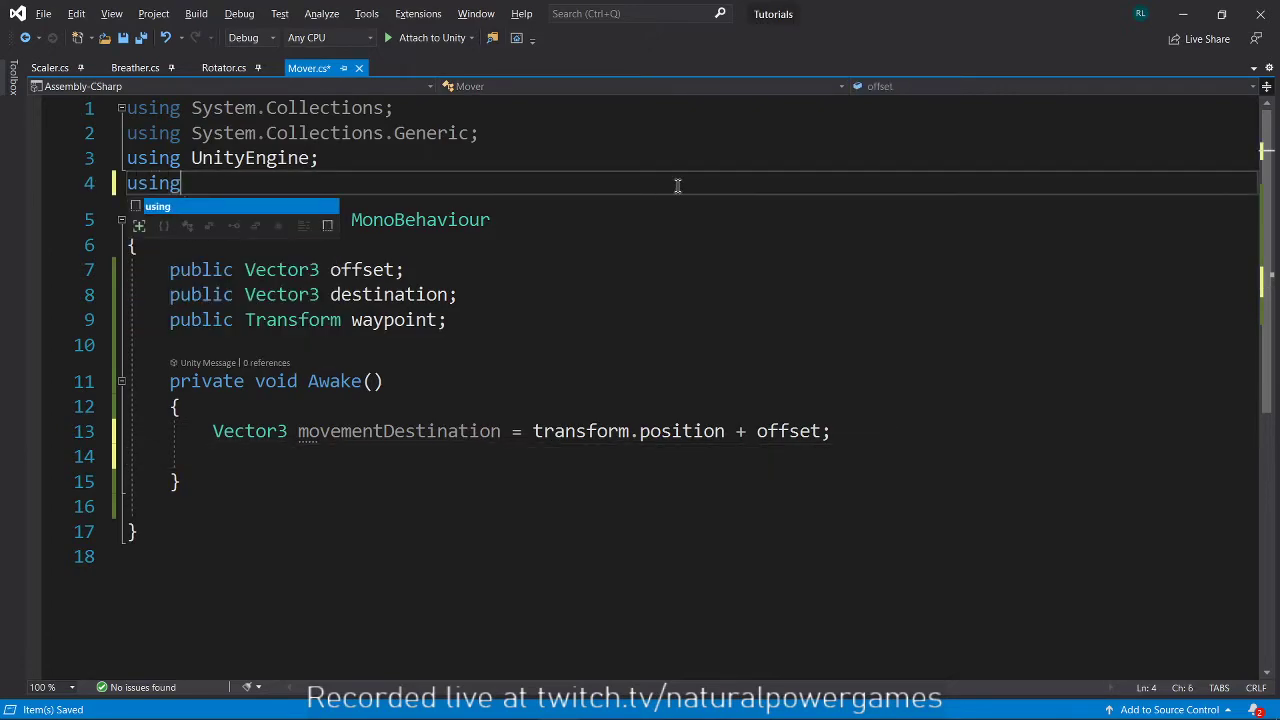
pyautogui.write('DG.wt')
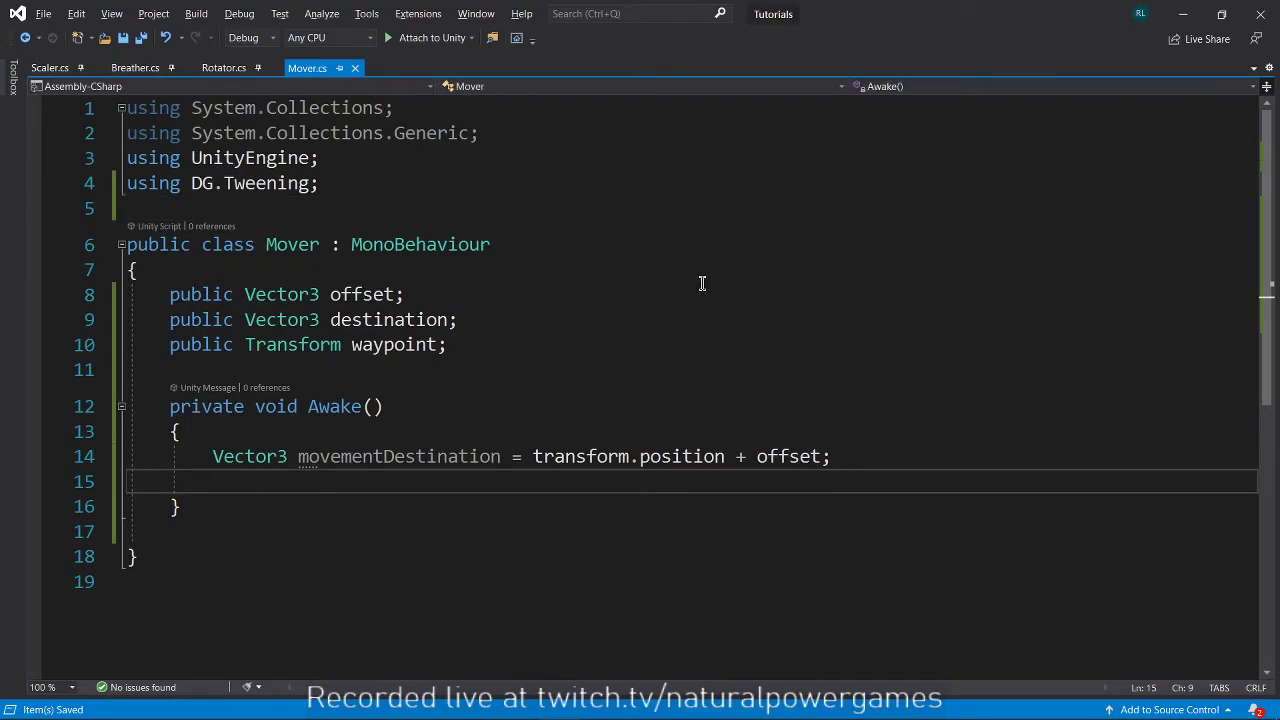
pyautogui.write('transform.domo')
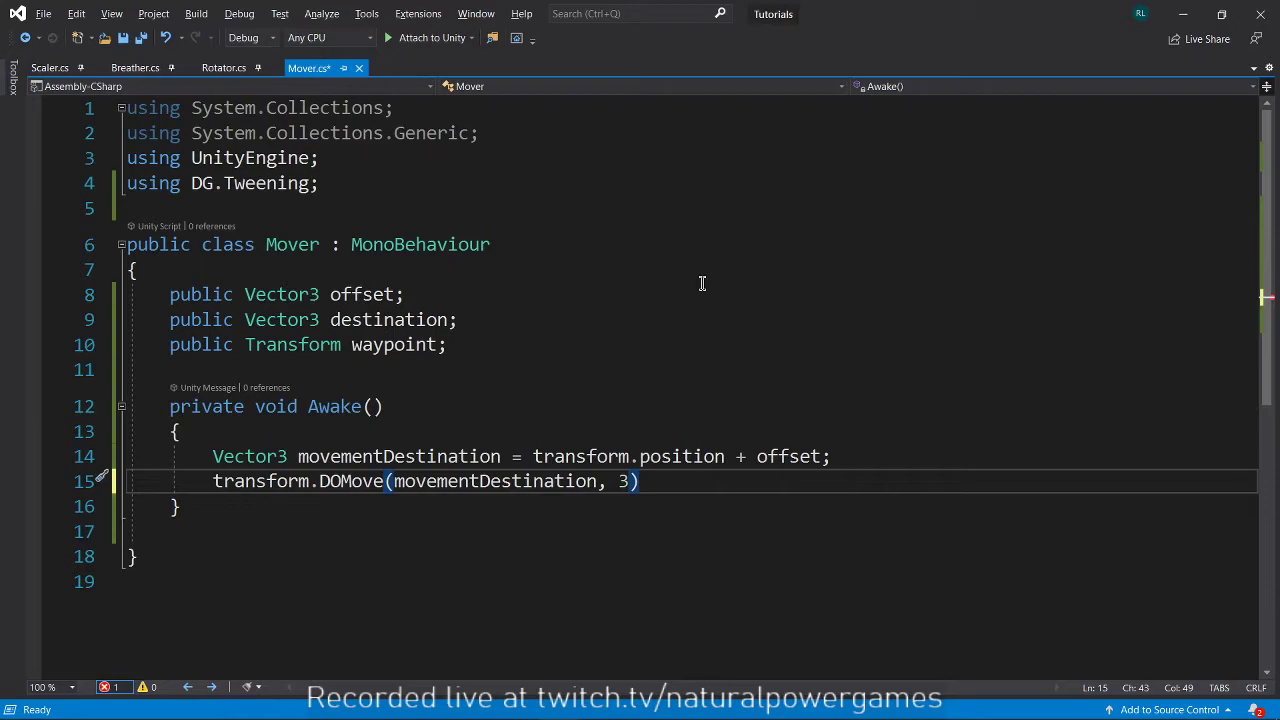
pyautogui.write('.Play().')
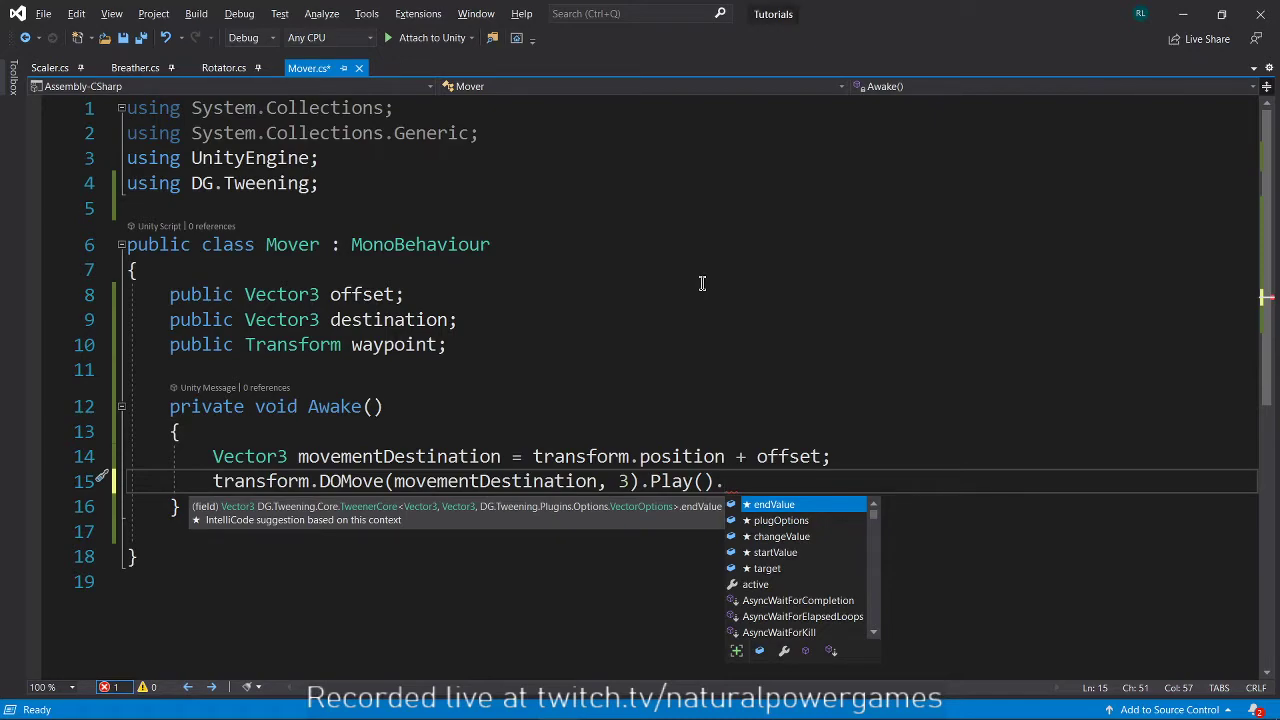
pyautogui.write('onComplete +=')
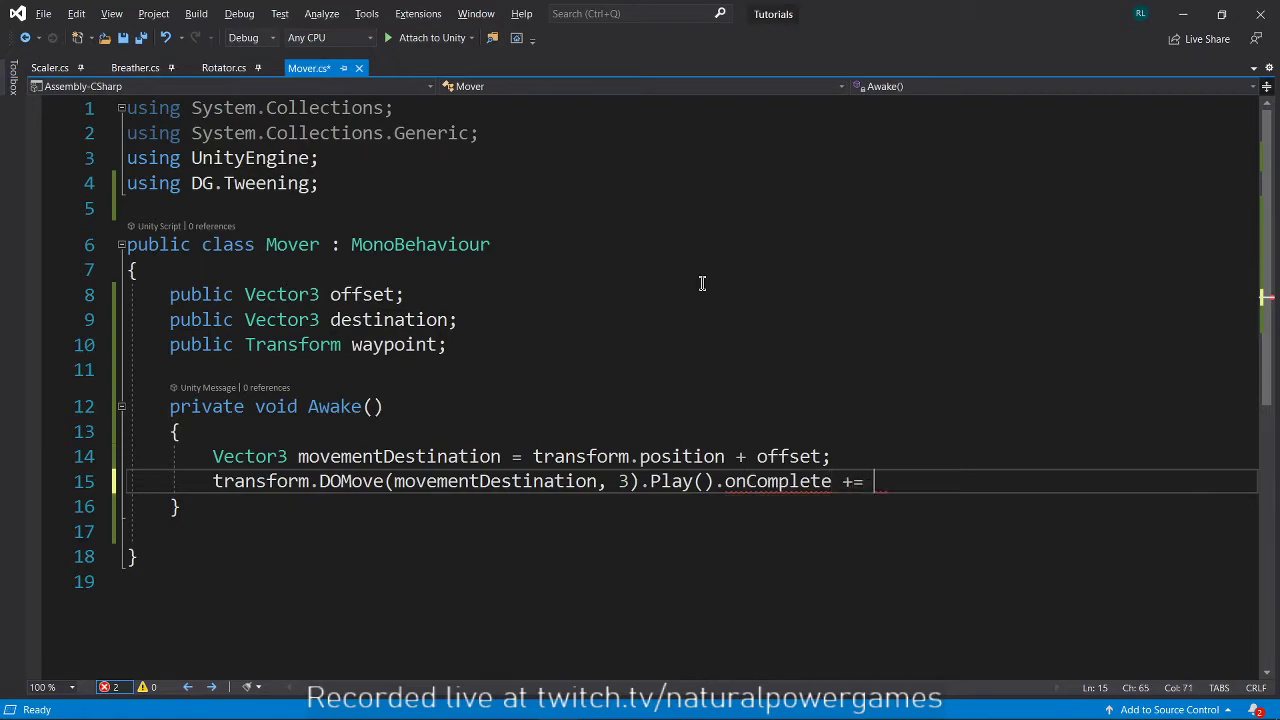
pyautogui.write('OnMove')
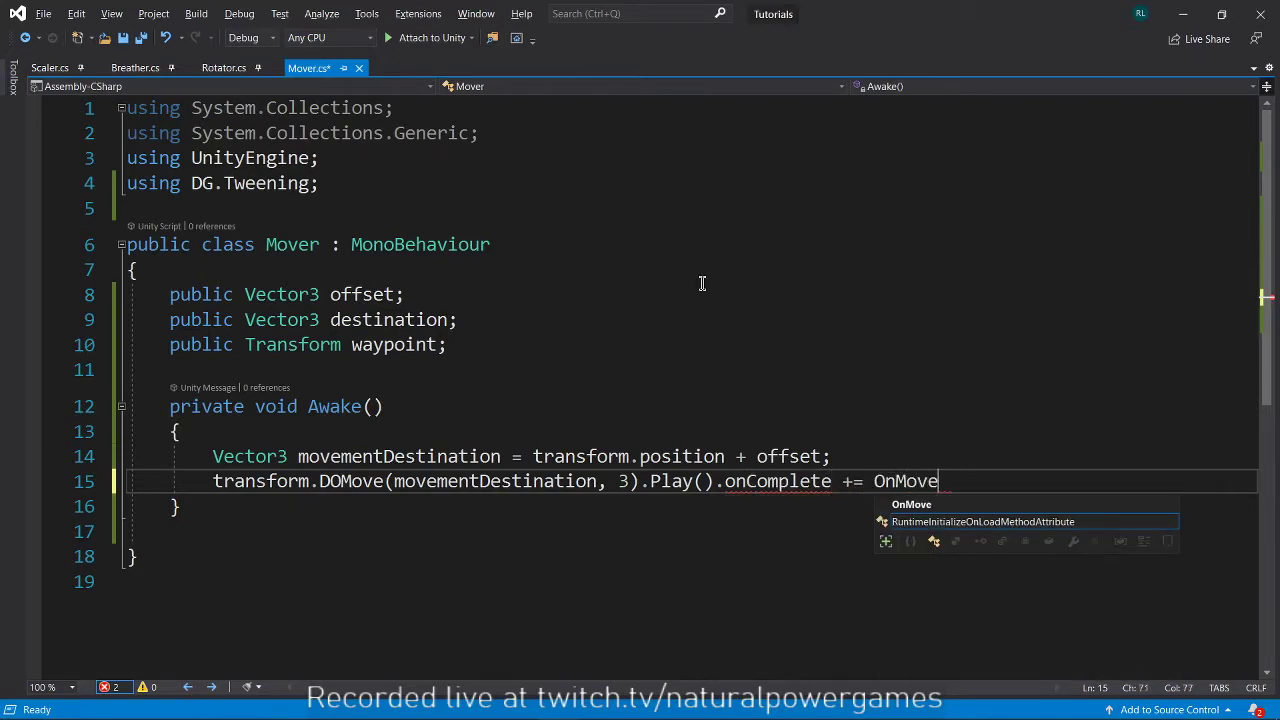
pyautogui.write('Completed;')
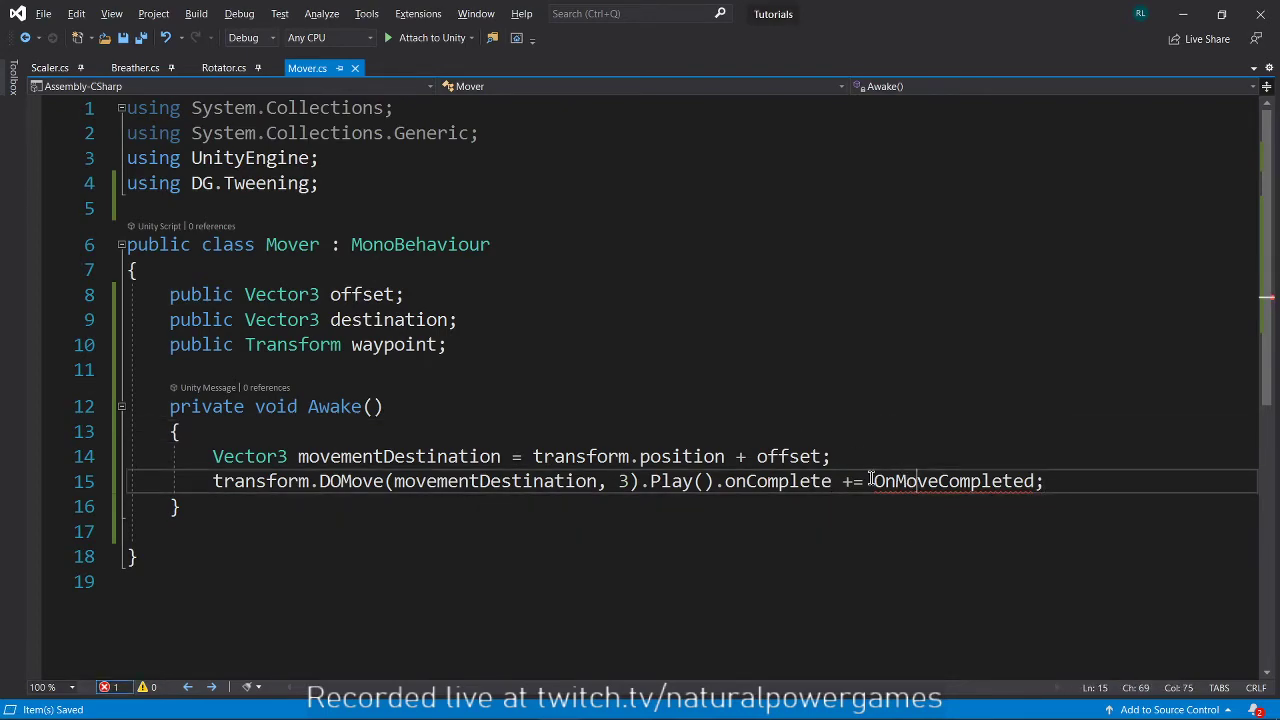
# Delete the 'throw new NotImplementedException();' line so OnMoveCompleted has an empty body.
pyautogui.scroll(-3)
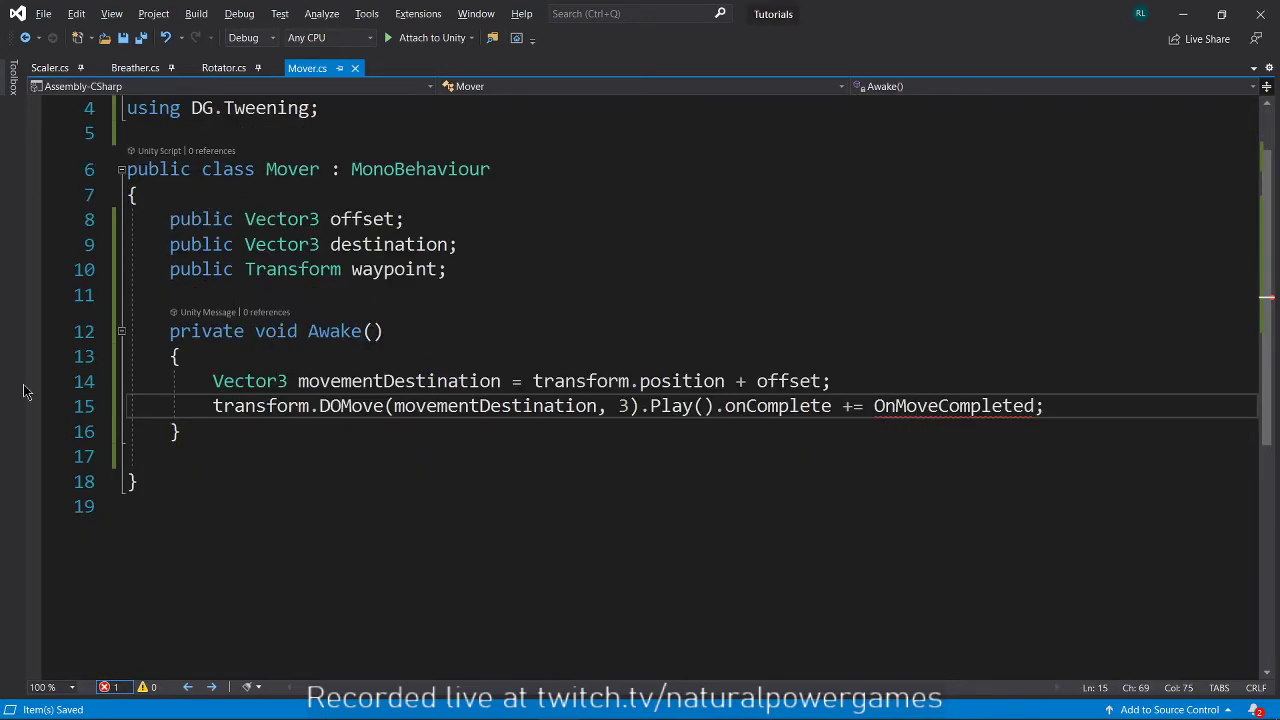
pyautogui.doubleClick(953, 406)
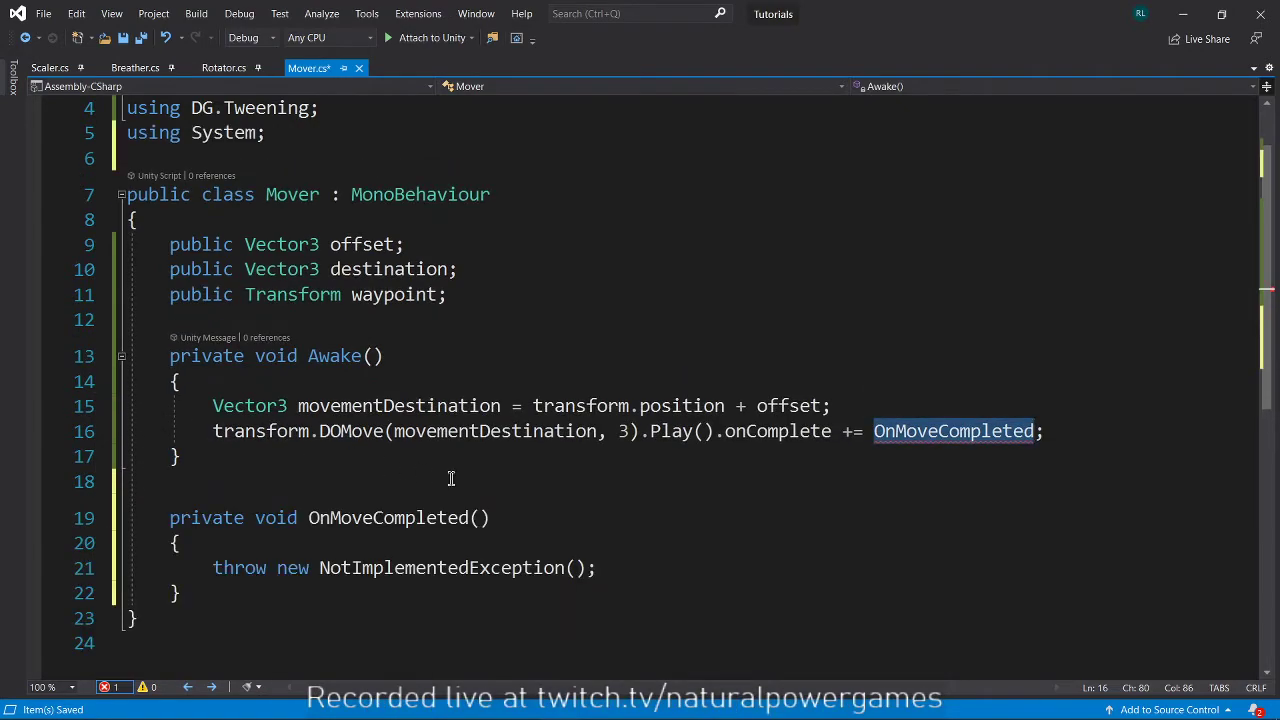
pyautogui.click(180, 456)
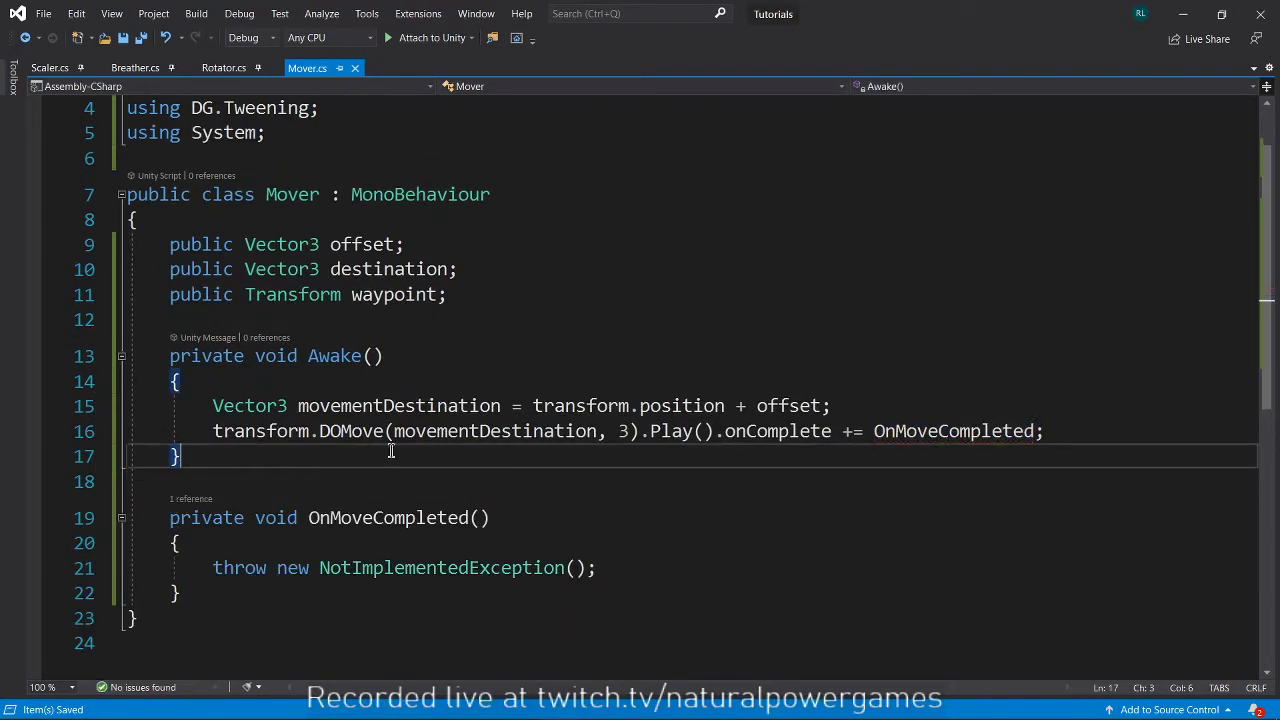
pyautogui.doubleClick(777, 431)
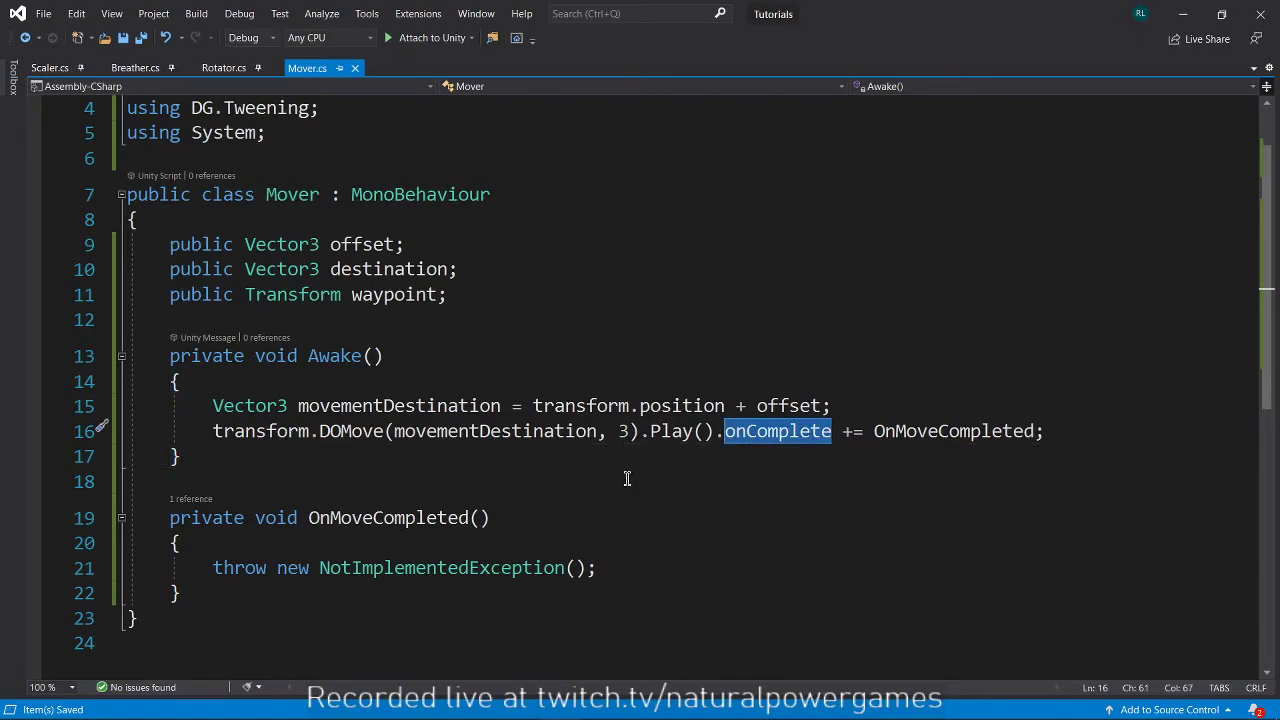
pyautogui.click(49, 67)
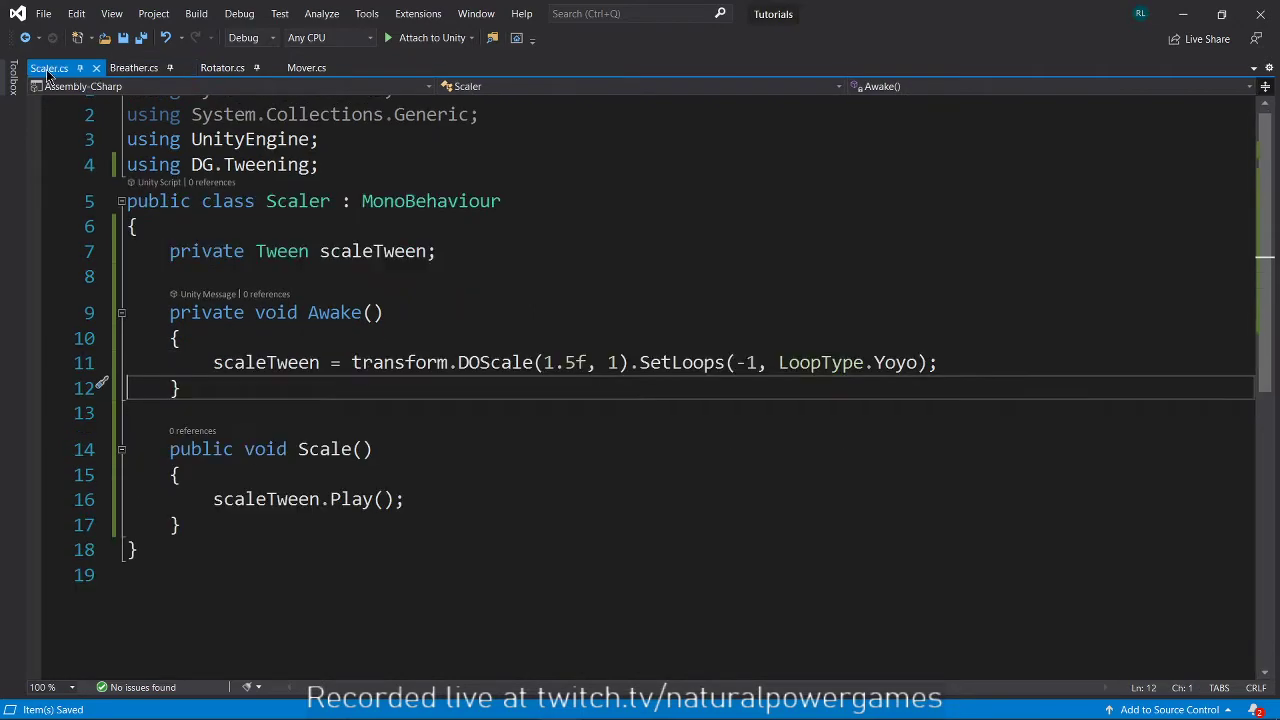
pyautogui.click(307, 67)
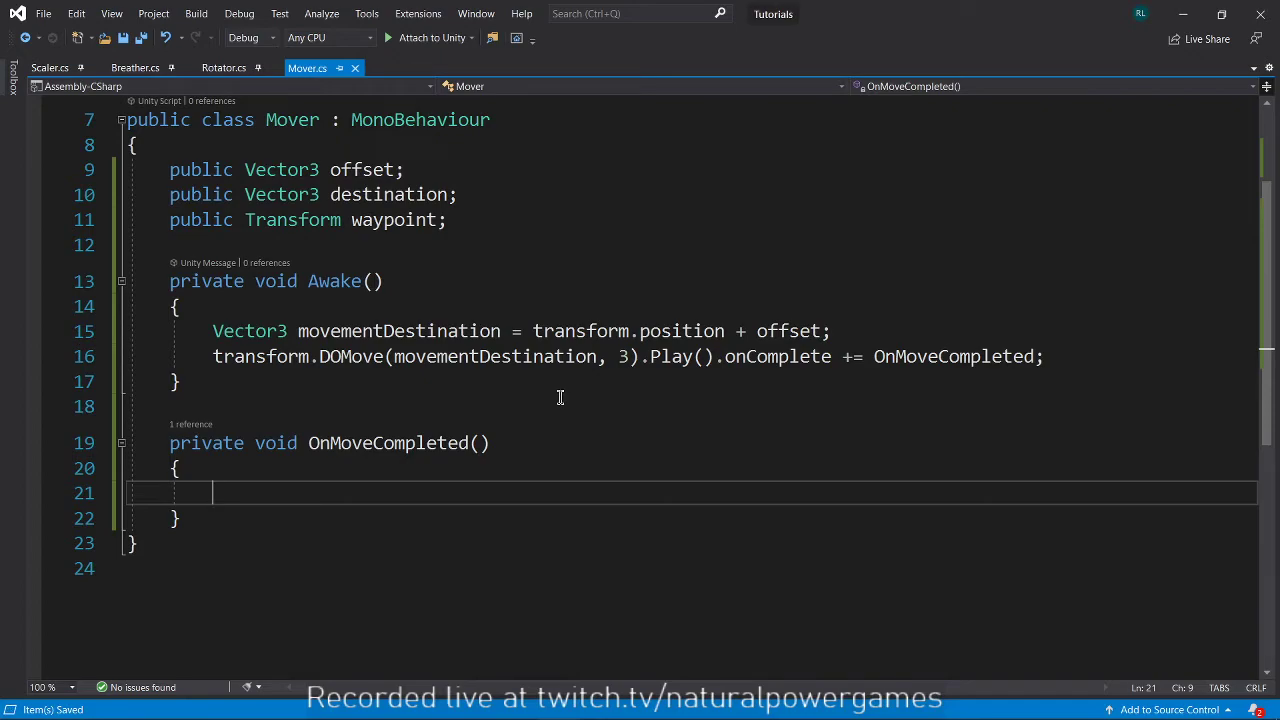
# Add Debug.Log("Completed Movement!"); inside the OnMoveCompleted method.
pyautogui.write('d')
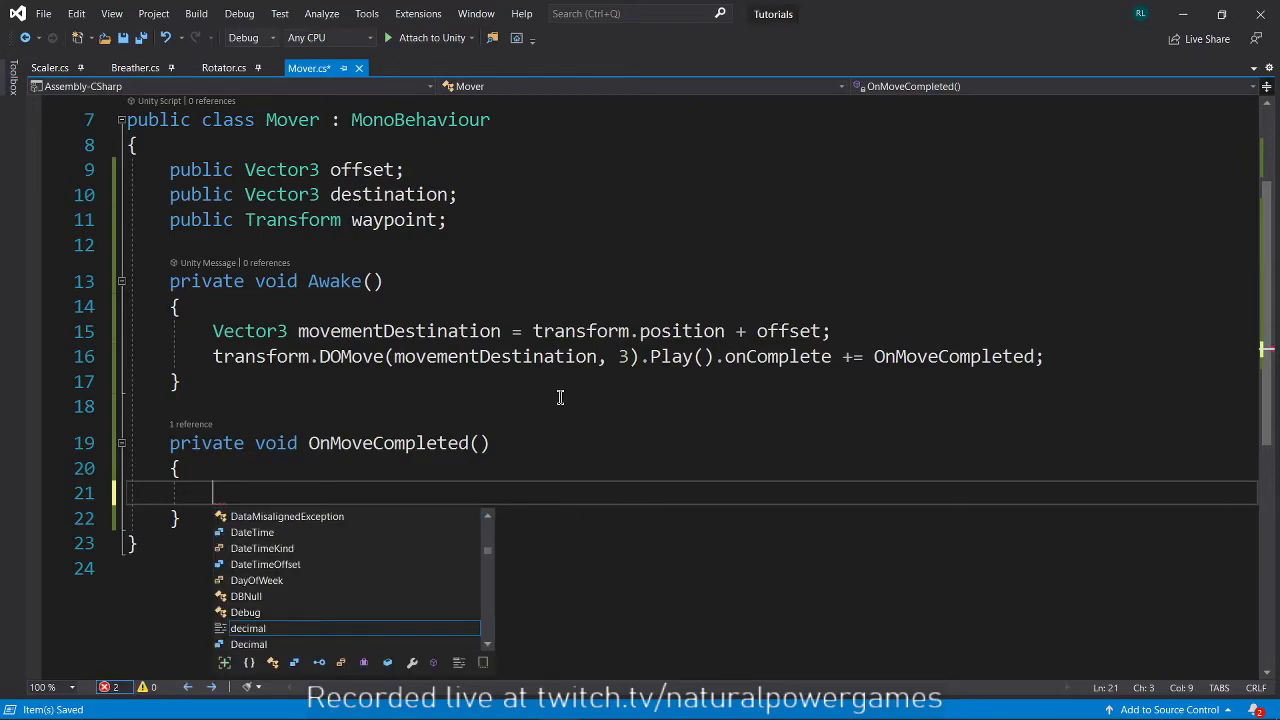
pyautogui.write('Debug.Log(')
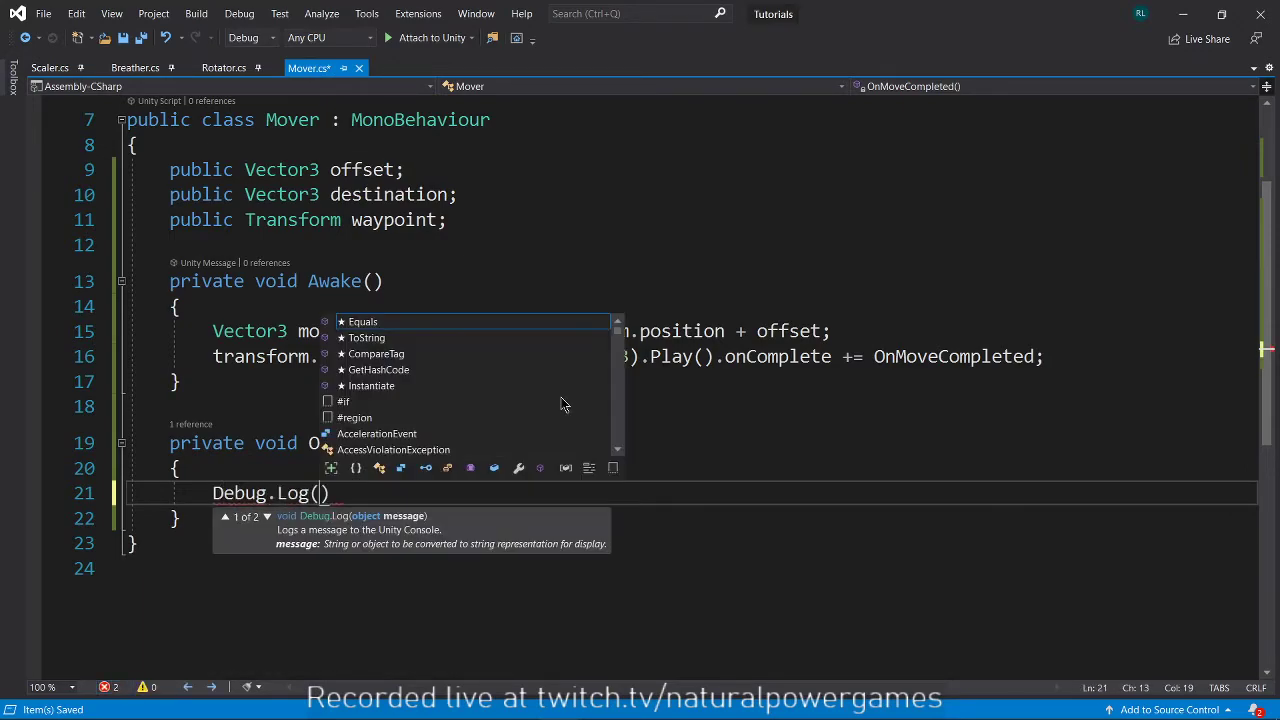
pyautogui.write('"Completed"')
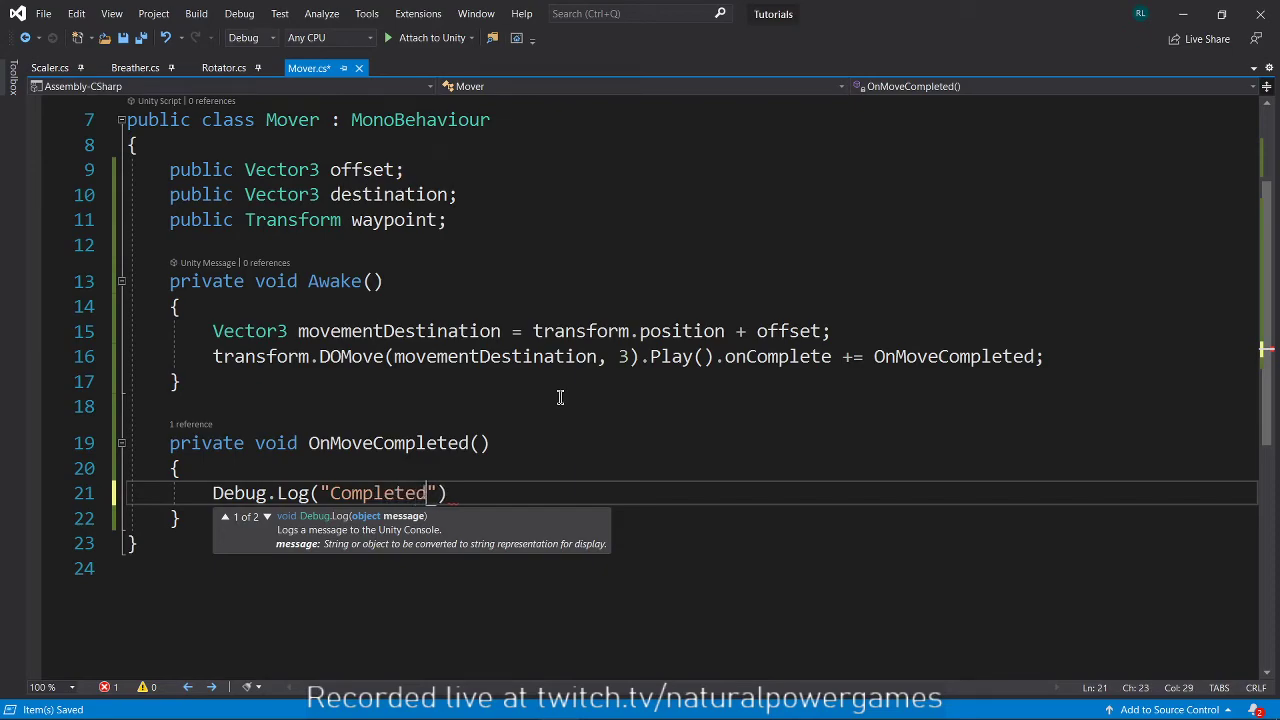
pyautogui.write('Movement!')
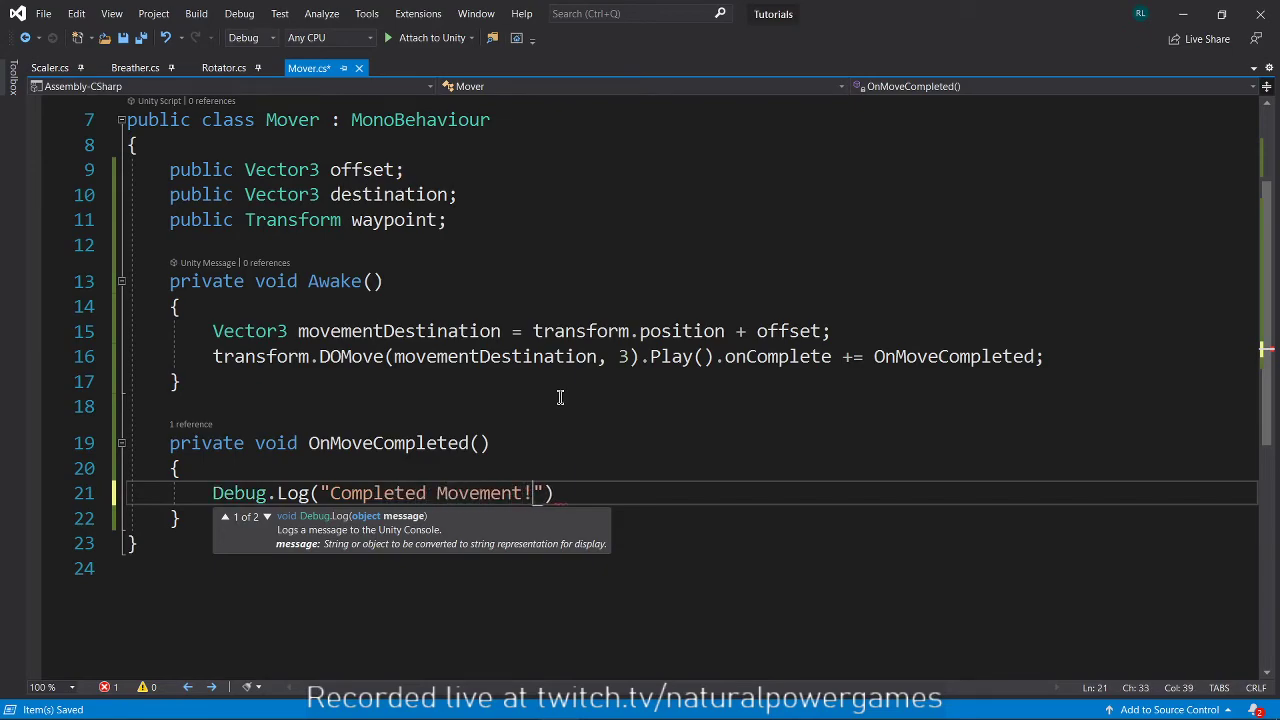
pyautogui.write(');')
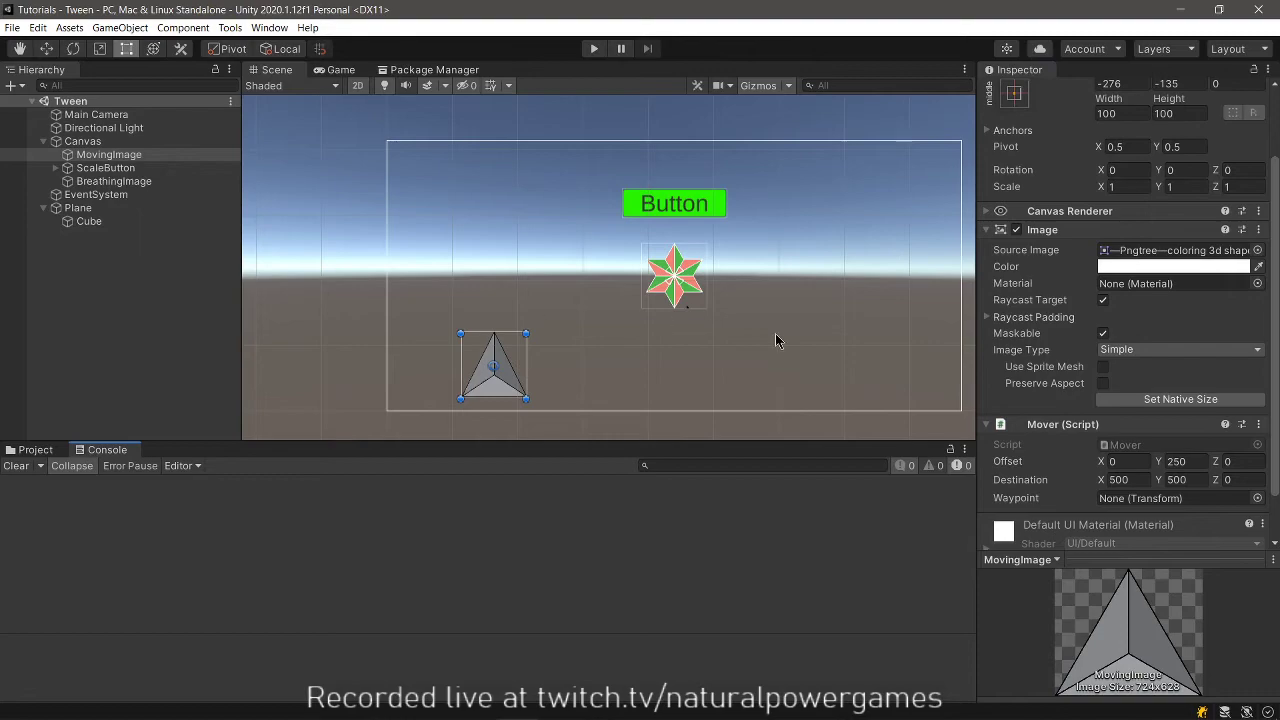
# Play the scene, watch the triangle rise and 'Completed Movement!' log, then stop.
pyautogui.click(584, 48)
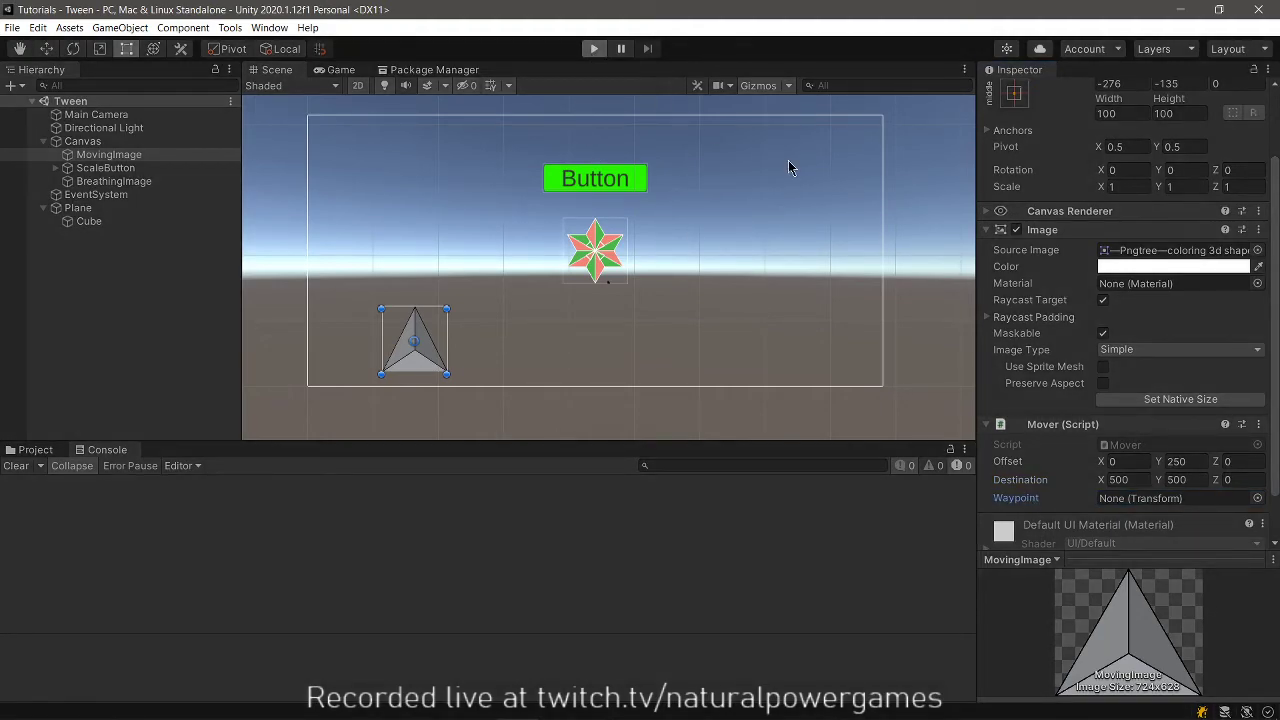
pyautogui.click(586, 48)
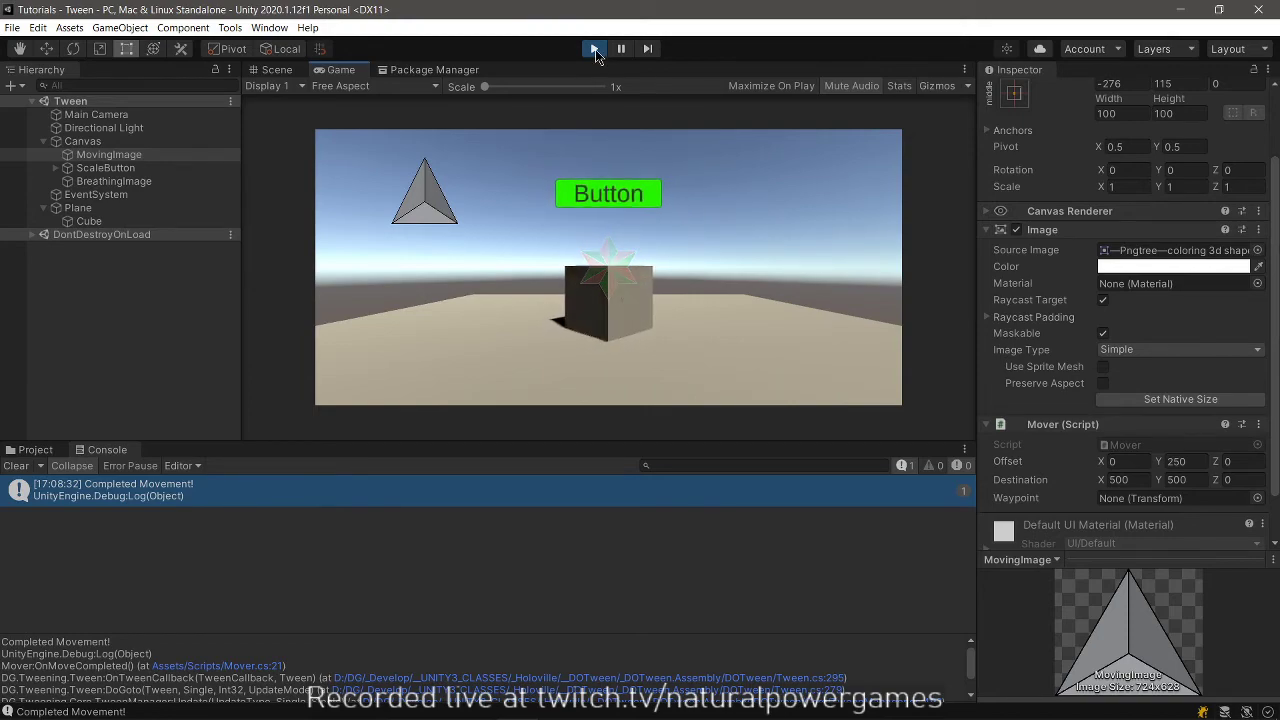
pyautogui.click(593, 48)
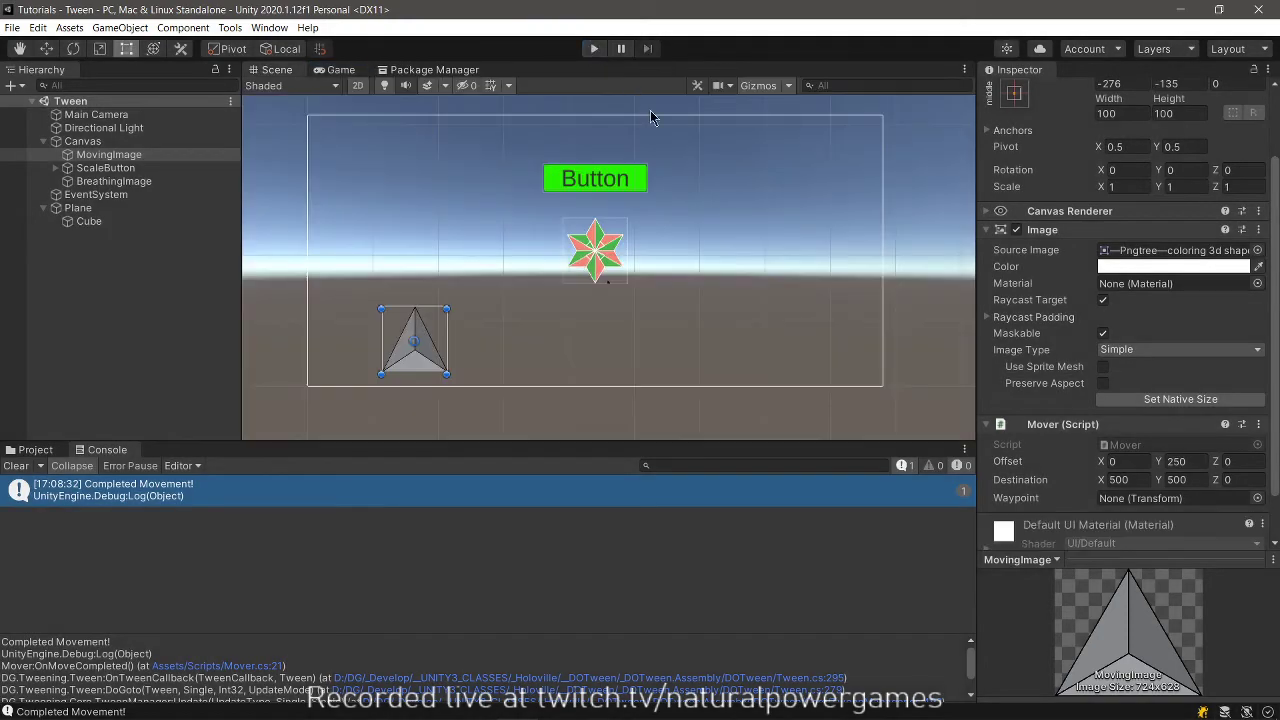
pyautogui.moveTo(698, 296)
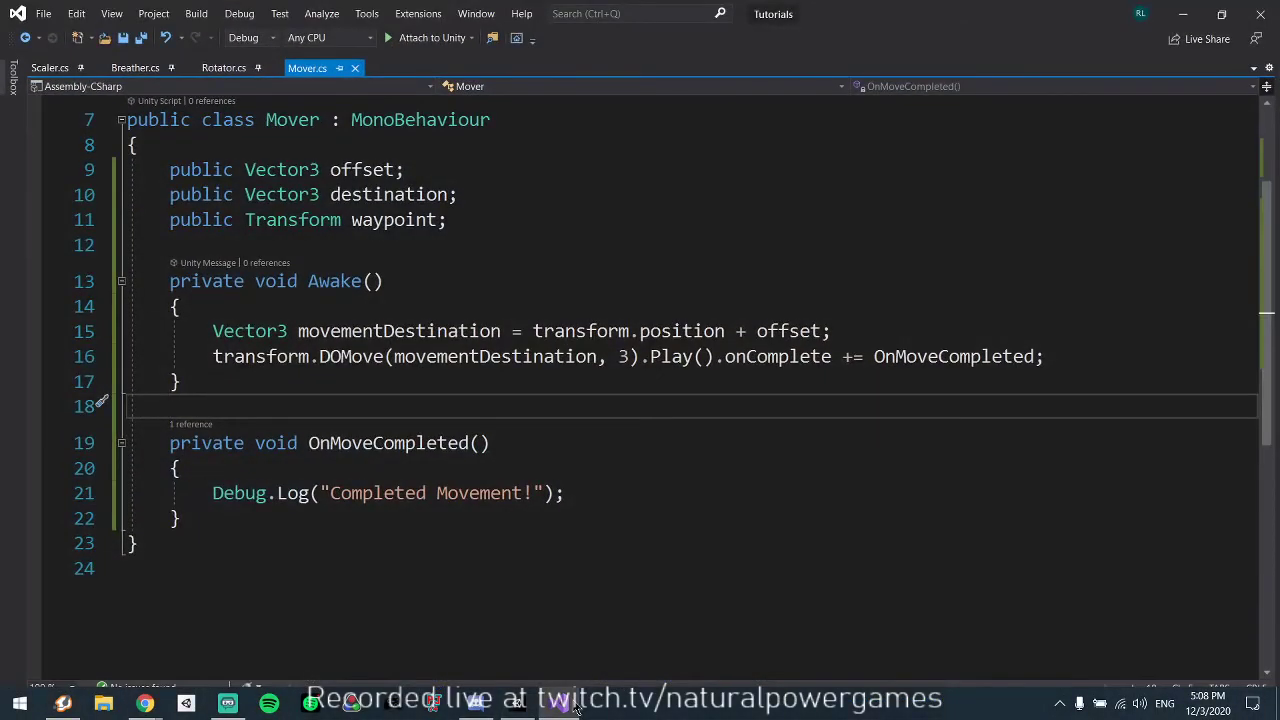
pyautogui.click(235, 67)
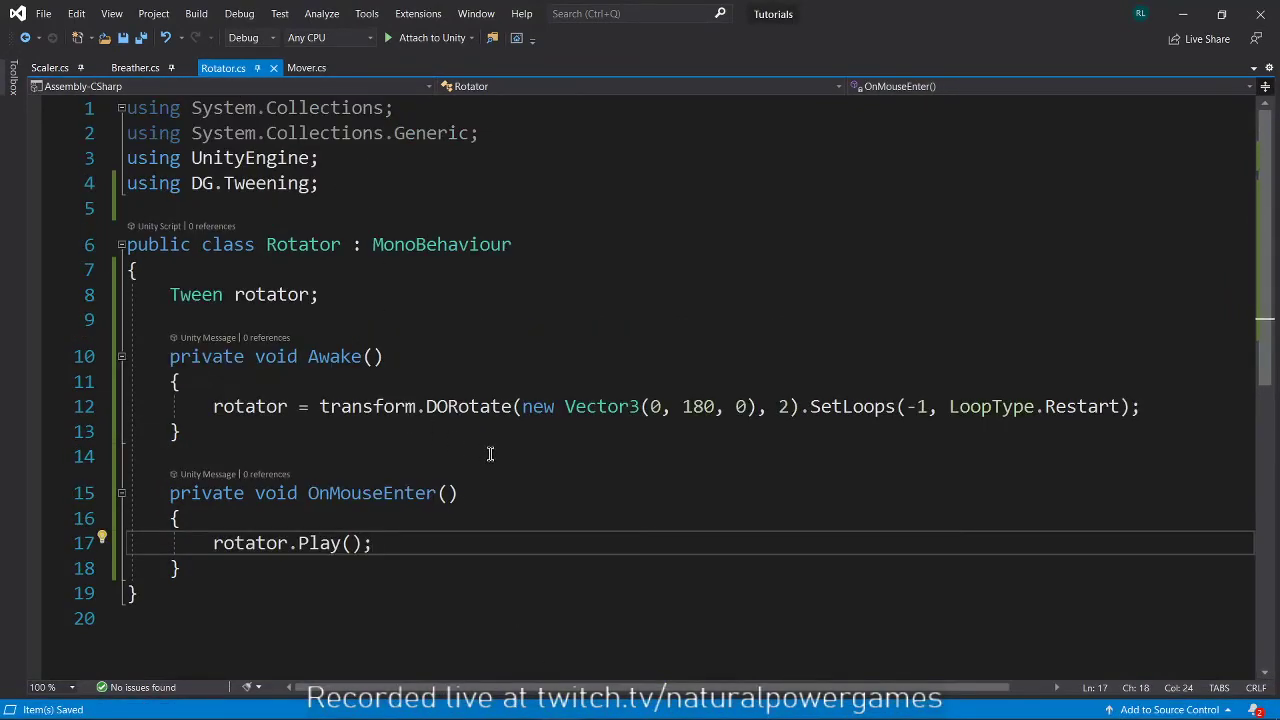
pyautogui.write('dop')
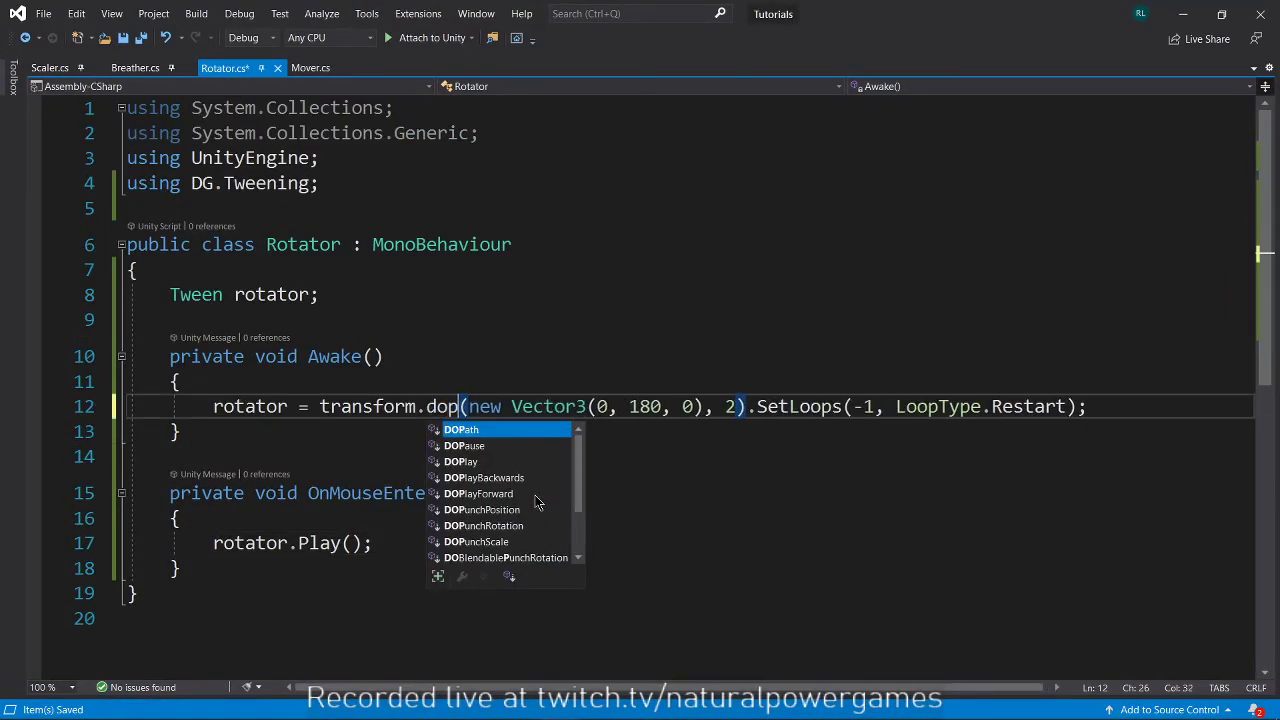
pyautogui.write('u')
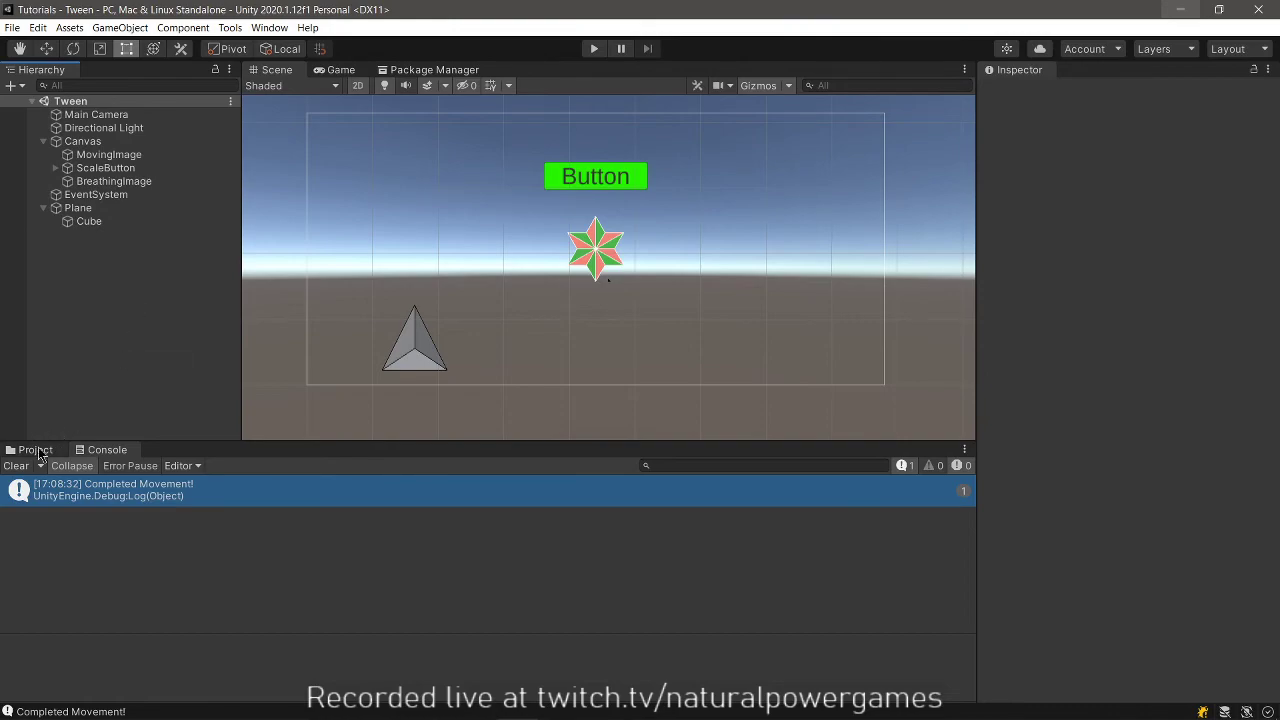
pyautogui.click(465, 531)
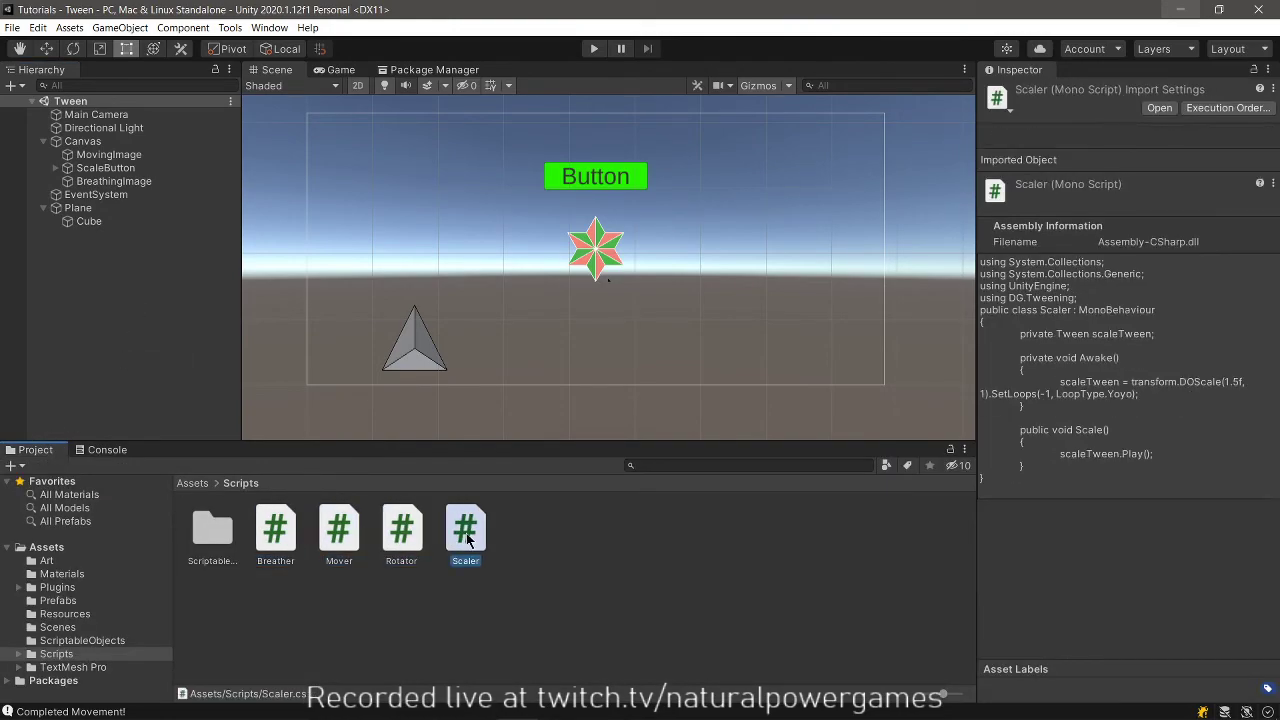
pyautogui.click(338, 529)
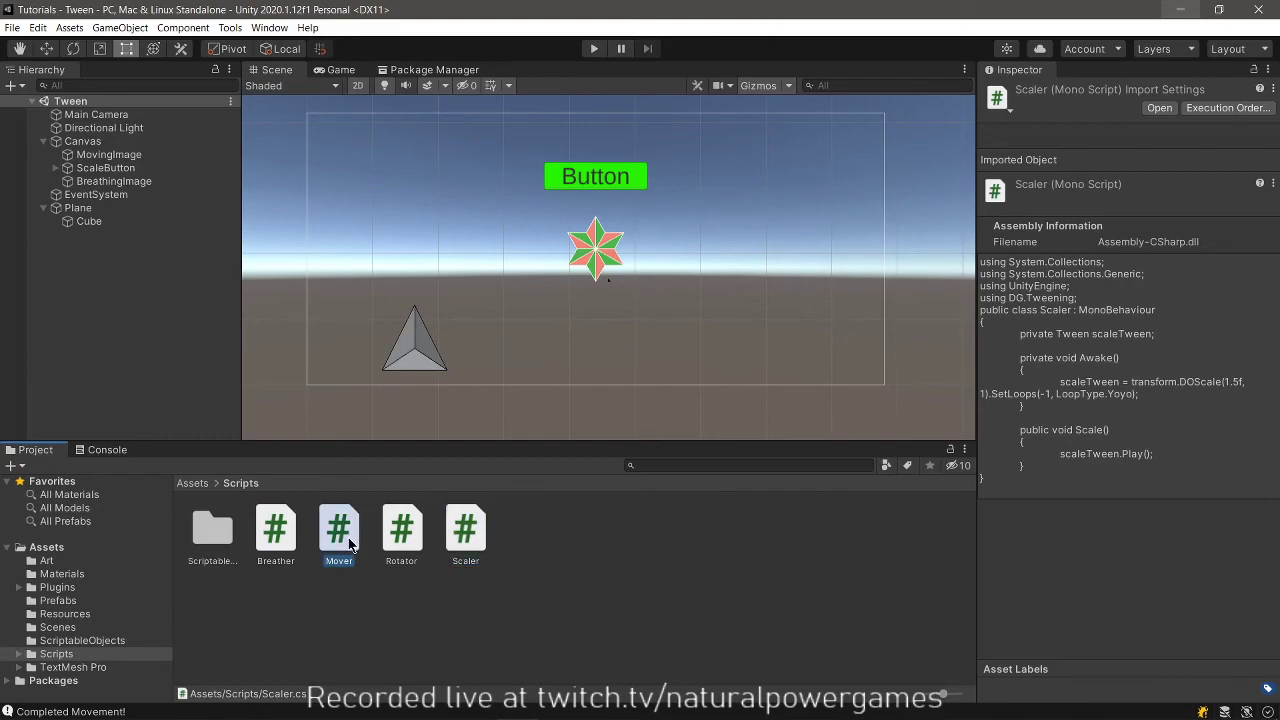
pyautogui.doubleClick(338, 528)
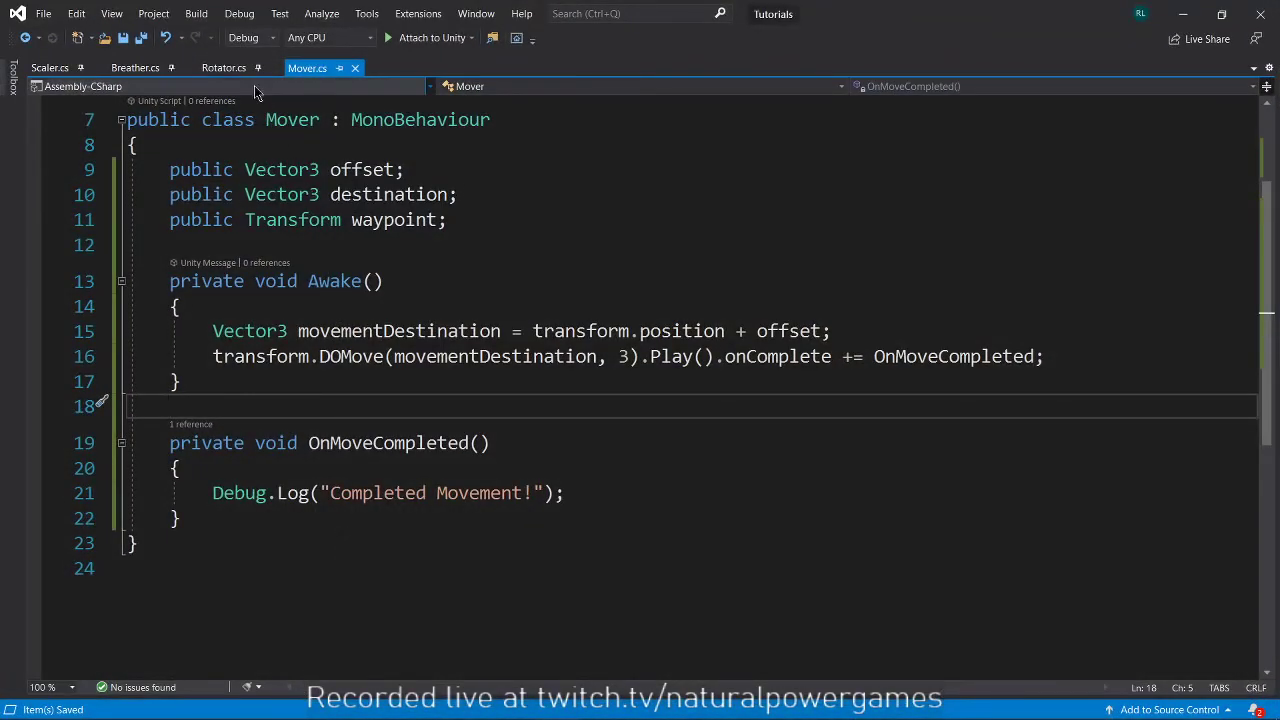
# In Breather.cs, change GetComponent<Image>() to GetComponent<SpriteRenderer>().
pyautogui.click(49, 67)
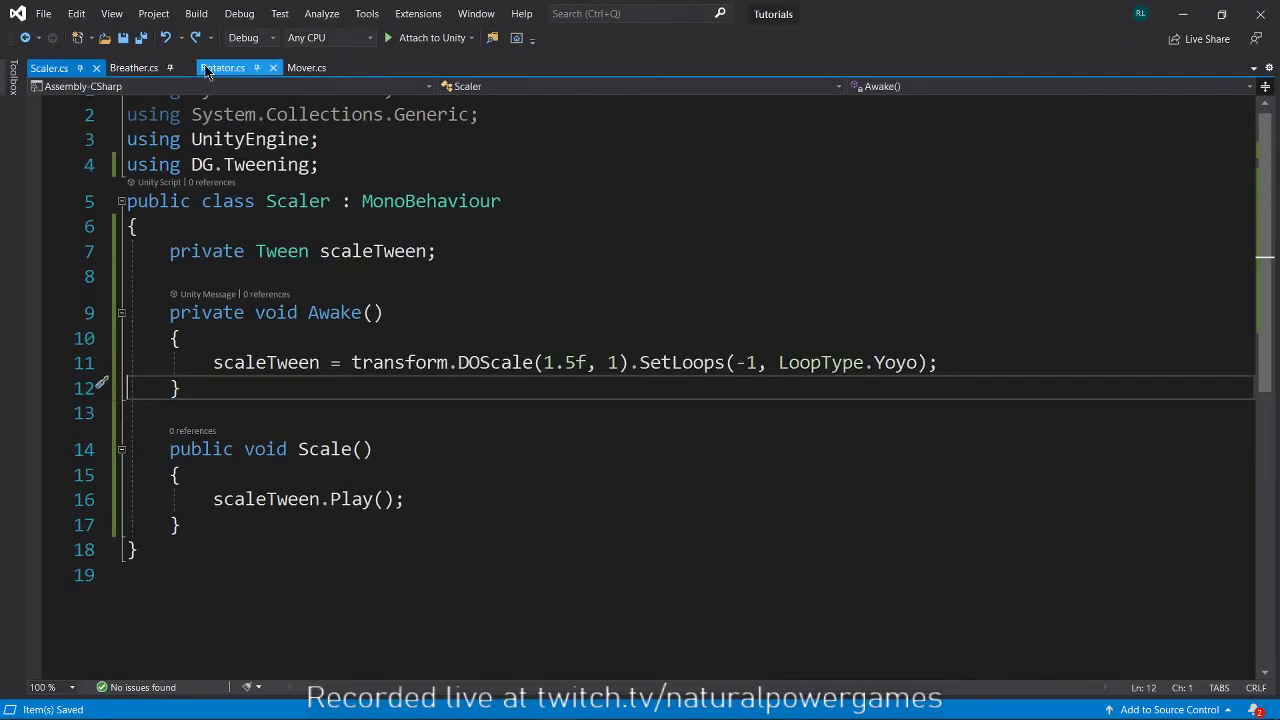
pyautogui.click(138, 67)
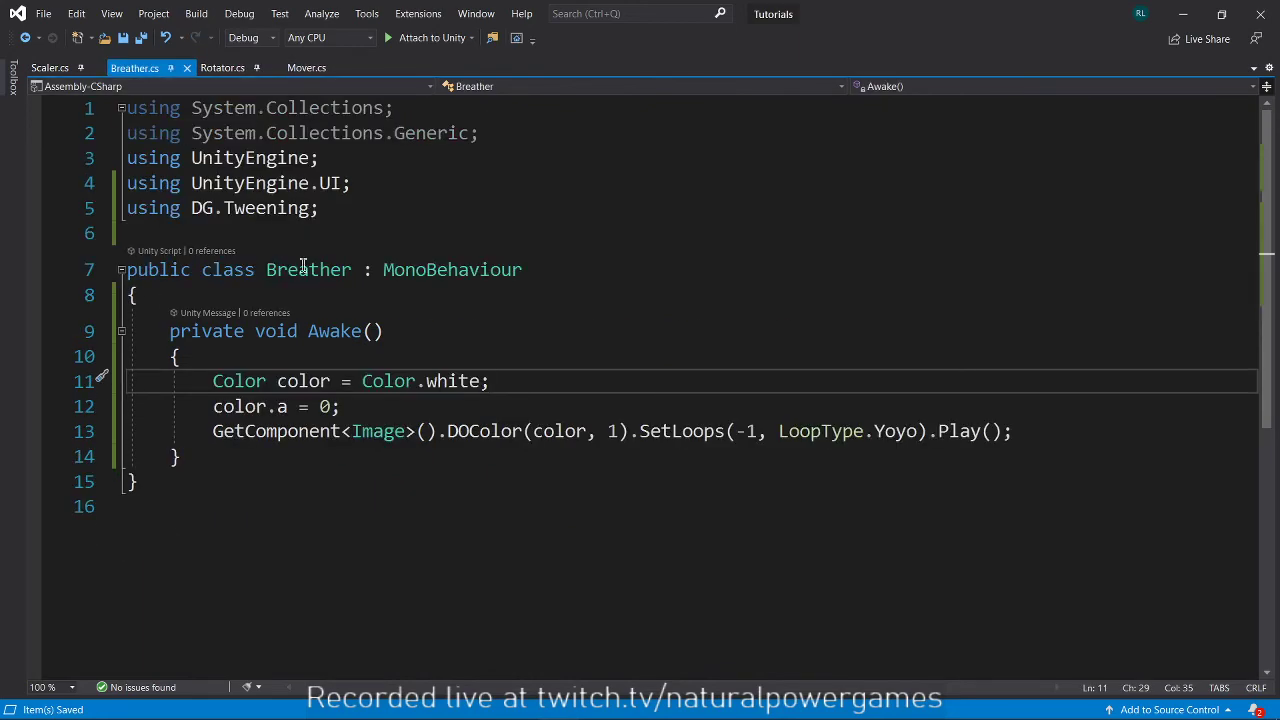
pyautogui.doubleClick(377, 431)
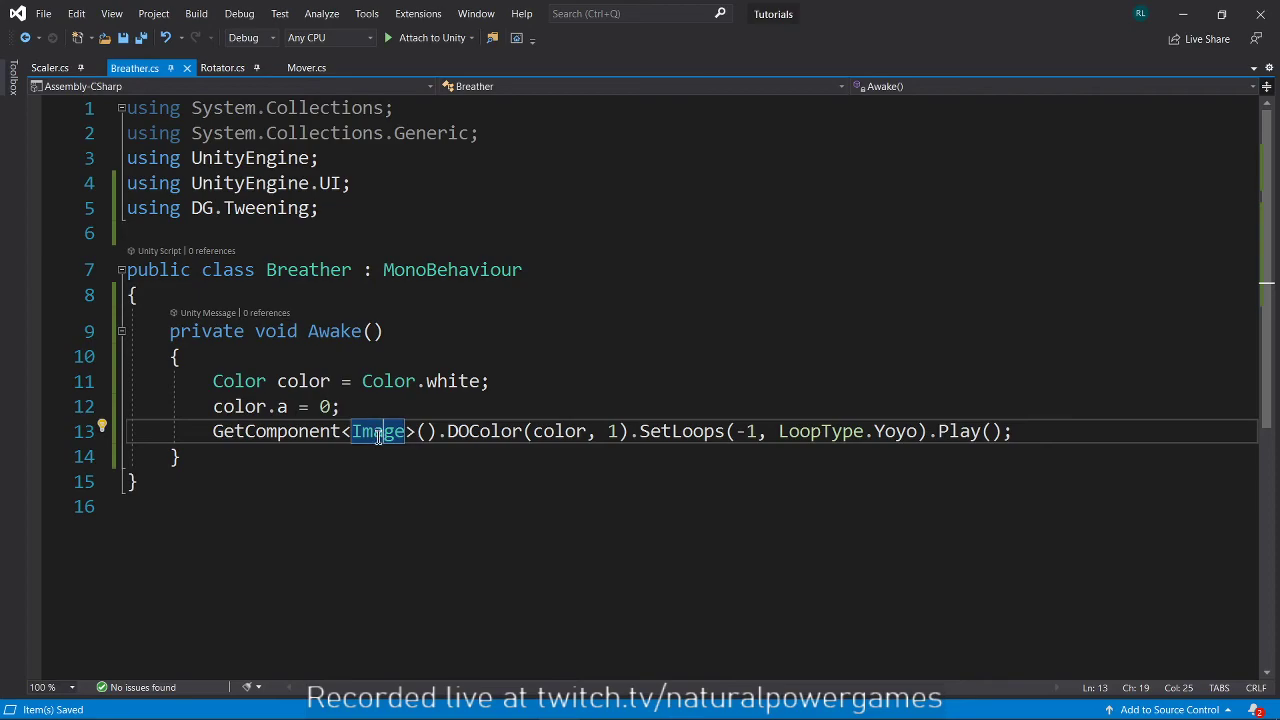
pyautogui.write('sp')
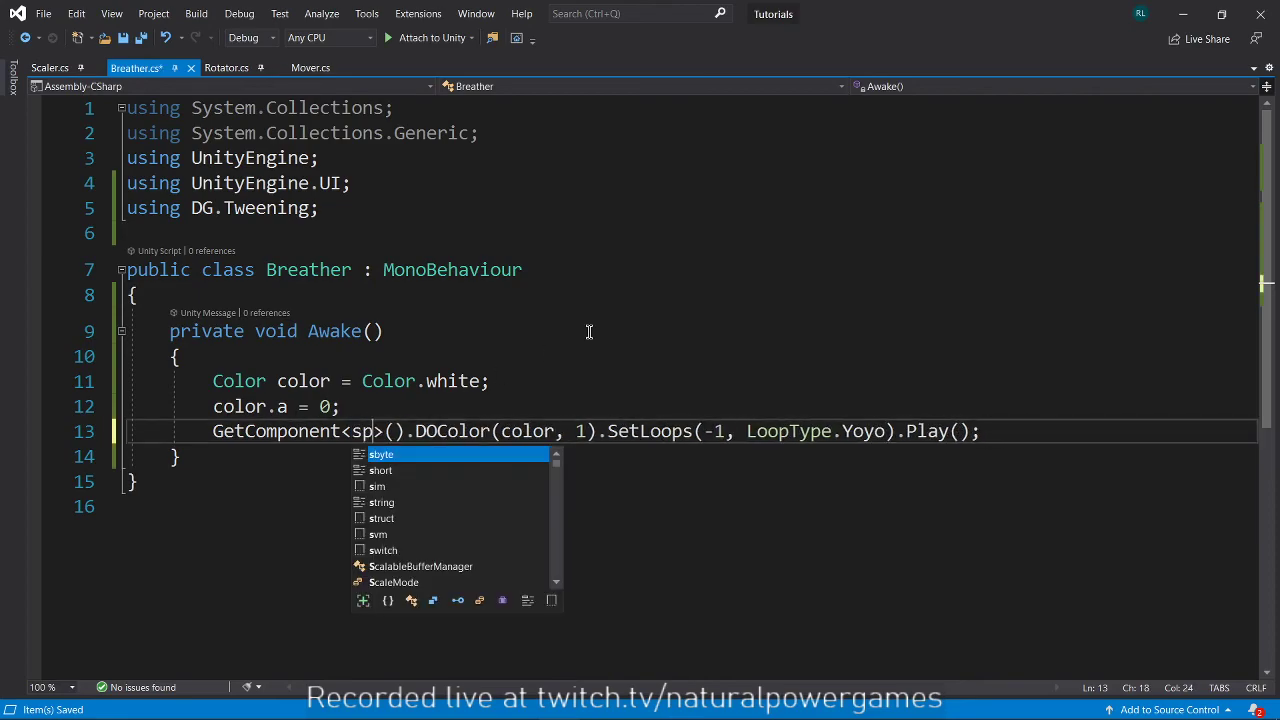
pyautogui.write('ritete')
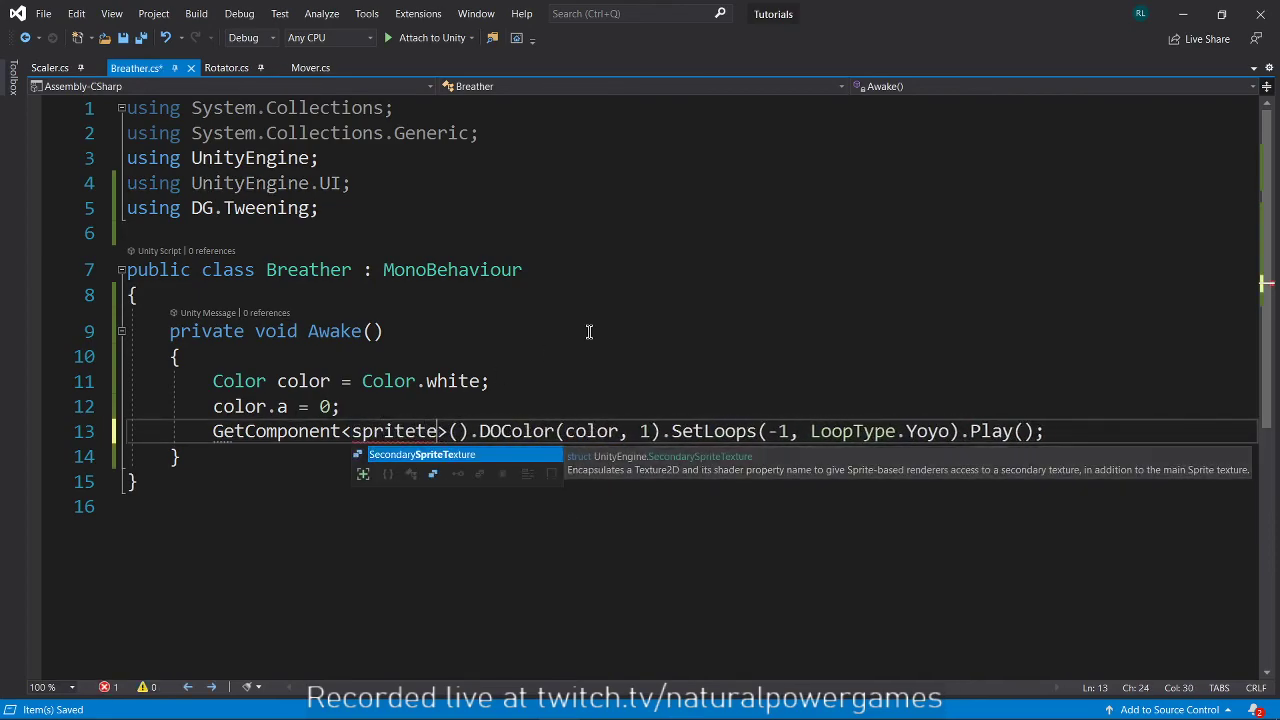
pyautogui.write('SpriteRenderer')
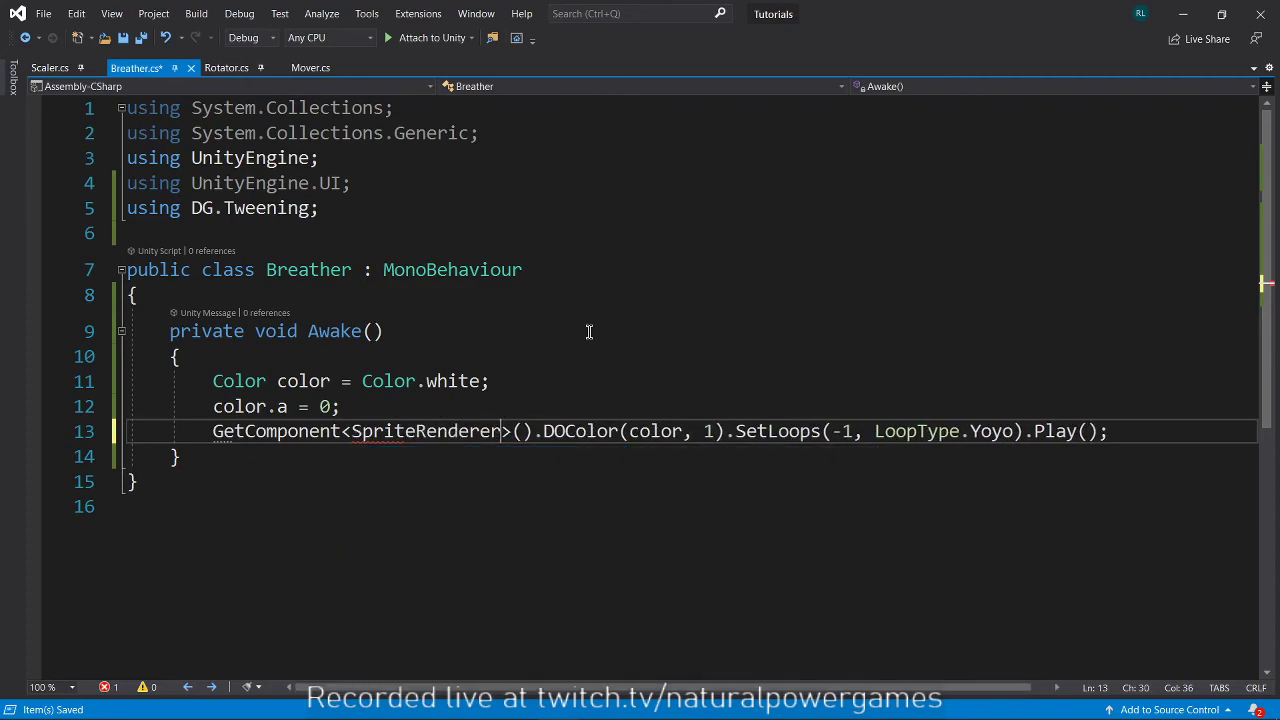
pyautogui.doubleClick(424, 431)
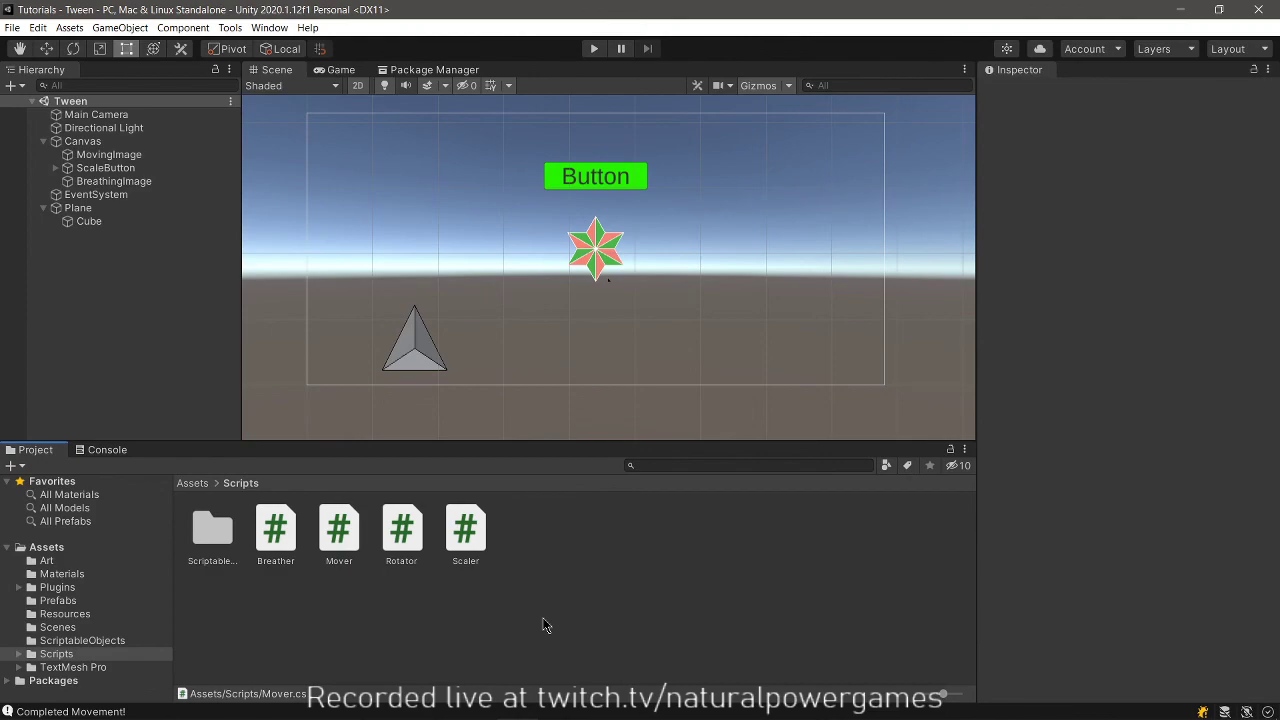
pyautogui.moveTo(546, 623)
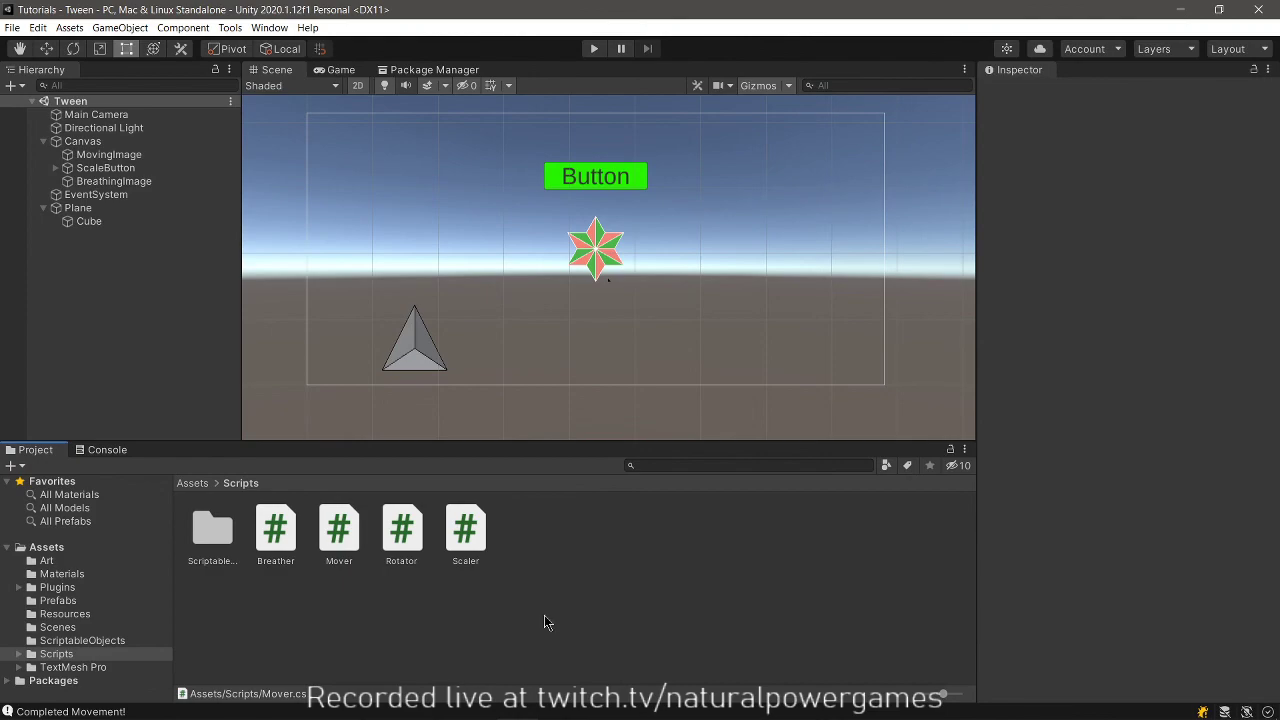